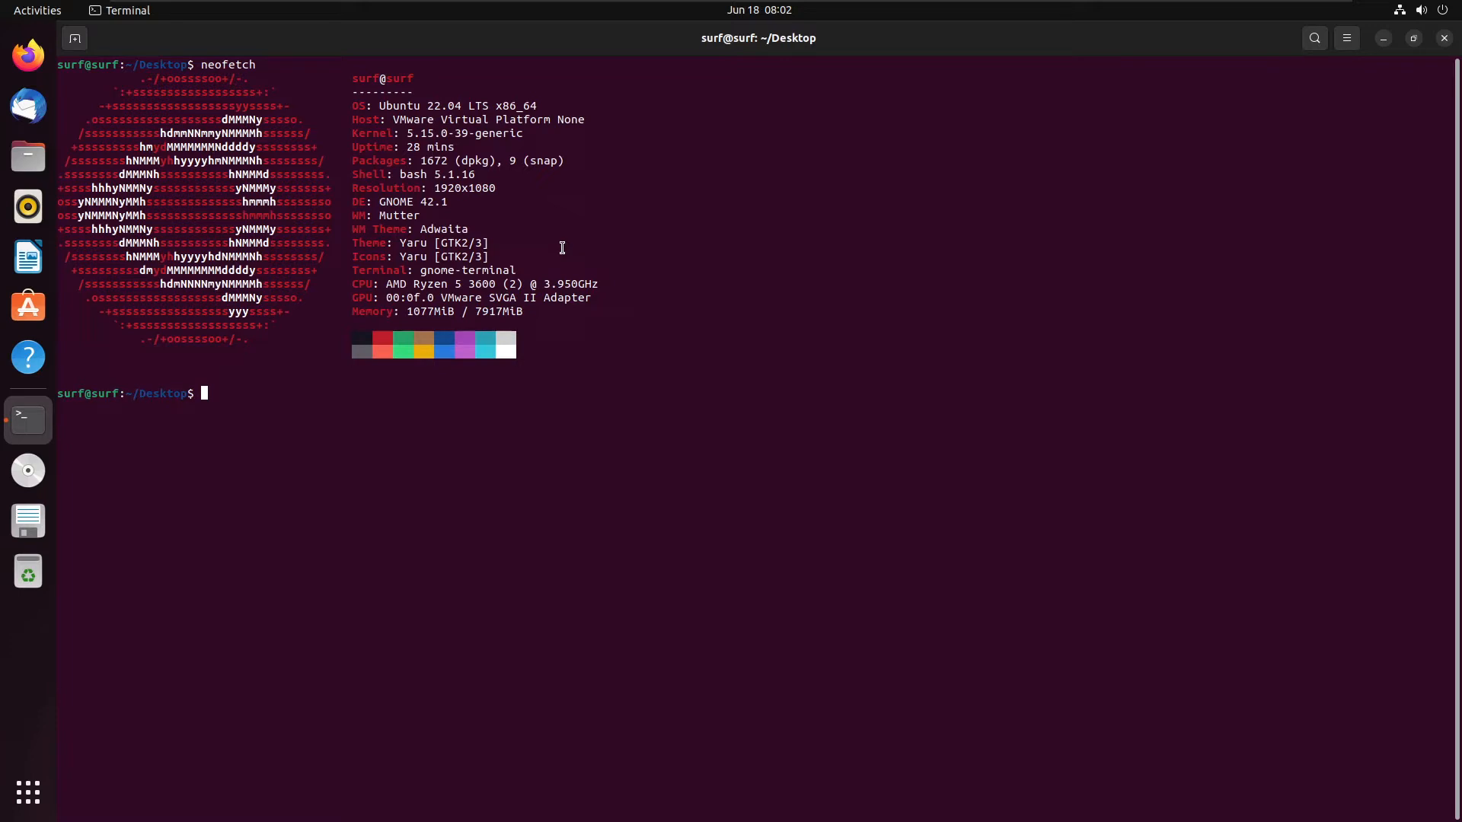
{"action": "mouse_move", "coordinate": [138, 124]}
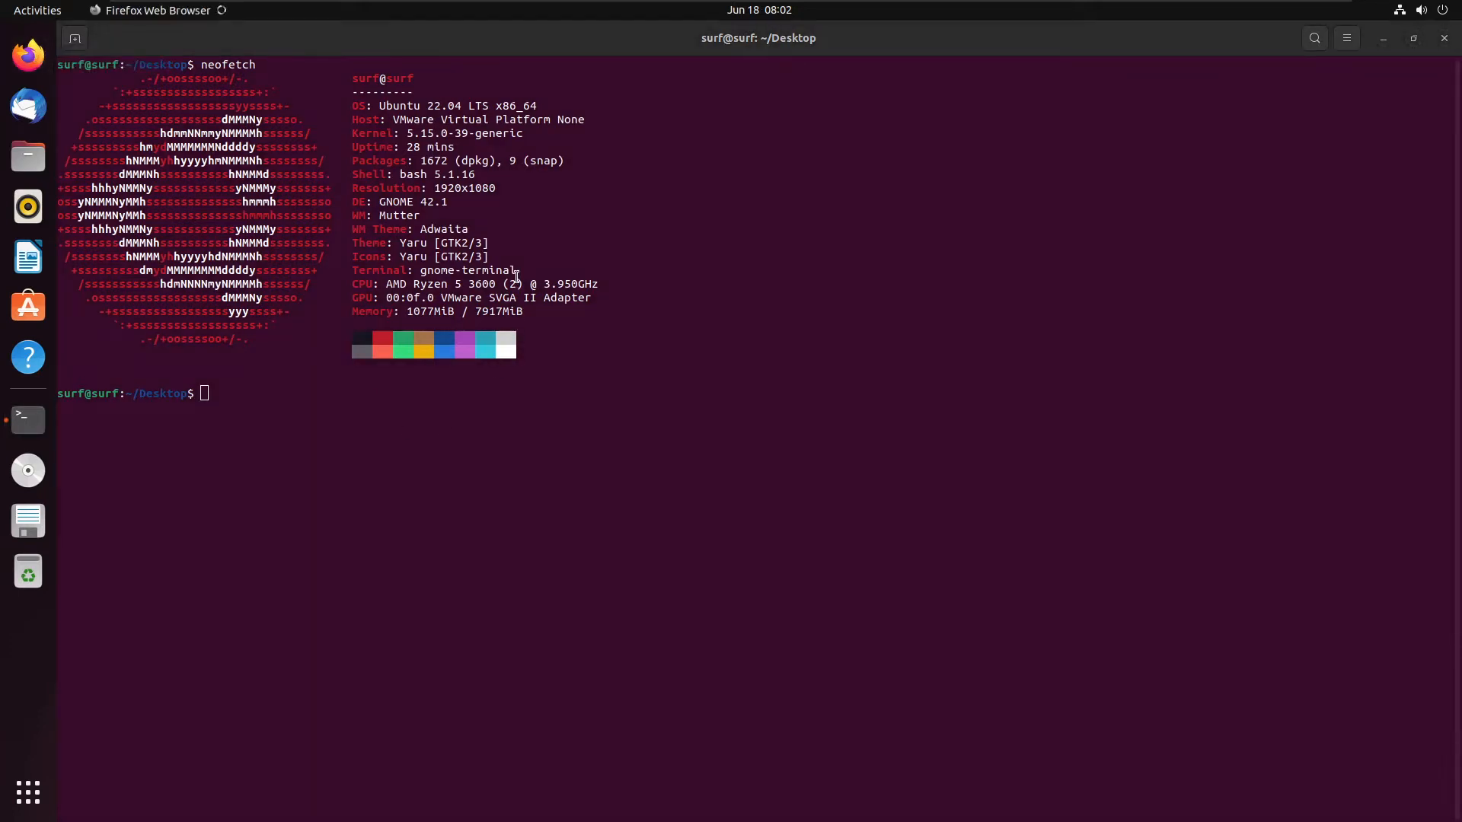
{"action": "mouse_move", "coordinate": [539, 200]}
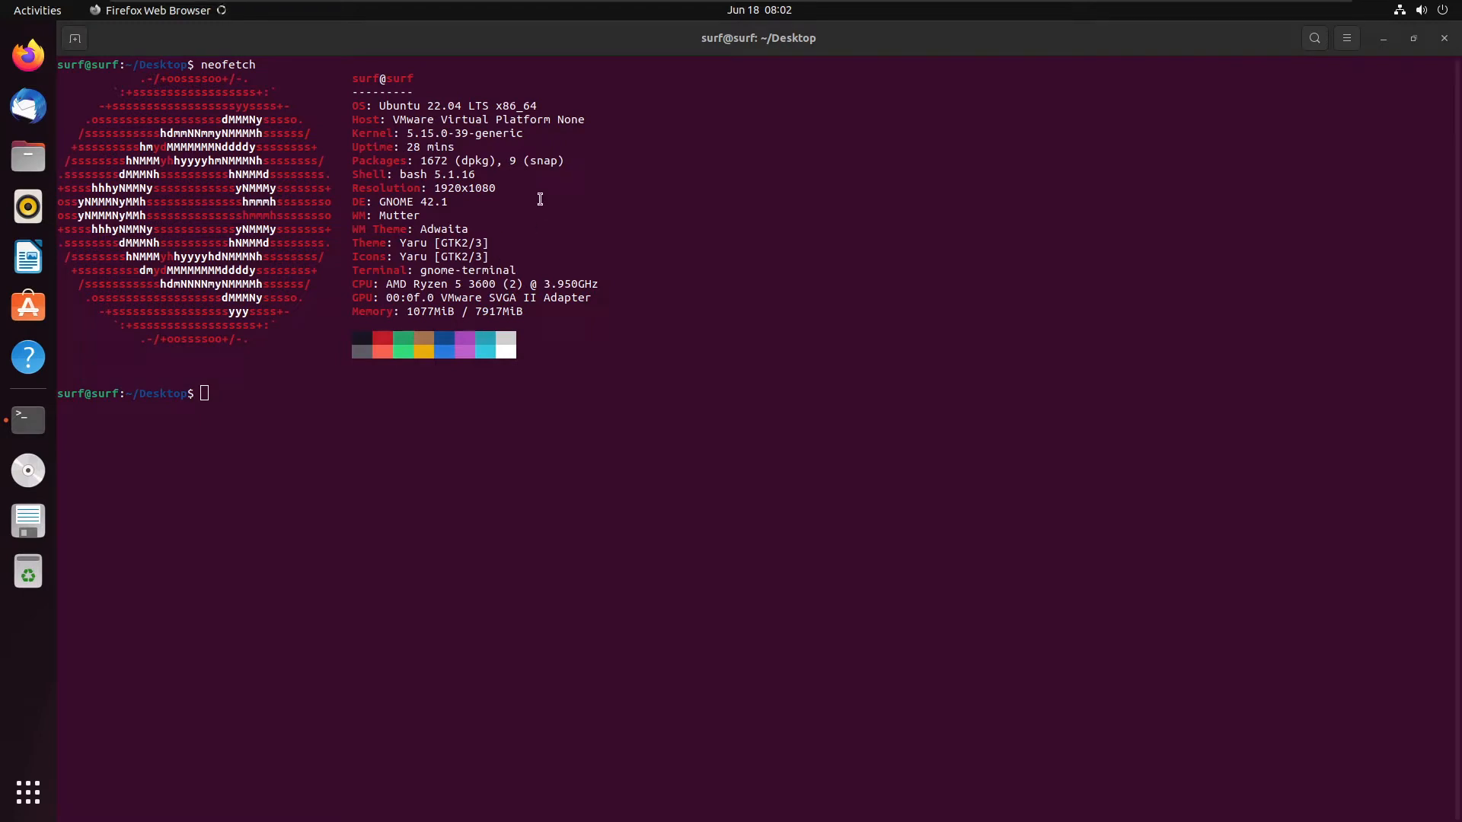
{"action": "mouse_move", "coordinate": [28, 55]}
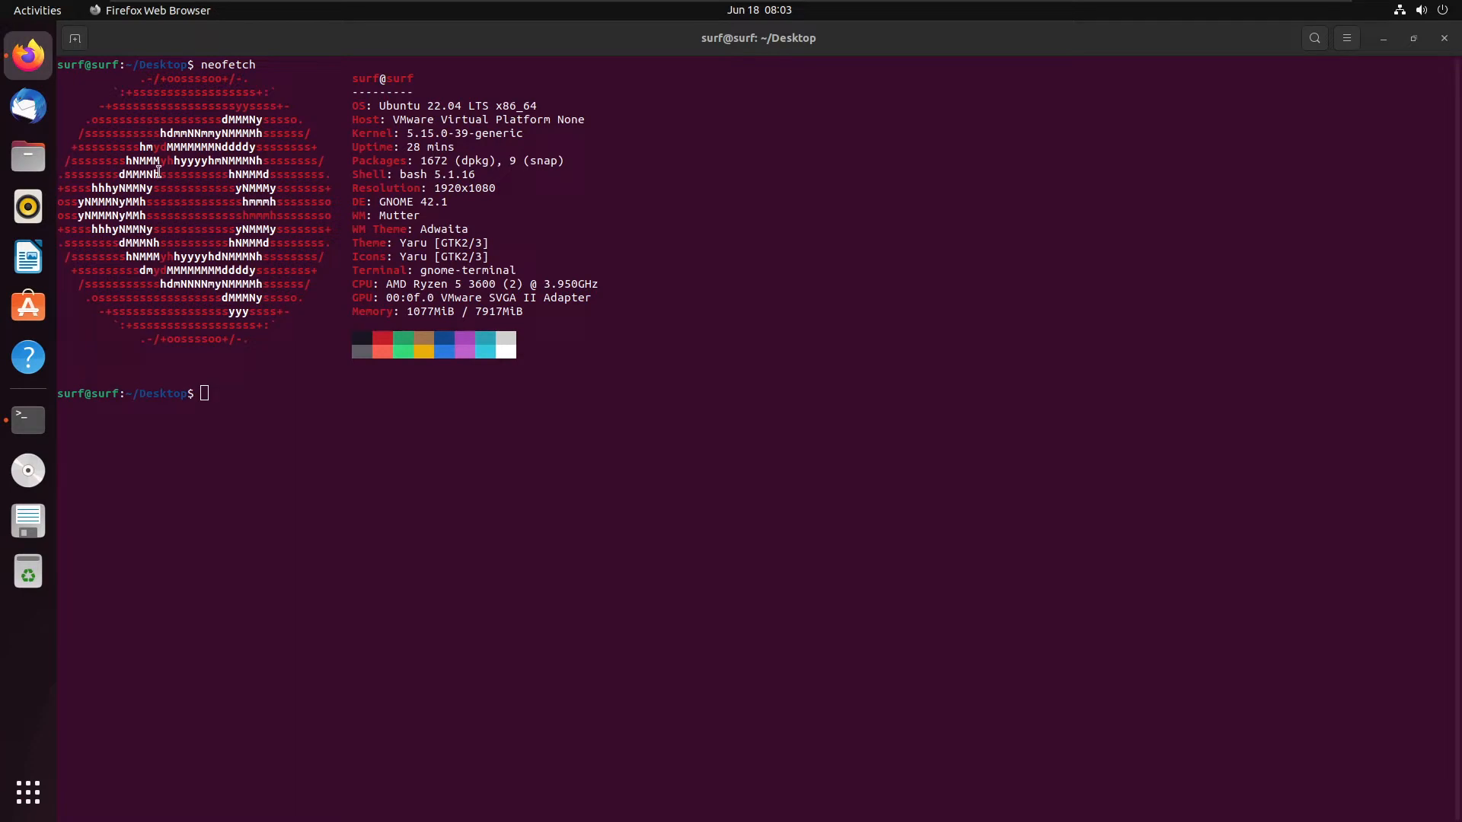
{"action": "mouse_move", "coordinate": [27, 54]}
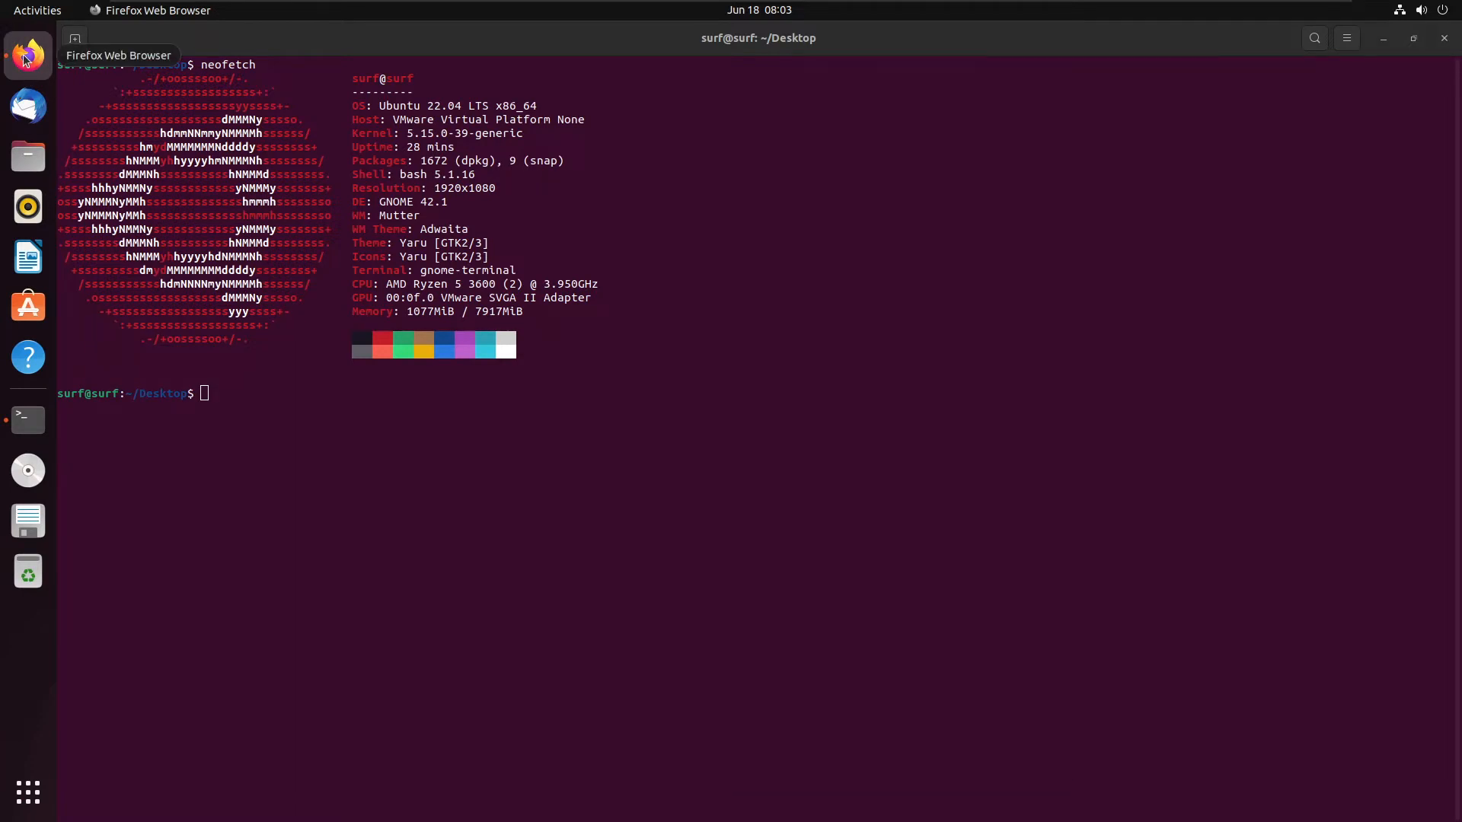
{"action": "left_click", "coordinate": [28, 56]}
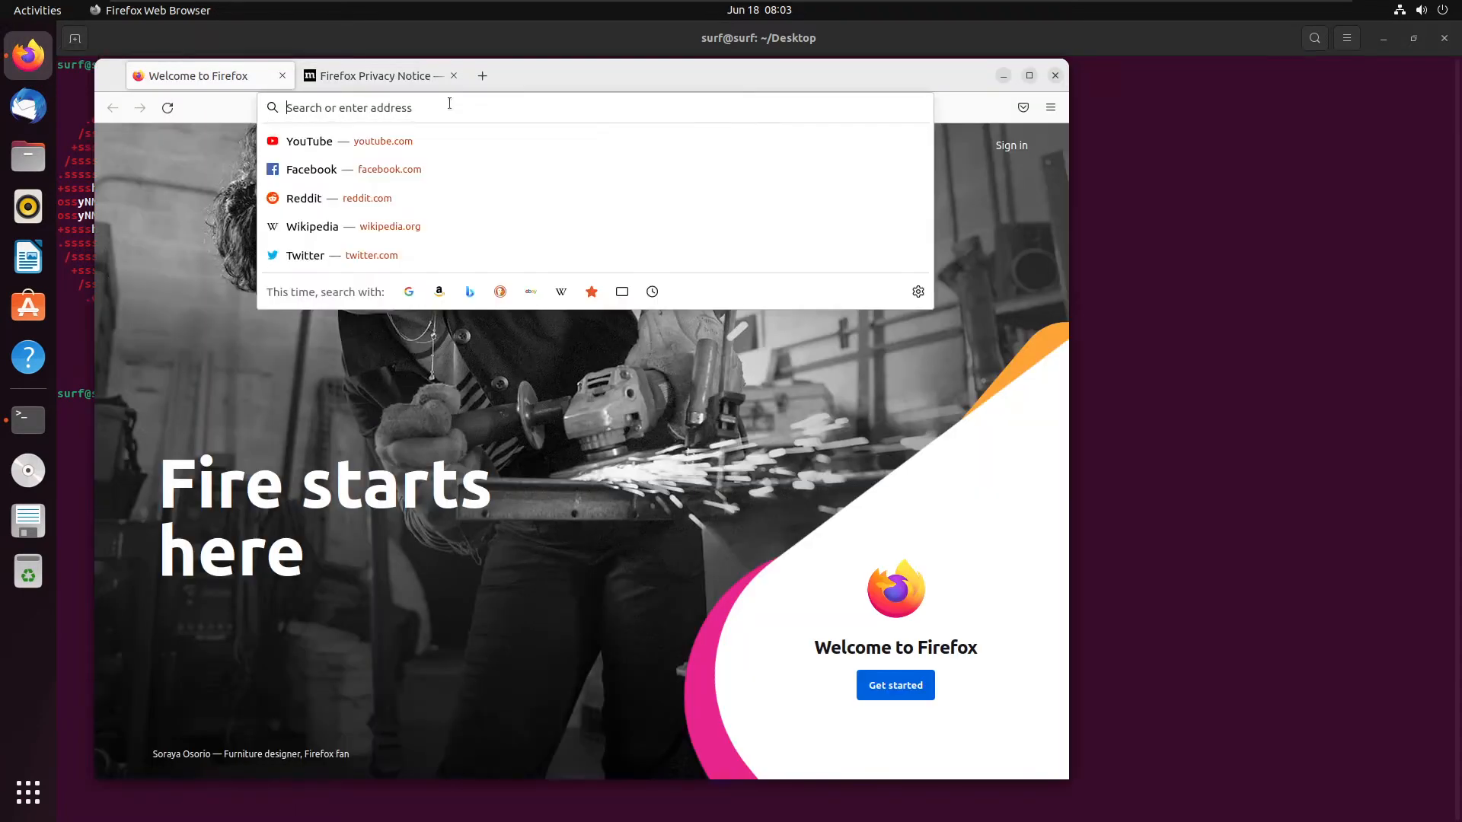
{"action": "type", "text": "ping.eu"}
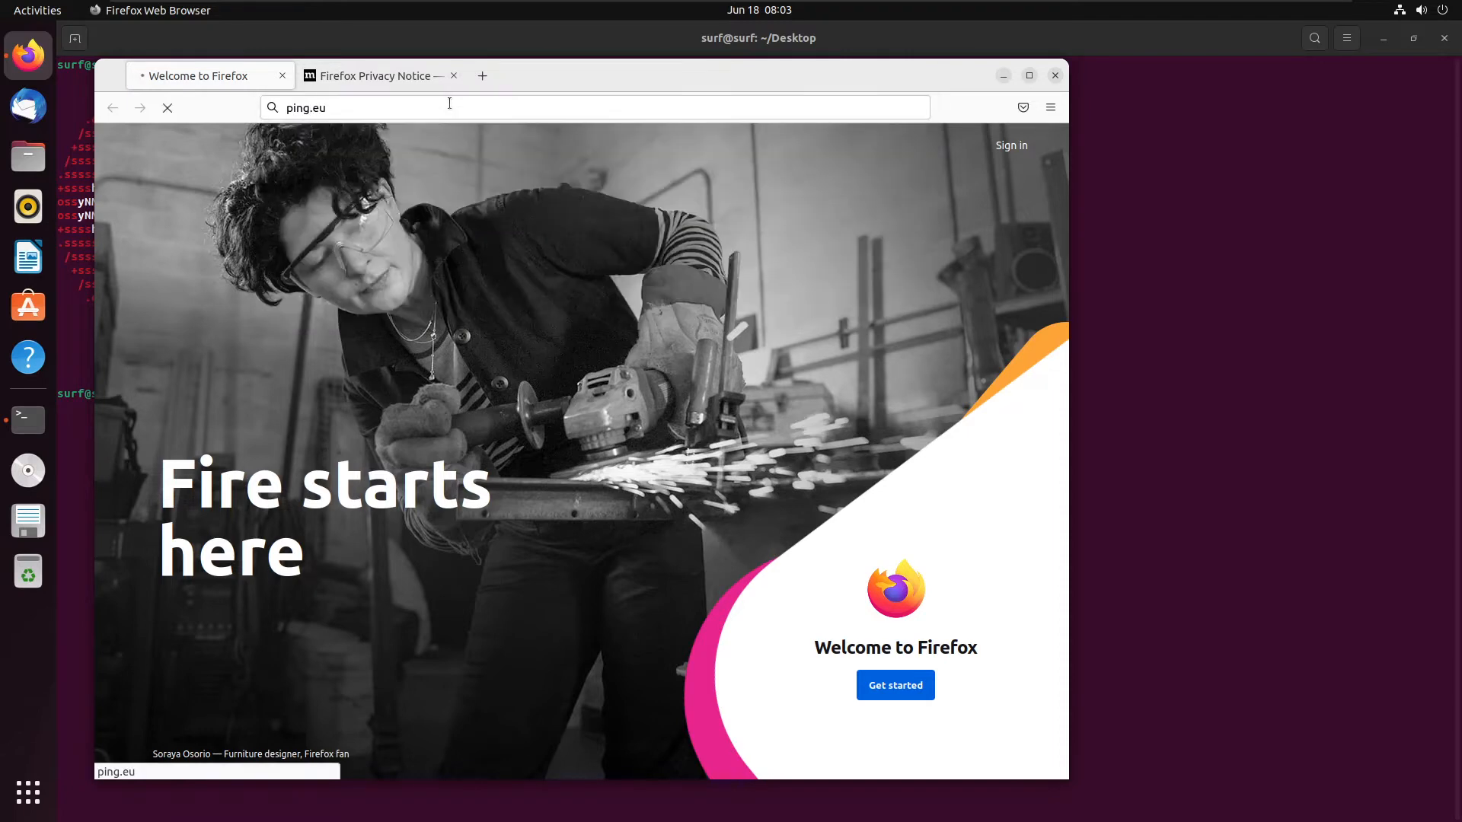
{"action": "key", "text": "Return"}
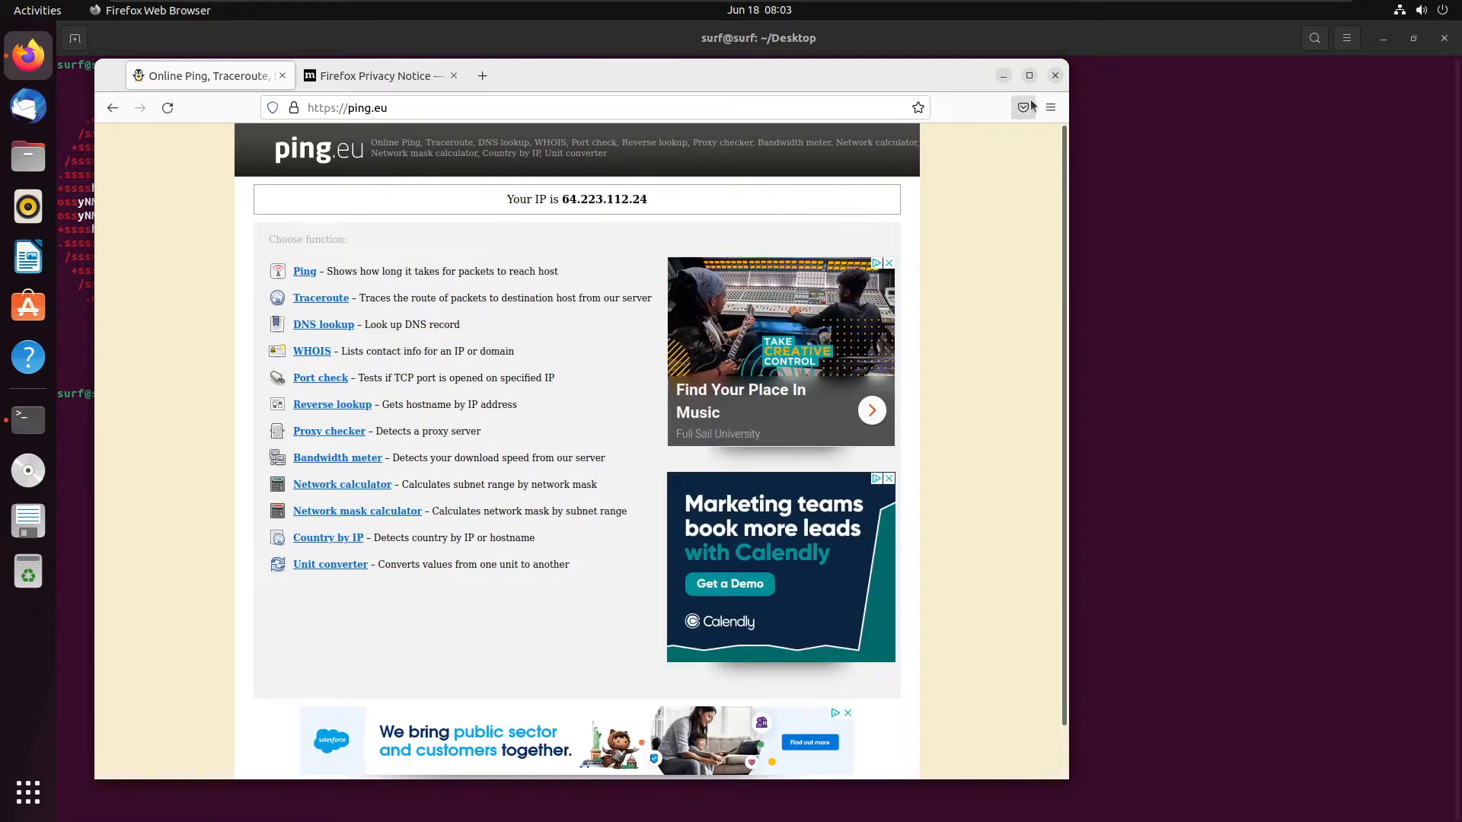
{"action": "left_click", "coordinate": [27, 419]}
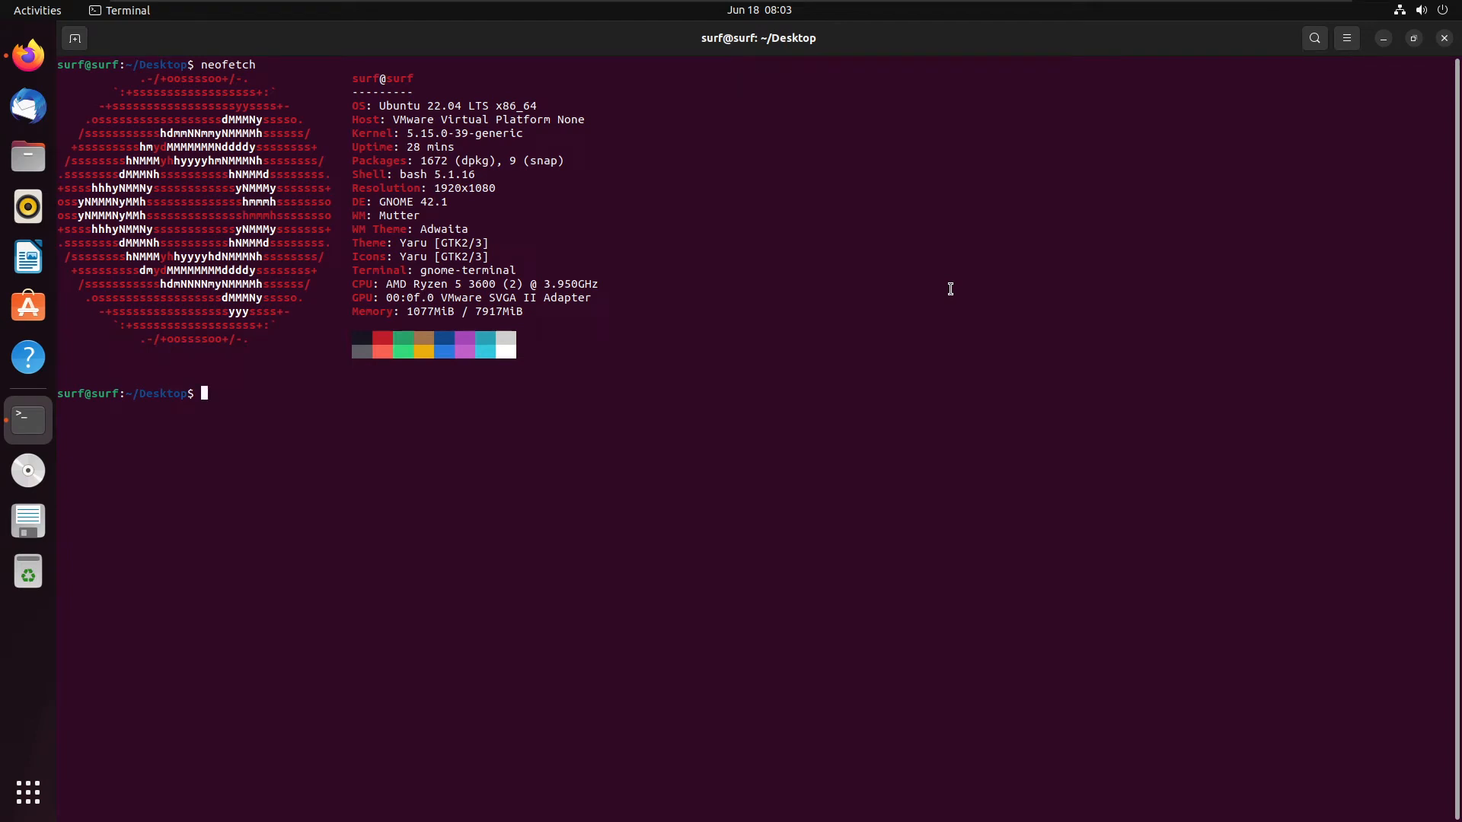
Run sudo apt upgrade; every package is already up to date.
{"action": "type", "text": "sudo a"}
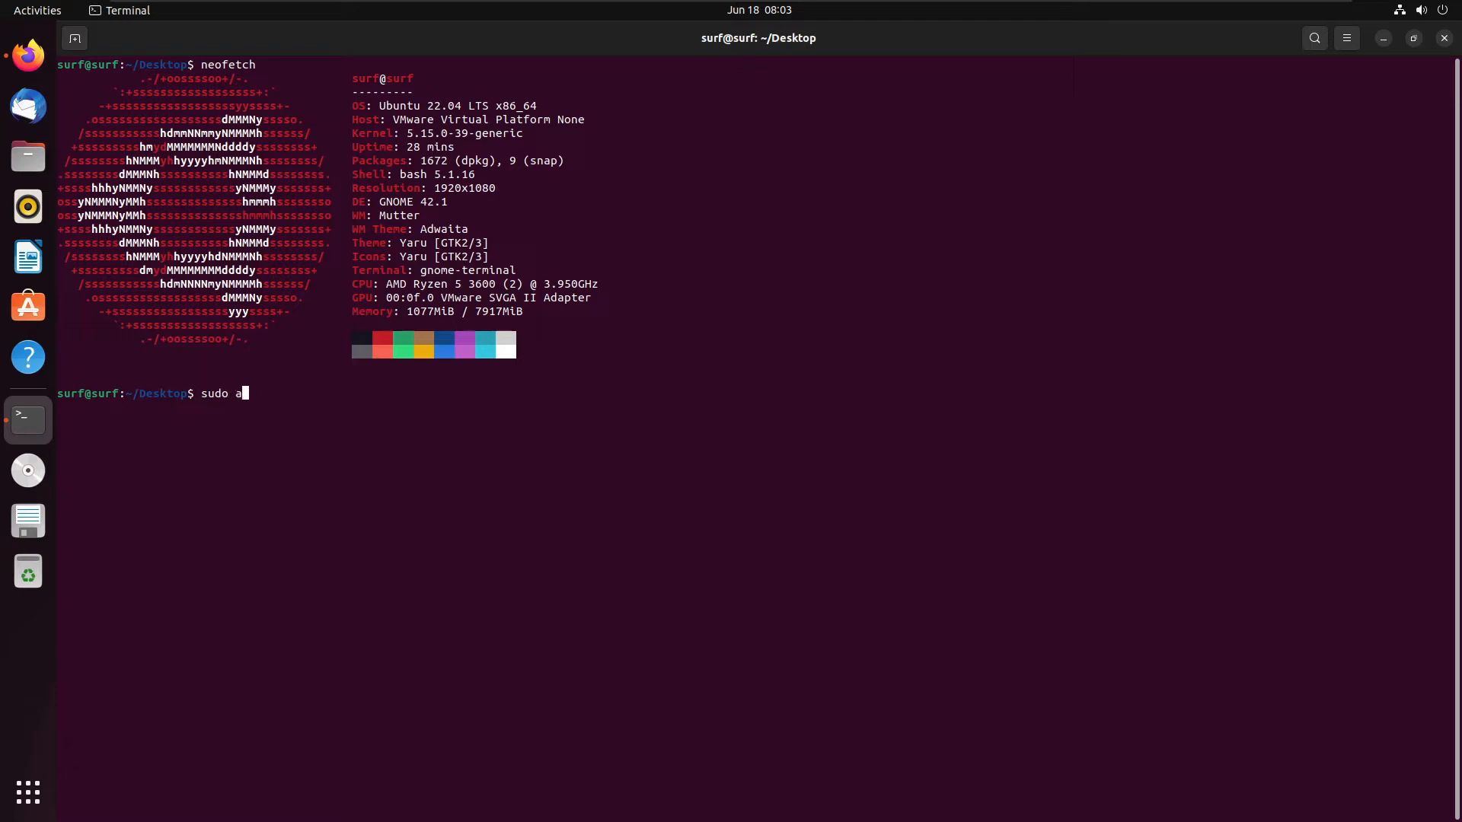
{"action": "type", "text": "pt upg"}
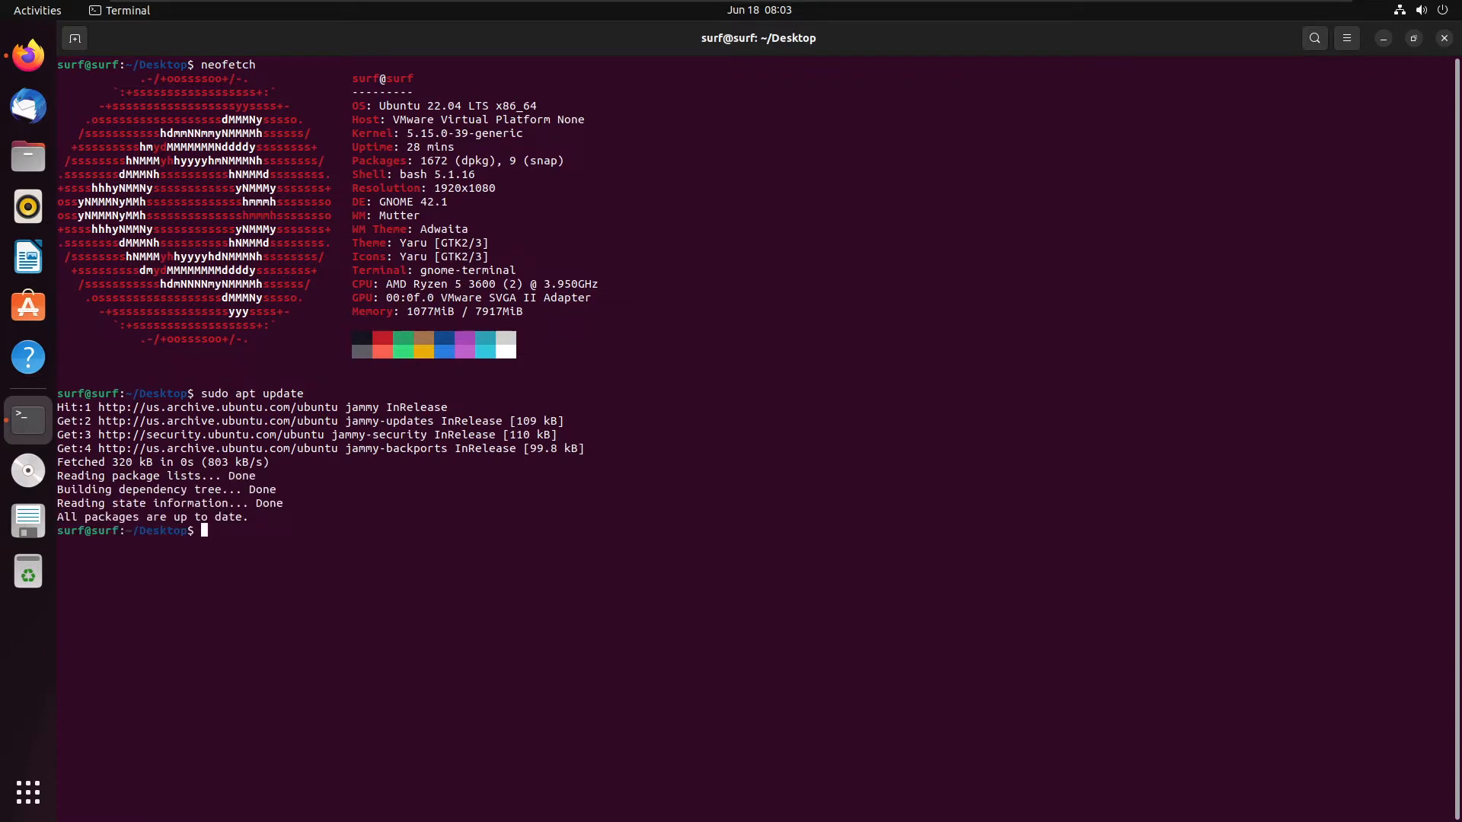
{"action": "type", "text": "sudo apt upg"}
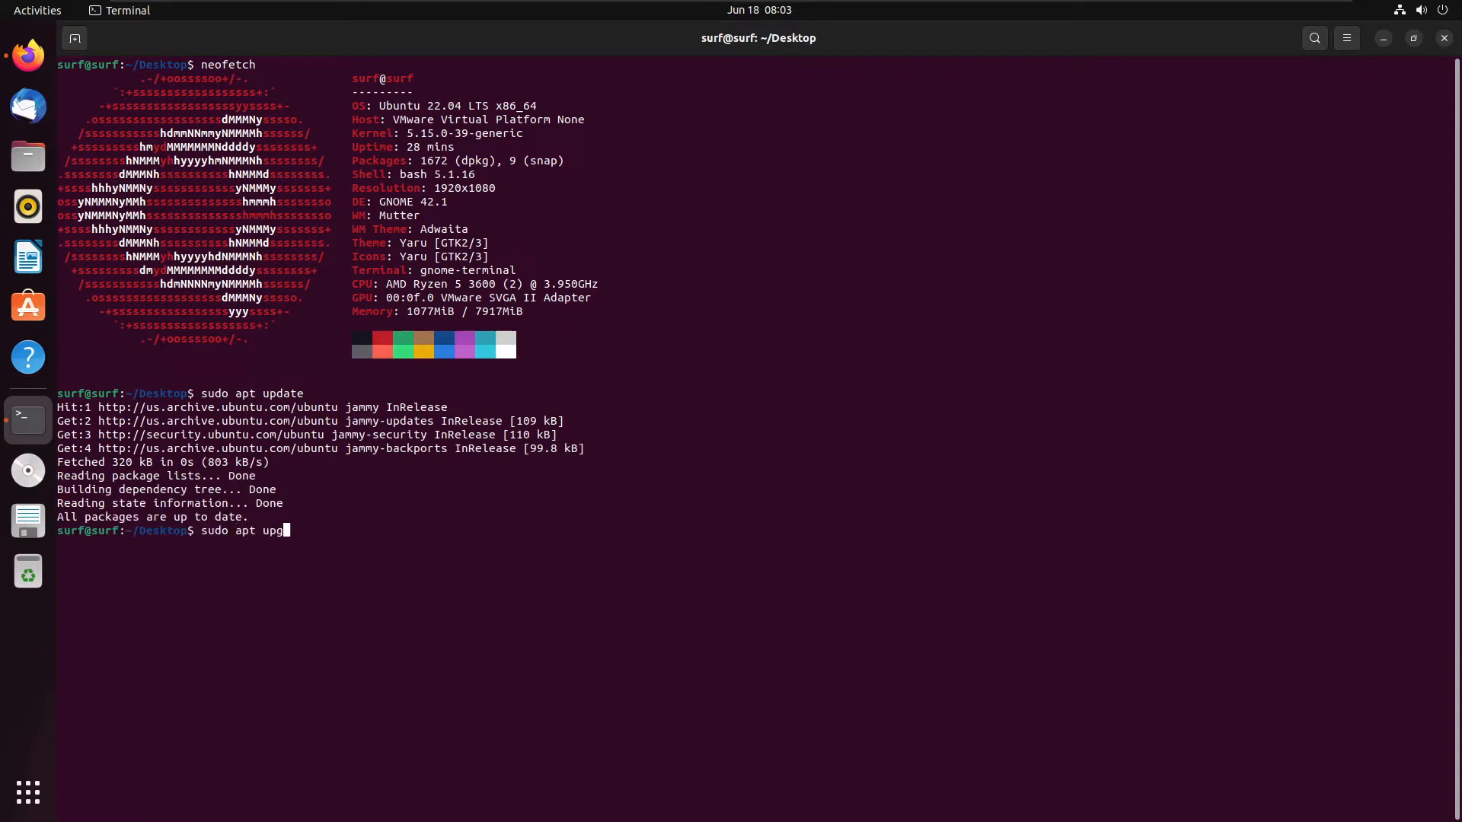
{"action": "key", "text": "Return"}
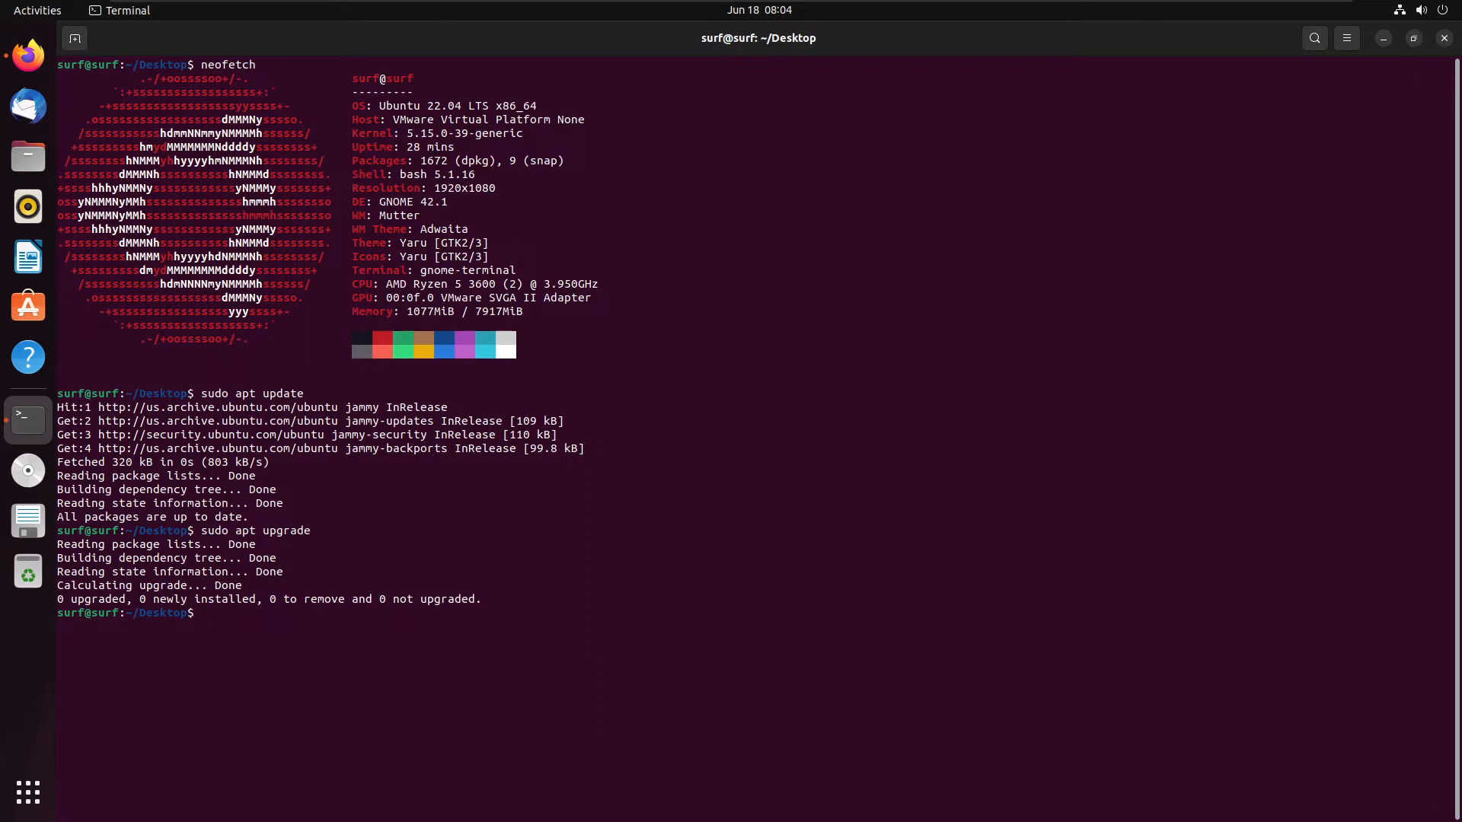
Run sudo apt-get install openvpn unzip; both are already the newest versions.
{"action": "type", "text": "sudo"}
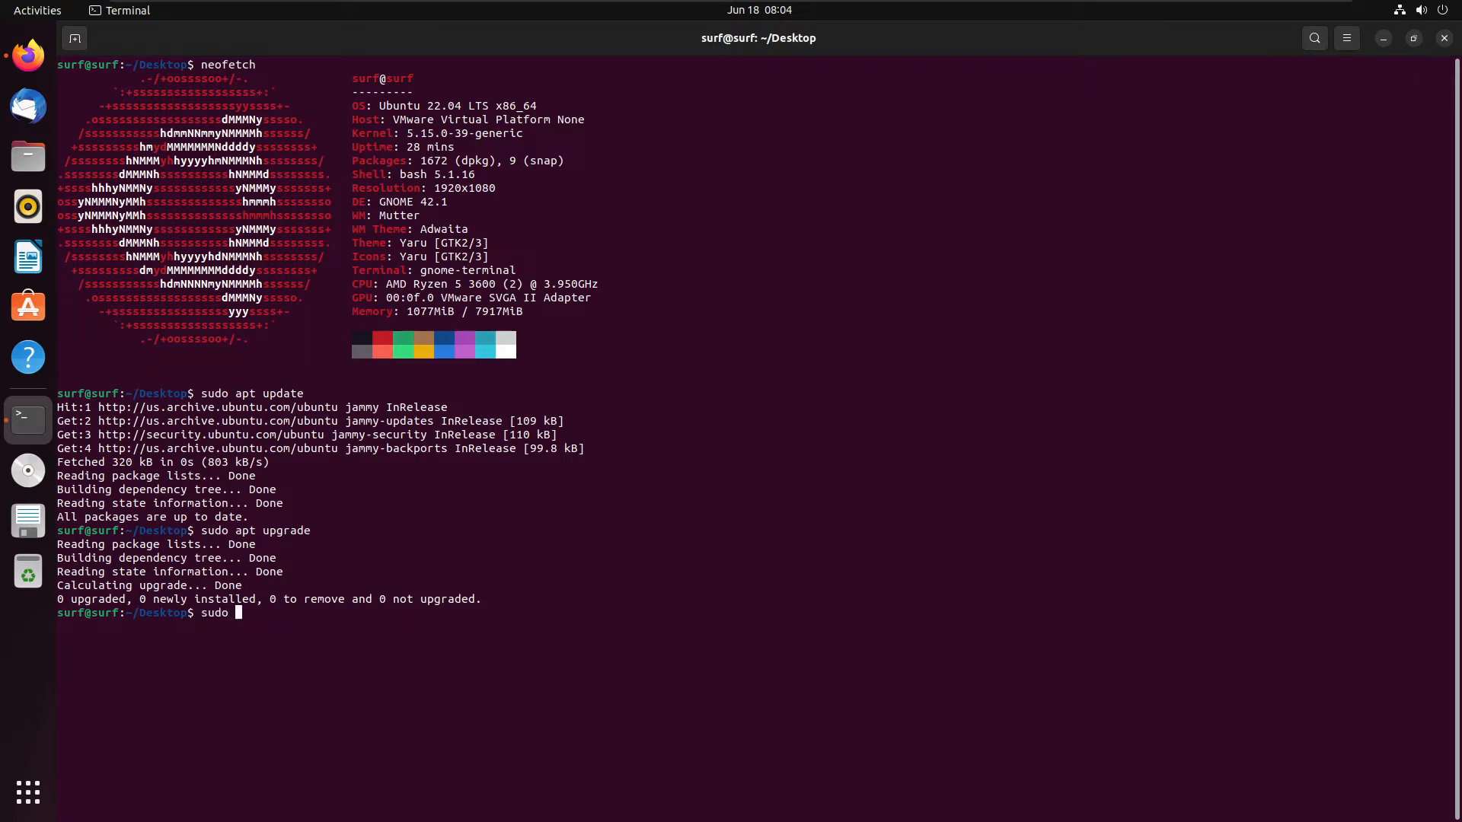
{"action": "type", "text": "apt-get"}
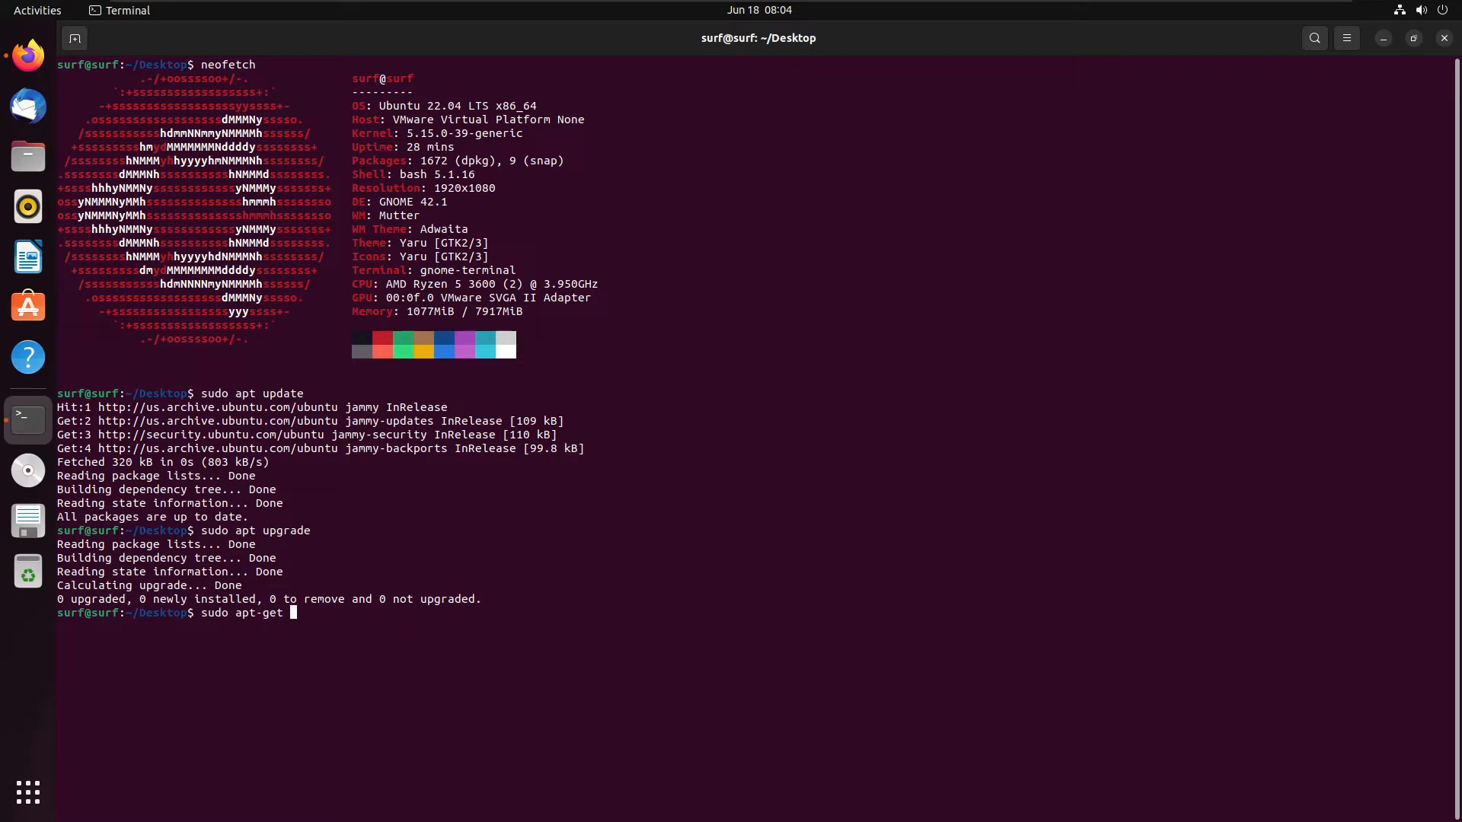
{"action": "type", "text": "install openvpn unzip"}
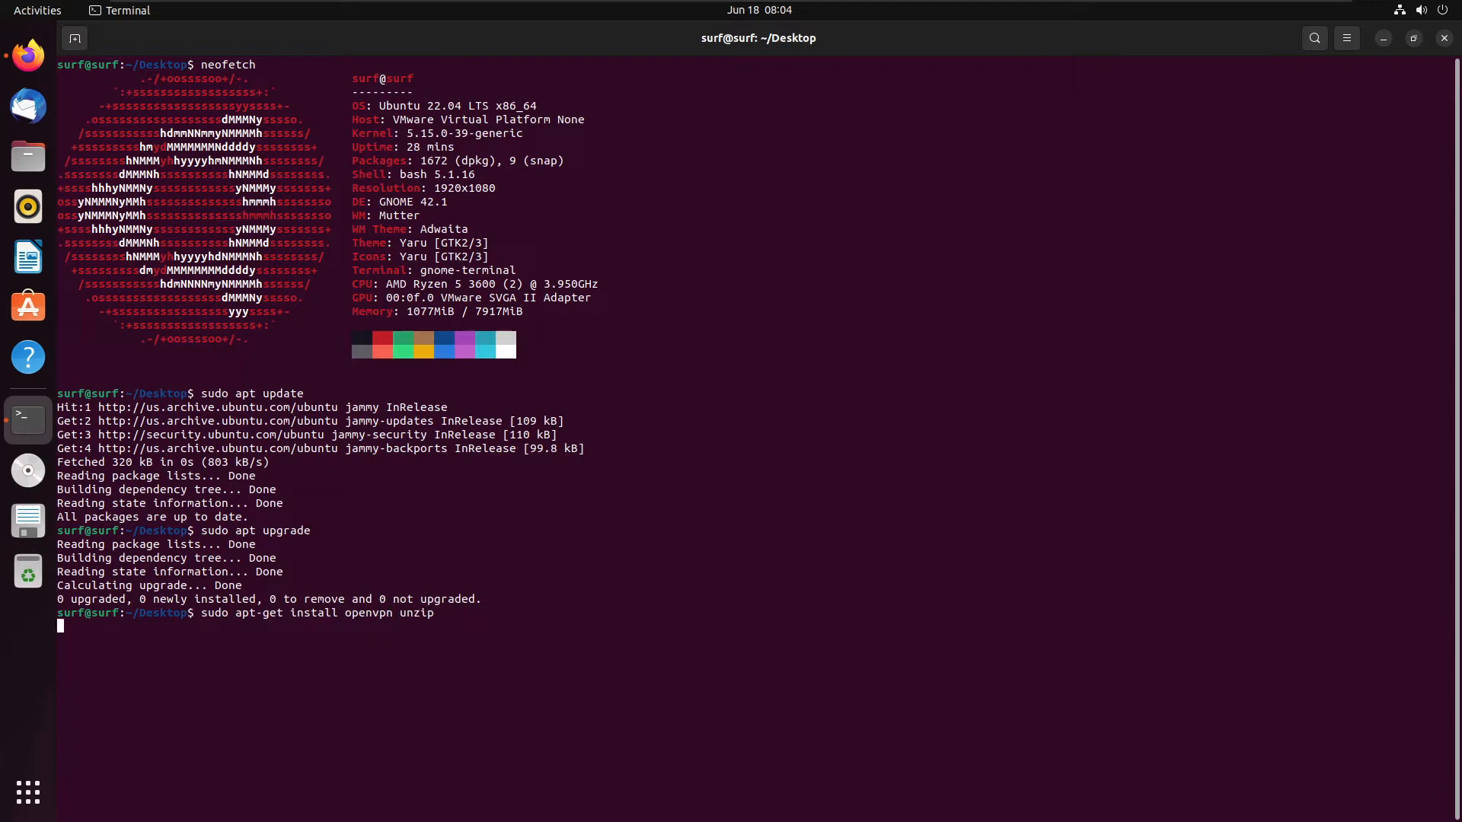
{"action": "key", "text": "Return"}
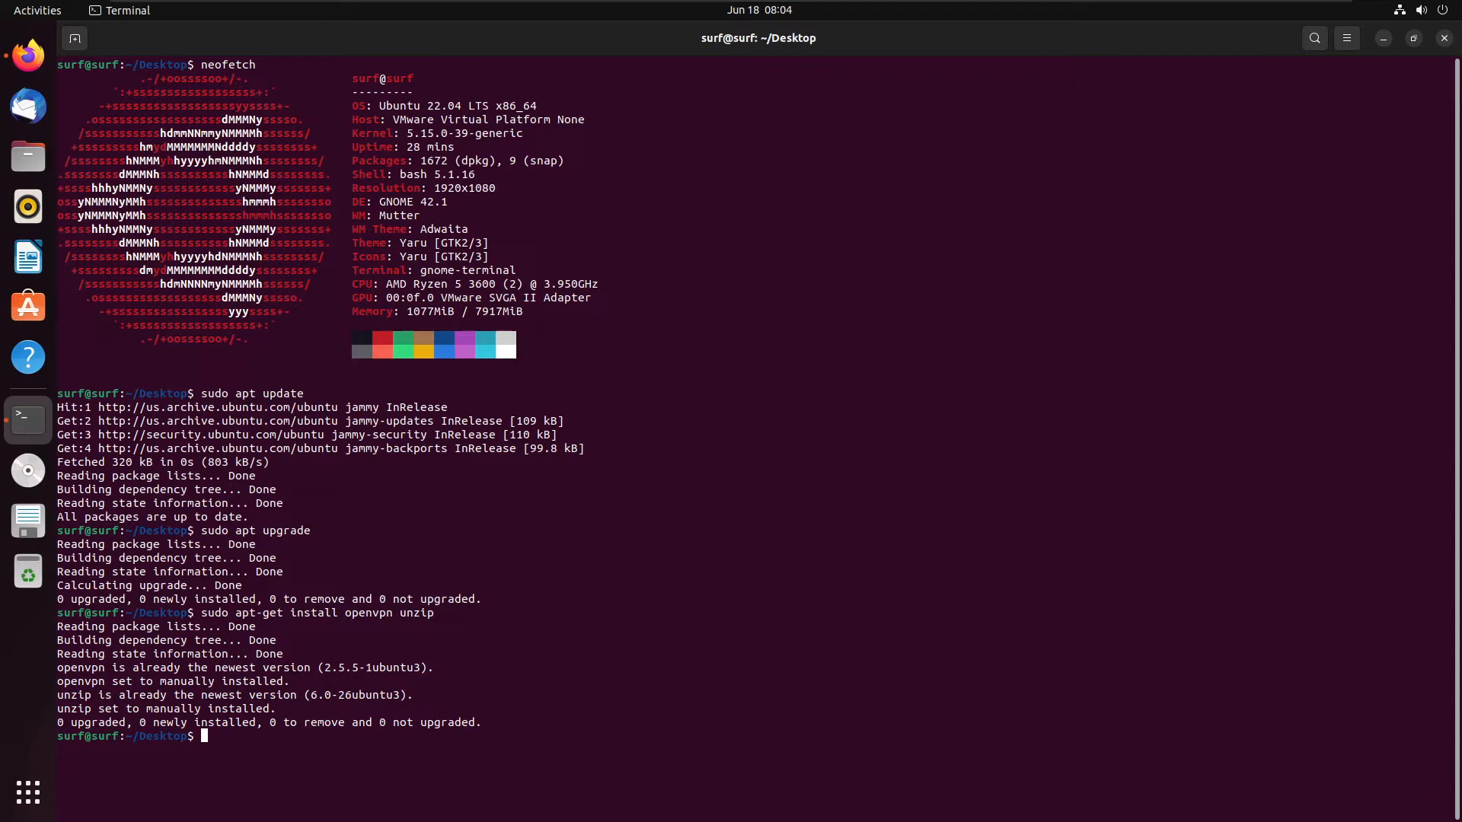
Change into /etc/openvpn with cd, then clear the screen after mistyping 'ckear'.
{"action": "type", "text": "cd /etc/open"}
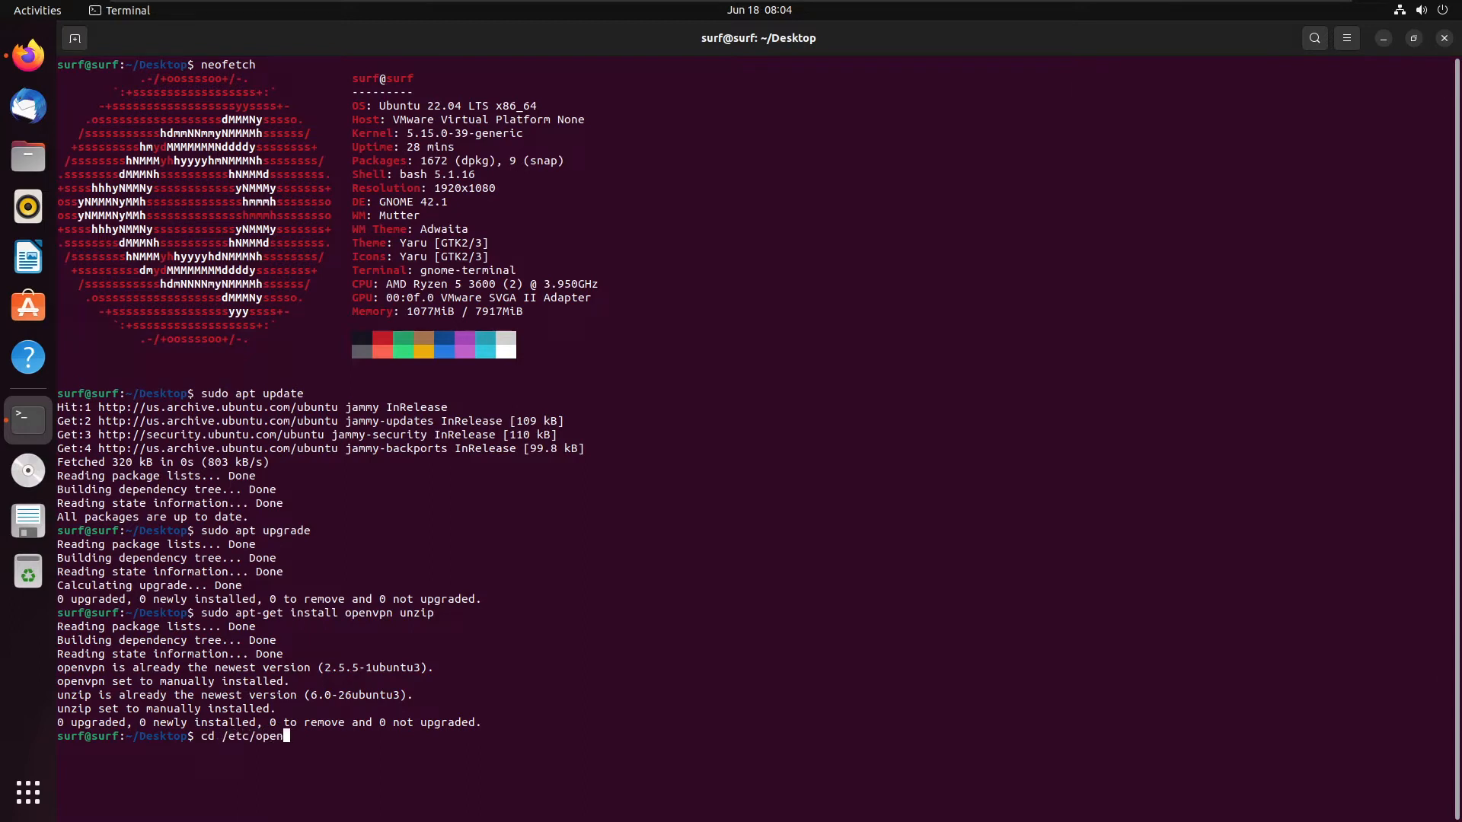
{"action": "key", "text": "Return"}
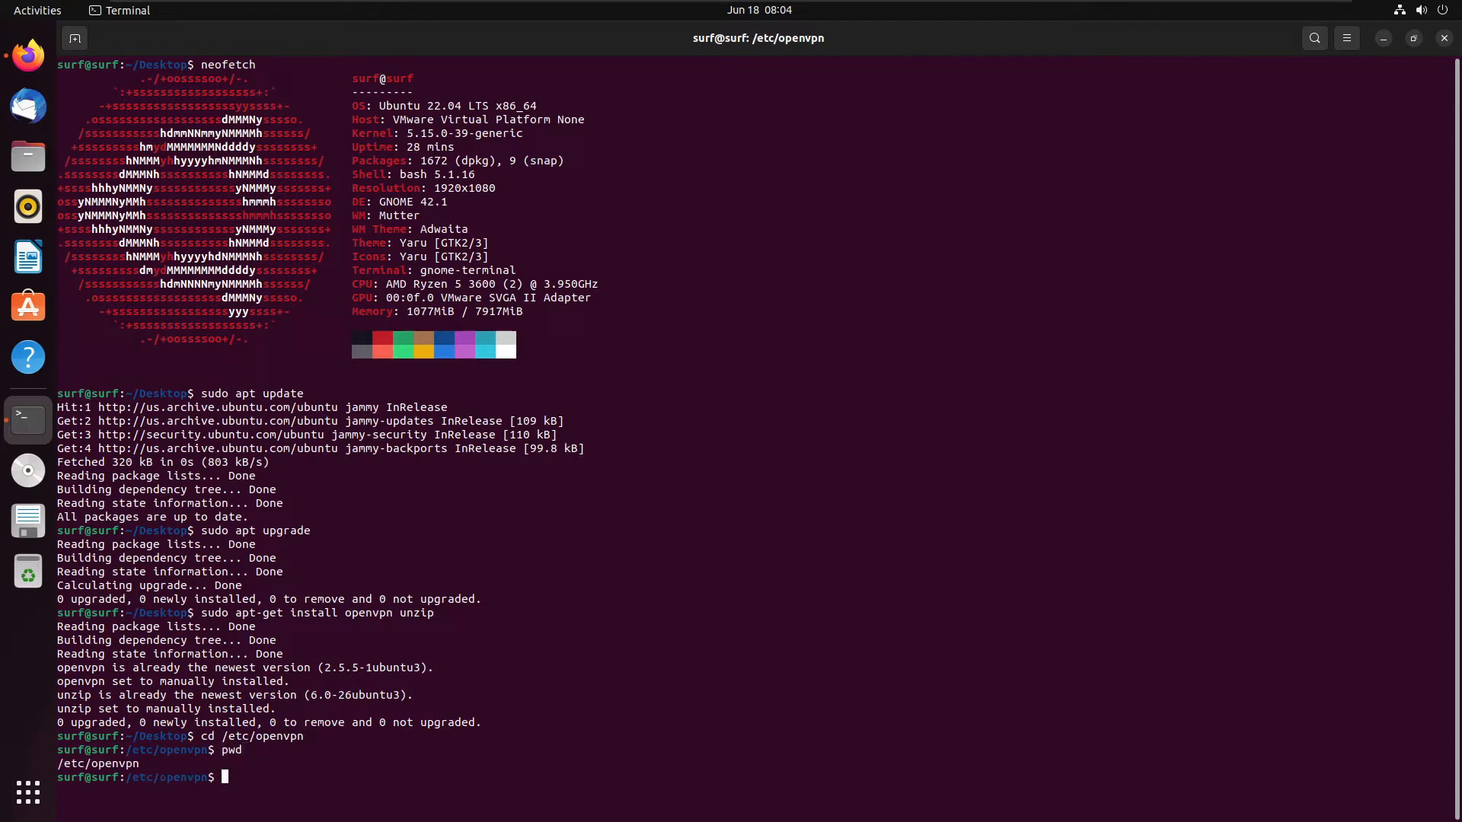
{"action": "type", "text": "ckear"}
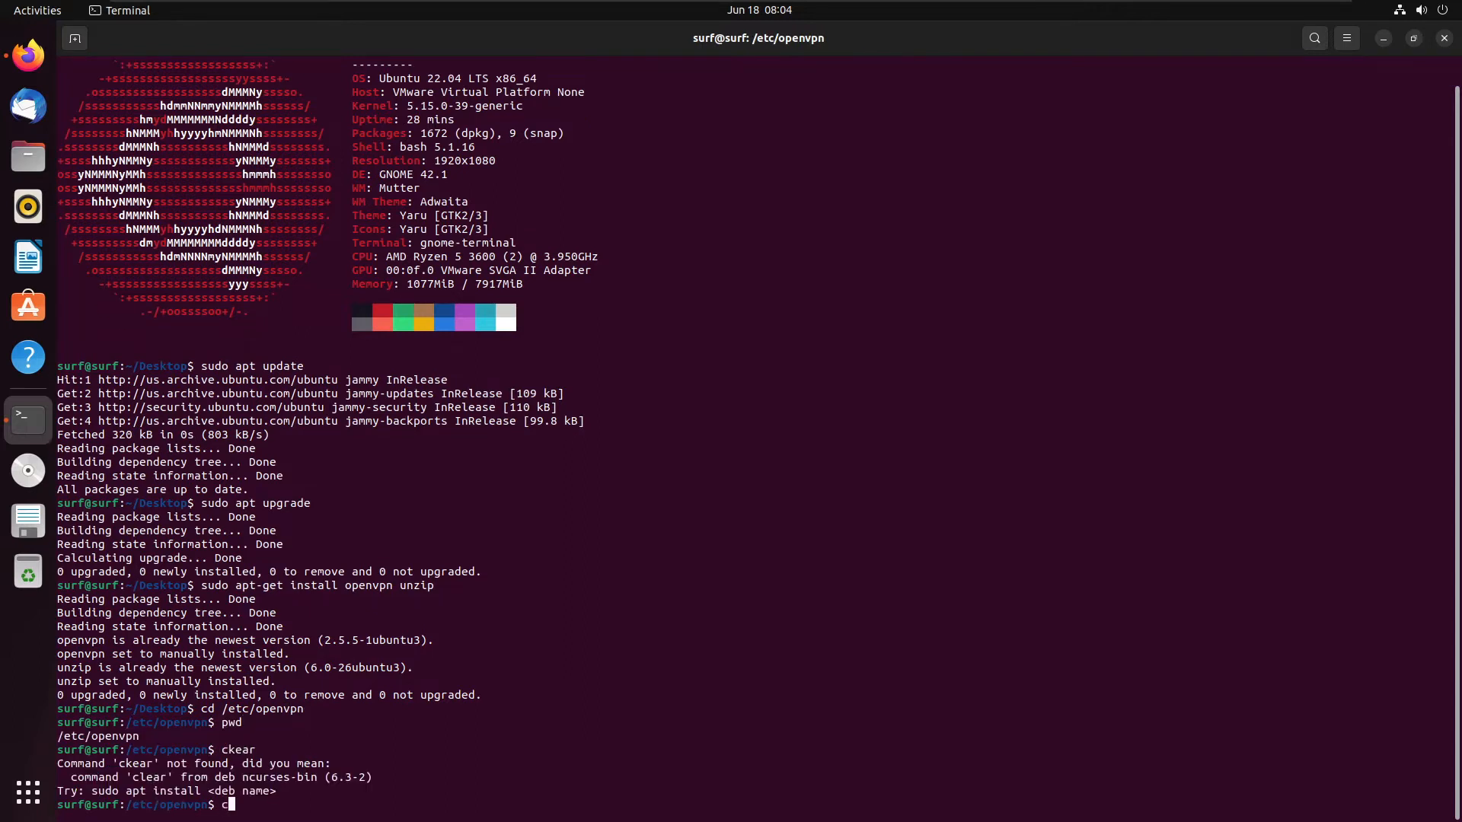
{"action": "key", "text": "Return"}
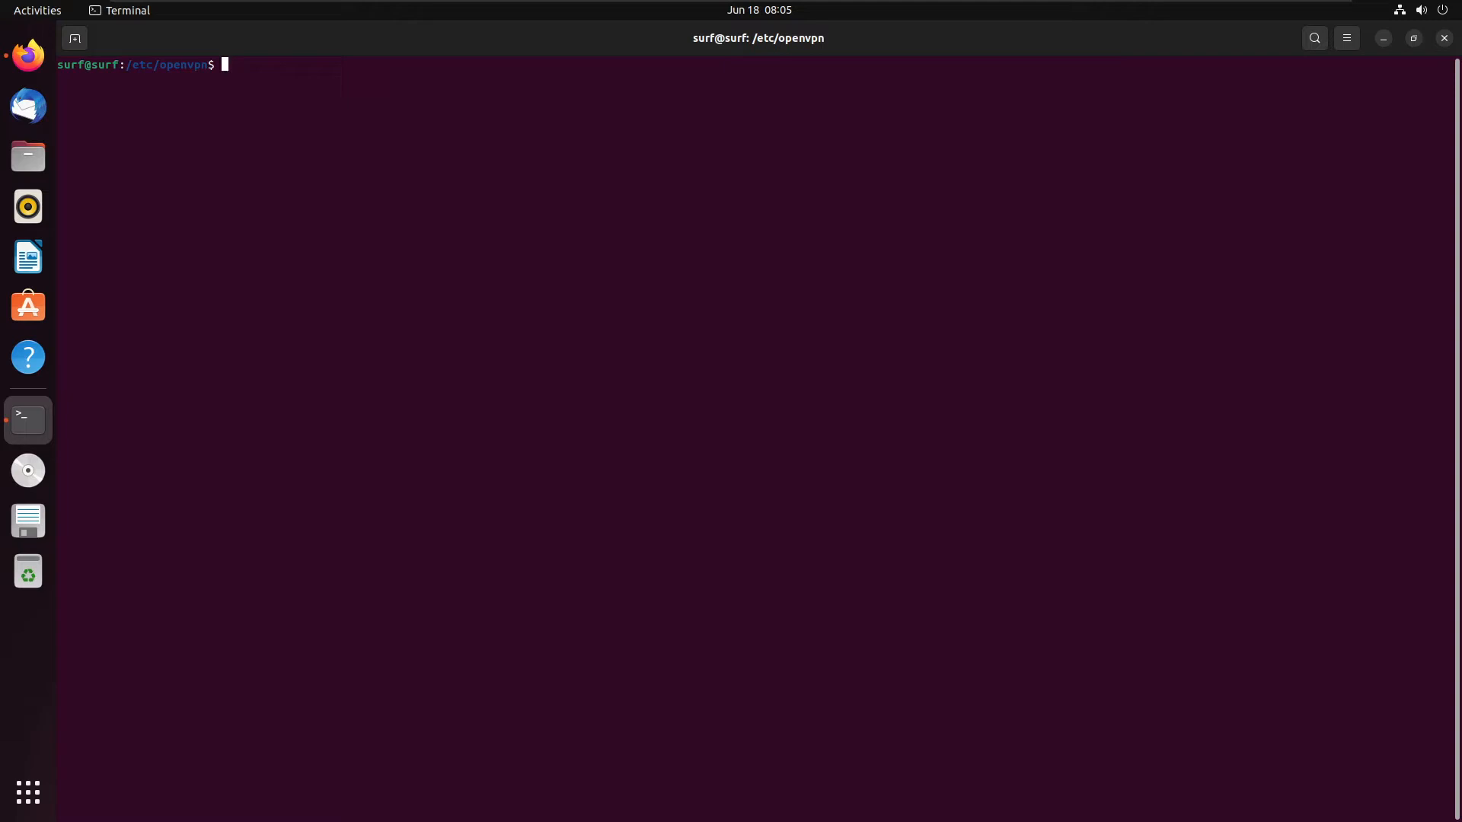
Run sudo wget on my.surfshark.com/vpn/api/v1/configurations, get 404 Not Found, and recall it.
{"action": "type", "text": "sudo wg"}
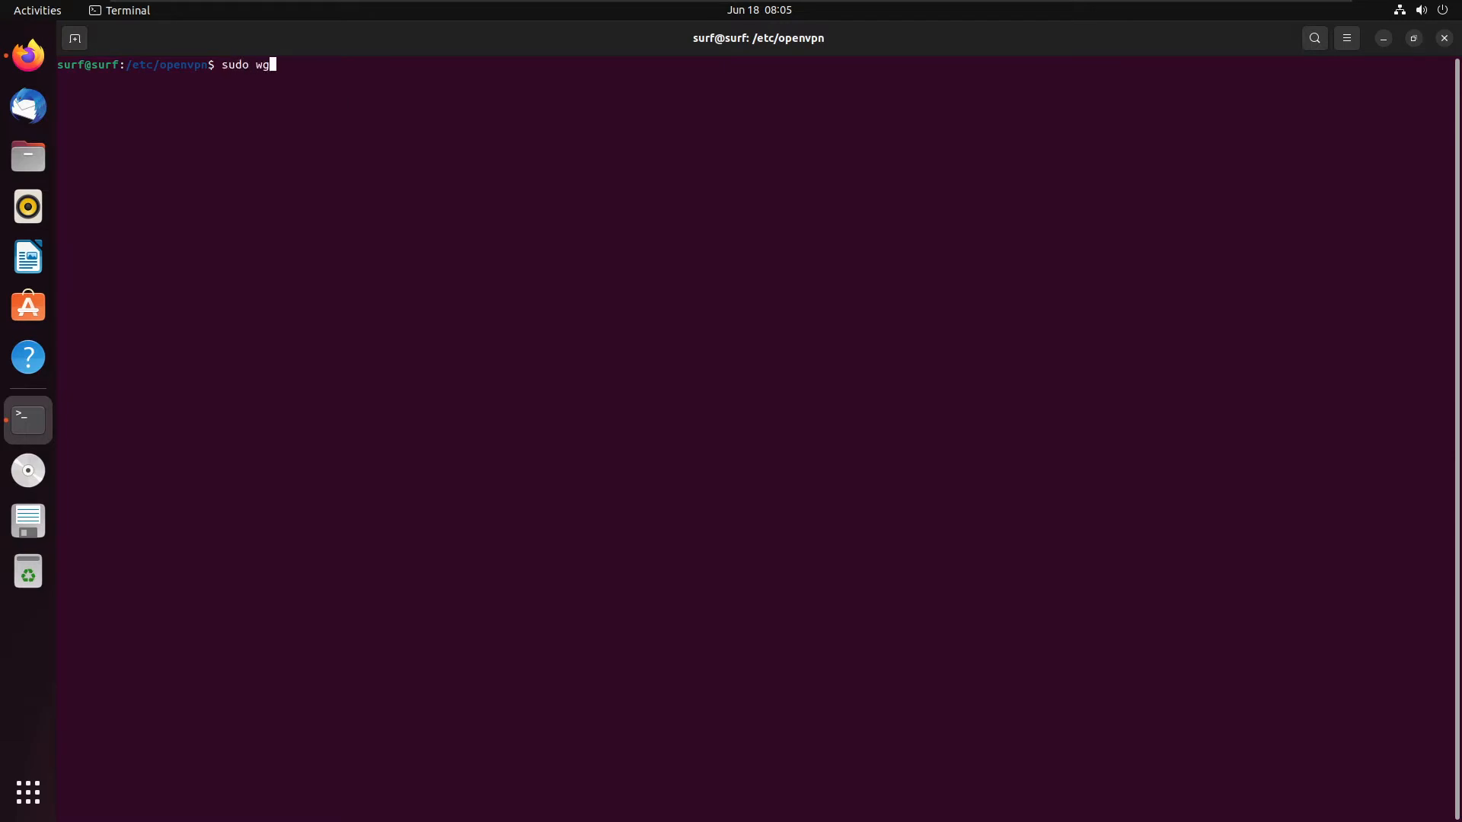
{"action": "type", "text": "et https"}
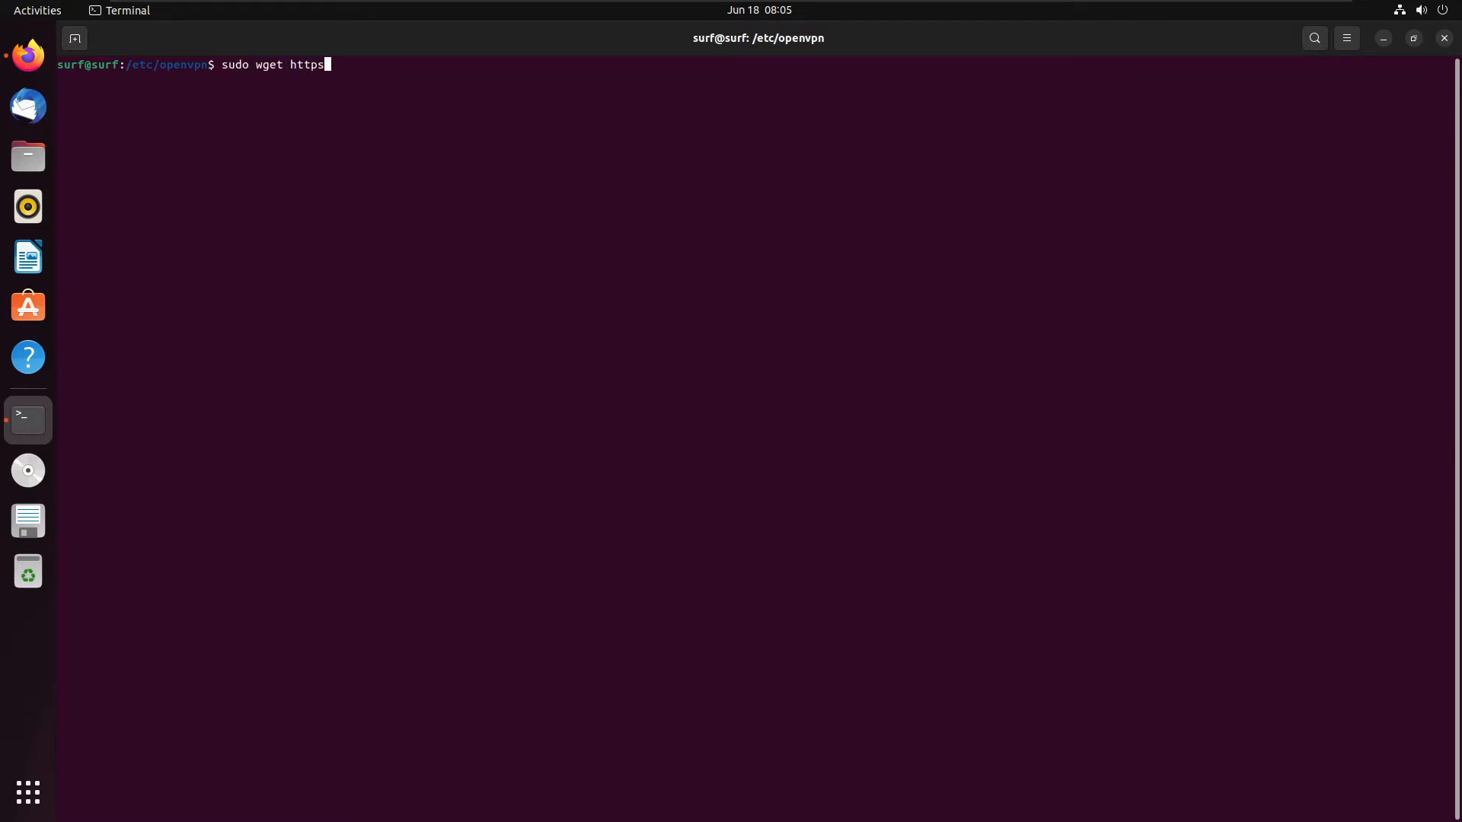
{"action": "type", "text": "://my.s"}
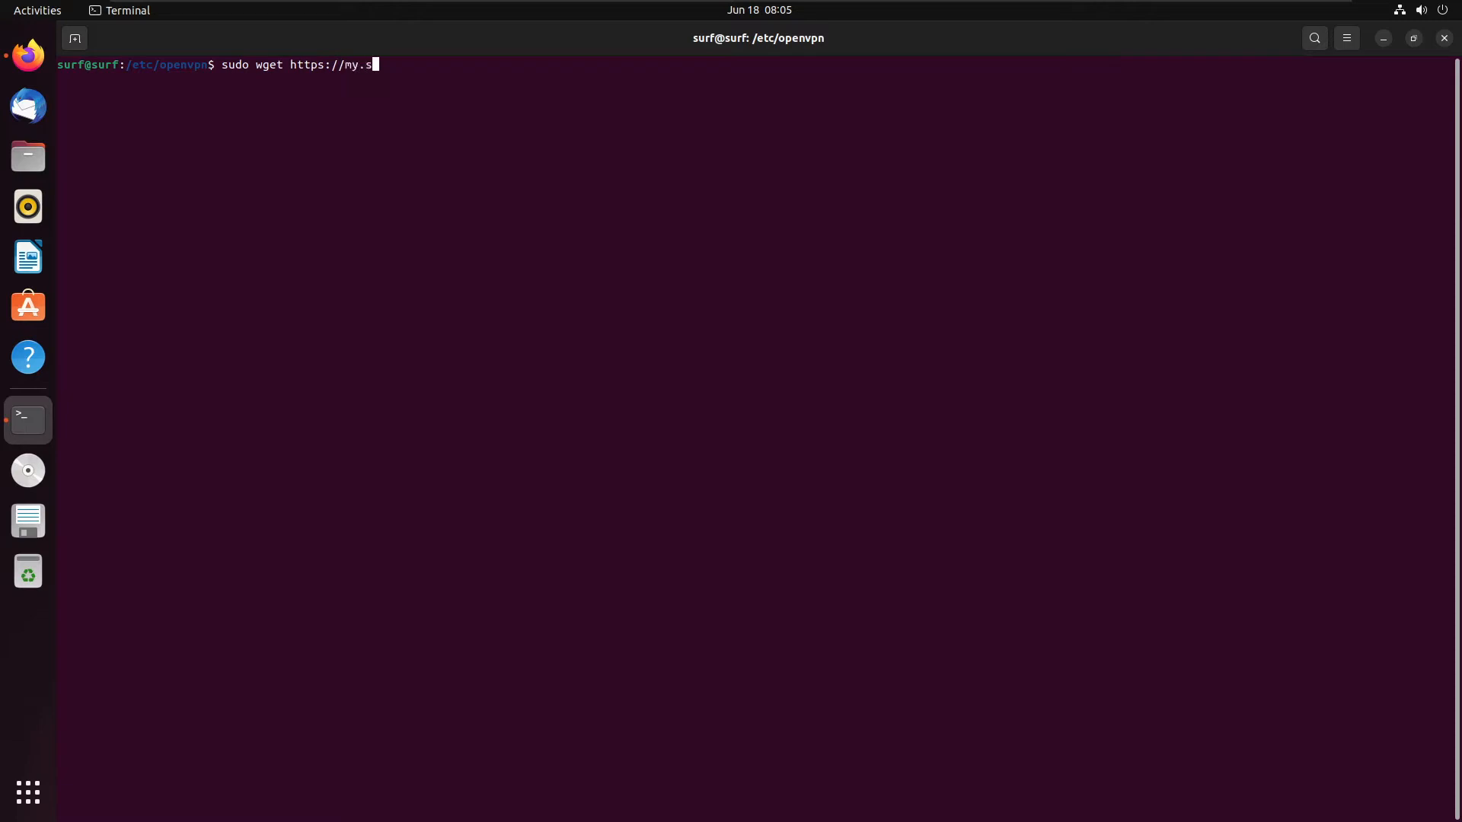
{"action": "type", "text": "urfshark"}
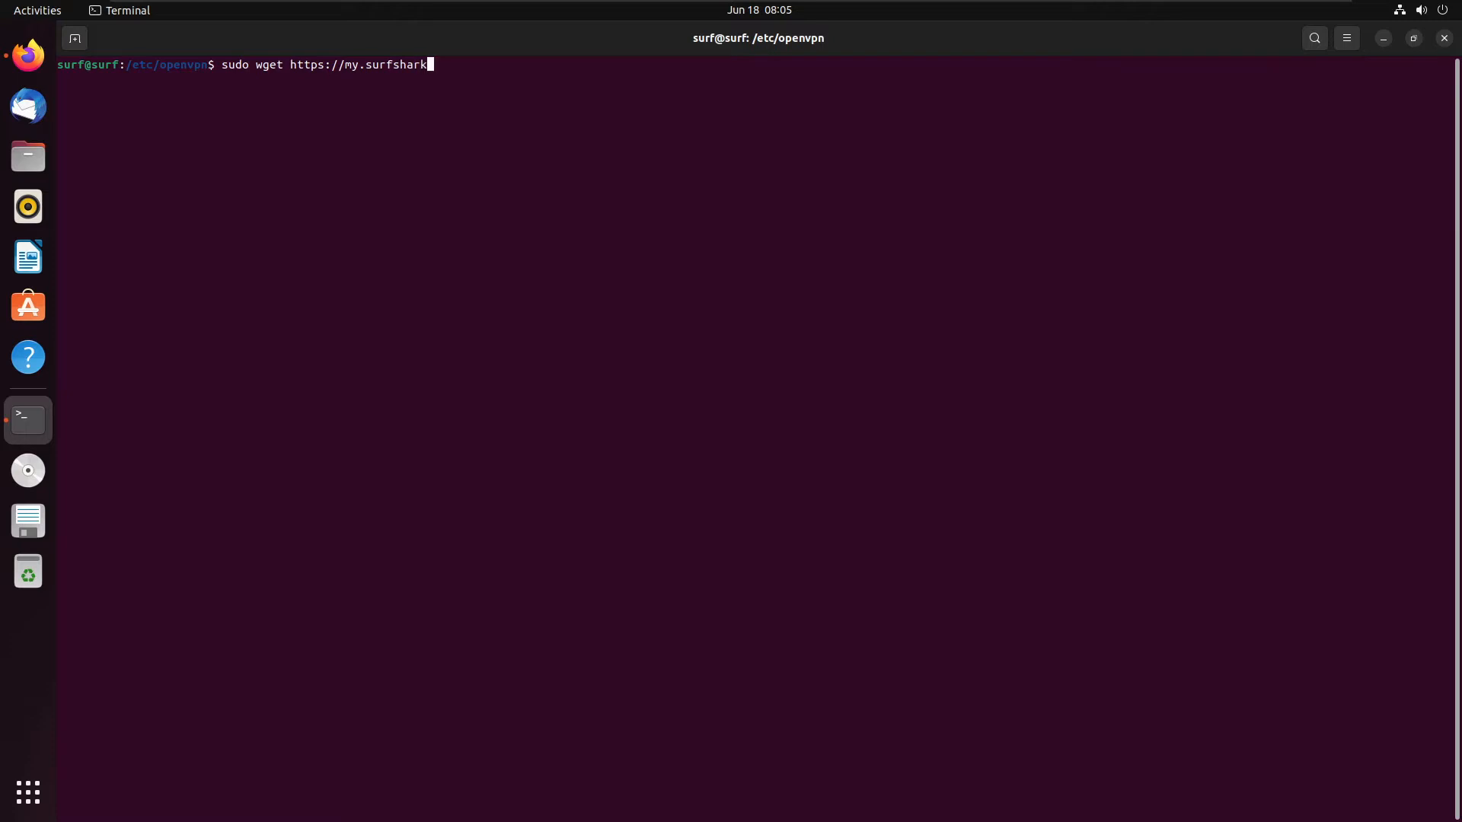
{"action": "type", "text": ".com/"}
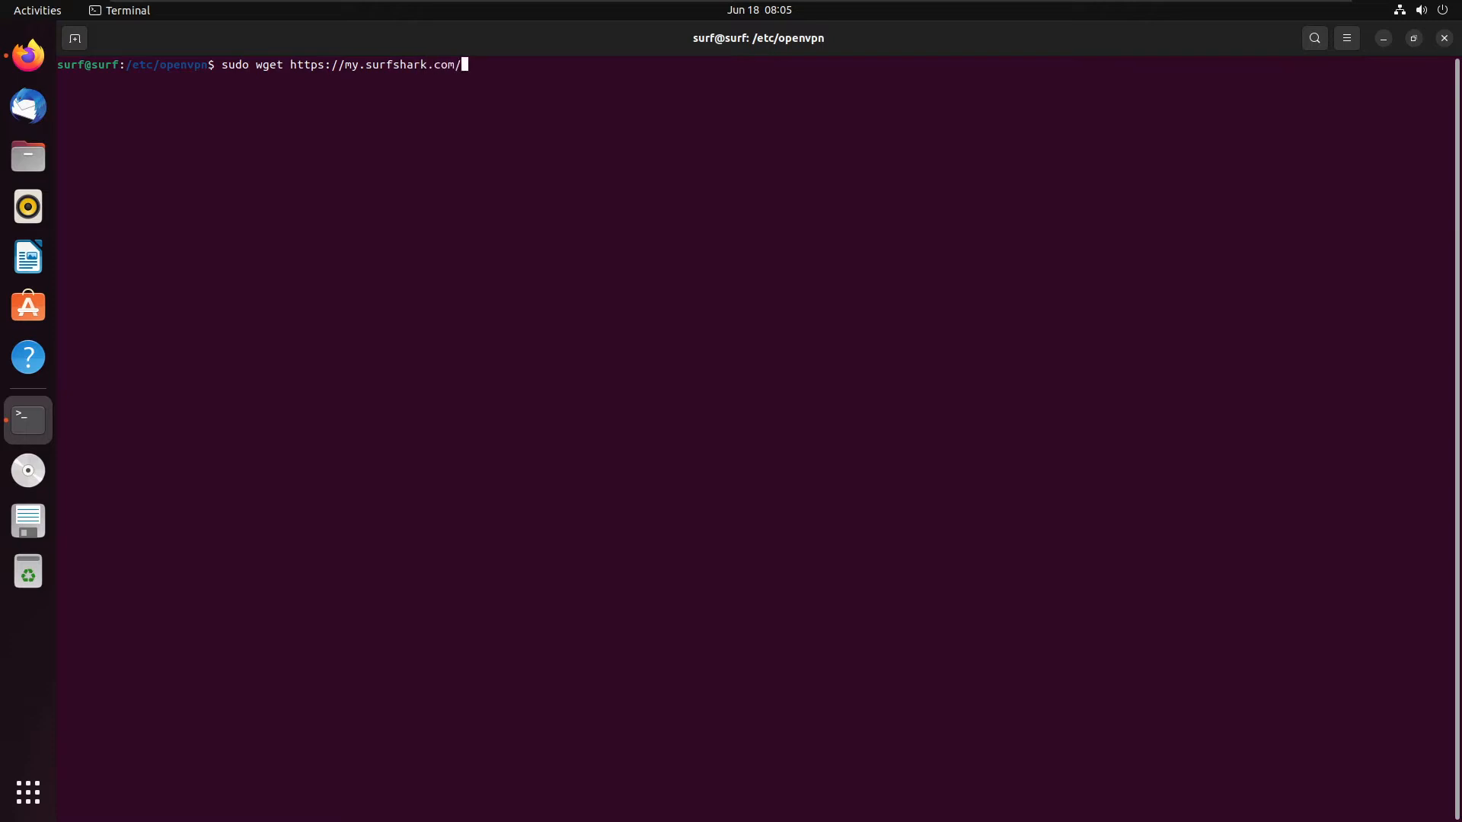
{"action": "type", "text": "vpn/a"}
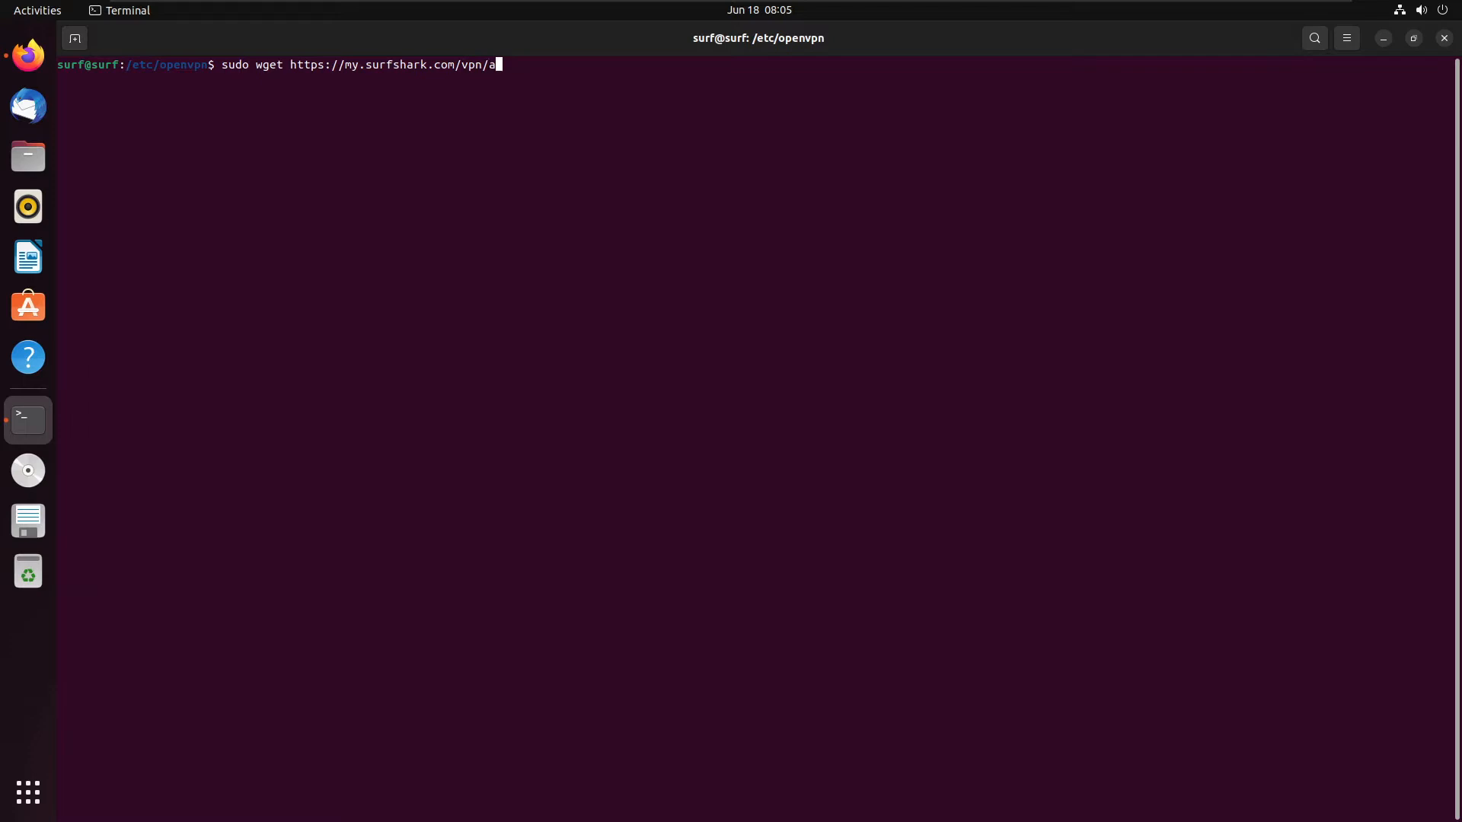
{"action": "type", "text": "pi/v1"}
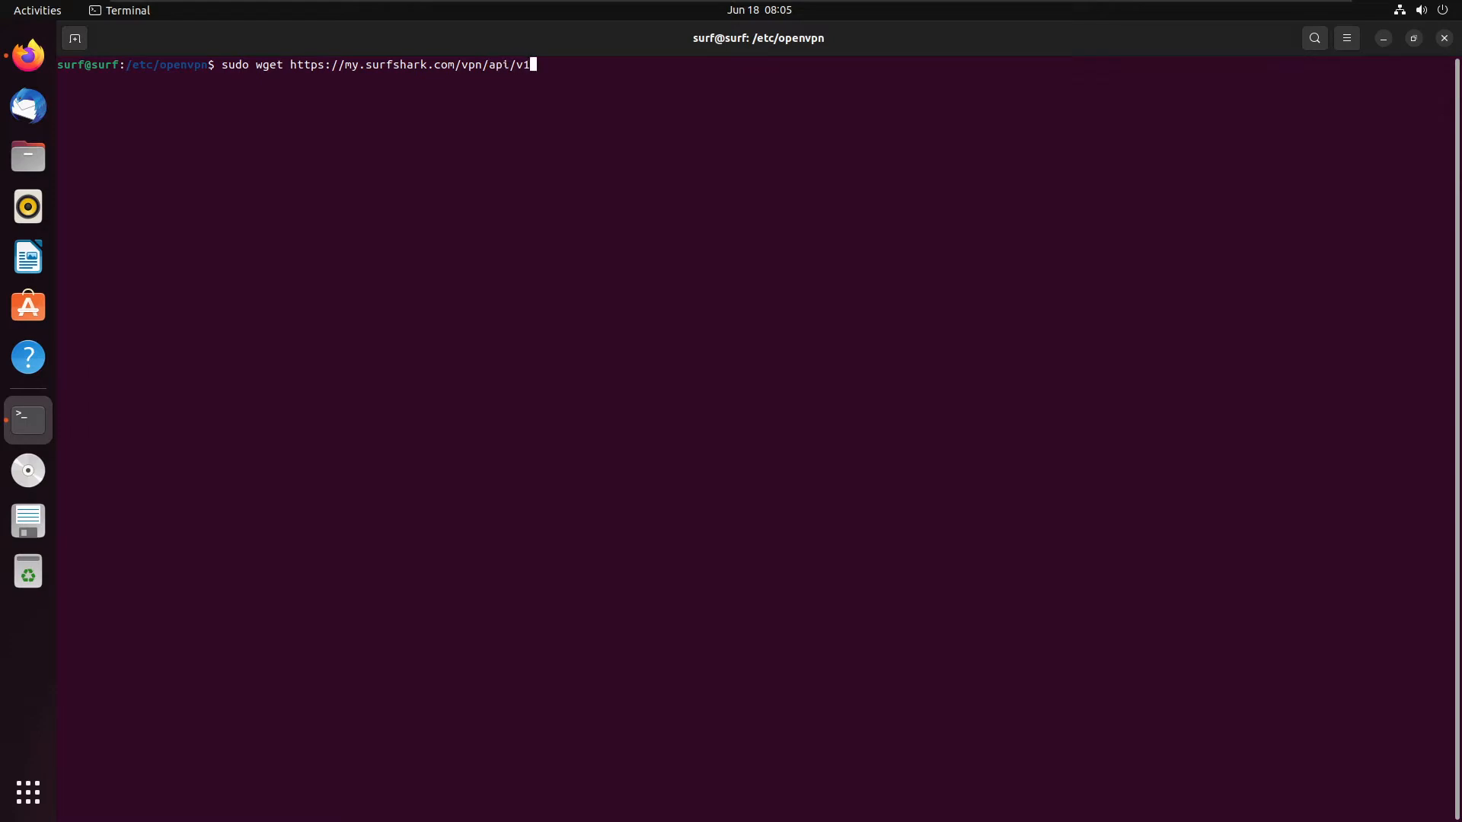
{"action": "type", "text": "con"}
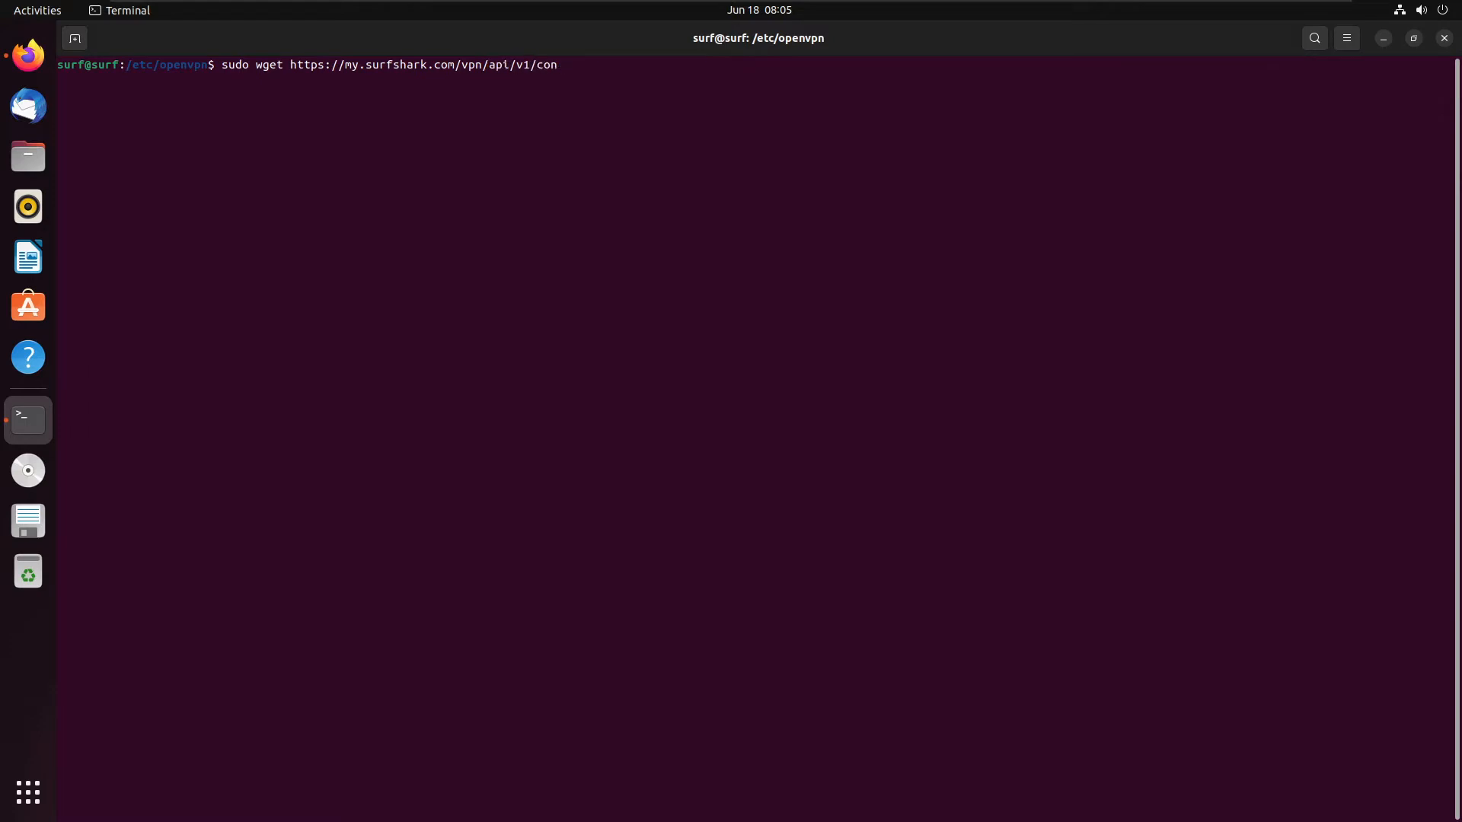
{"action": "type", "text": "figuration"}
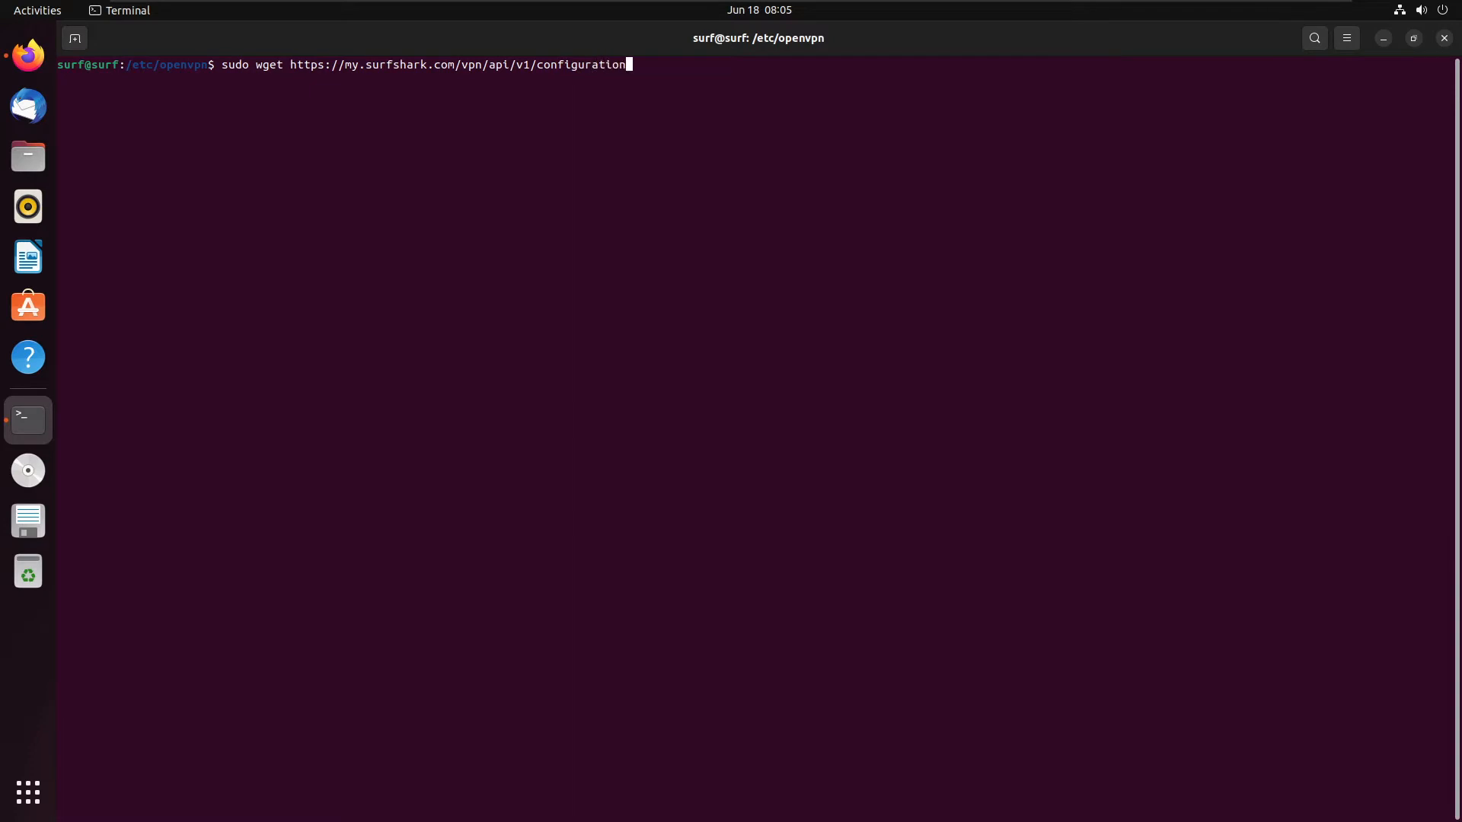
{"action": "key", "text": "Return"}
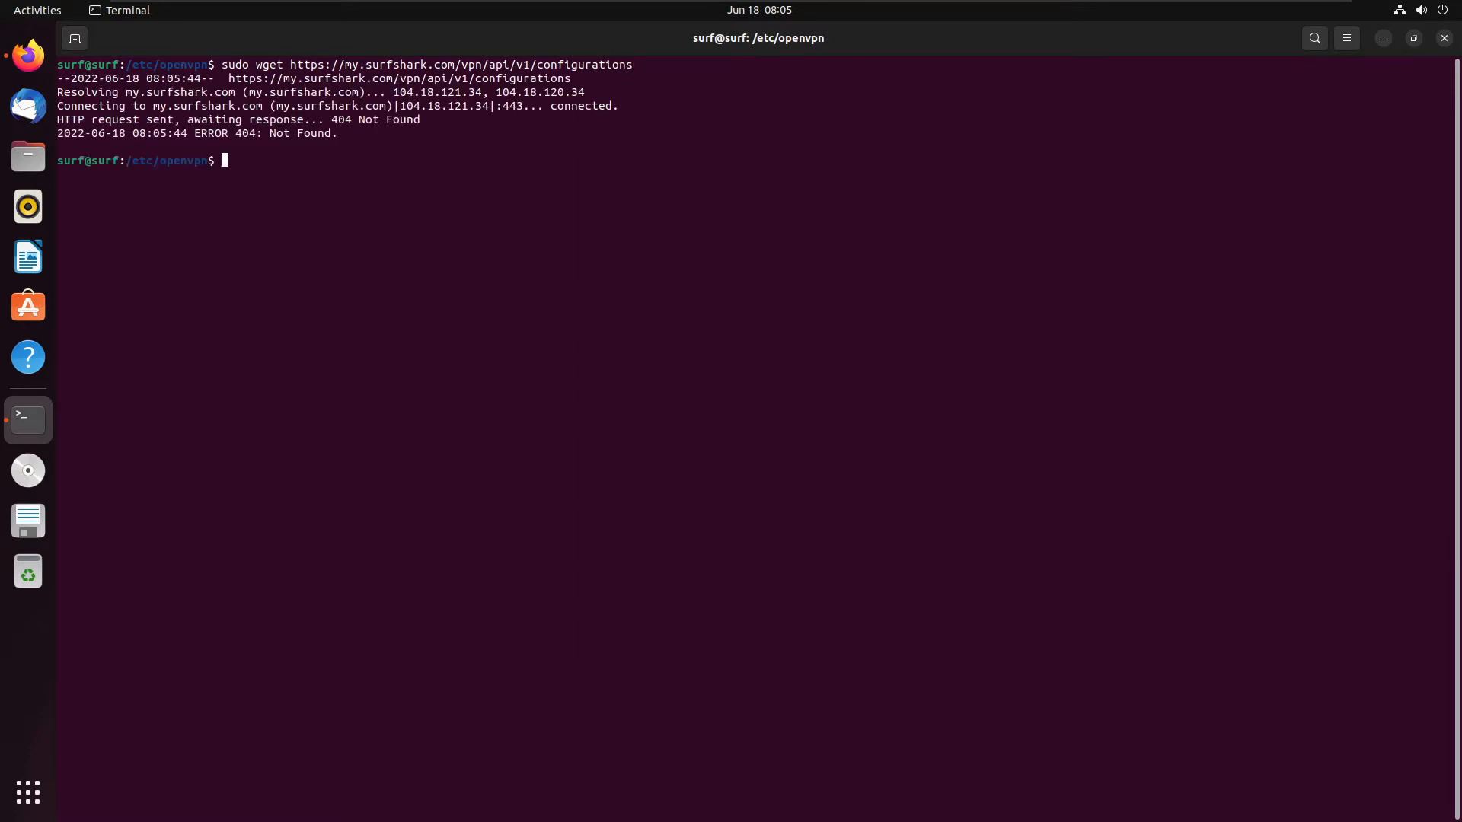
{"action": "key", "text": "Up"}
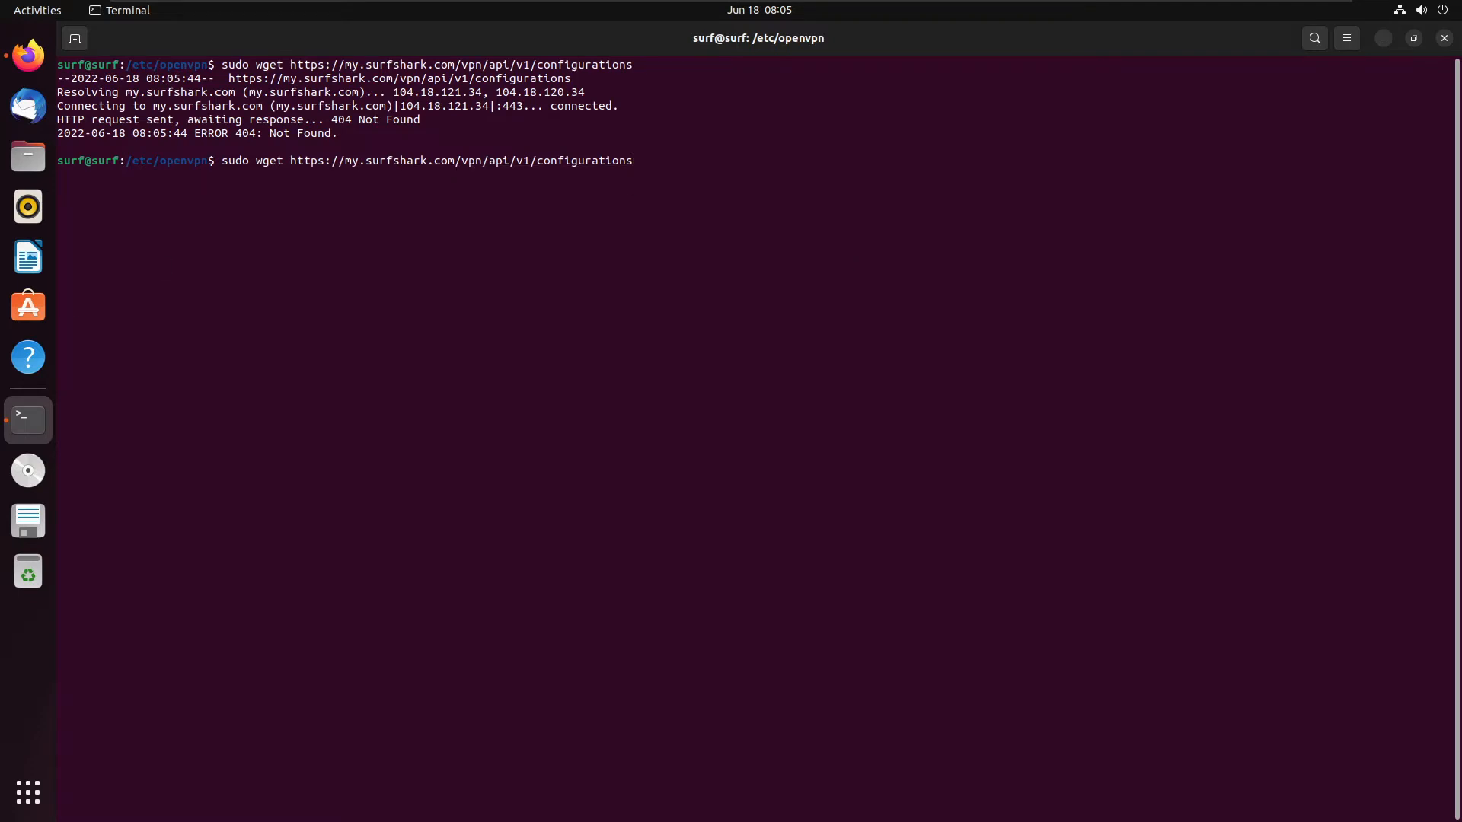
Drop the failed command and download the 817K configurations zip from the server/configurations URL.
{"action": "left_click", "coordinate": [636, 160]}
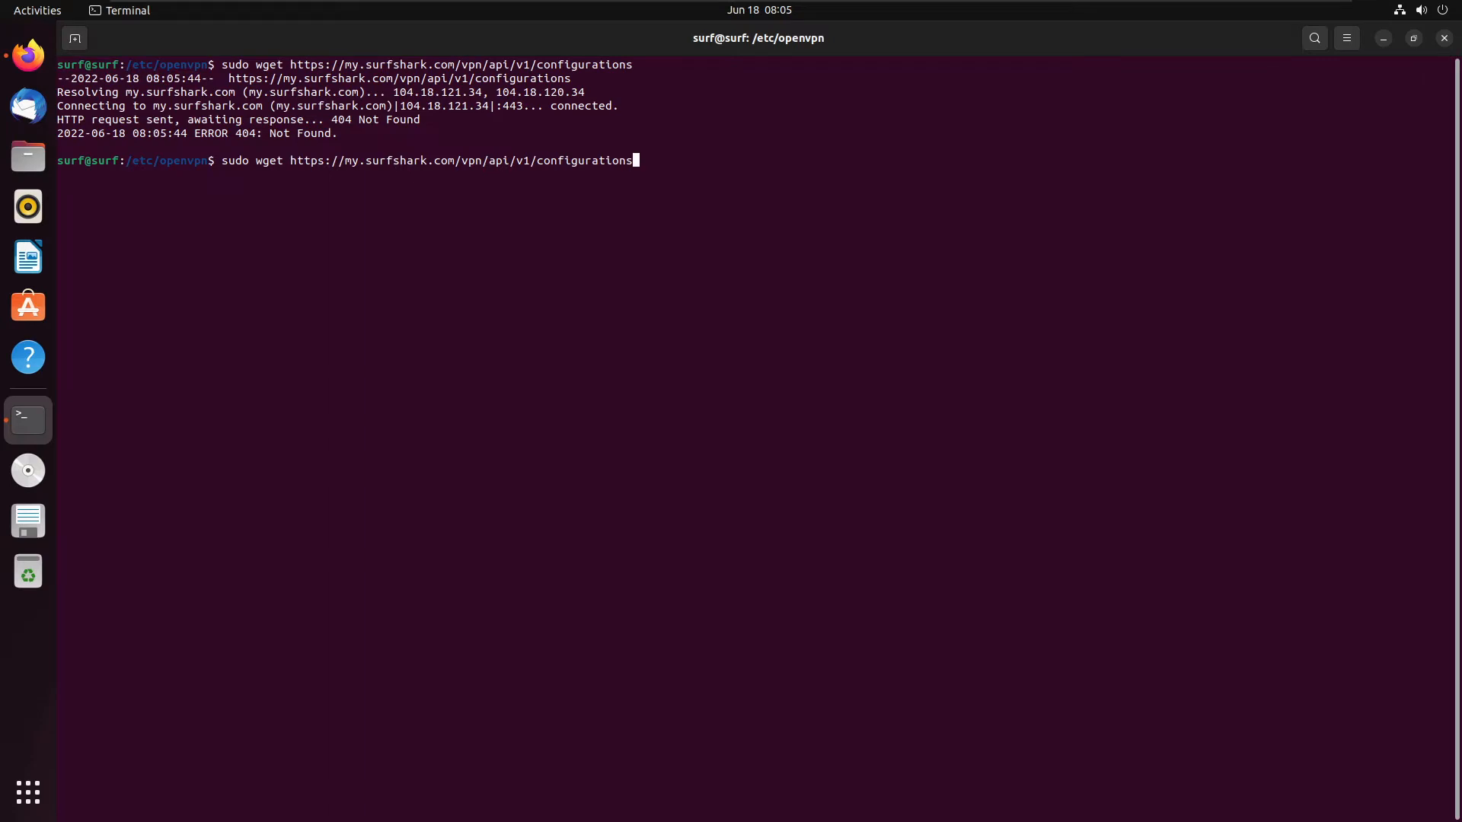
{"action": "key", "text": "BackSpace"}
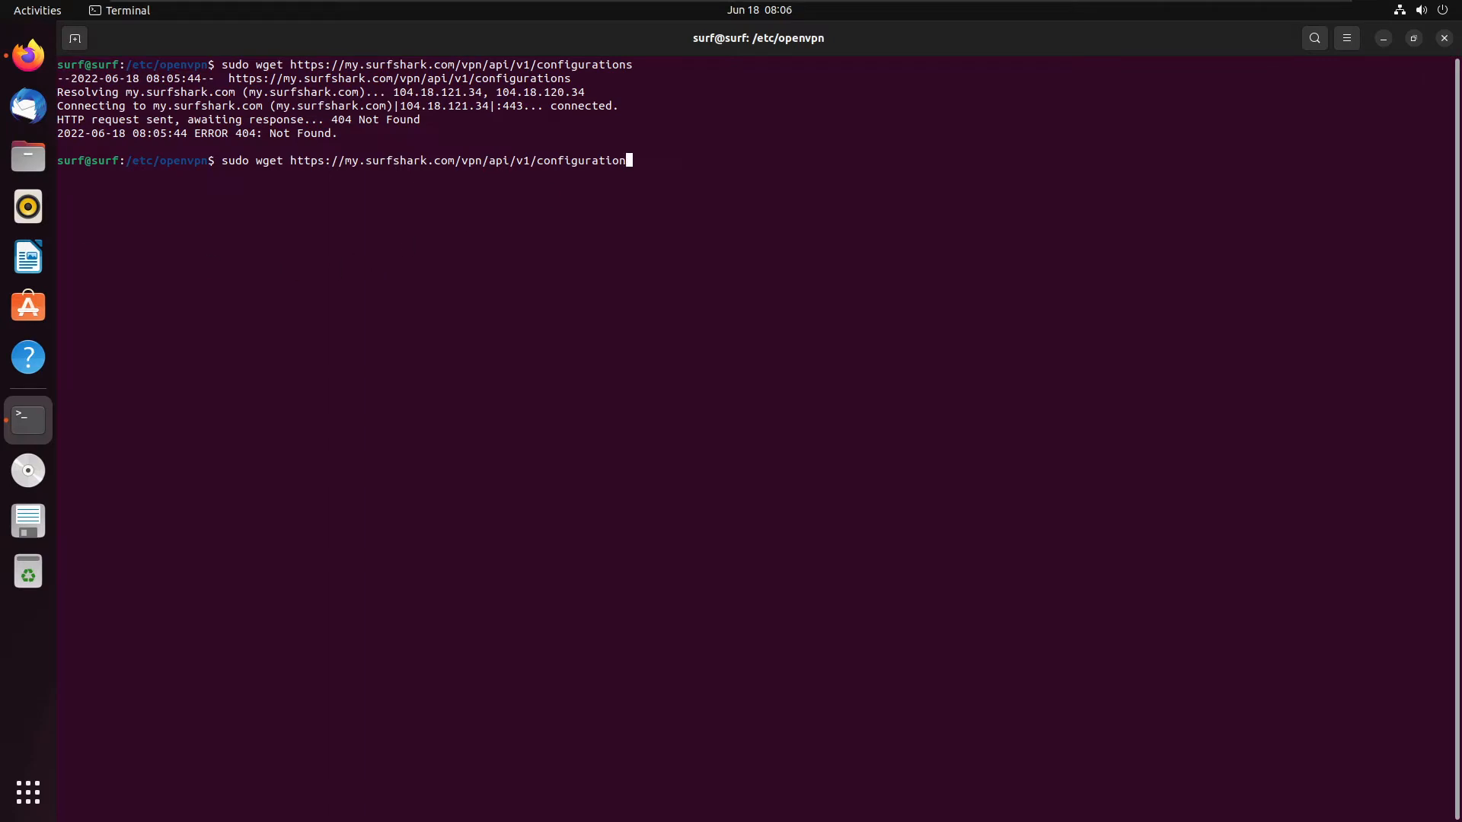
{"action": "key", "text": "ctrl+c"}
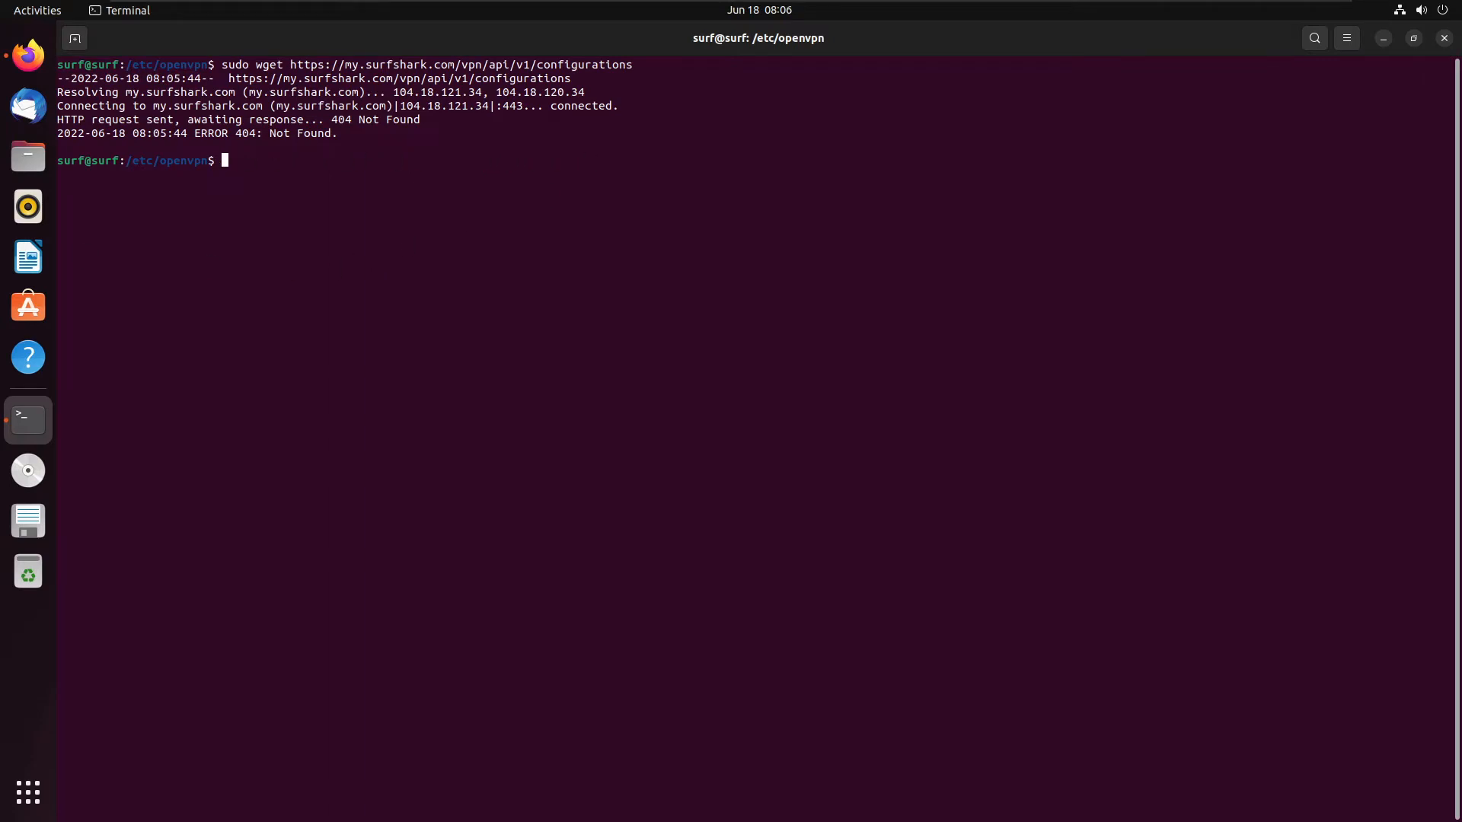
{"action": "mouse_move", "coordinate": [423, 279]}
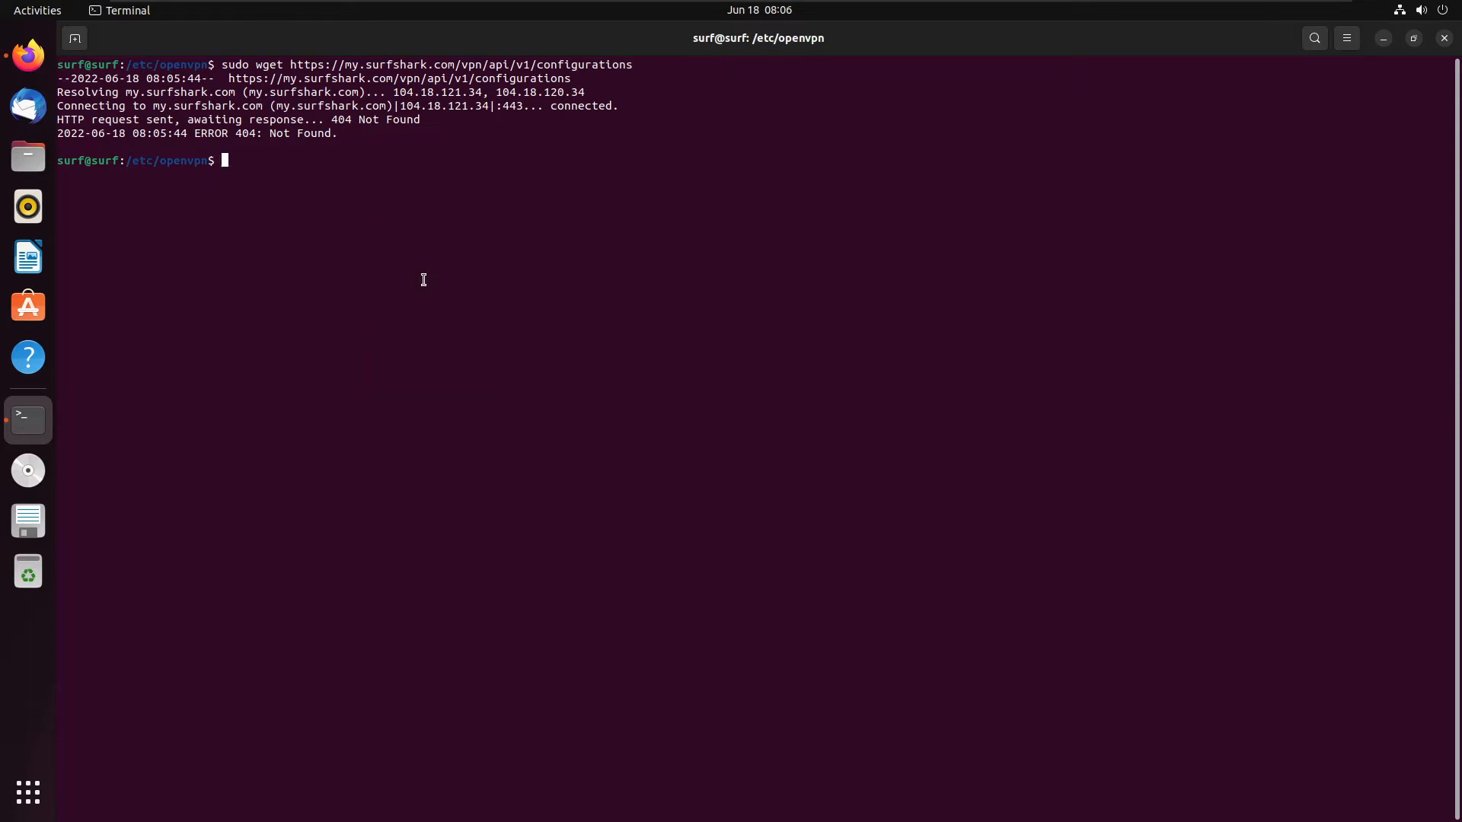
{"action": "key", "text": "Return"}
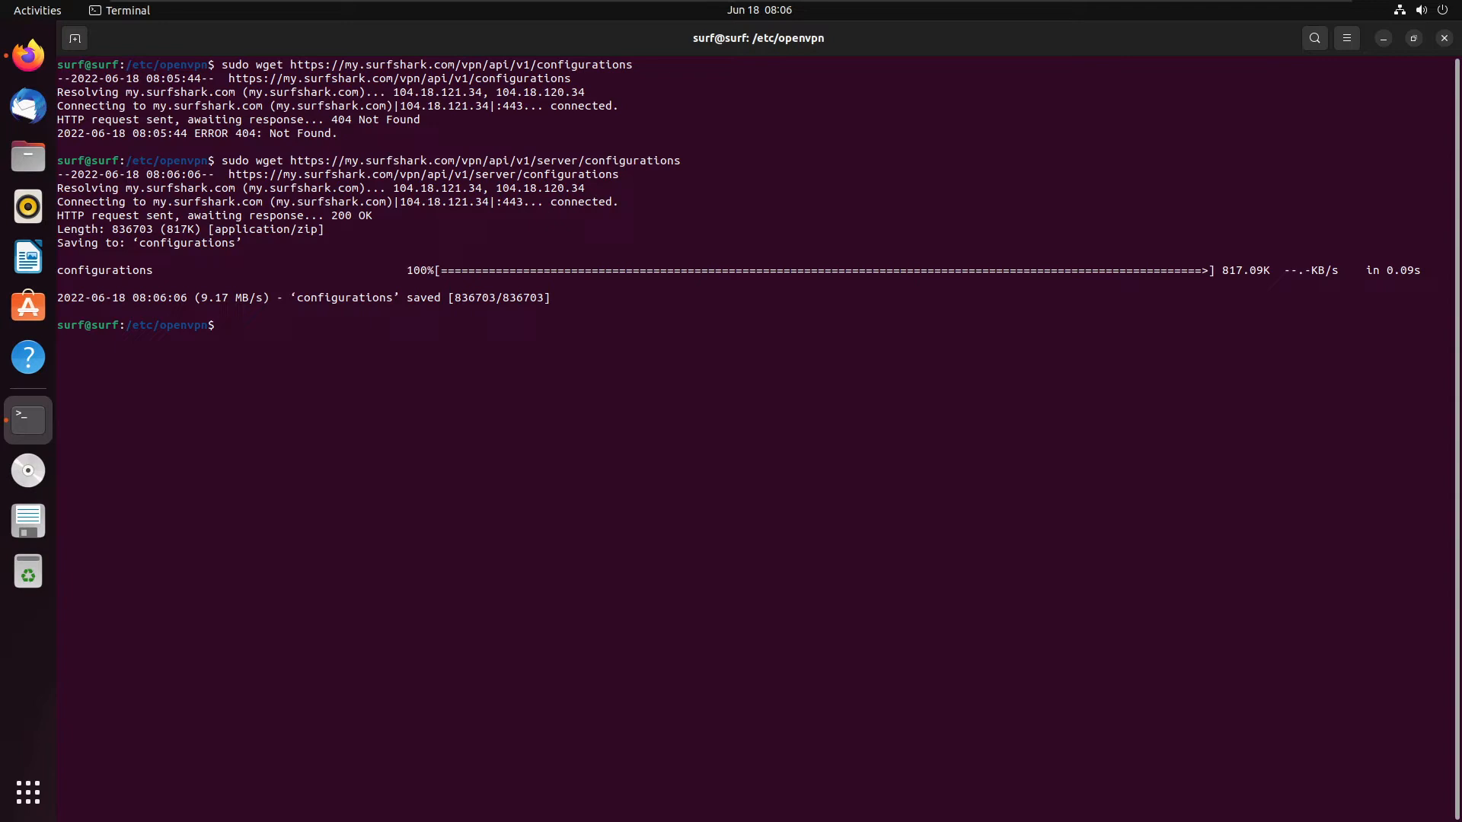
Extract the configurations archive with sudo unzip.
{"action": "type", "text": "sudo"}
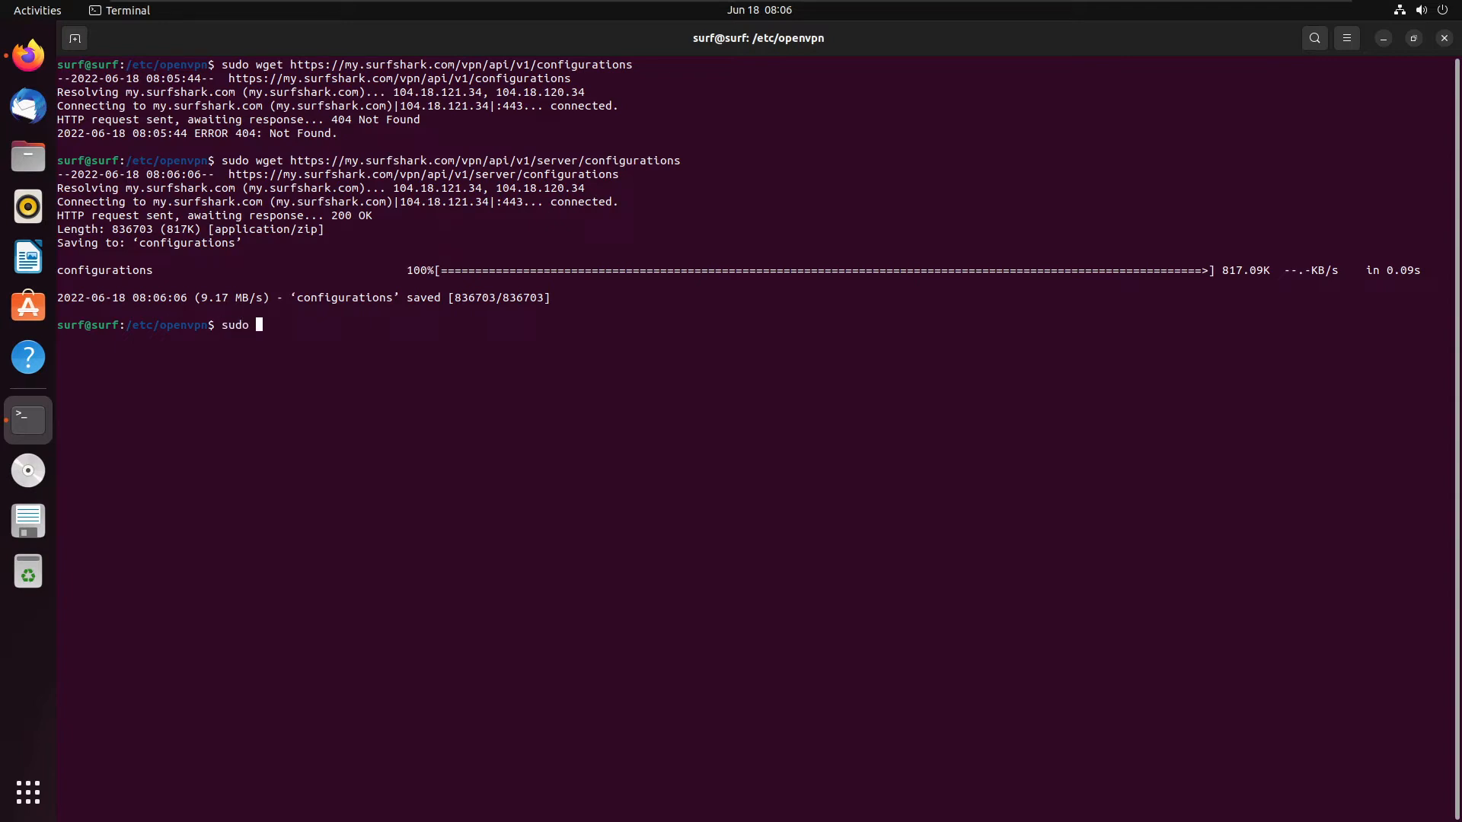
{"action": "type", "text": "unzip"}
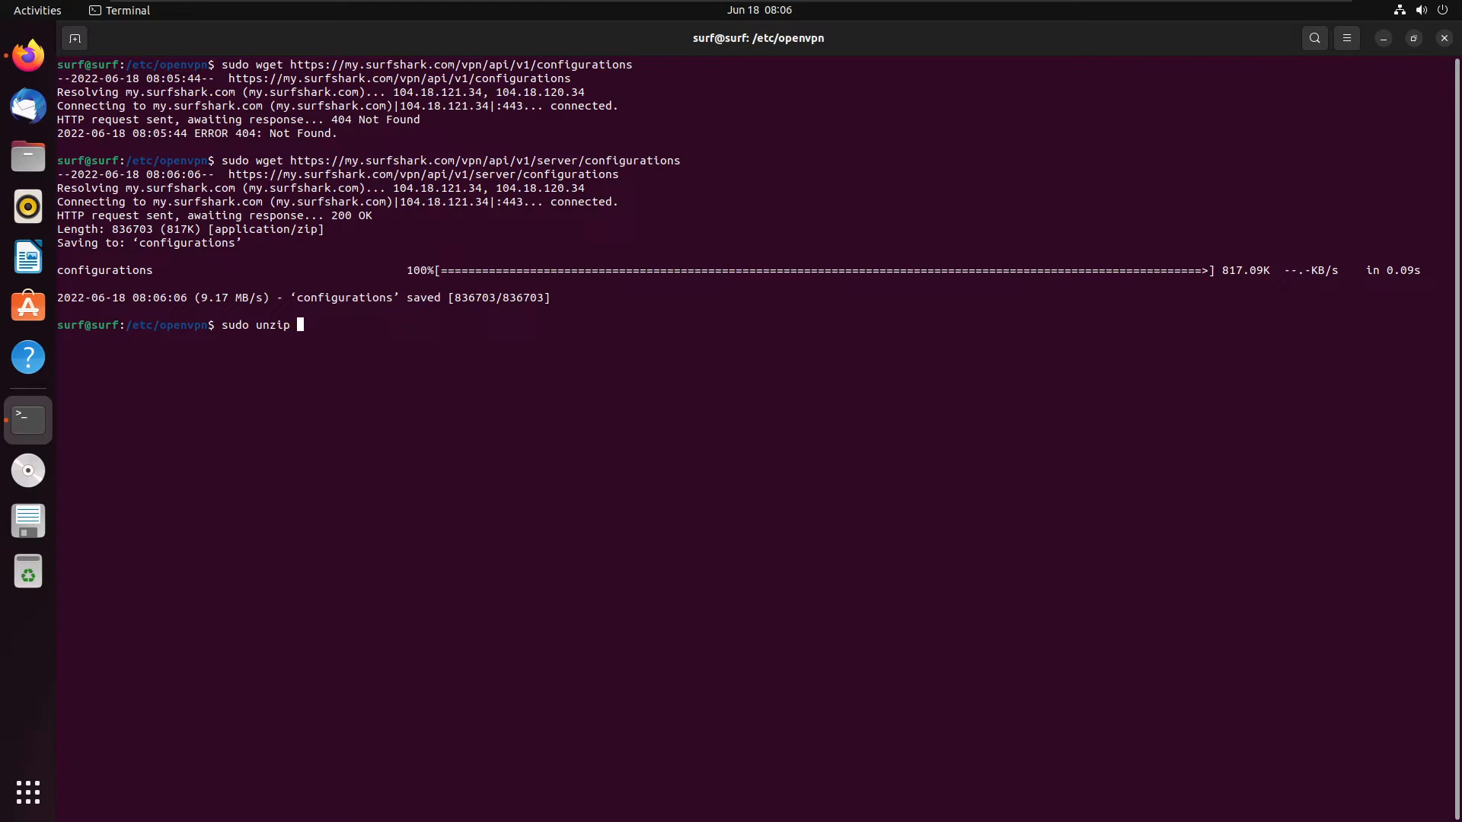
{"action": "type", "text": "conf"}
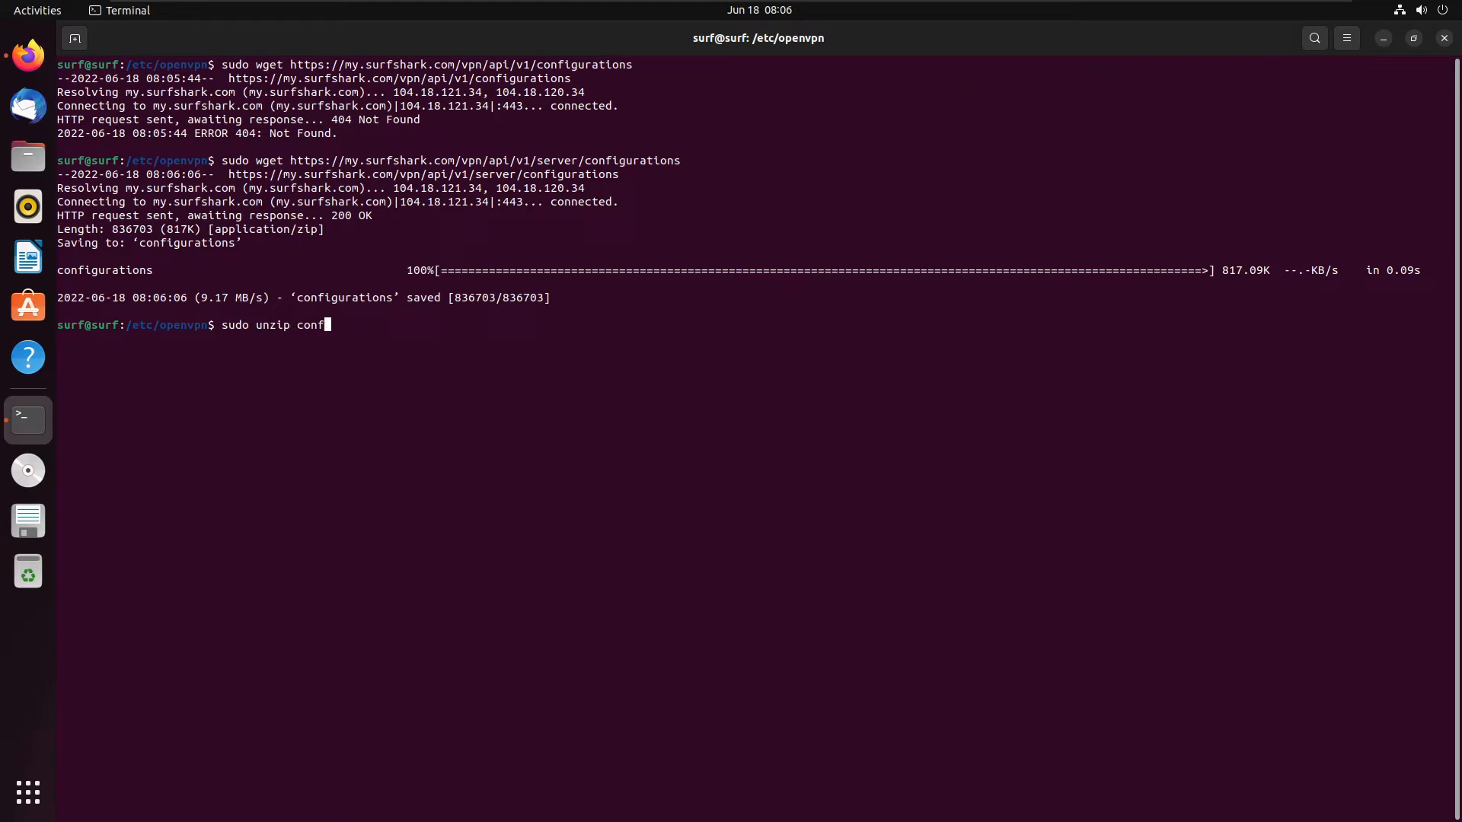
{"action": "key", "text": "BackSpace"}
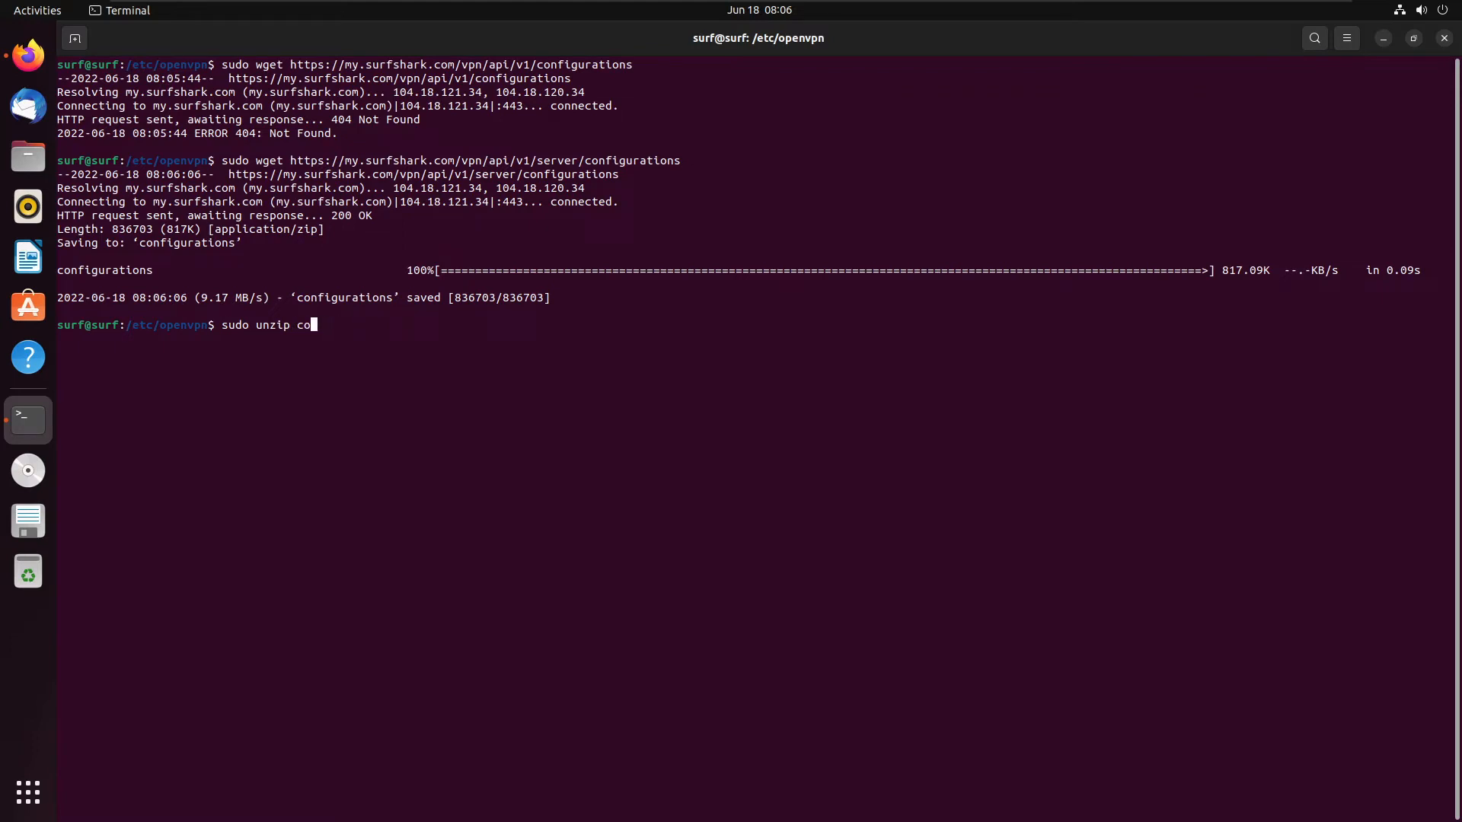
{"action": "type", "text": "p"}
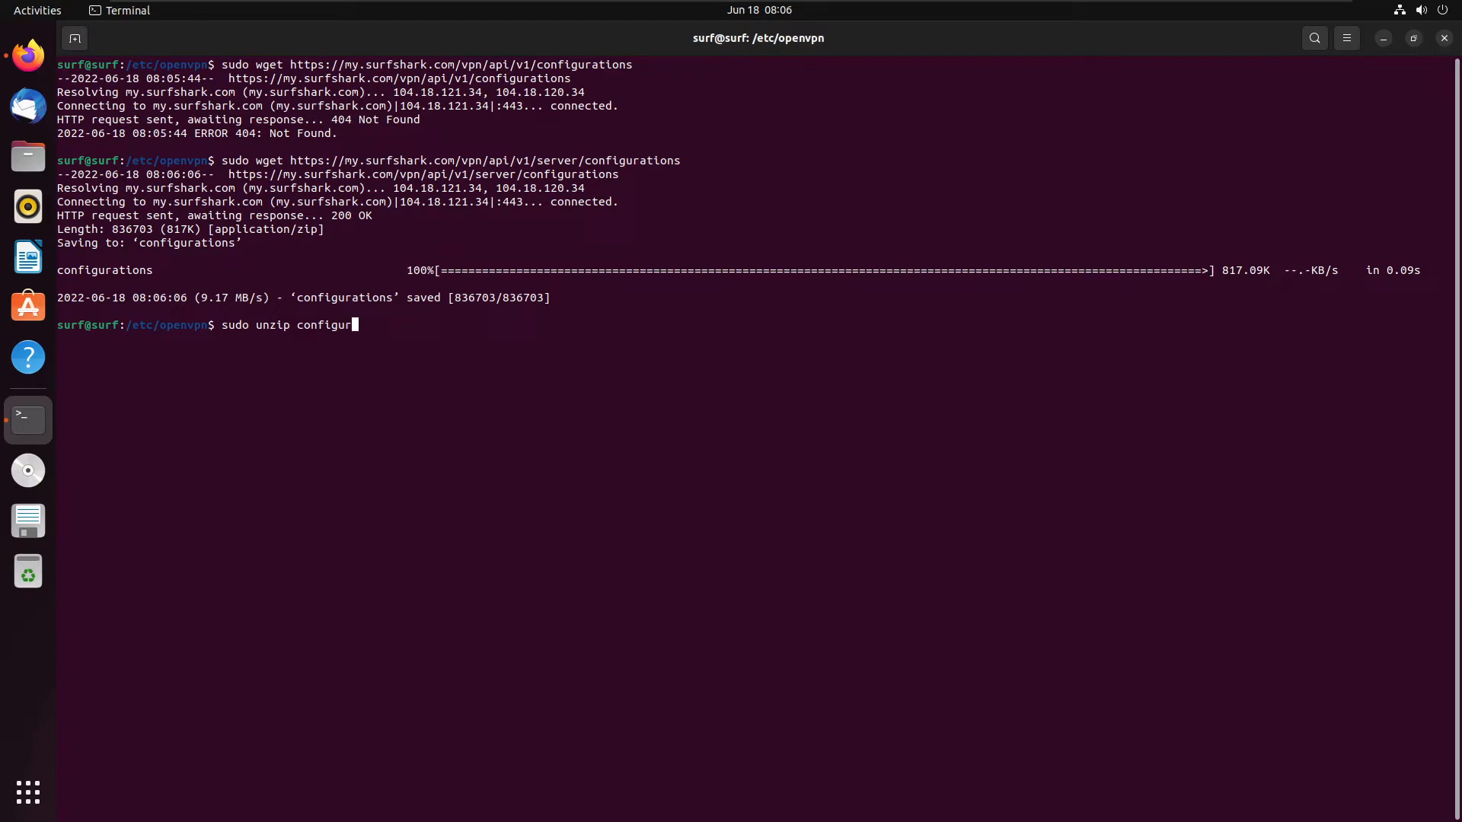
{"action": "key", "text": "Return"}
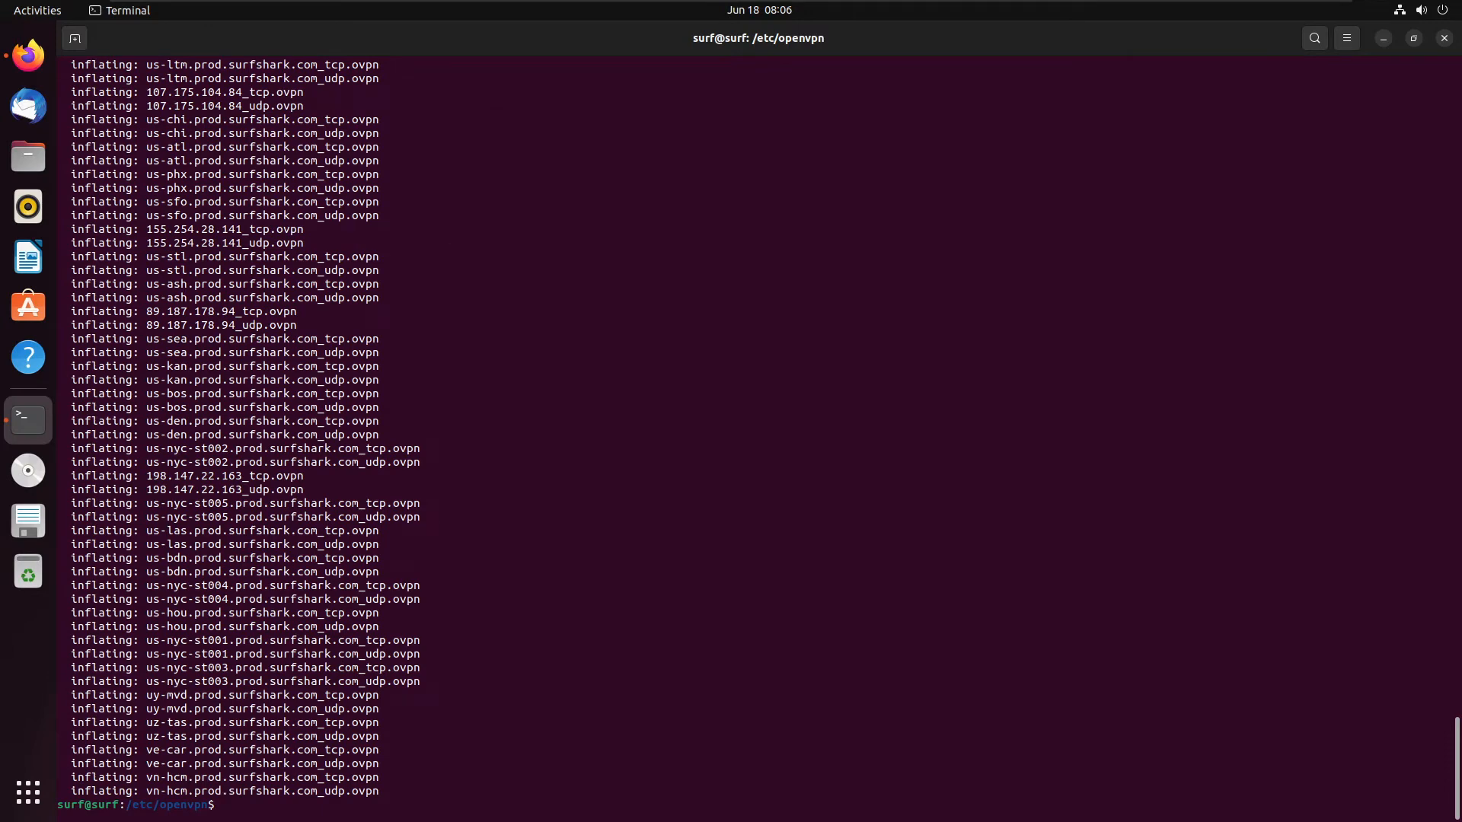
List the folder with ls -la and select the uk-man.prod.surfshark.com_tcp.ovpn file name.
{"action": "type", "text": "ls -la"}
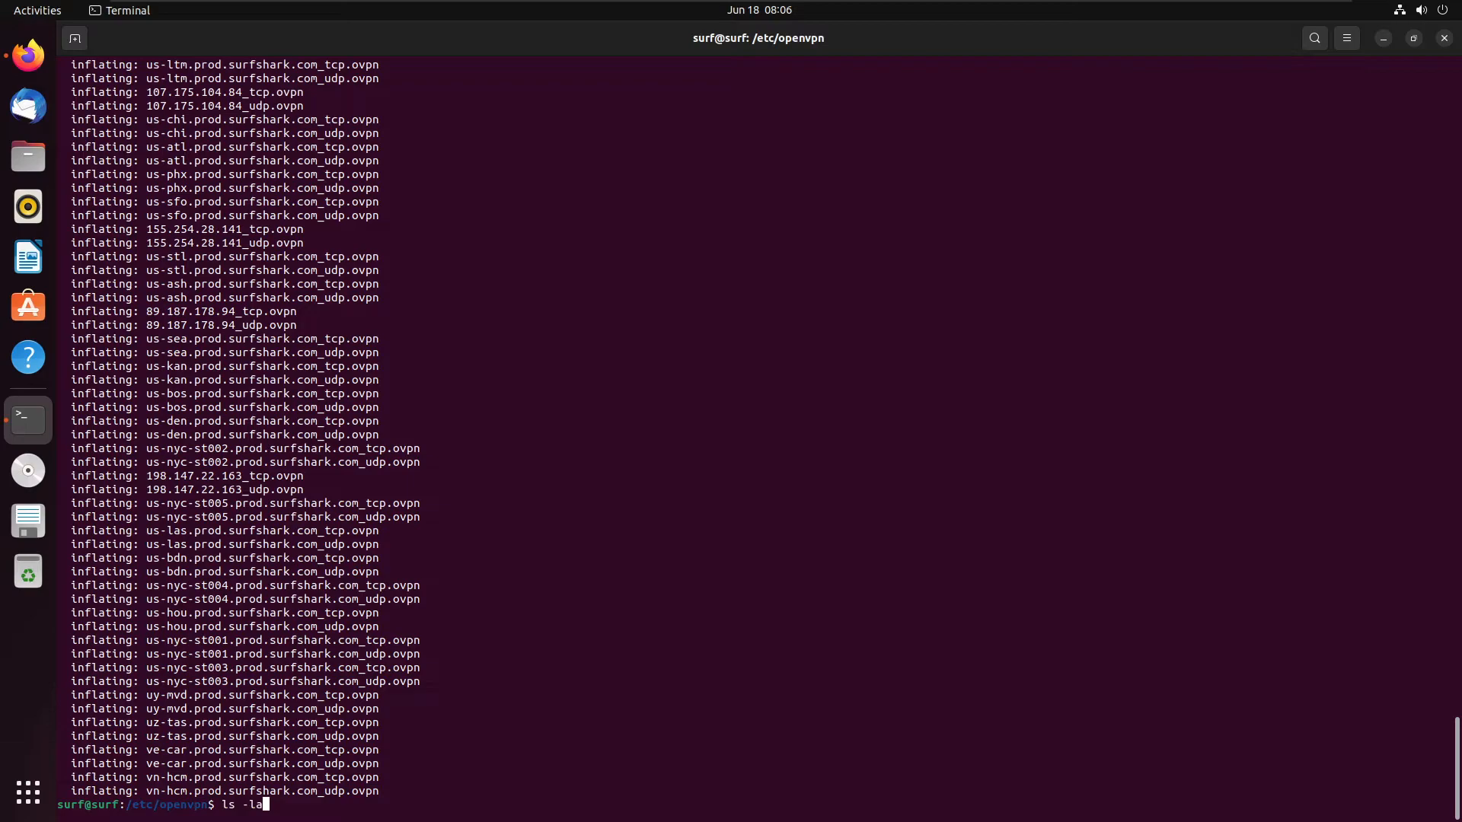
{"action": "key", "text": "Return"}
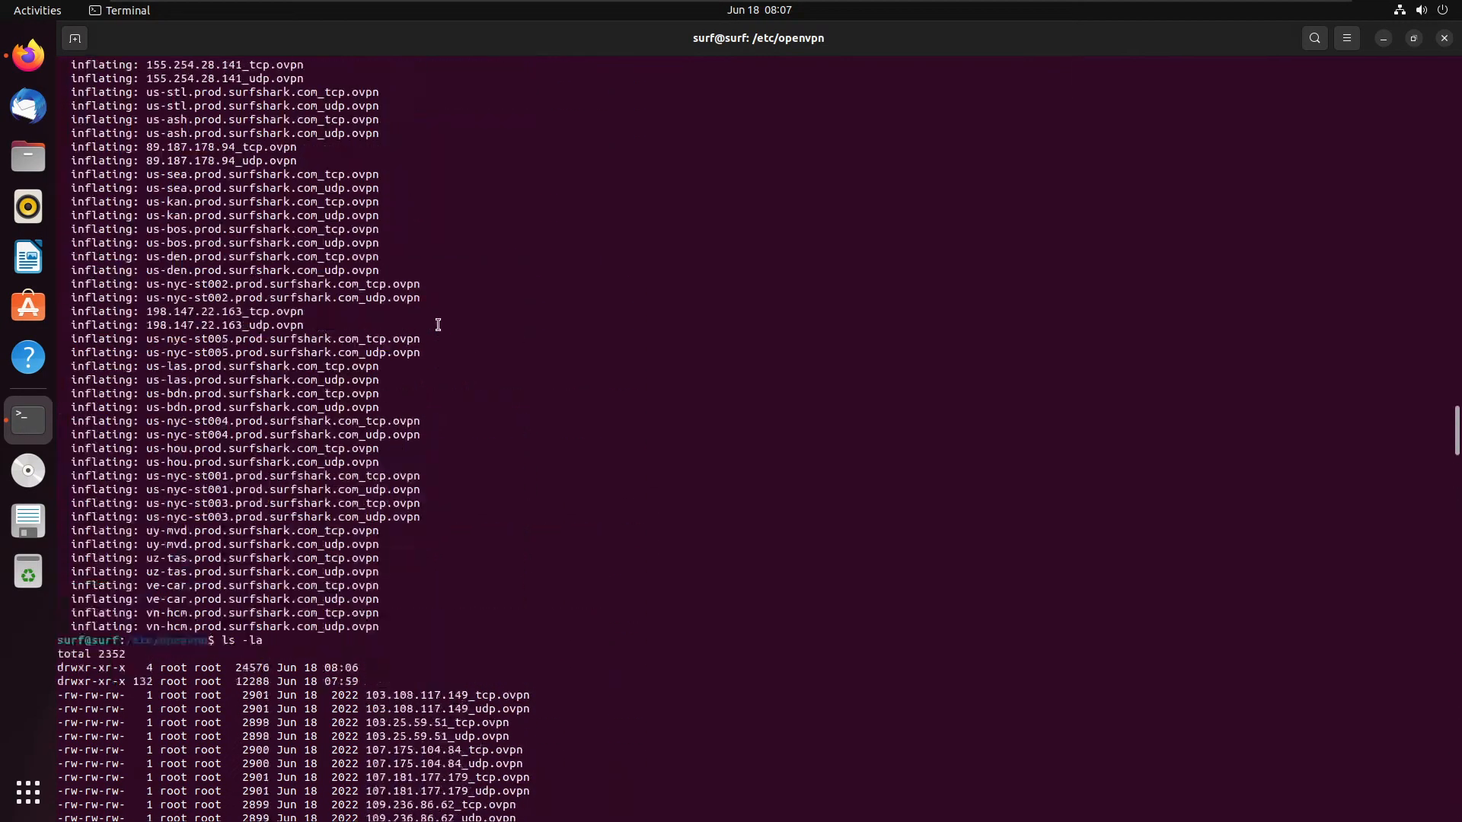
{"action": "scroll", "scroll_direction": "down", "scroll_amount": 3}
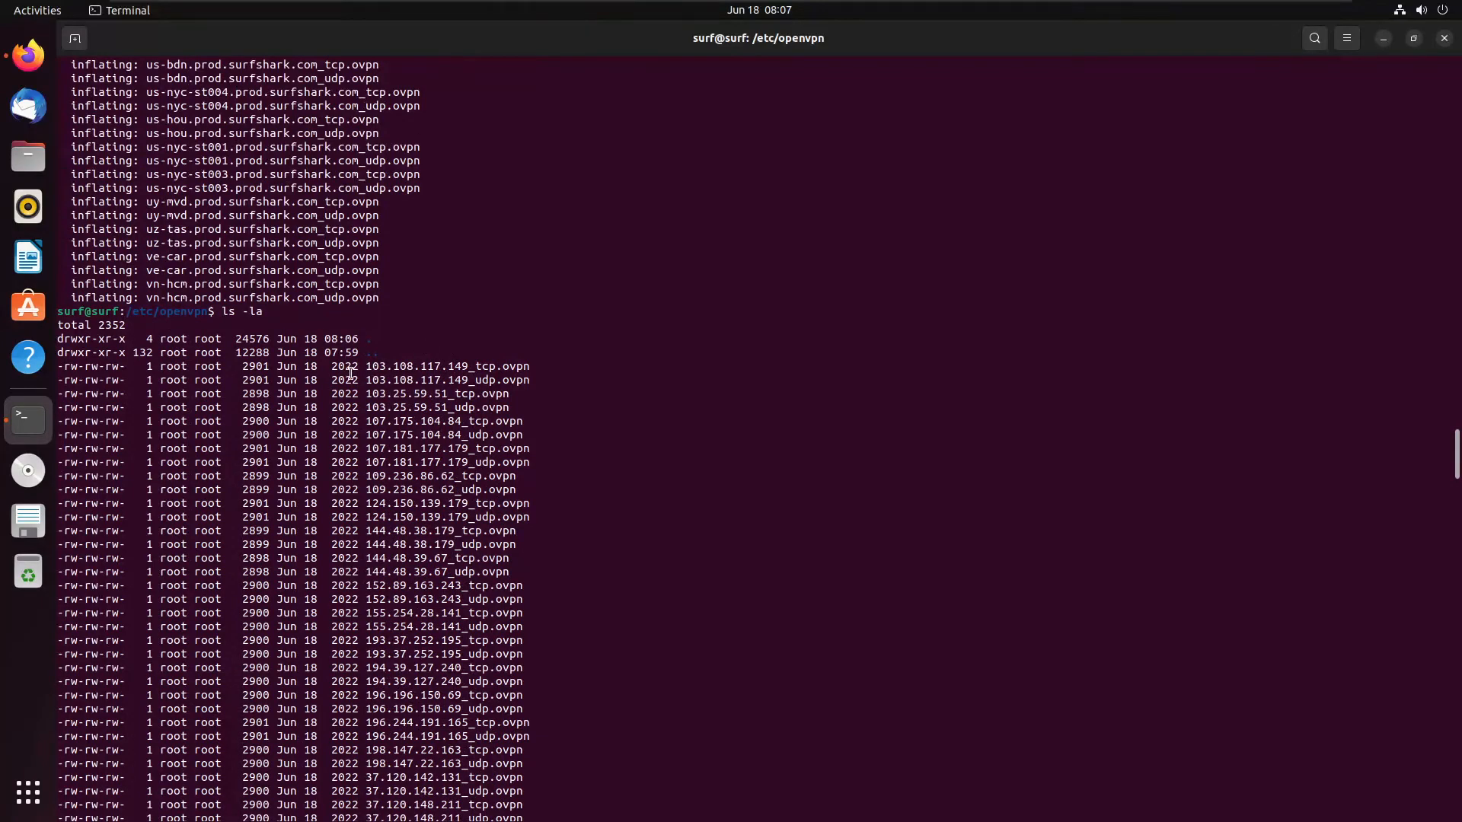
{"action": "scroll", "scroll_direction": "down", "scroll_amount": 3}
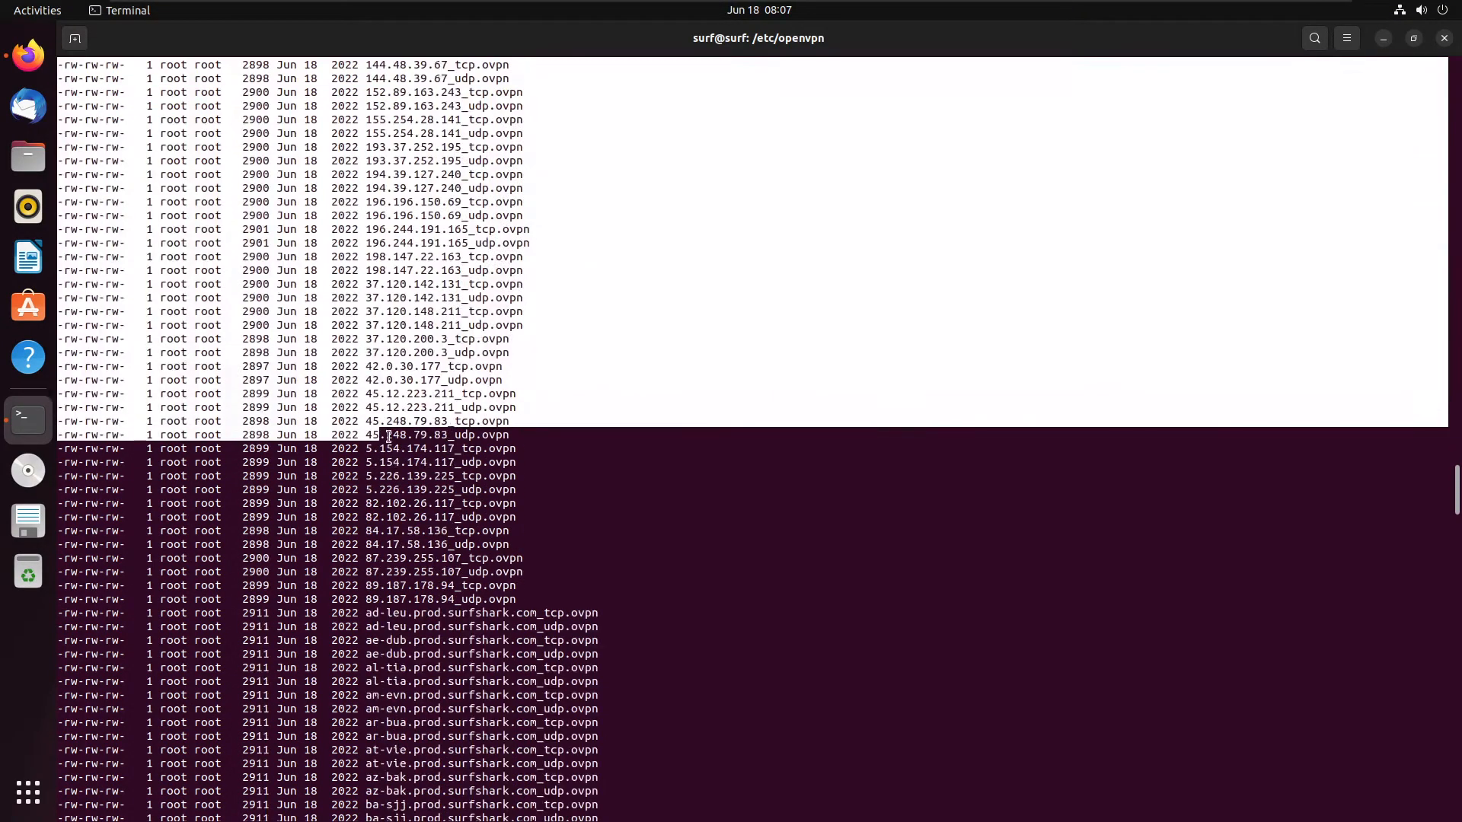
{"action": "scroll", "scroll_direction": "down", "scroll_amount": 3}
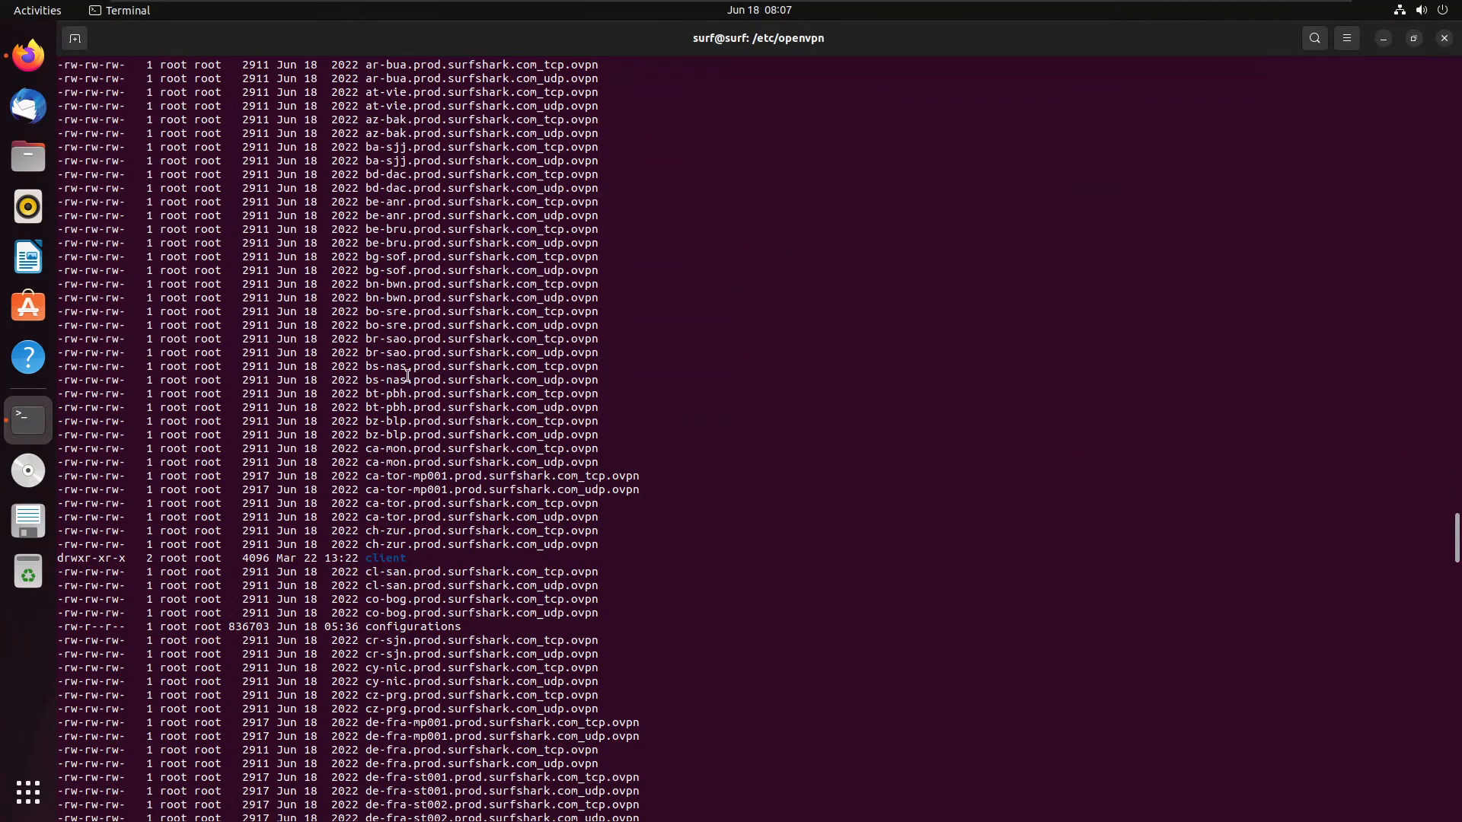
{"action": "scroll", "scroll_direction": "up", "scroll_amount": 3}
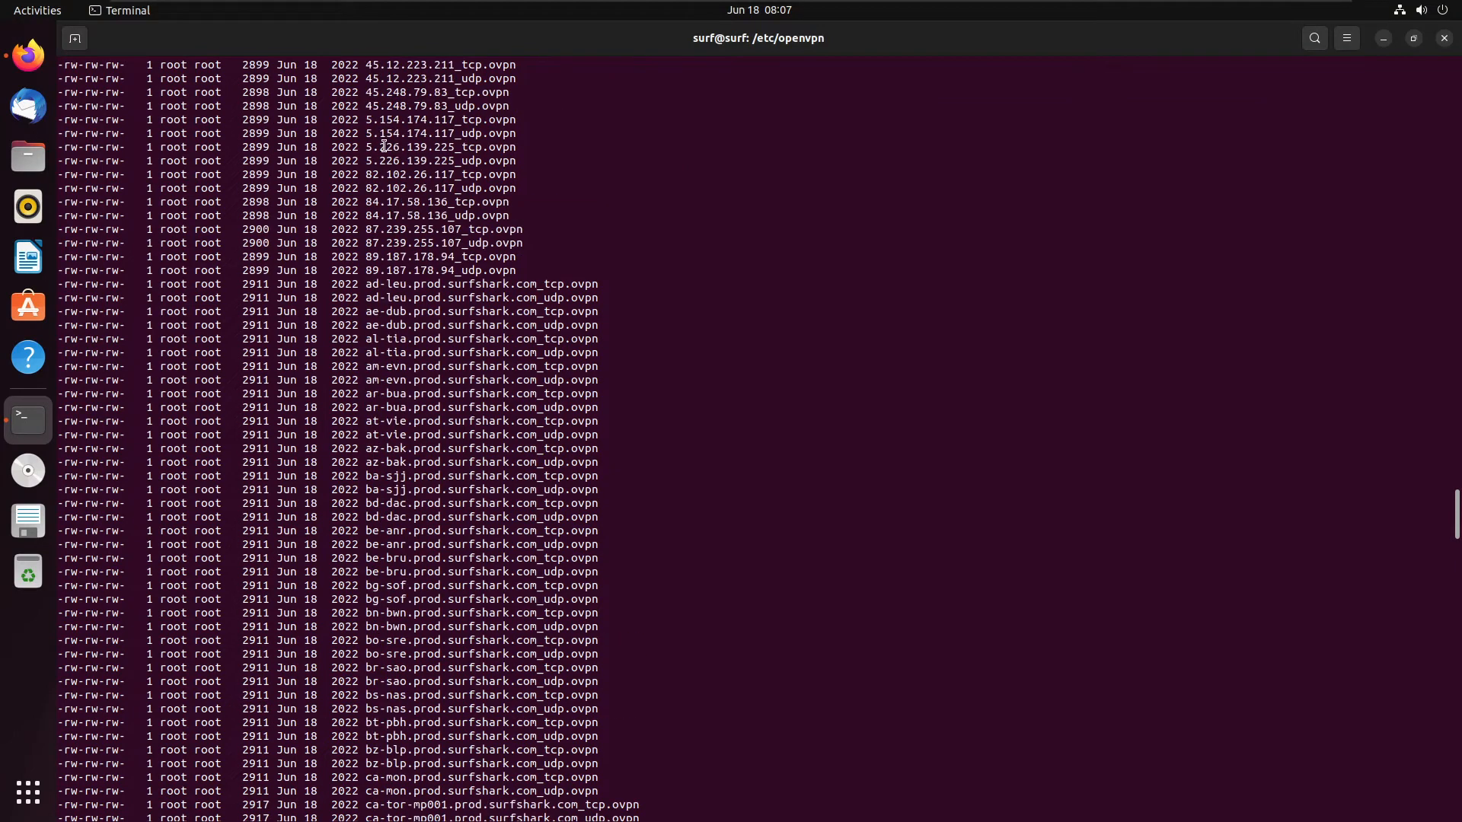
{"action": "scroll", "scroll_direction": "down", "scroll_amount": 3}
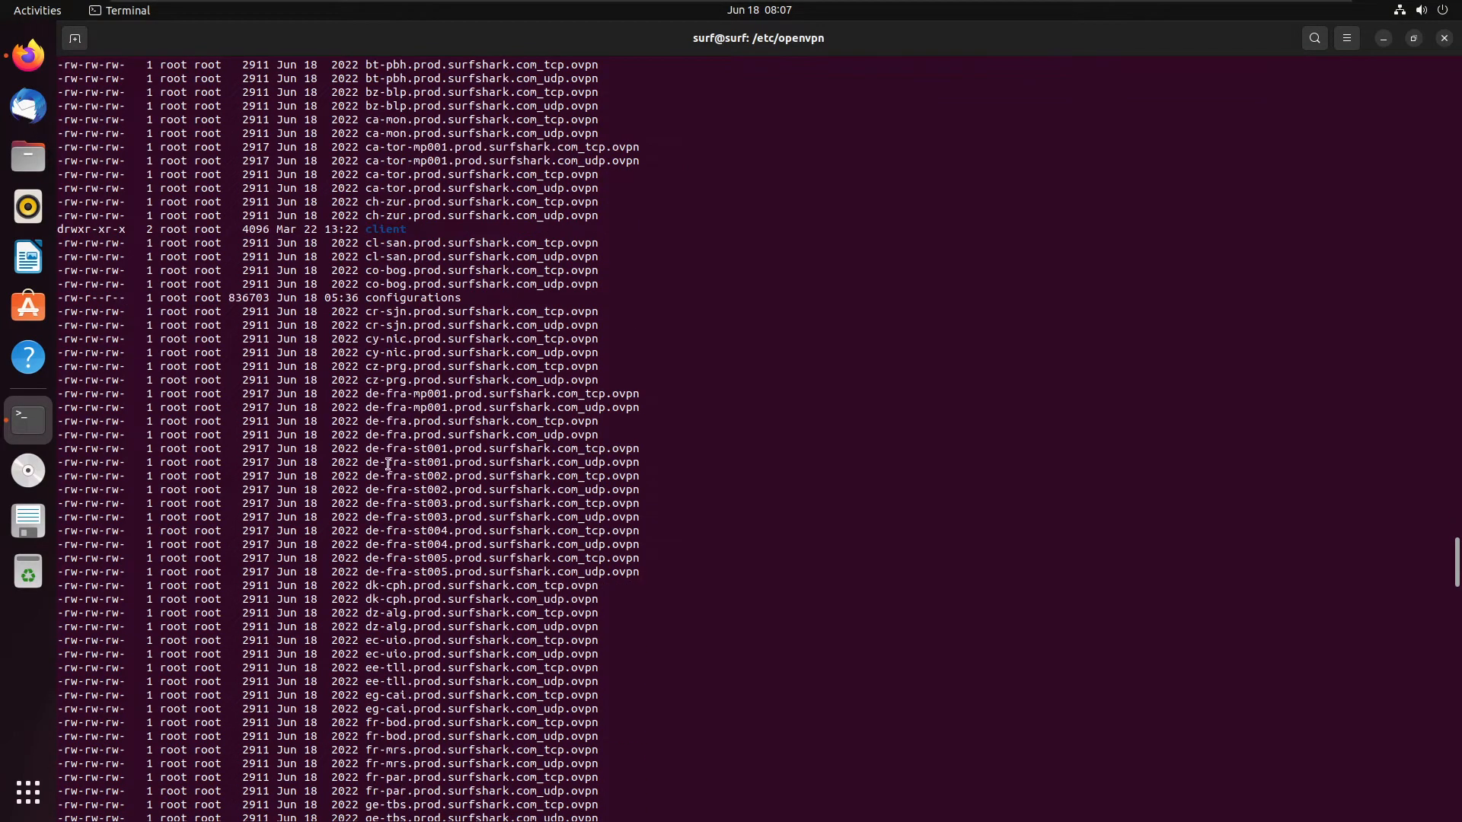
{"action": "scroll", "scroll_direction": "down", "scroll_amount": 3}
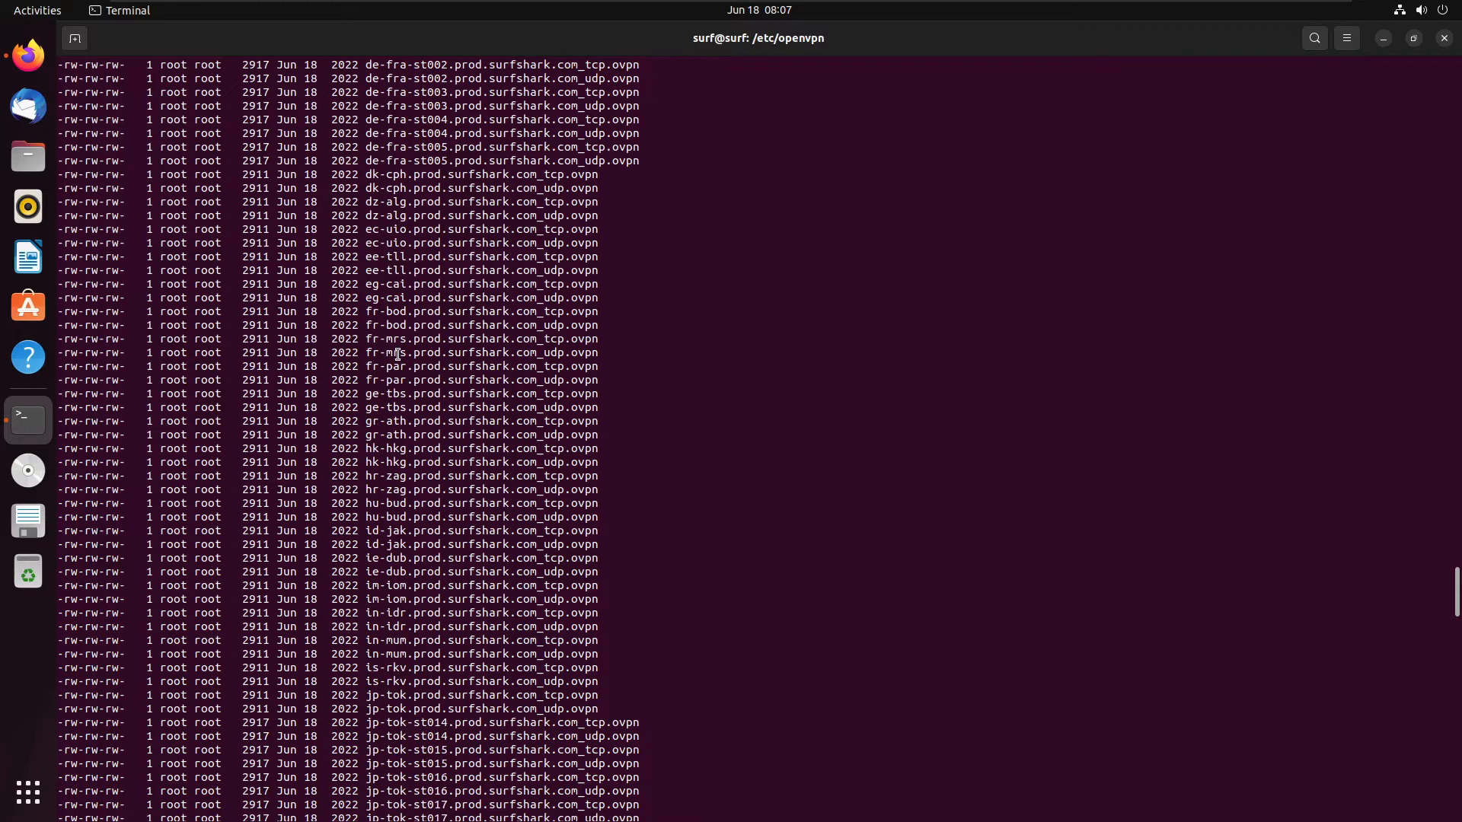
{"action": "scroll", "scroll_direction": "down", "scroll_amount": 3}
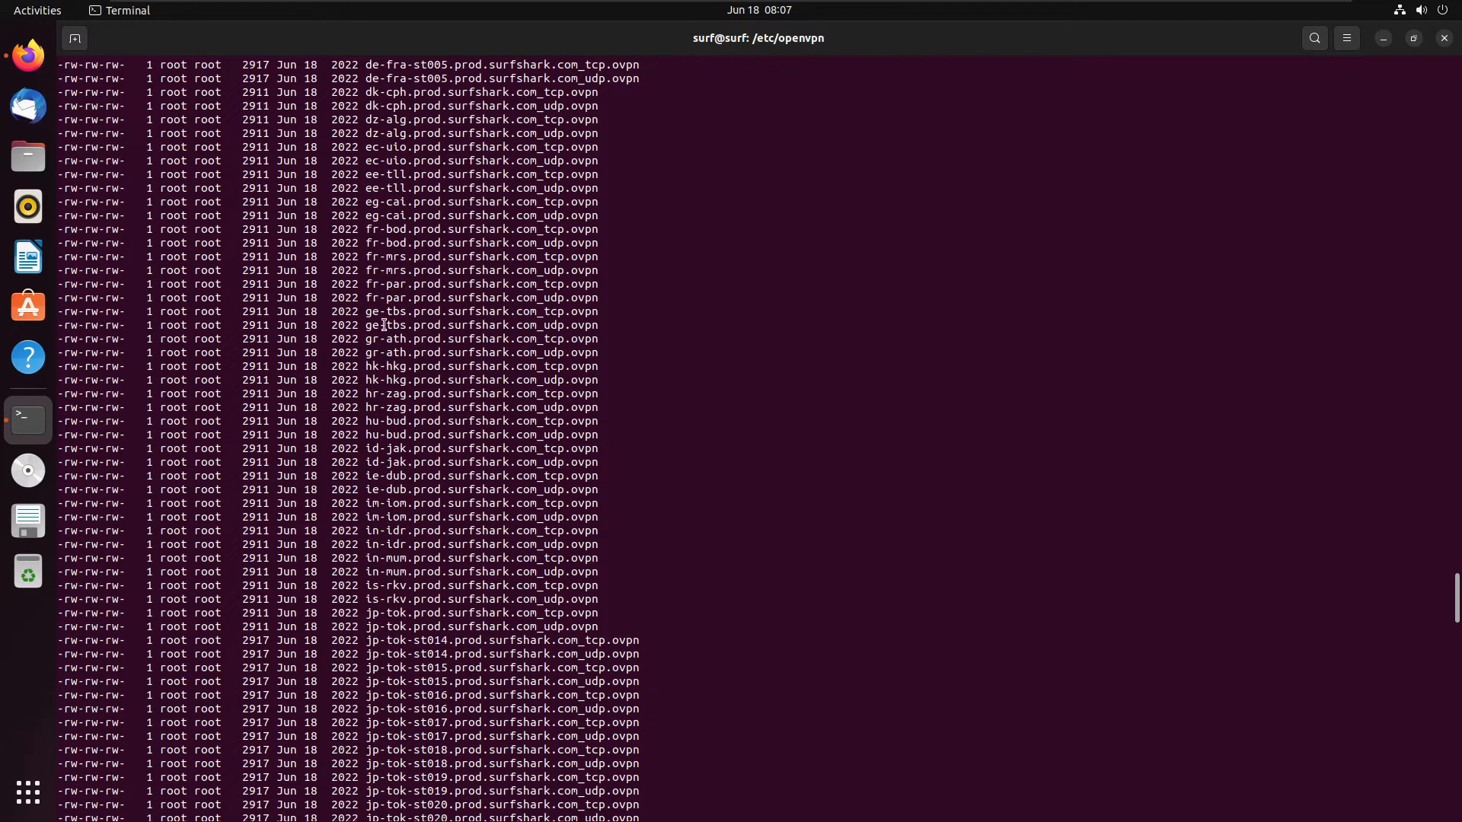
{"action": "scroll", "scroll_direction": "down", "scroll_amount": 3}
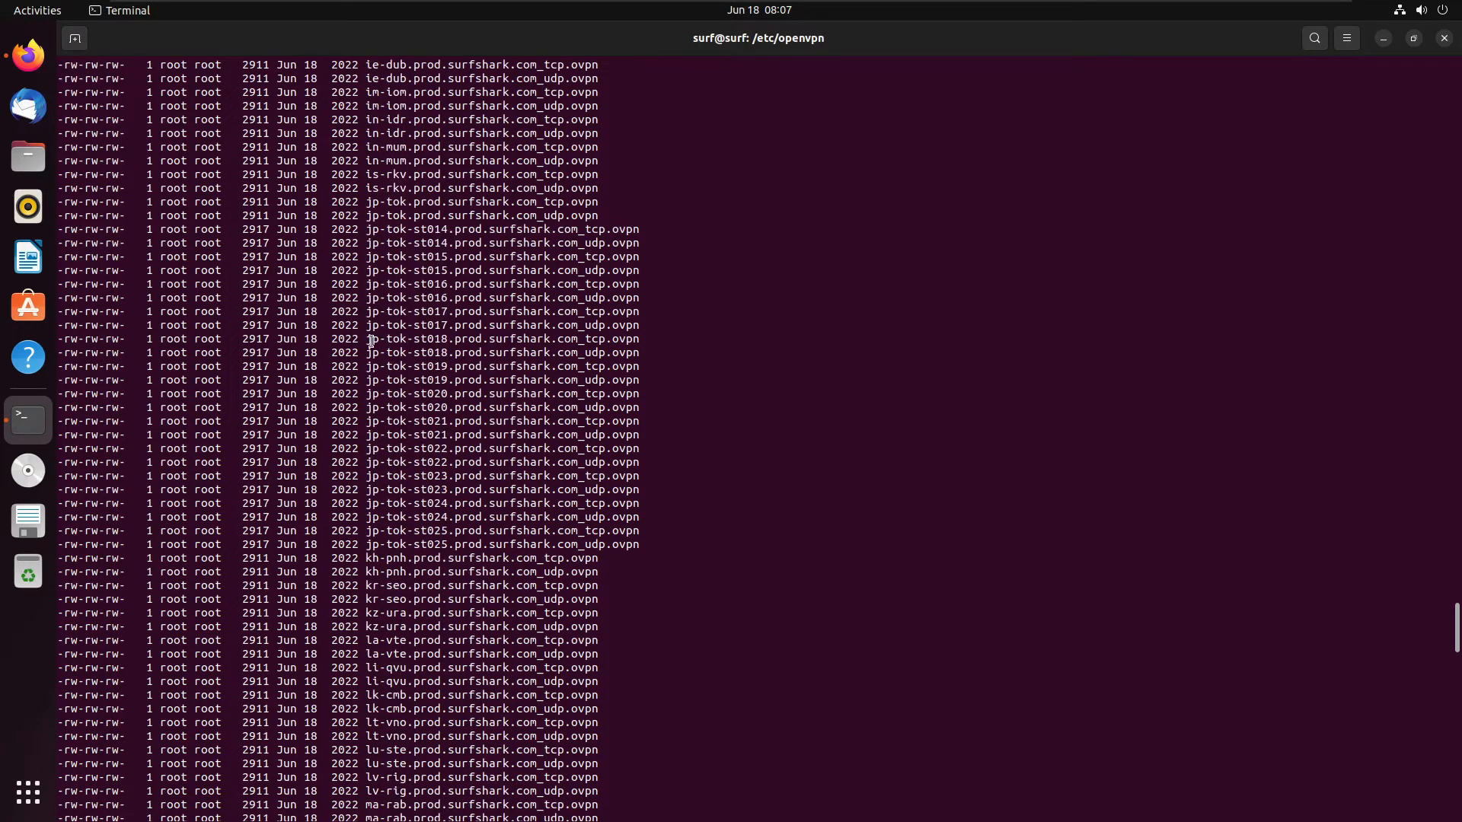
{"action": "mouse_move", "coordinate": [481, 419]}
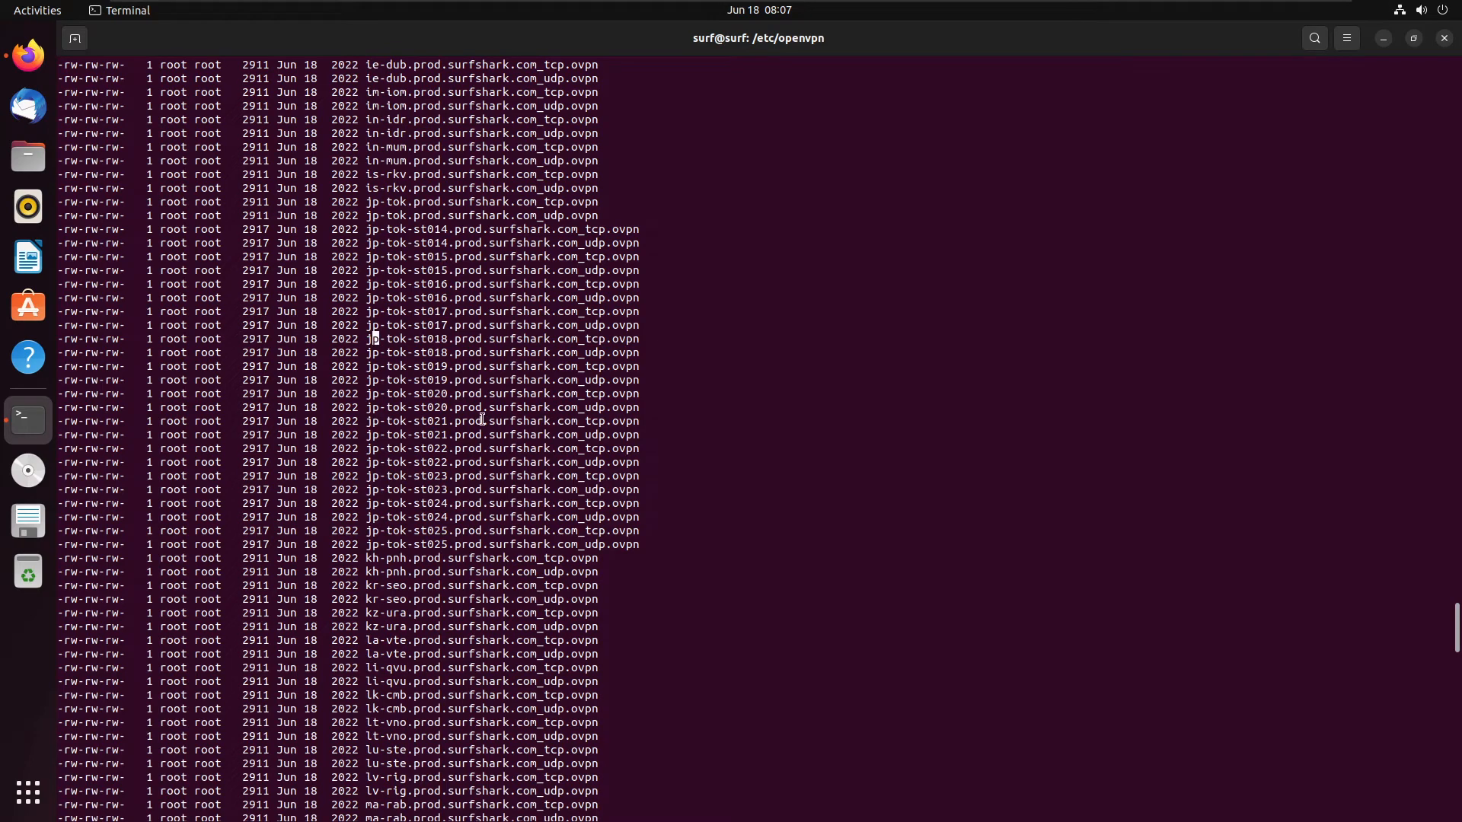
{"action": "scroll", "scroll_direction": "down", "scroll_amount": 3}
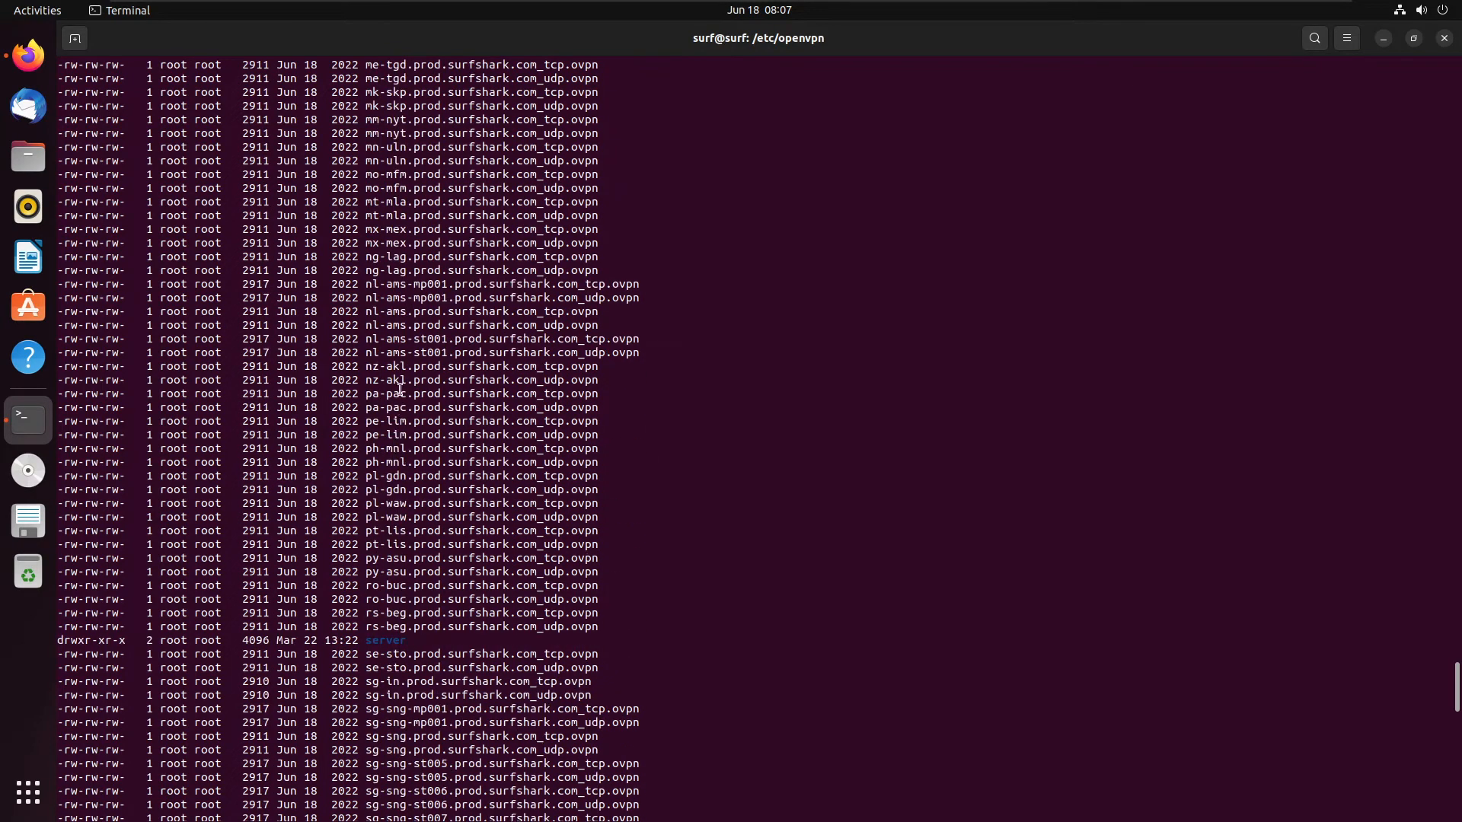
{"action": "scroll", "scroll_direction": "down", "scroll_amount": 3}
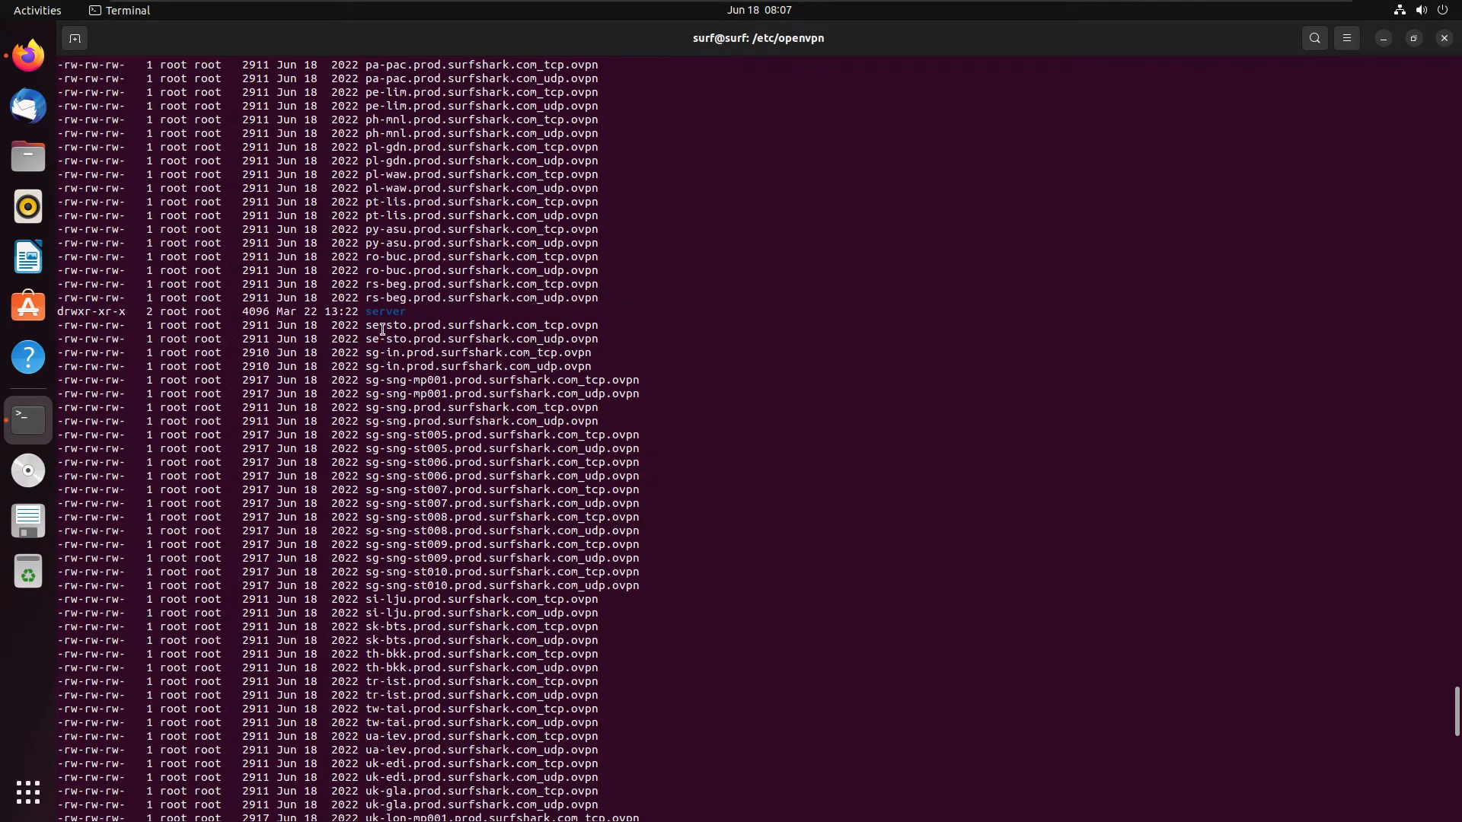
{"action": "scroll", "scroll_direction": "down", "scroll_amount": 3}
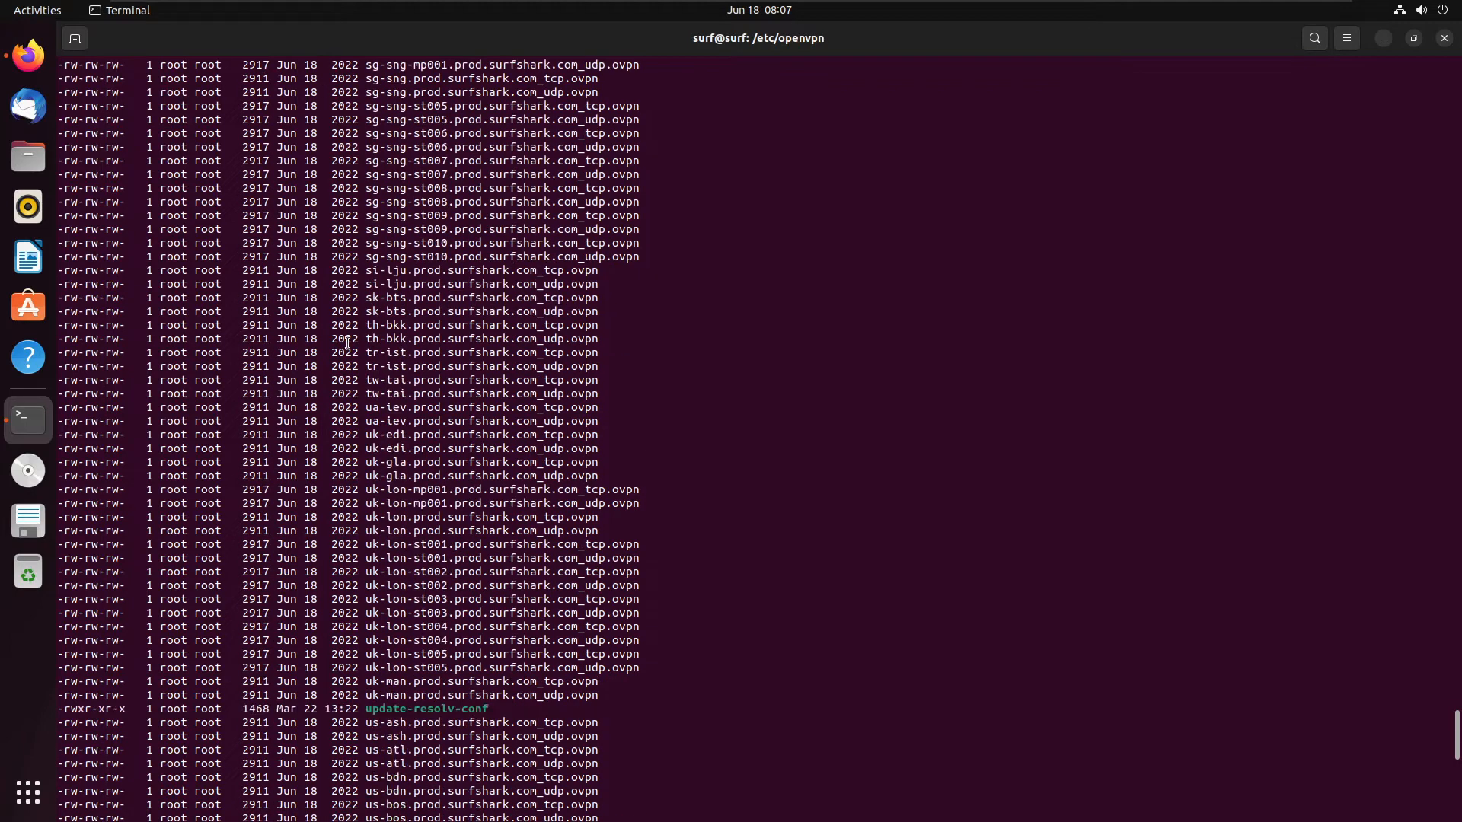
{"action": "scroll", "scroll_direction": "down", "scroll_amount": 3}
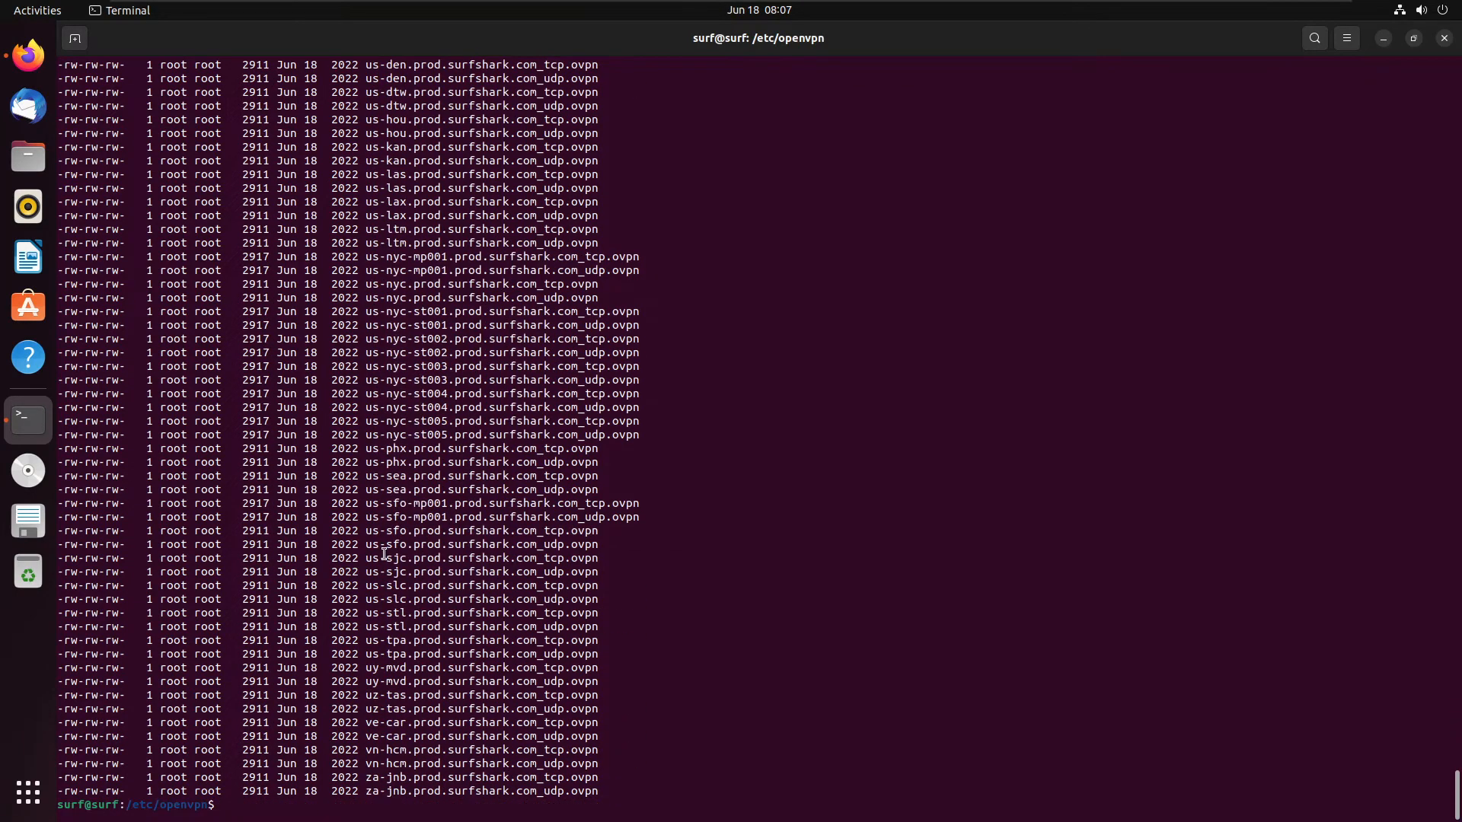
{"action": "mouse_move", "coordinate": [403, 382]}
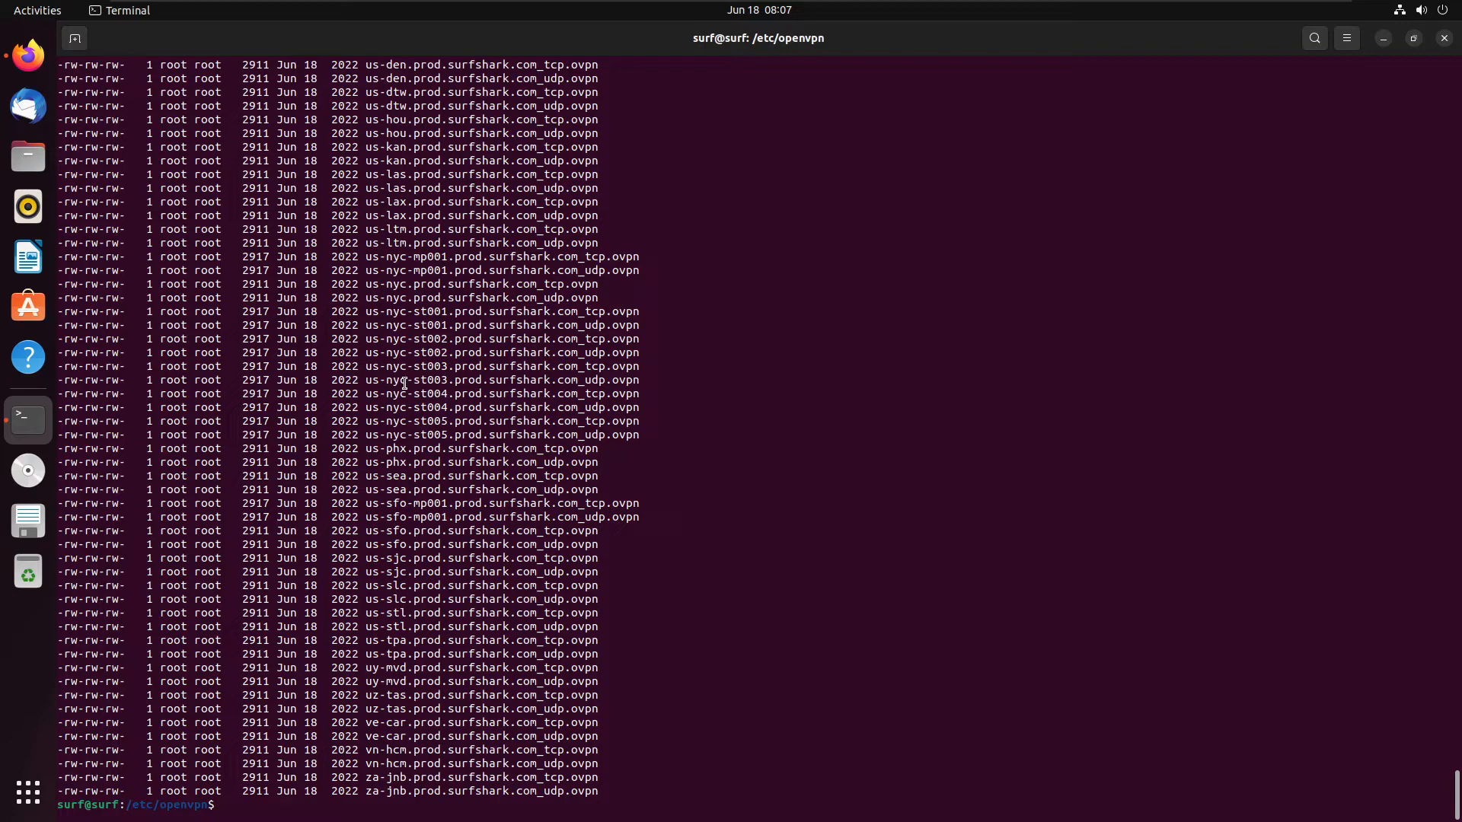
{"action": "scroll", "scroll_direction": "up", "scroll_amount": 3}
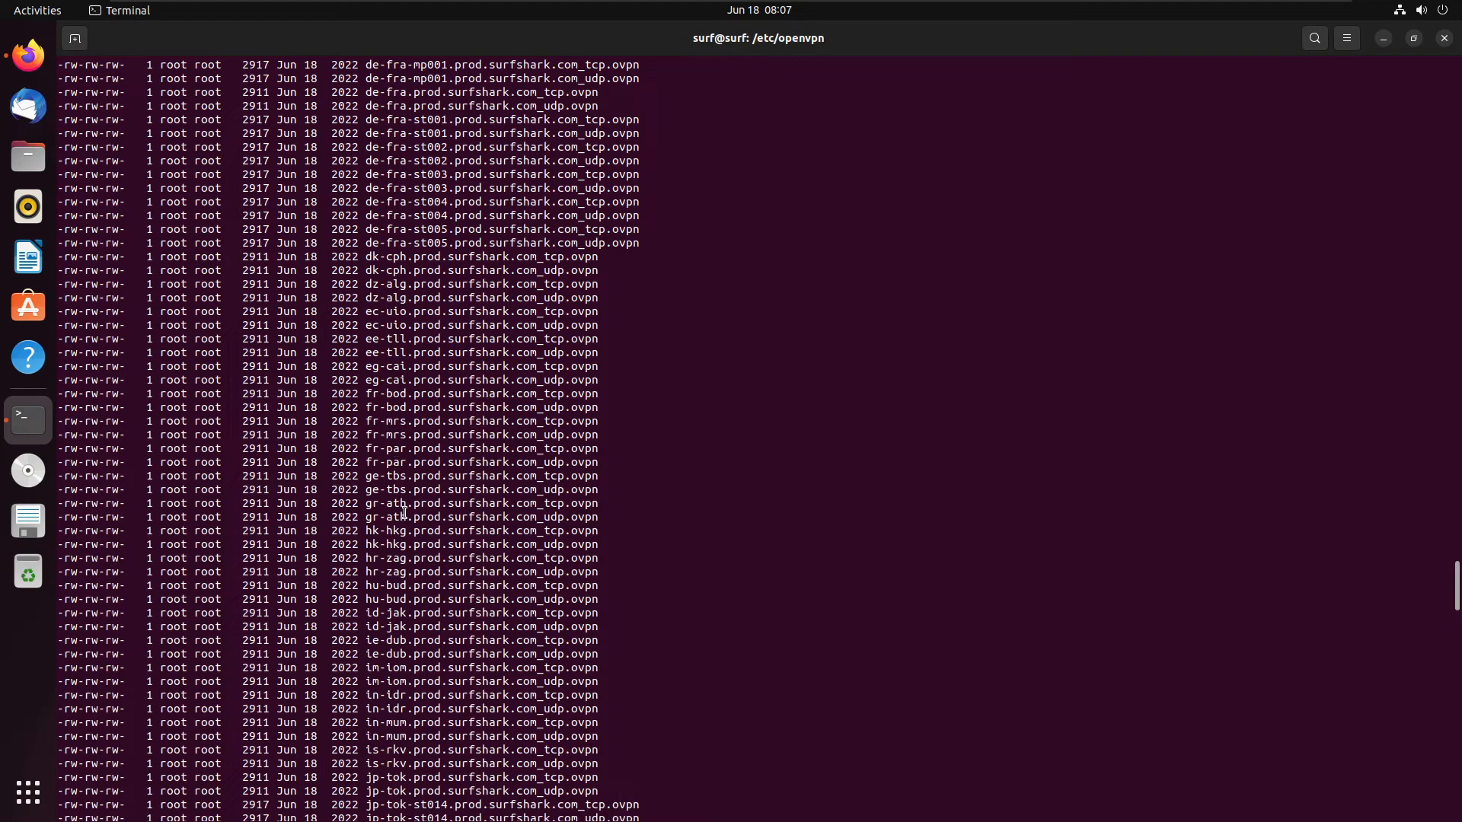
{"action": "scroll", "scroll_direction": "down", "scroll_amount": 3}
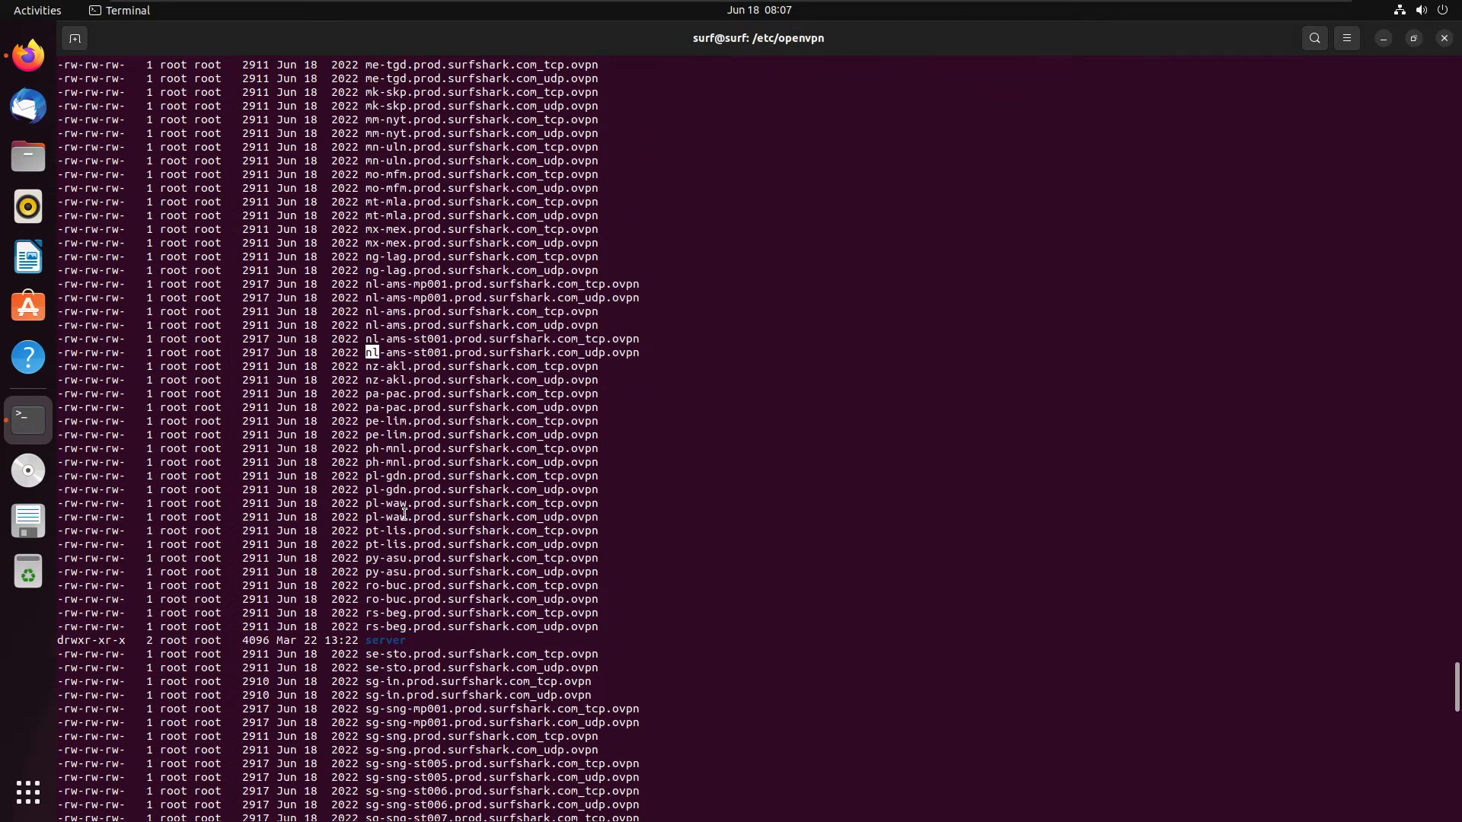
{"action": "scroll", "scroll_direction": "down", "scroll_amount": 3}
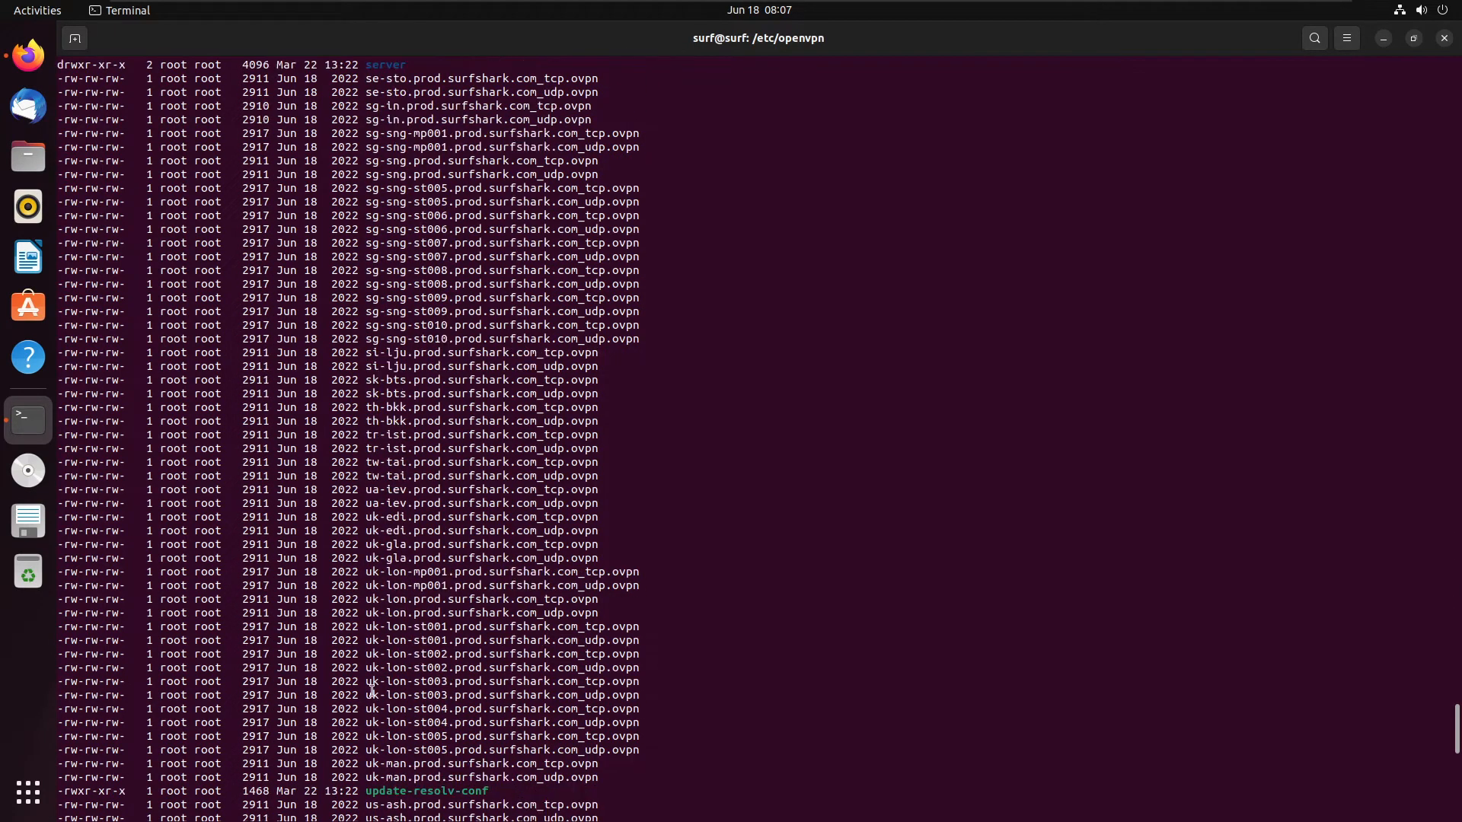
{"action": "scroll", "scroll_direction": "down", "scroll_amount": 3}
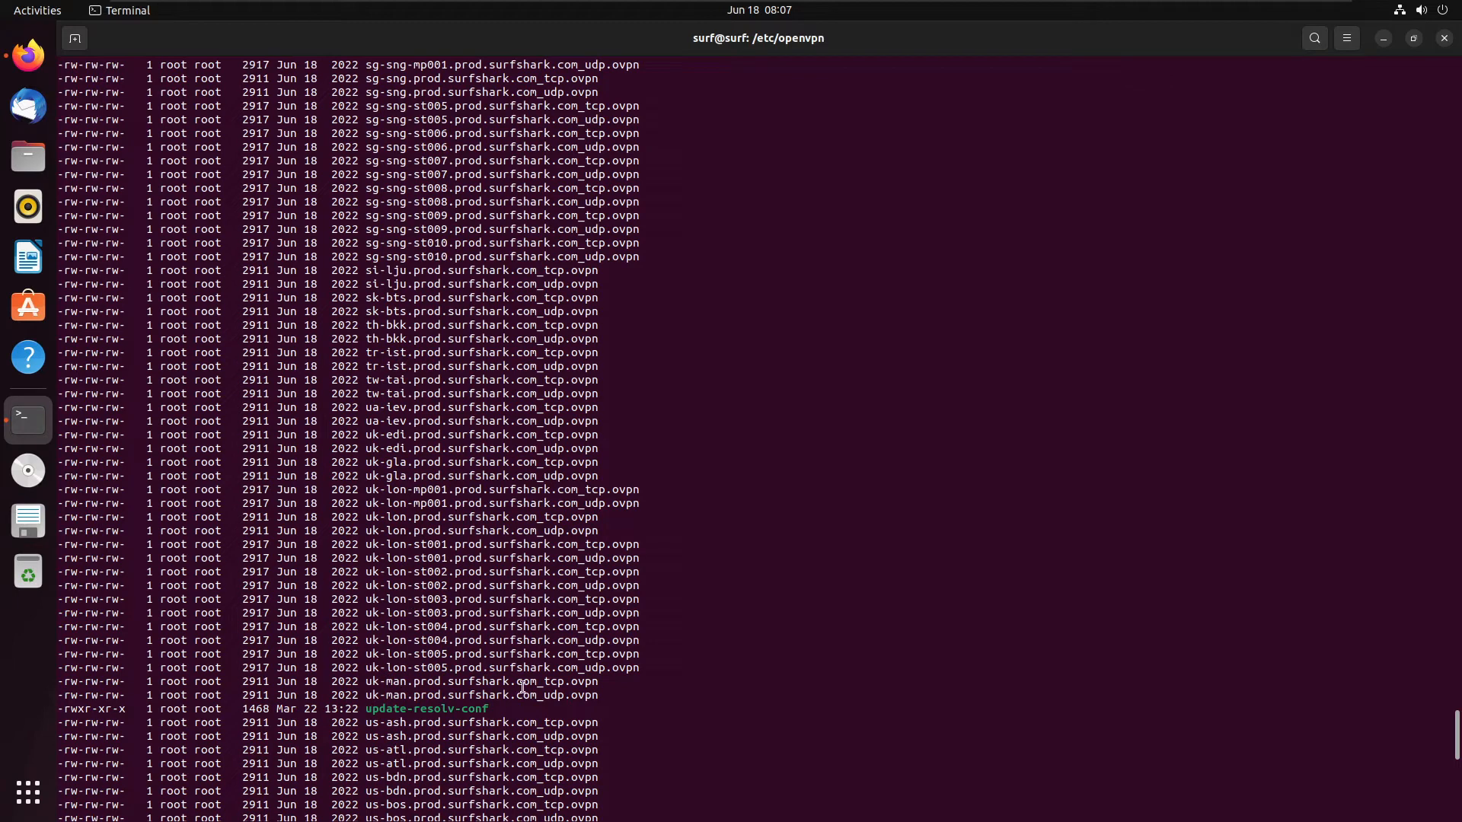
{"action": "double_click", "coordinate": [494, 681]}
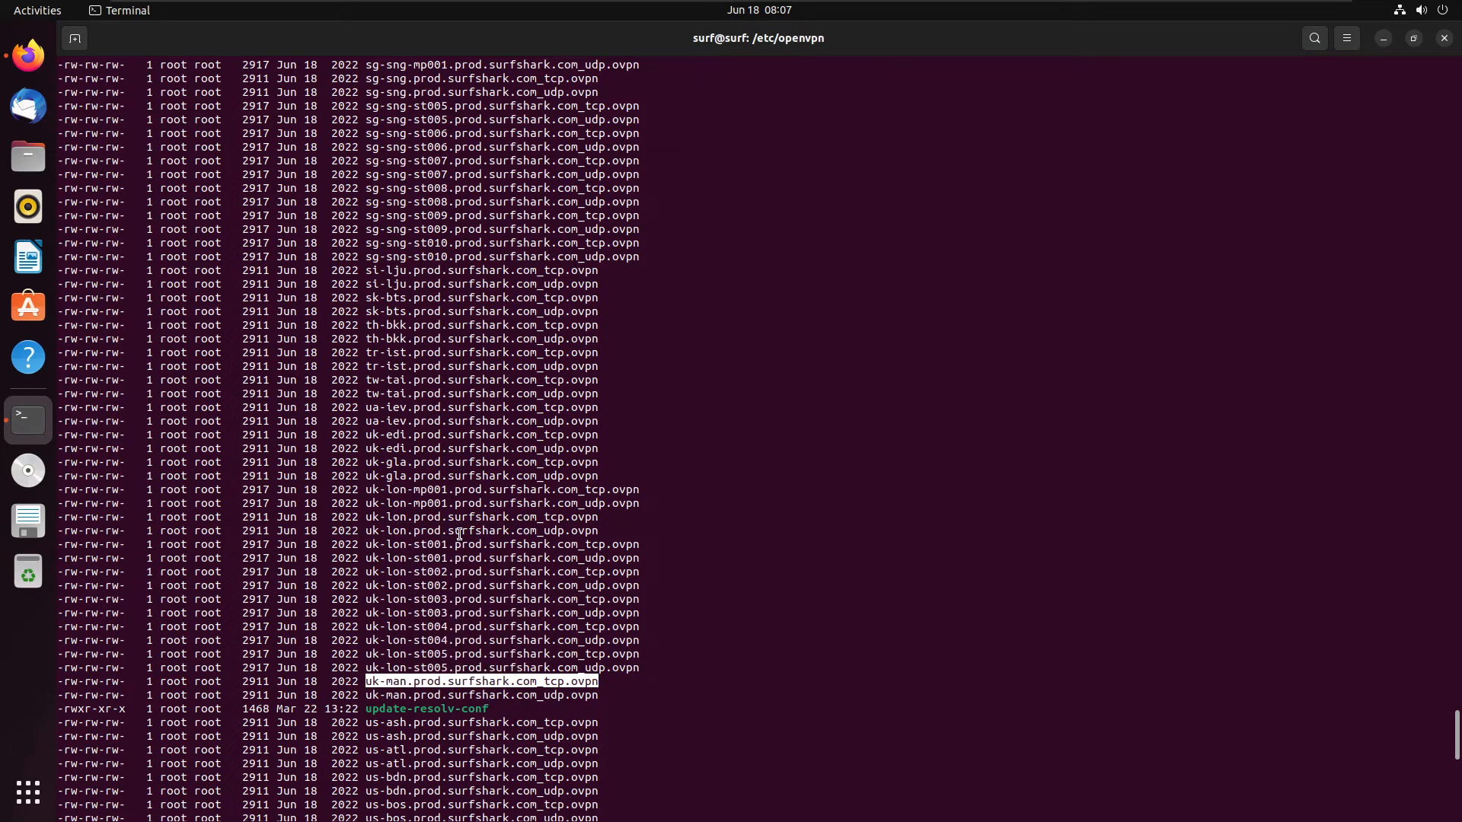
{"action": "scroll", "scroll_direction": "down", "scroll_amount": 3}
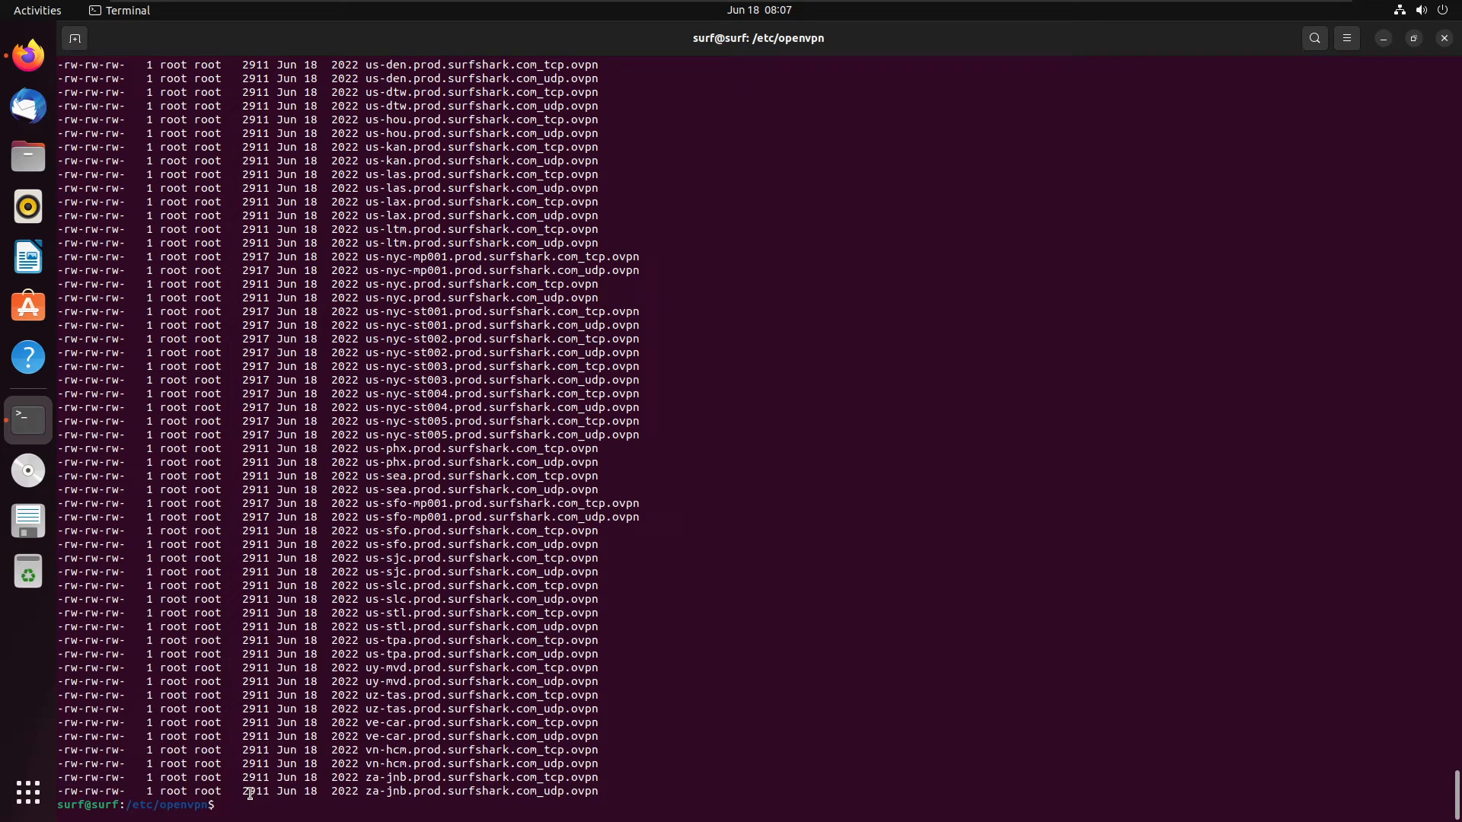
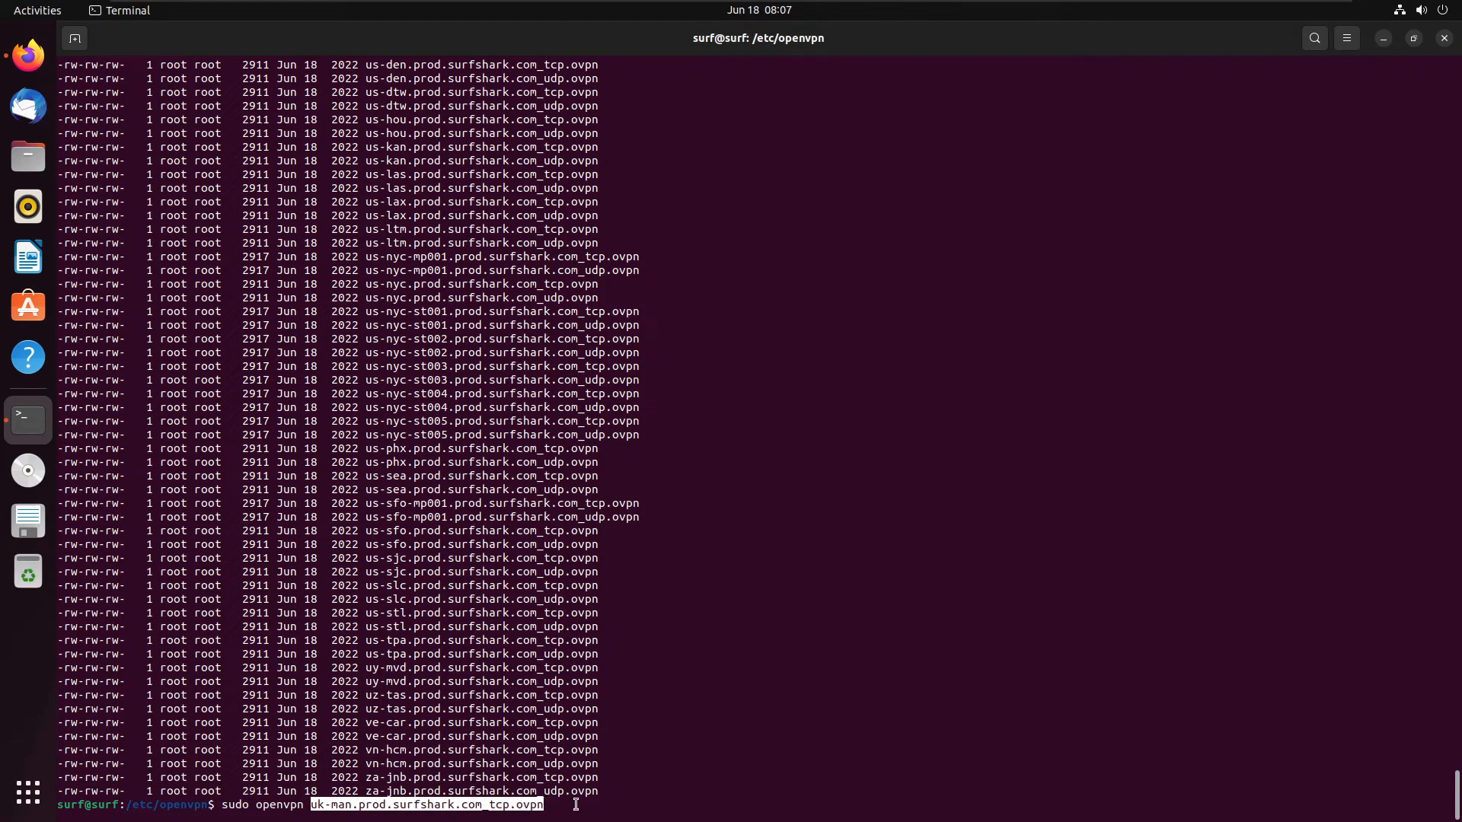
Run sudo openvpn uk-man.prod.surfshark.com_tcp.ovpn and submit the VPN auth credentials.
{"action": "key", "text": "Return"}
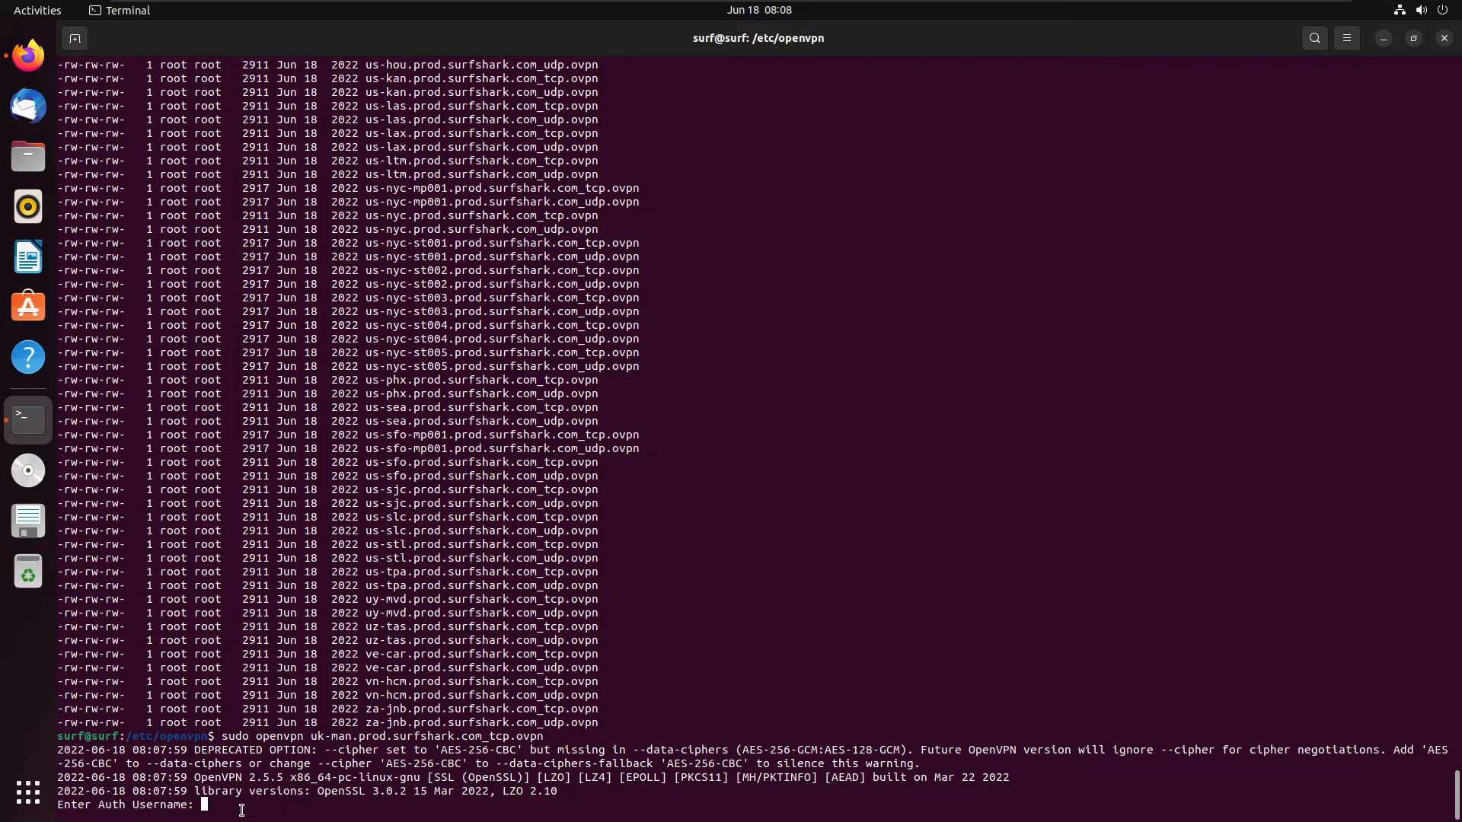
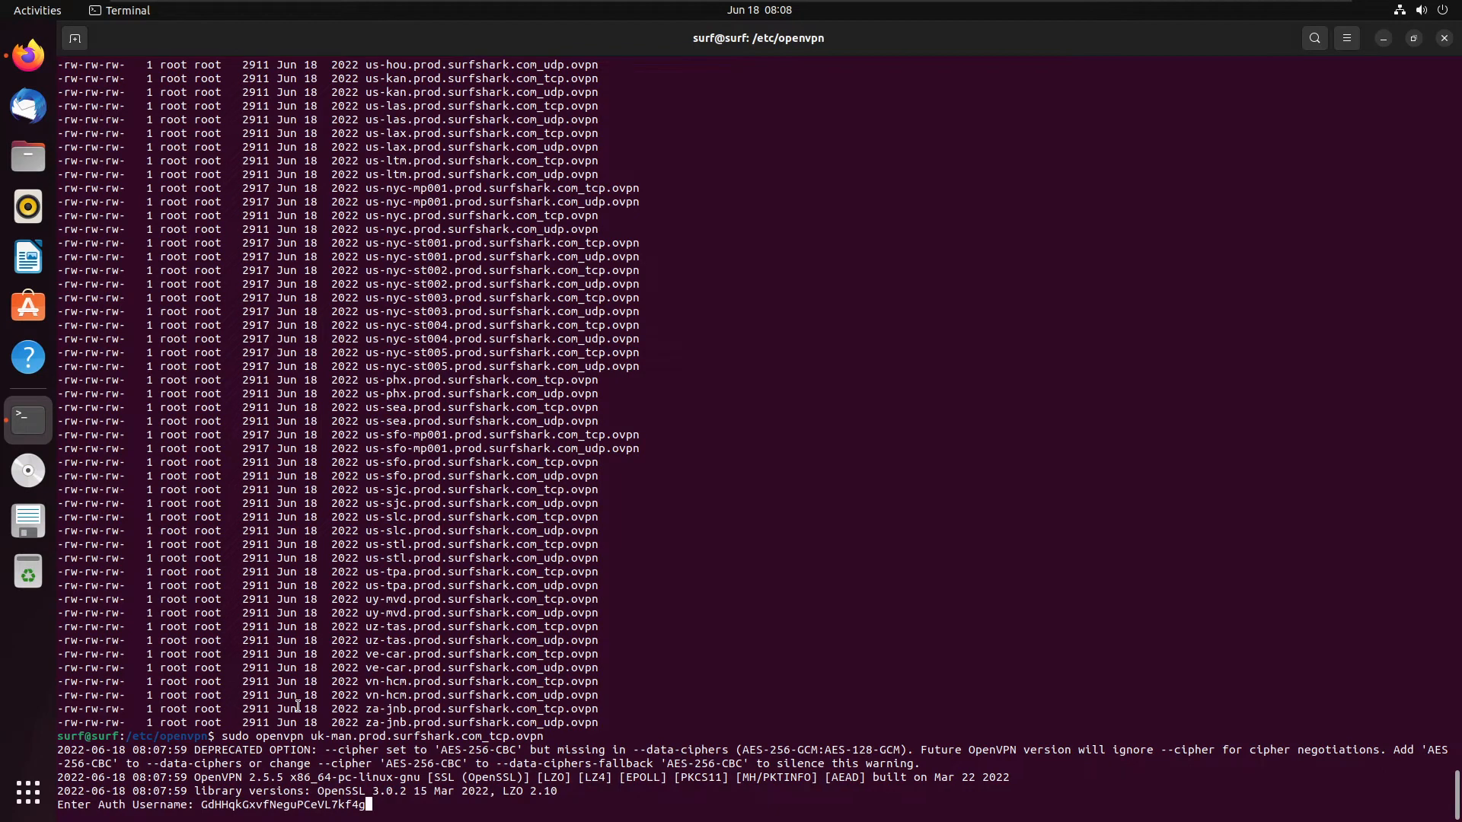
{"action": "key", "text": "Return"}
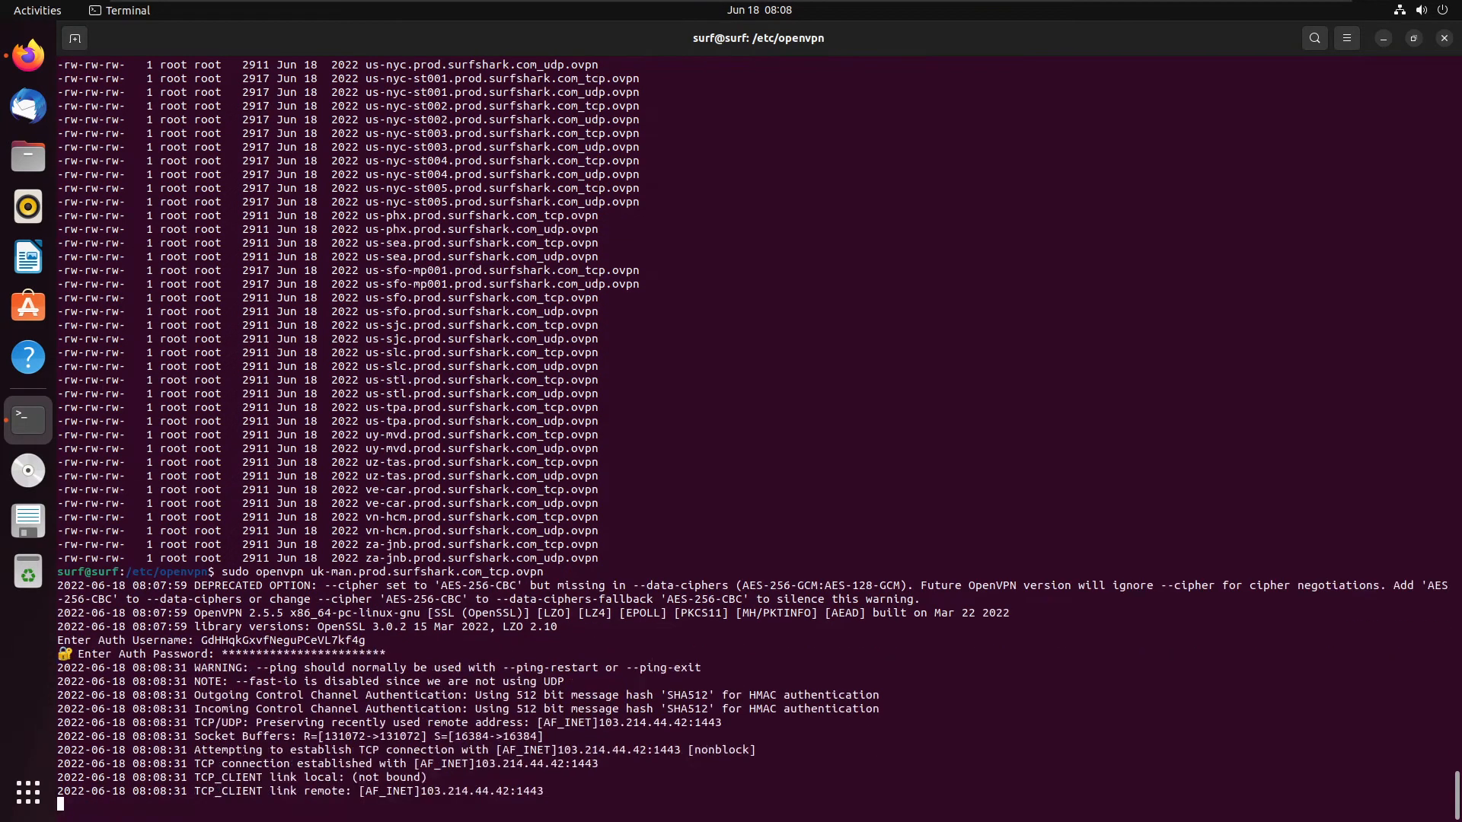
{"action": "scroll", "scroll_direction": "down", "scroll_amount": 3}
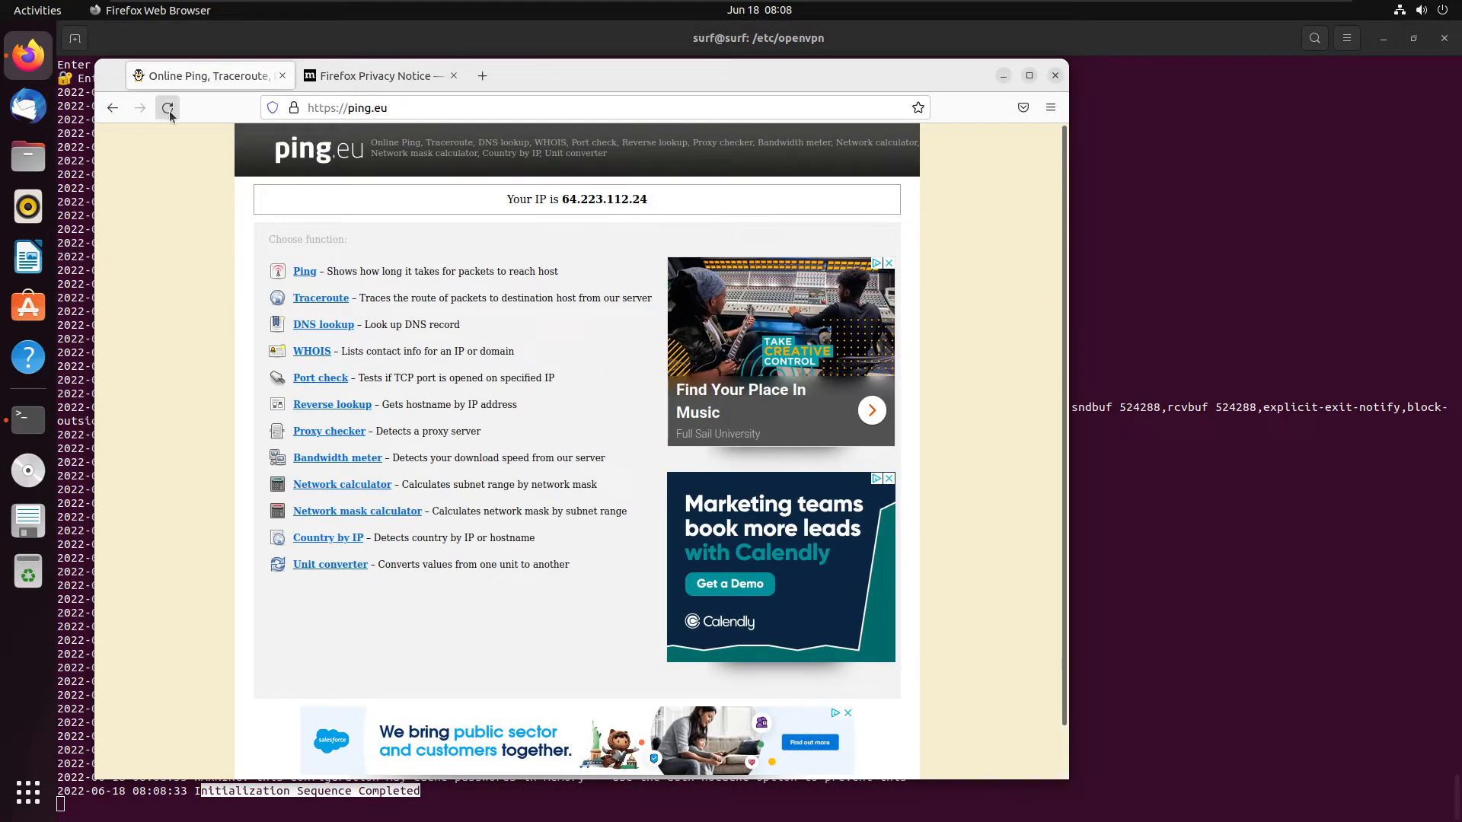
Reload ping.eu, confirm 103.214.44.43 via Country by IP in United Kingdom, and close Firefox.
{"action": "left_click", "coordinate": [167, 108]}
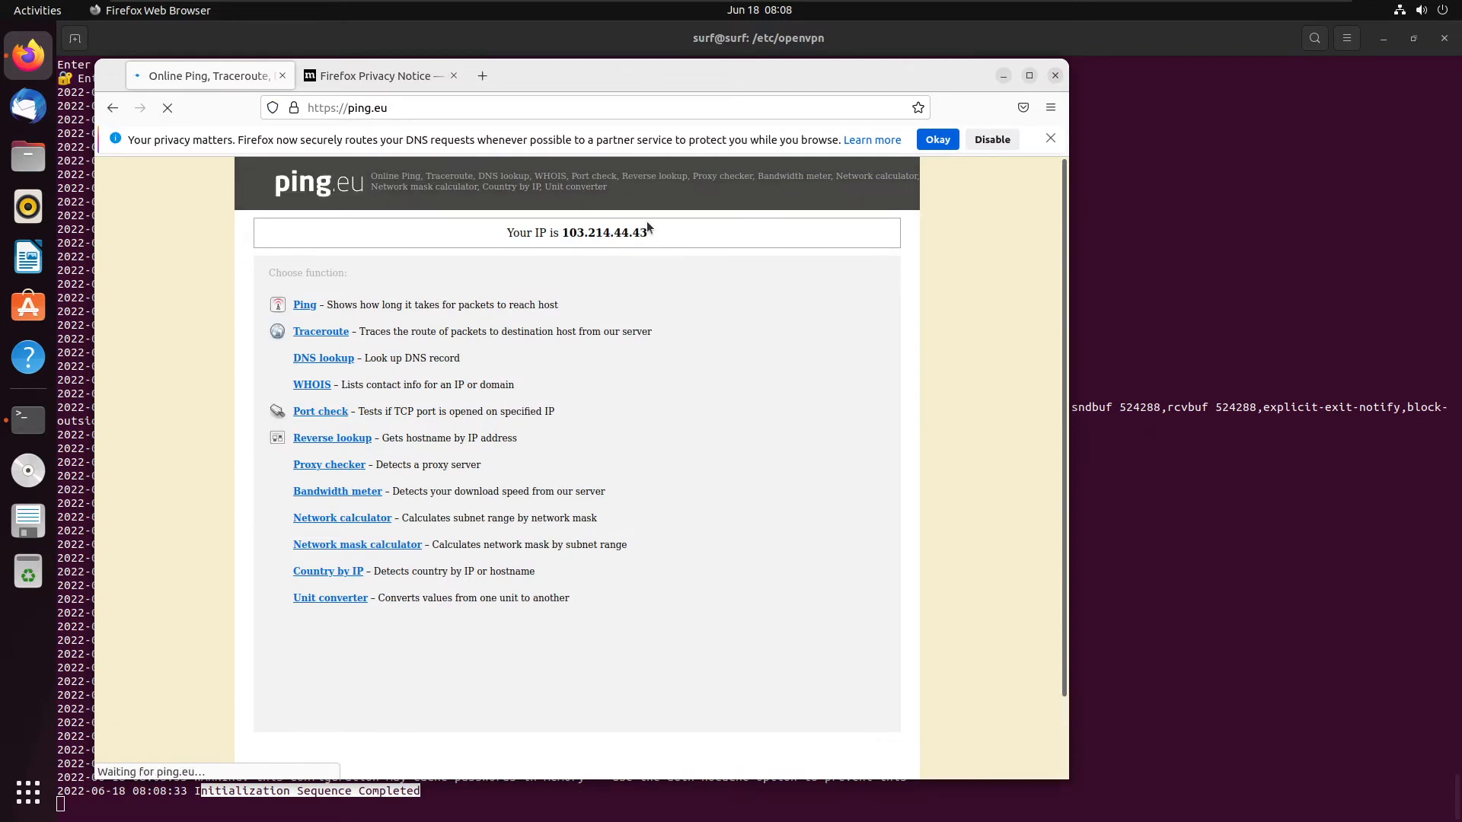
{"action": "double_click", "coordinate": [604, 232]}
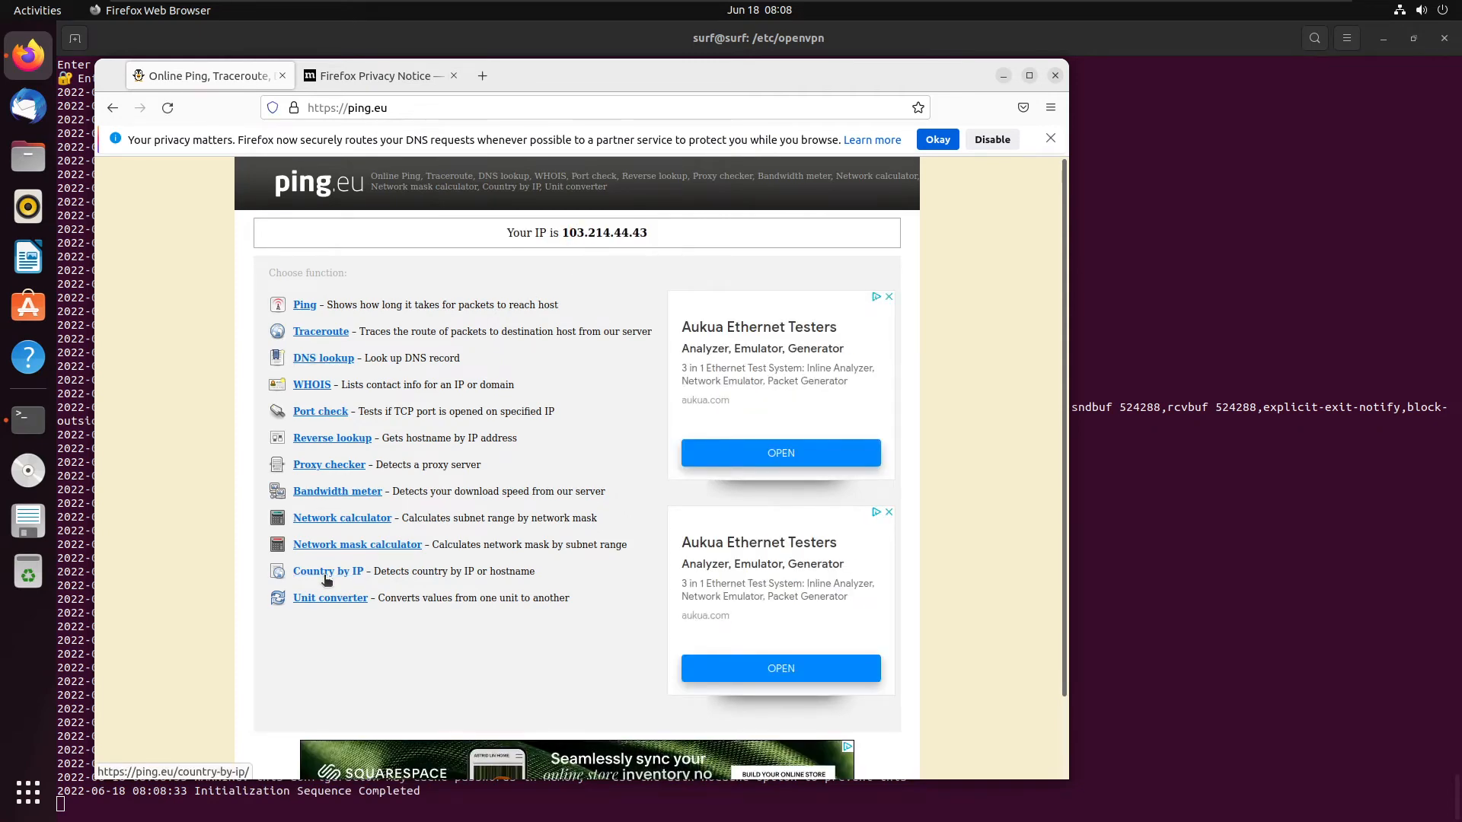
{"action": "left_click", "coordinate": [313, 570]}
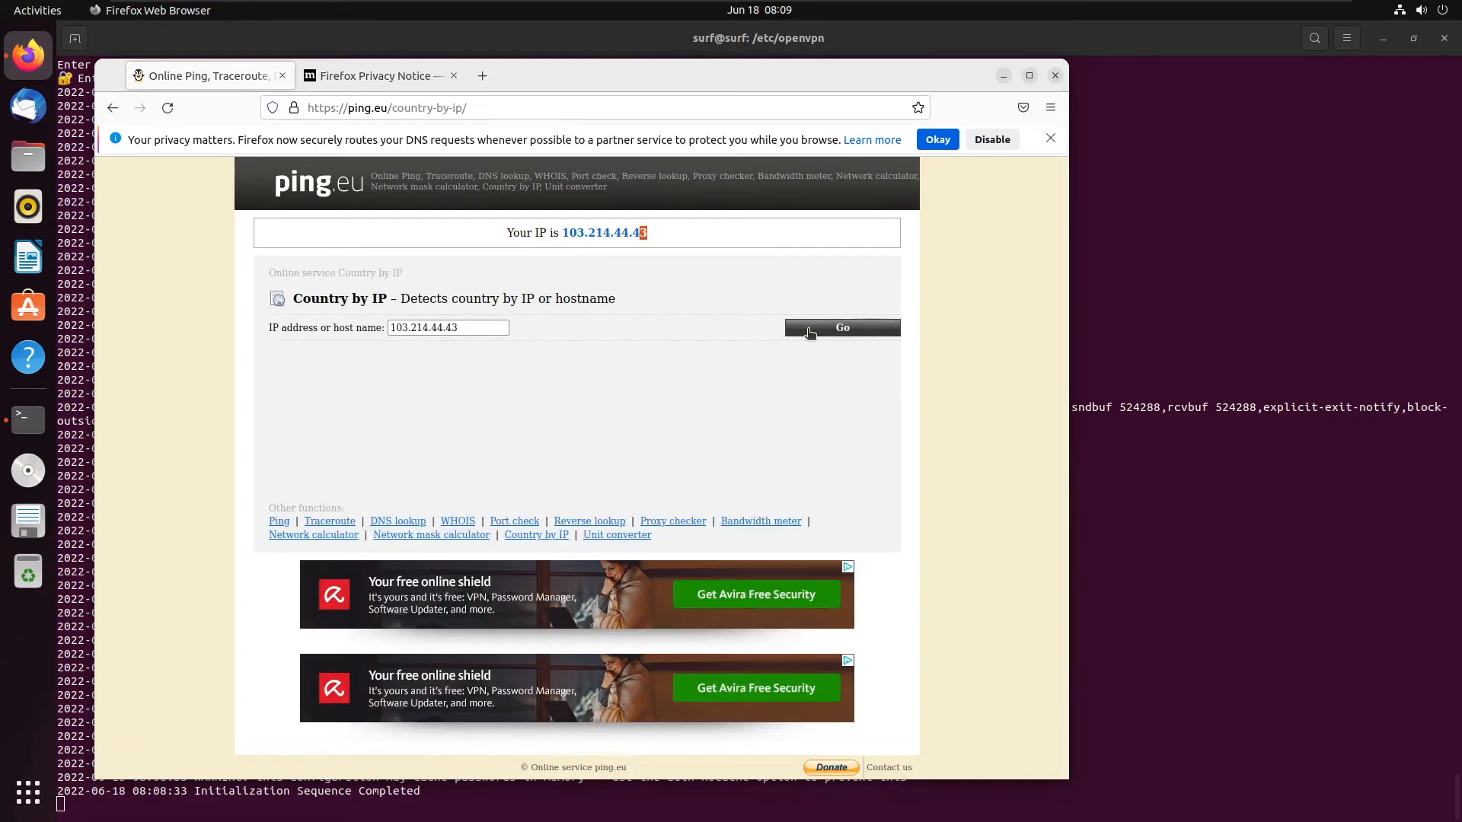
{"action": "left_click", "coordinate": [840, 327]}
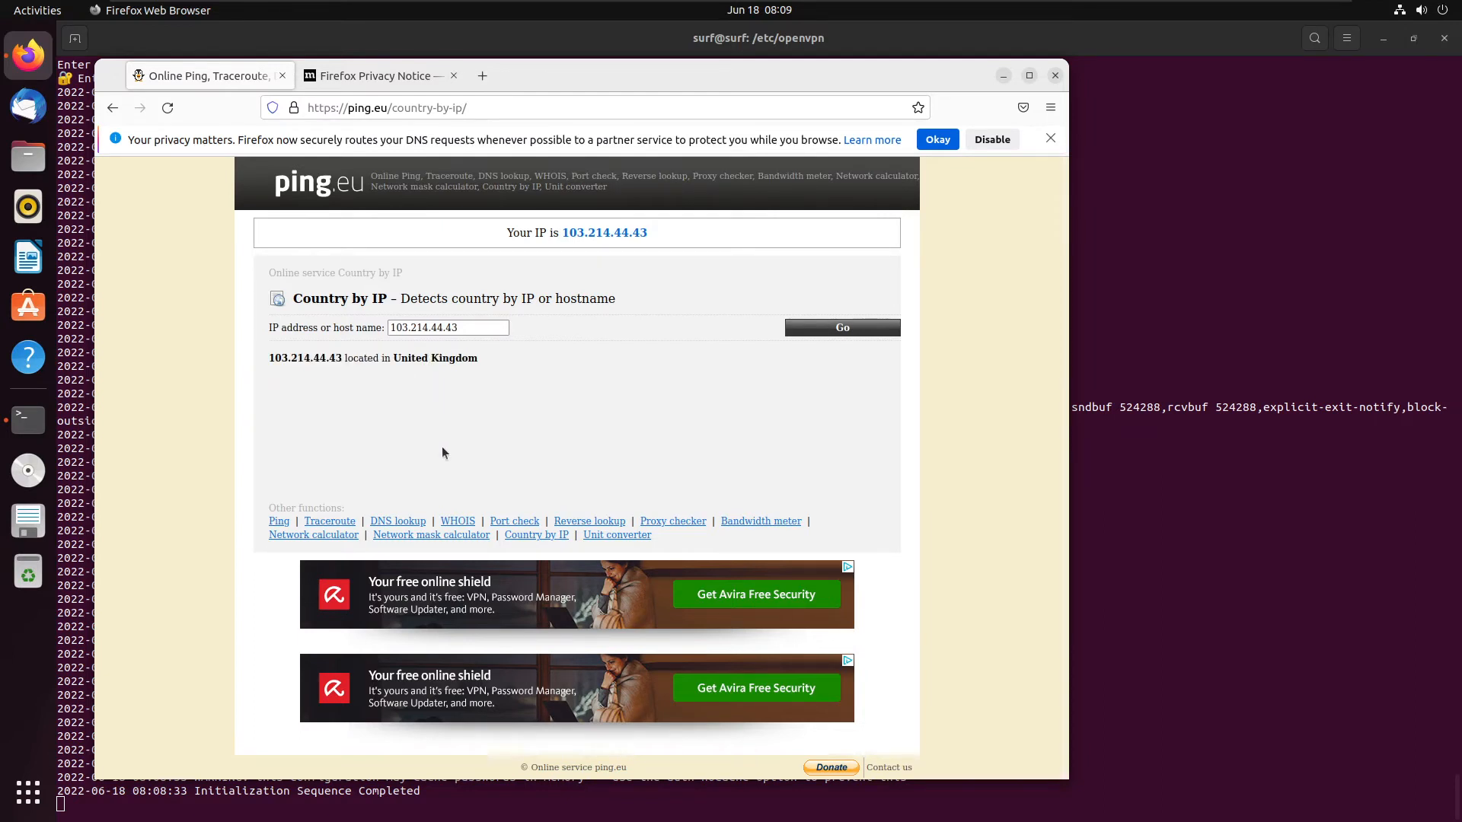
{"action": "mouse_move", "coordinate": [392, 460]}
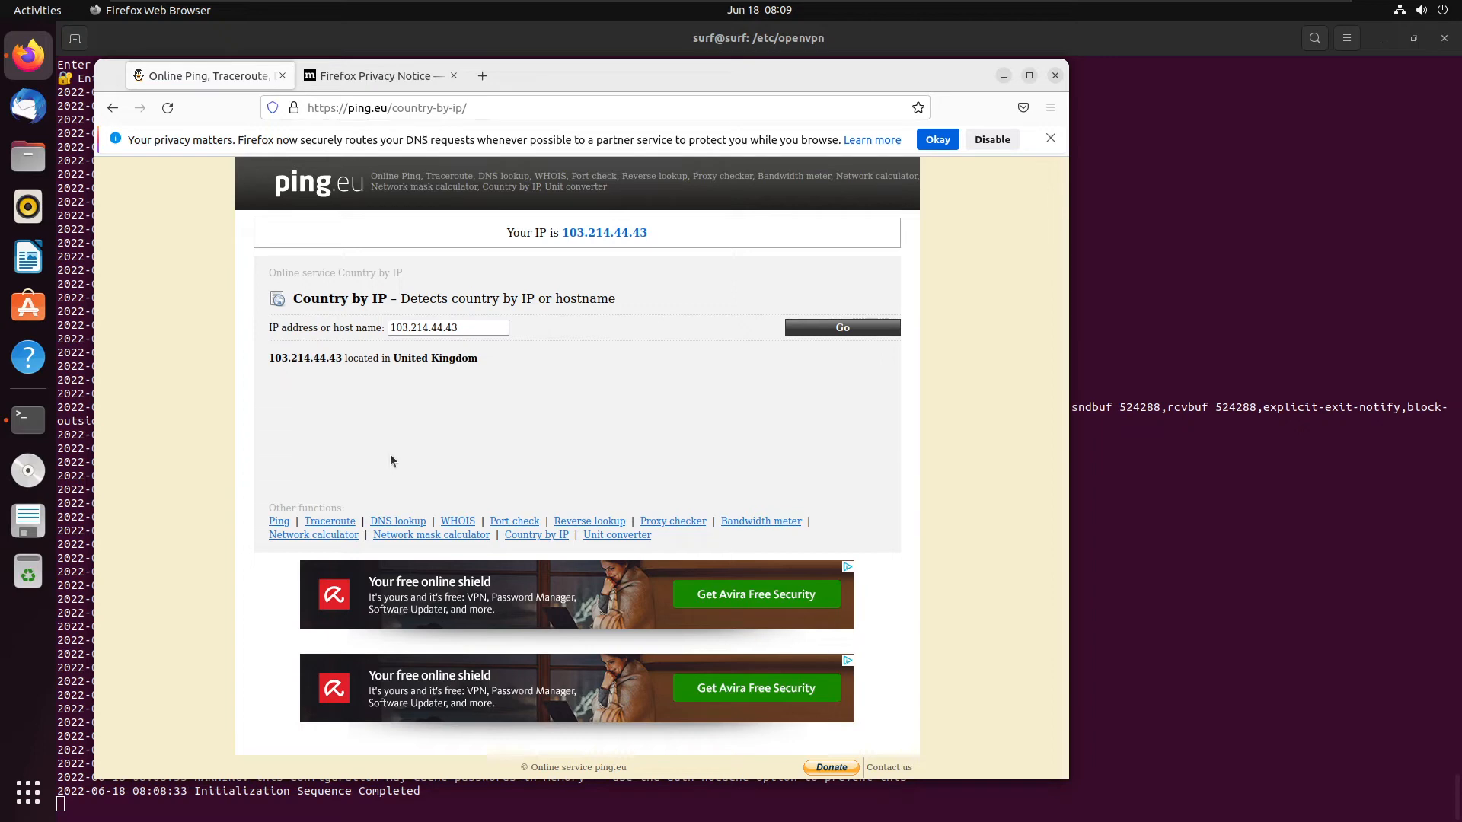
{"action": "mouse_move", "coordinate": [627, 237]}
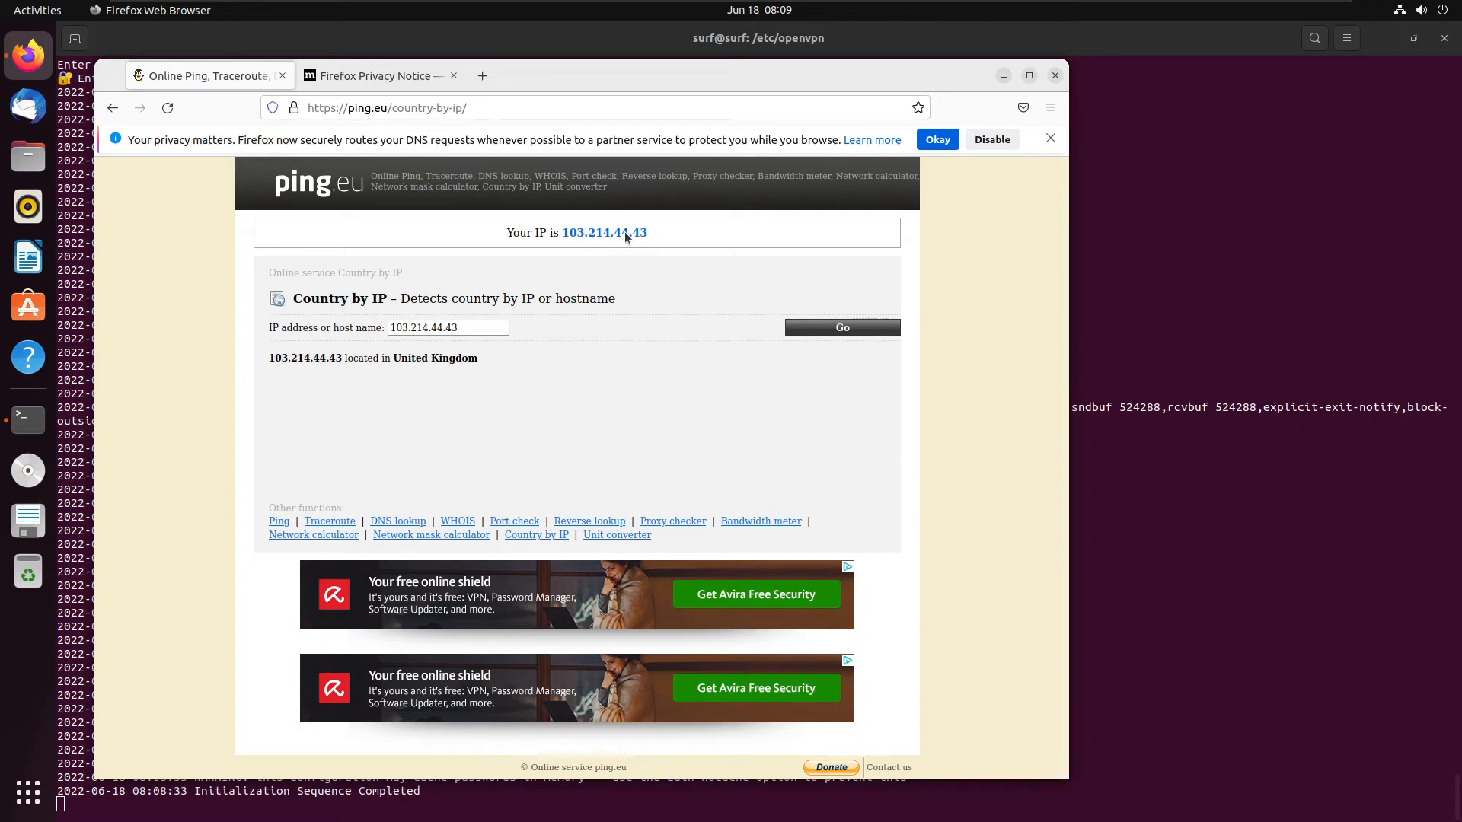
{"action": "mouse_move", "coordinate": [633, 345]}
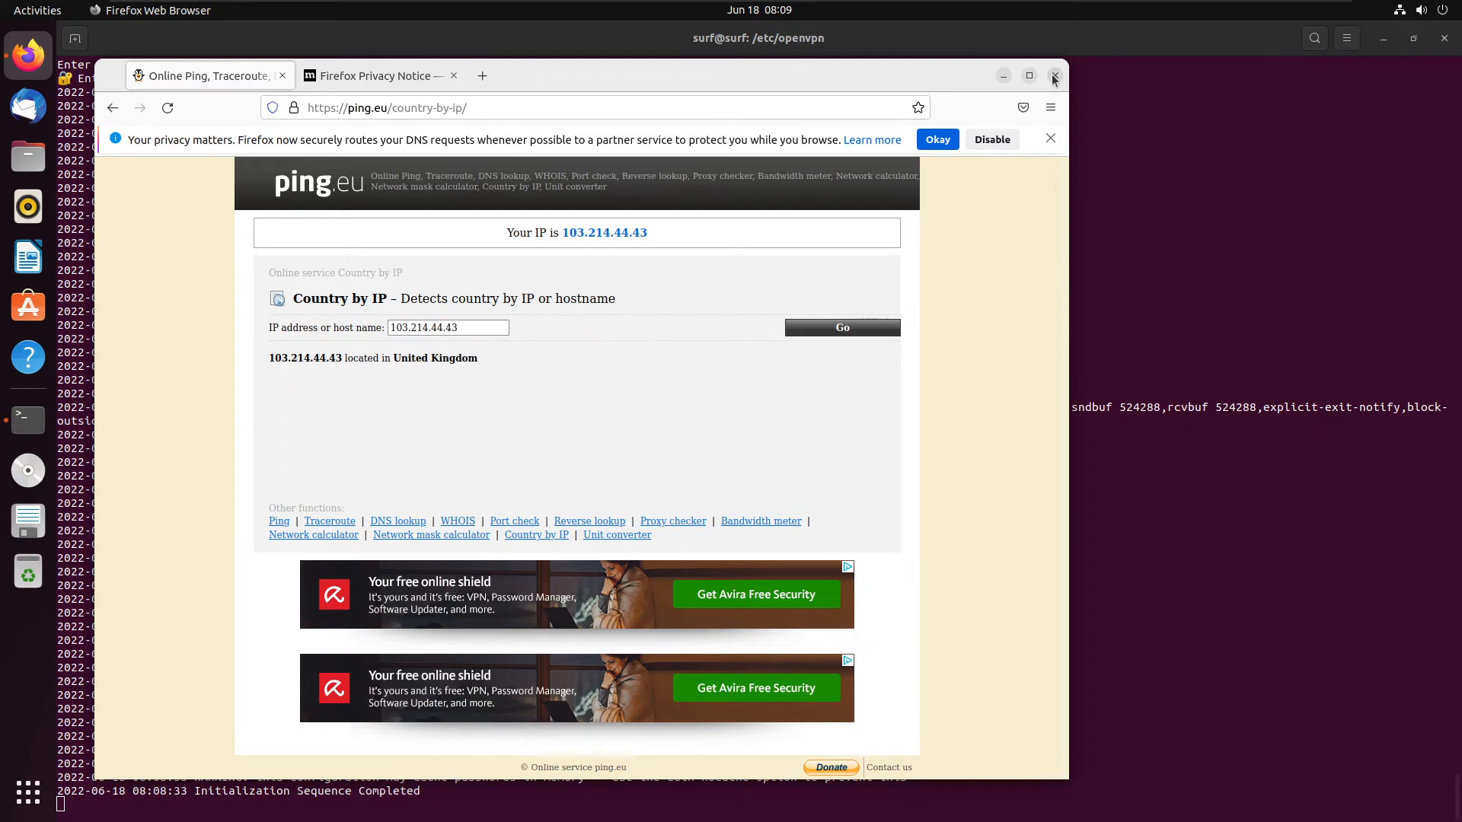
{"action": "left_click", "coordinate": [1052, 76]}
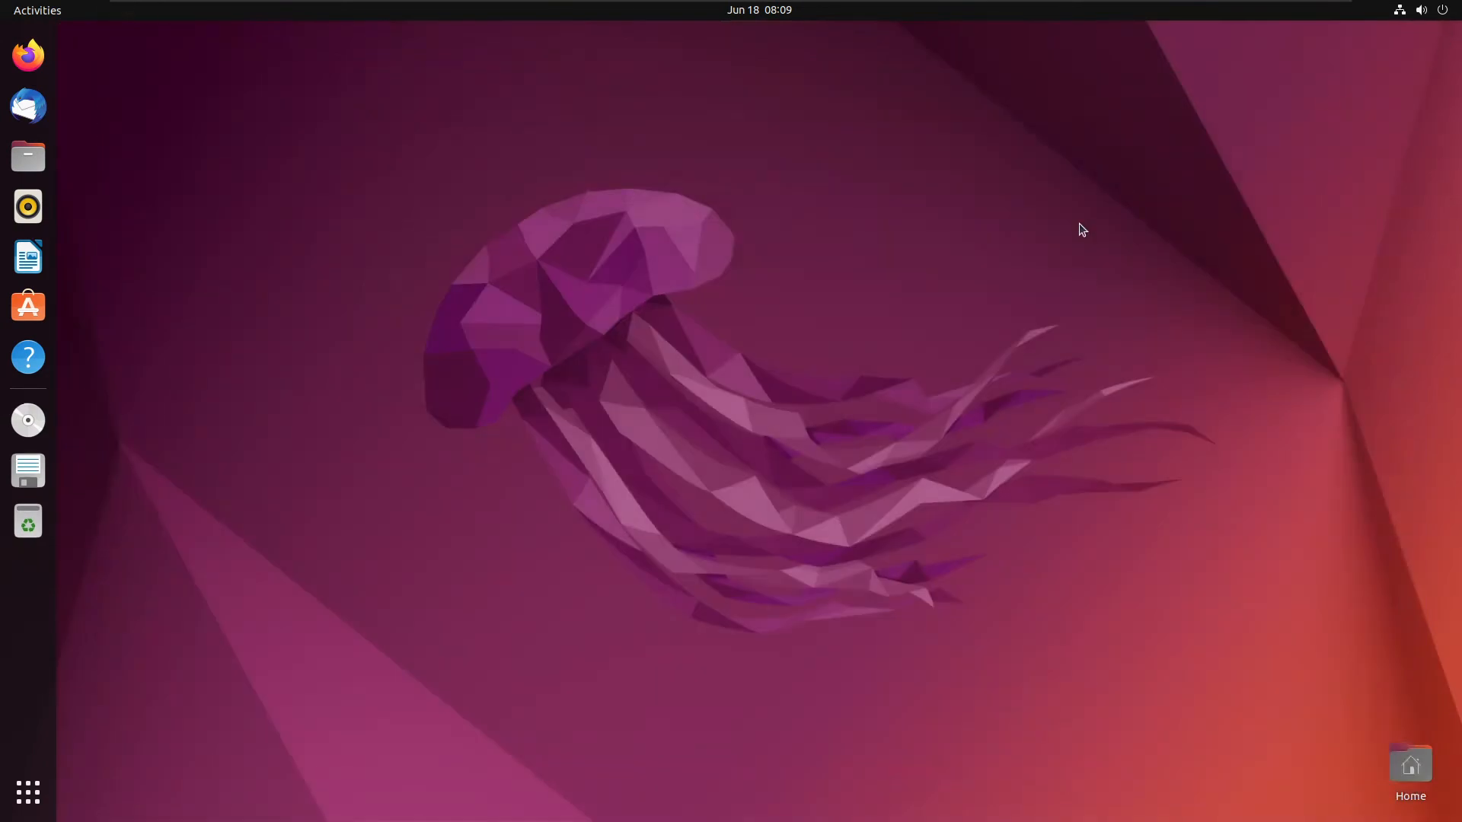
{"action": "mouse_move", "coordinate": [699, 8]}
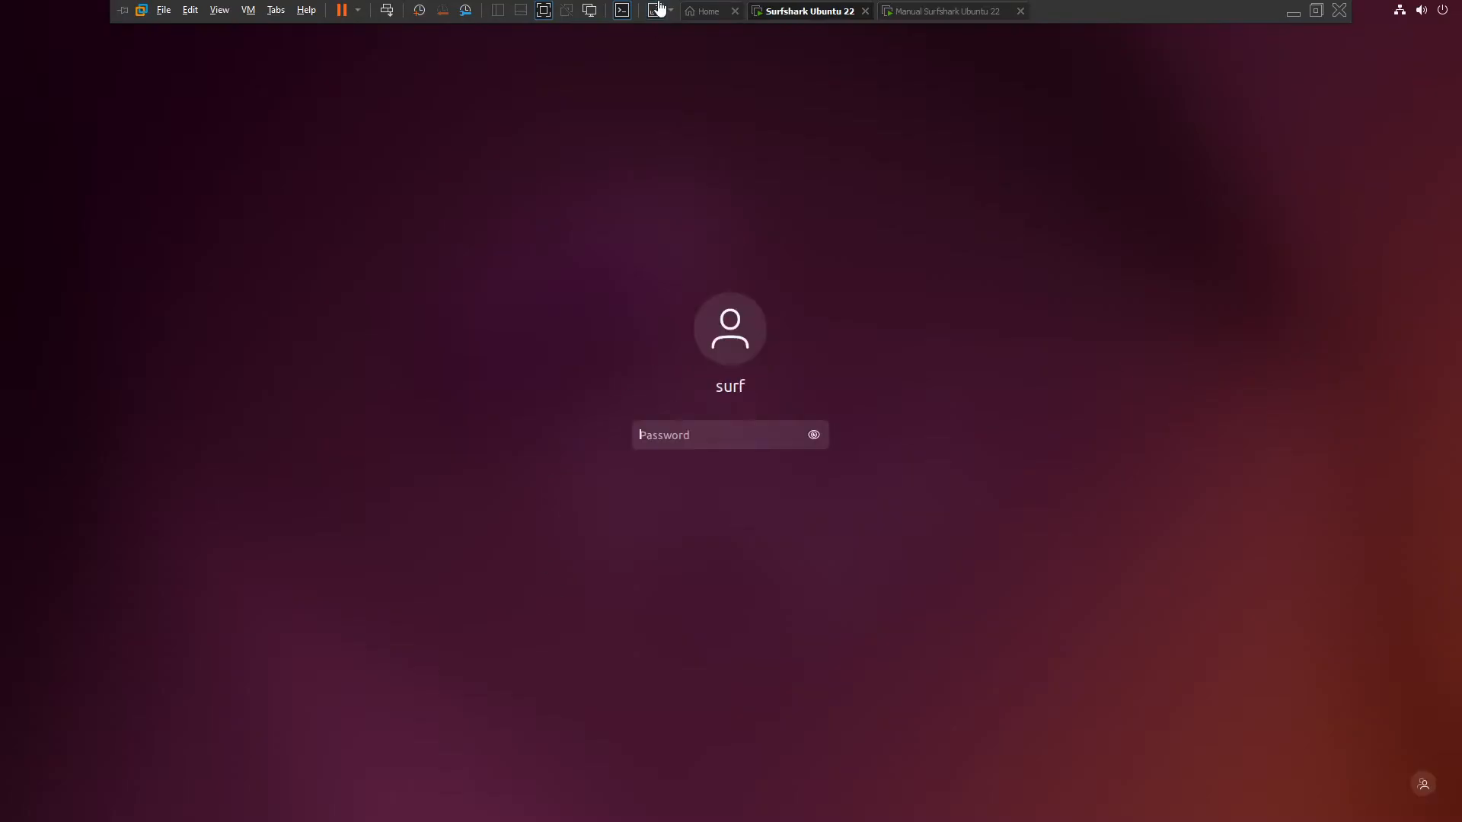
{"action": "mouse_move", "coordinate": [657, 10]}
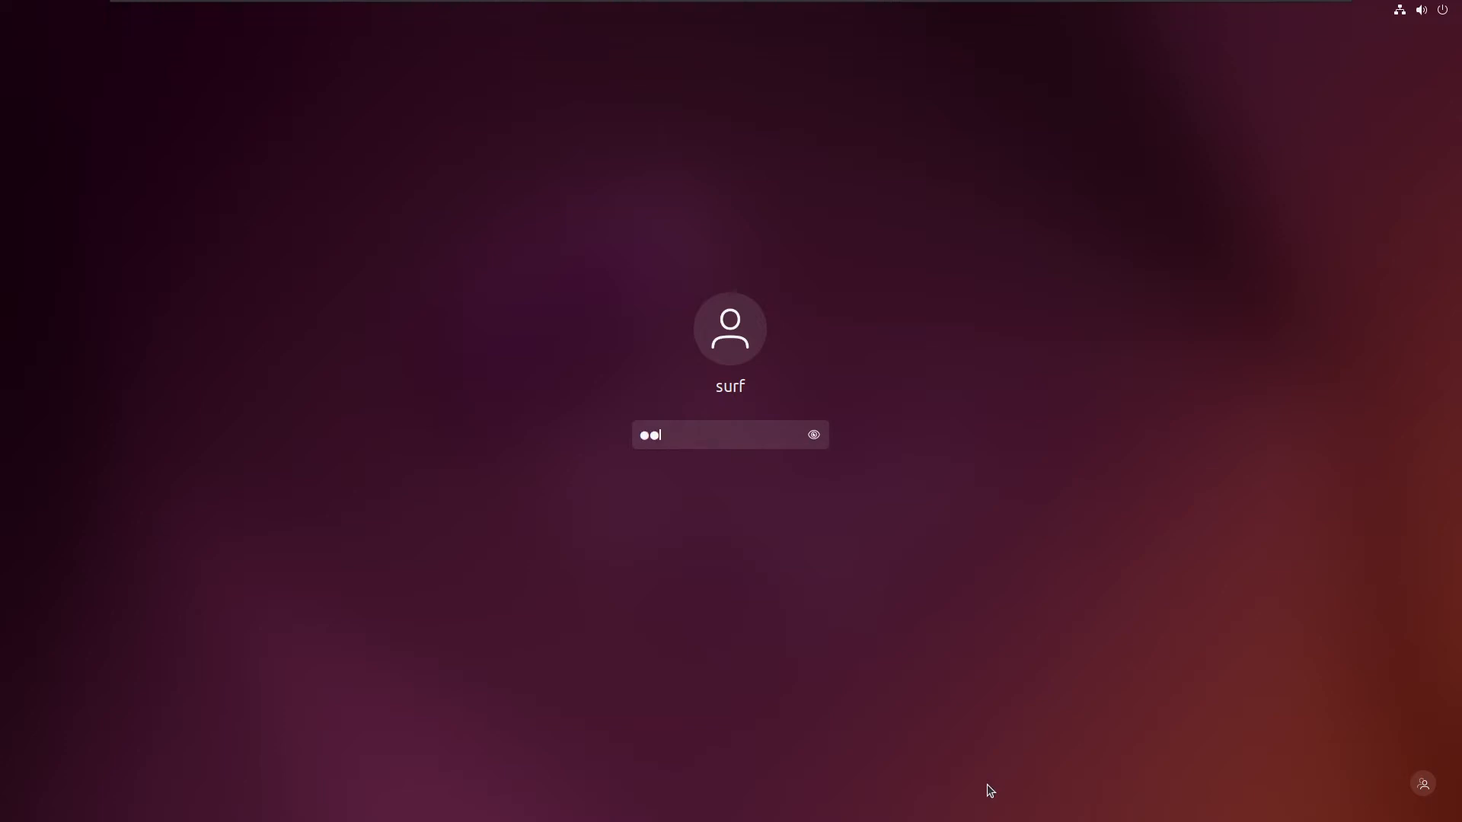
Submit the account password at the lock screen to unlock the session.
{"action": "key", "text": "Return"}
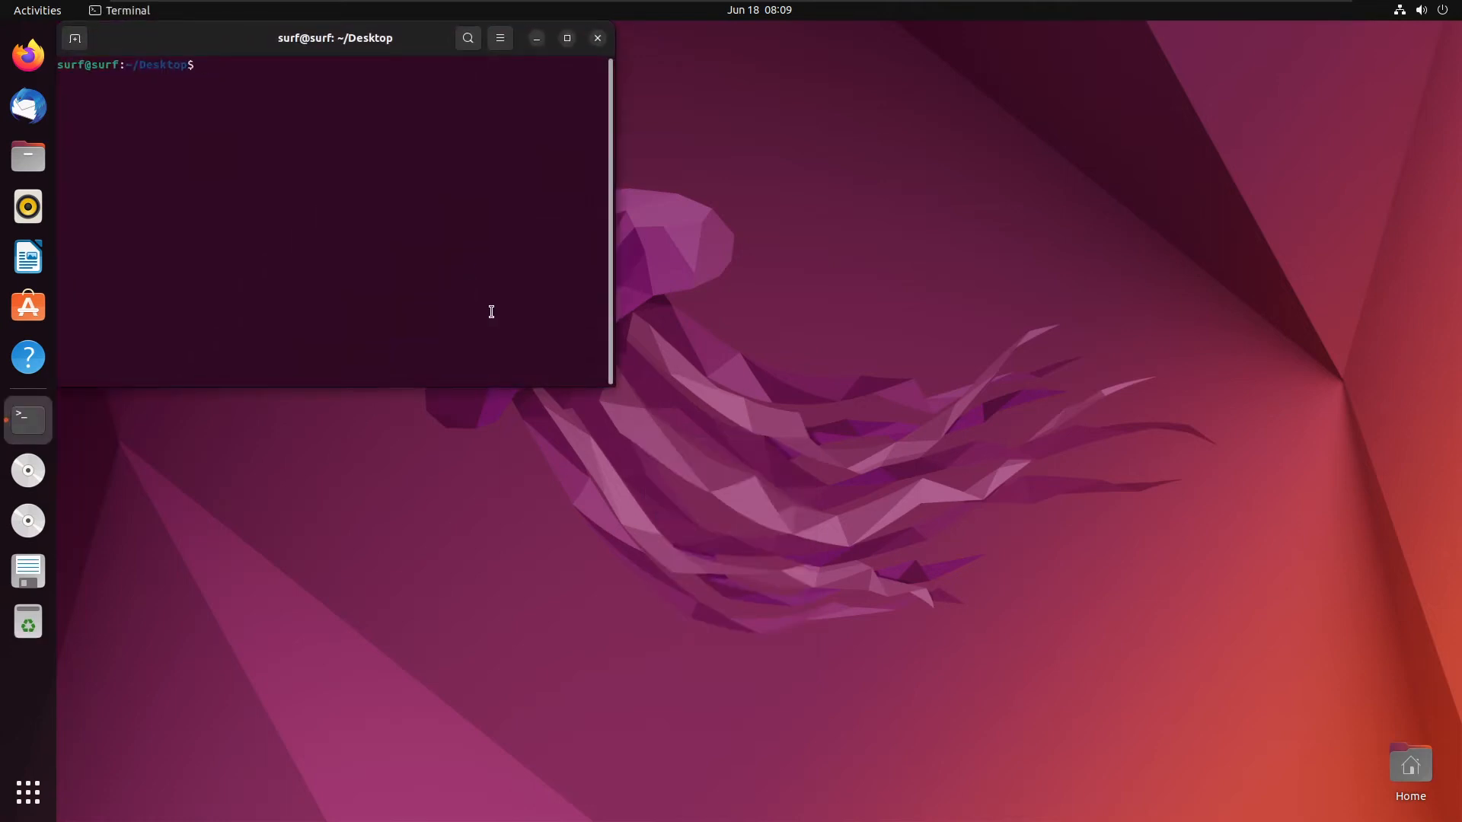
Install git with sudo apt install git, entering the sudo password and confirming with y.
{"action": "type", "text": "sudo apt inst"}
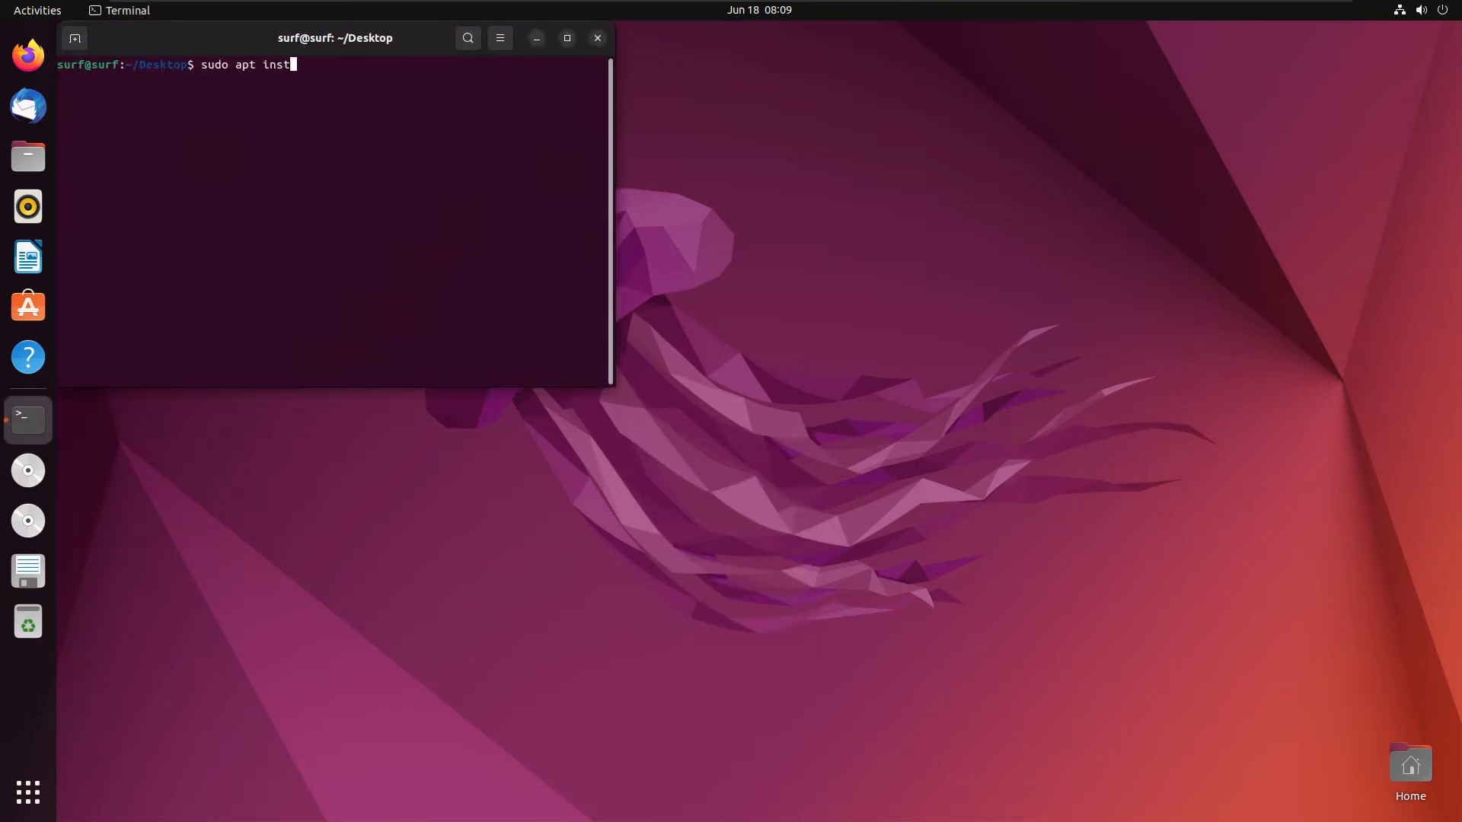
{"action": "key", "text": "Return"}
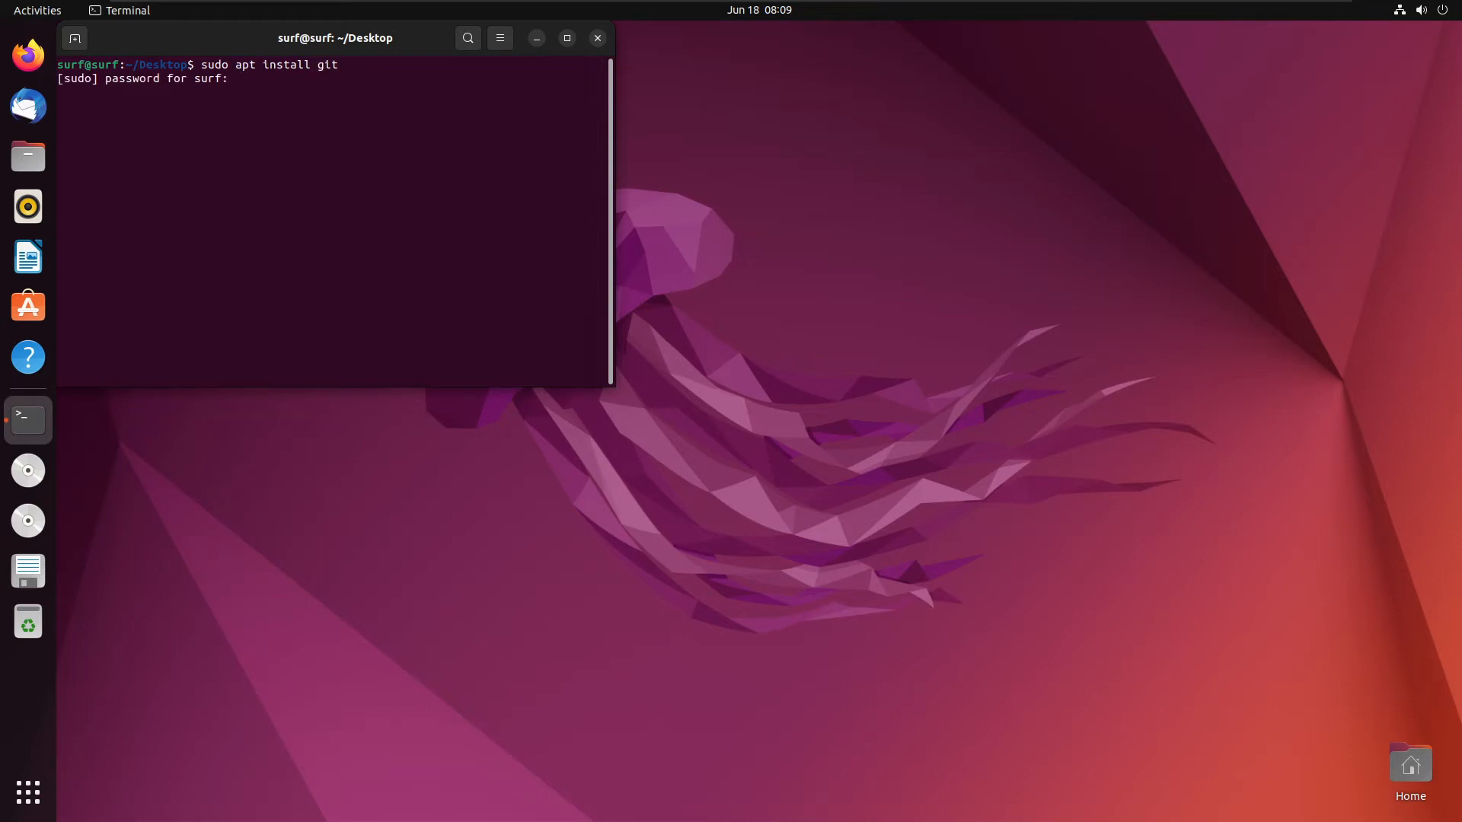
{"action": "key", "text": "Return"}
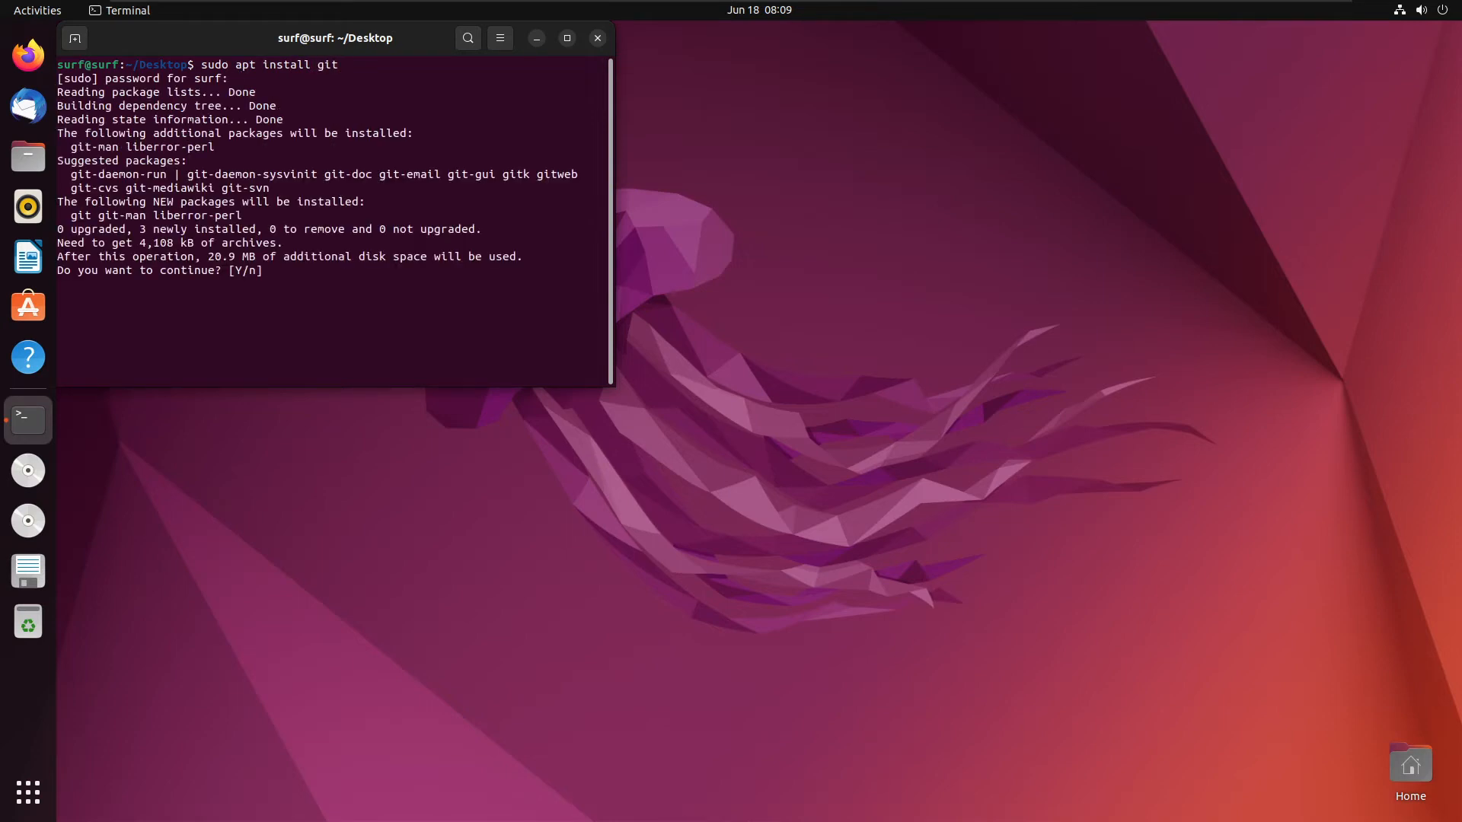
{"action": "type", "text": "y"}
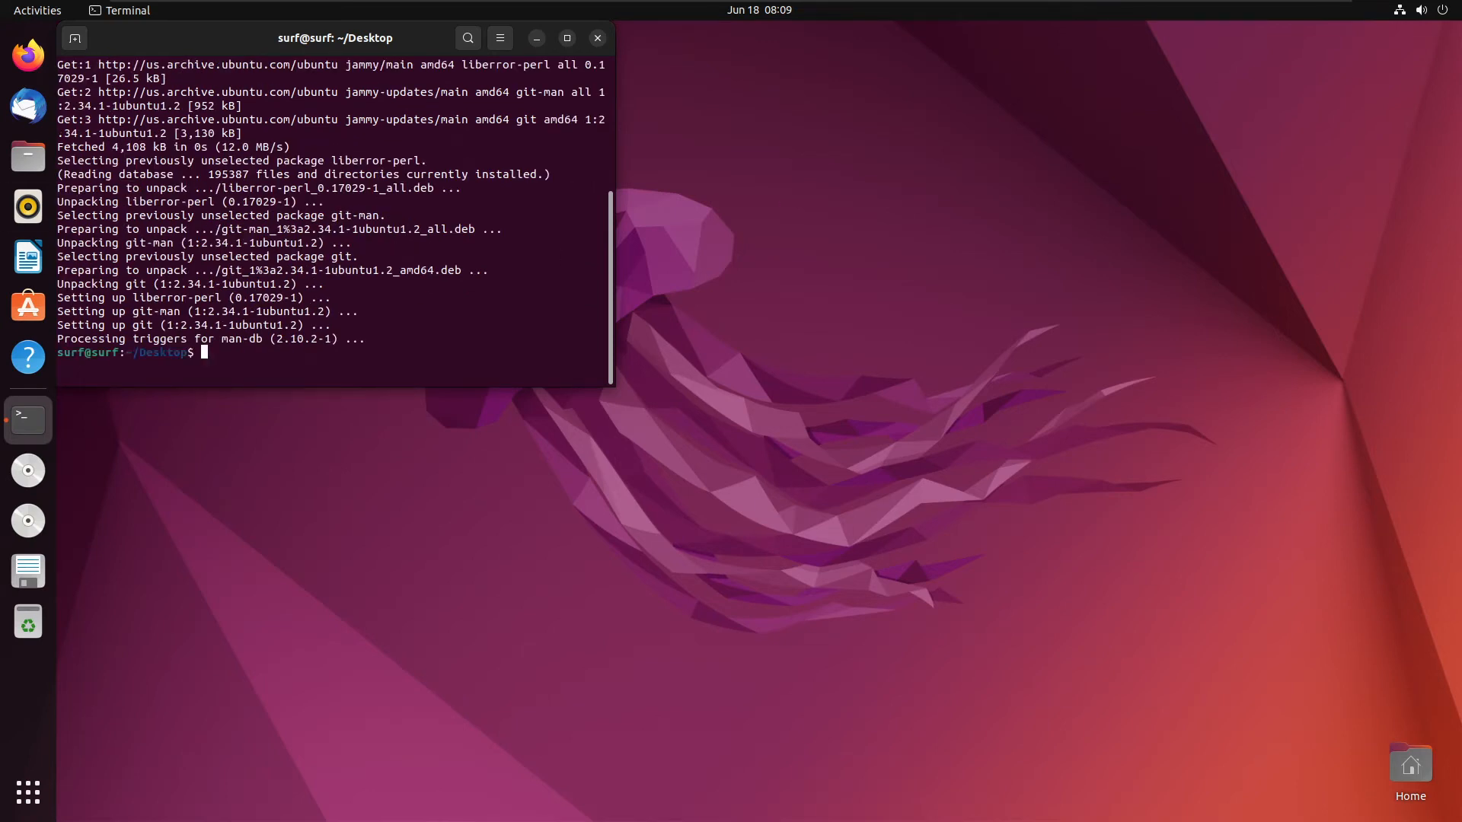
{"action": "mouse_move", "coordinate": [284, 361]}
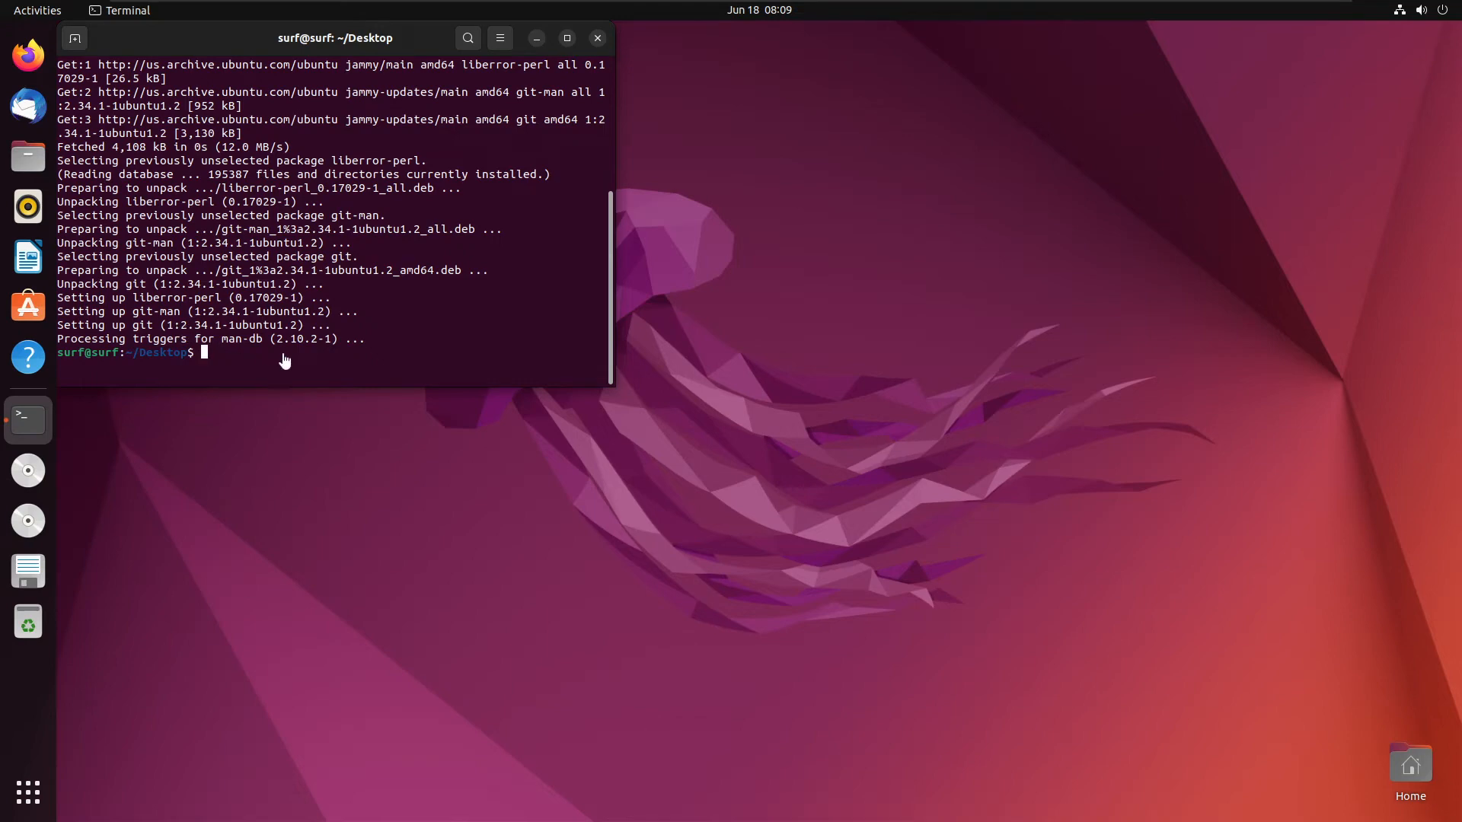
{"action": "mouse_move", "coordinate": [282, 353]}
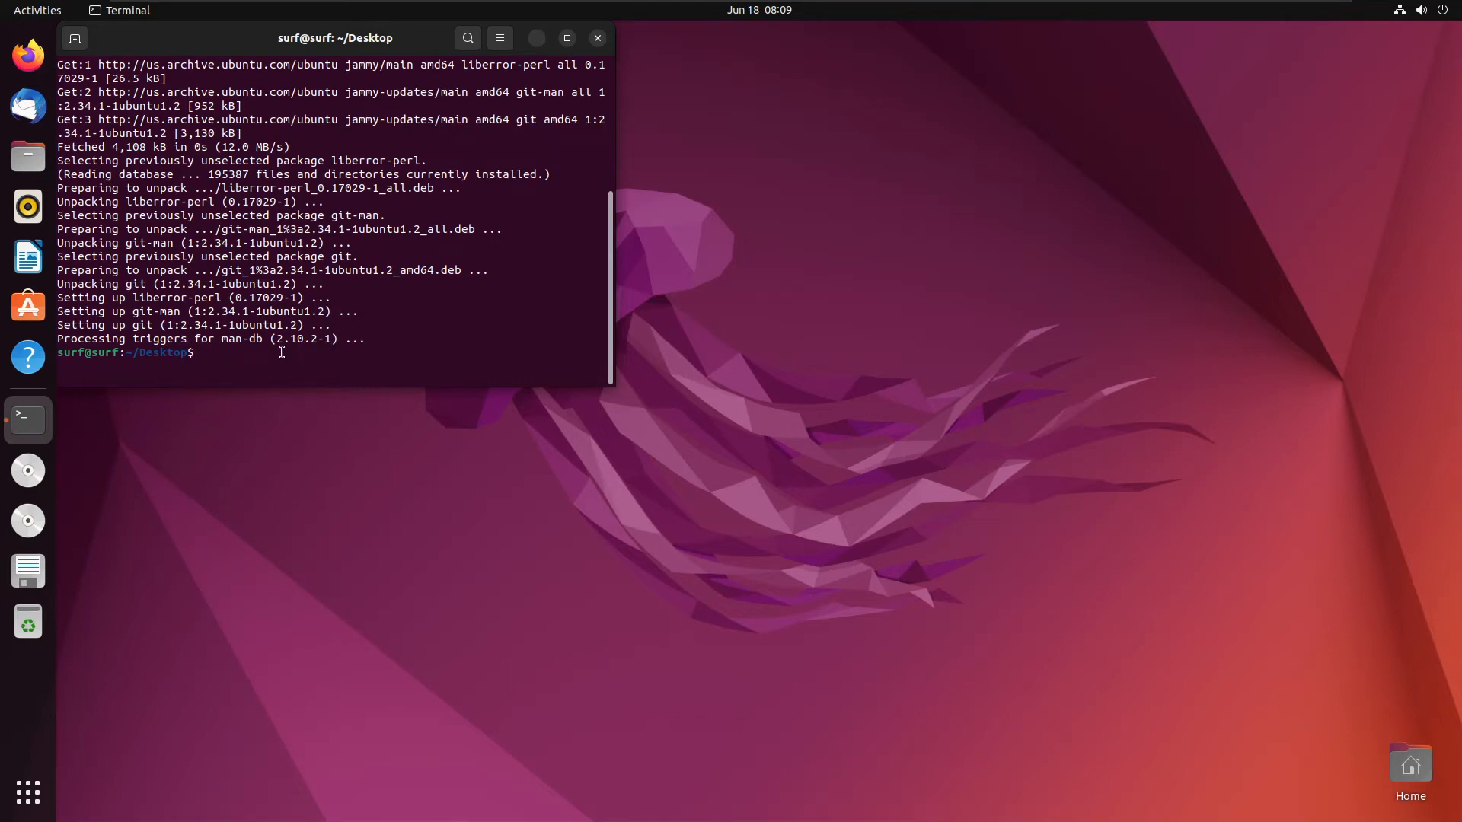
Clone the SurfShark repository from github.com/nmatt1 into ~/Desktop with git clone.
{"action": "type", "text": "git clone http"}
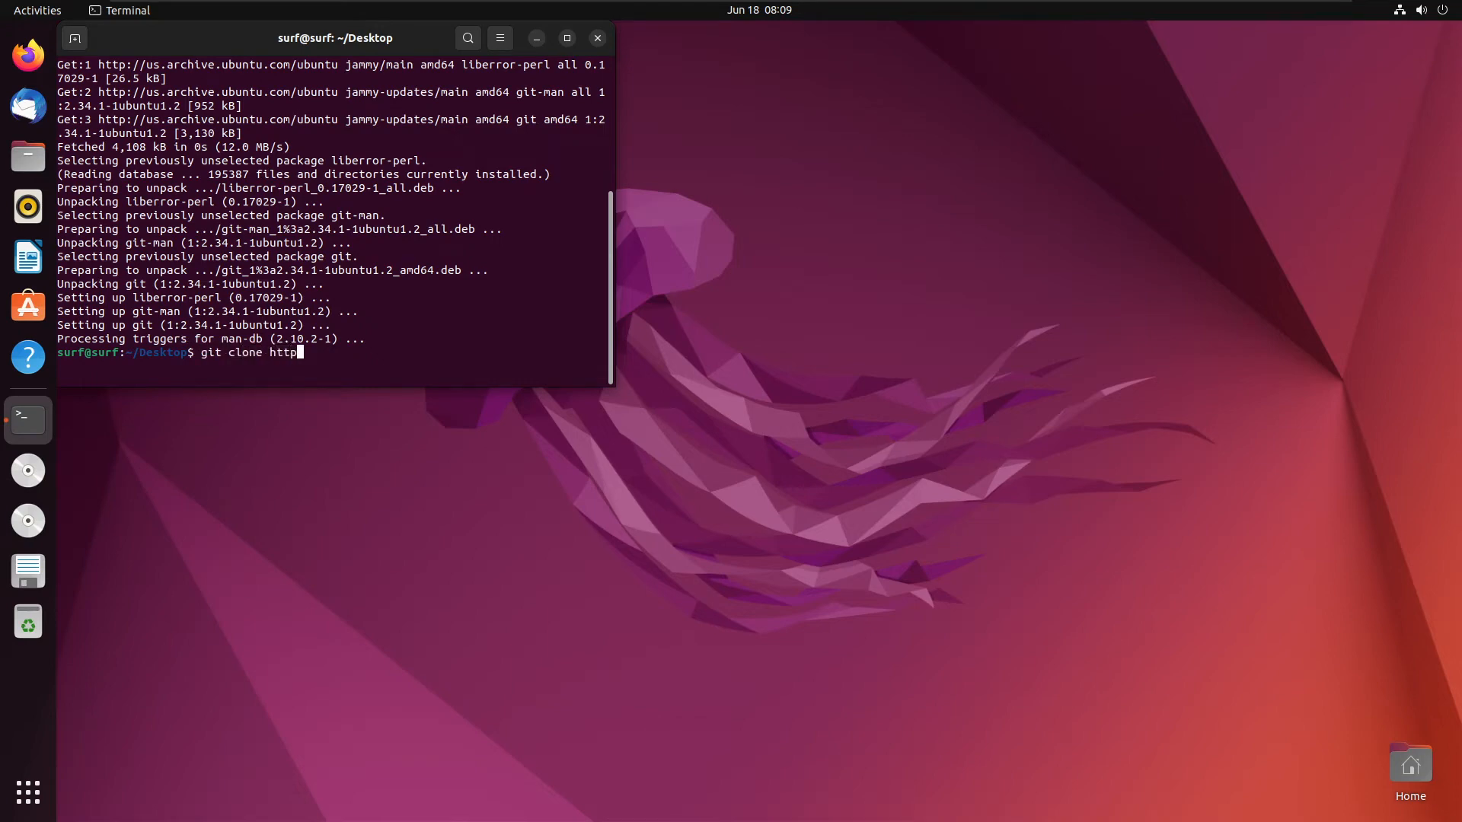
{"action": "type", "text": "s://"}
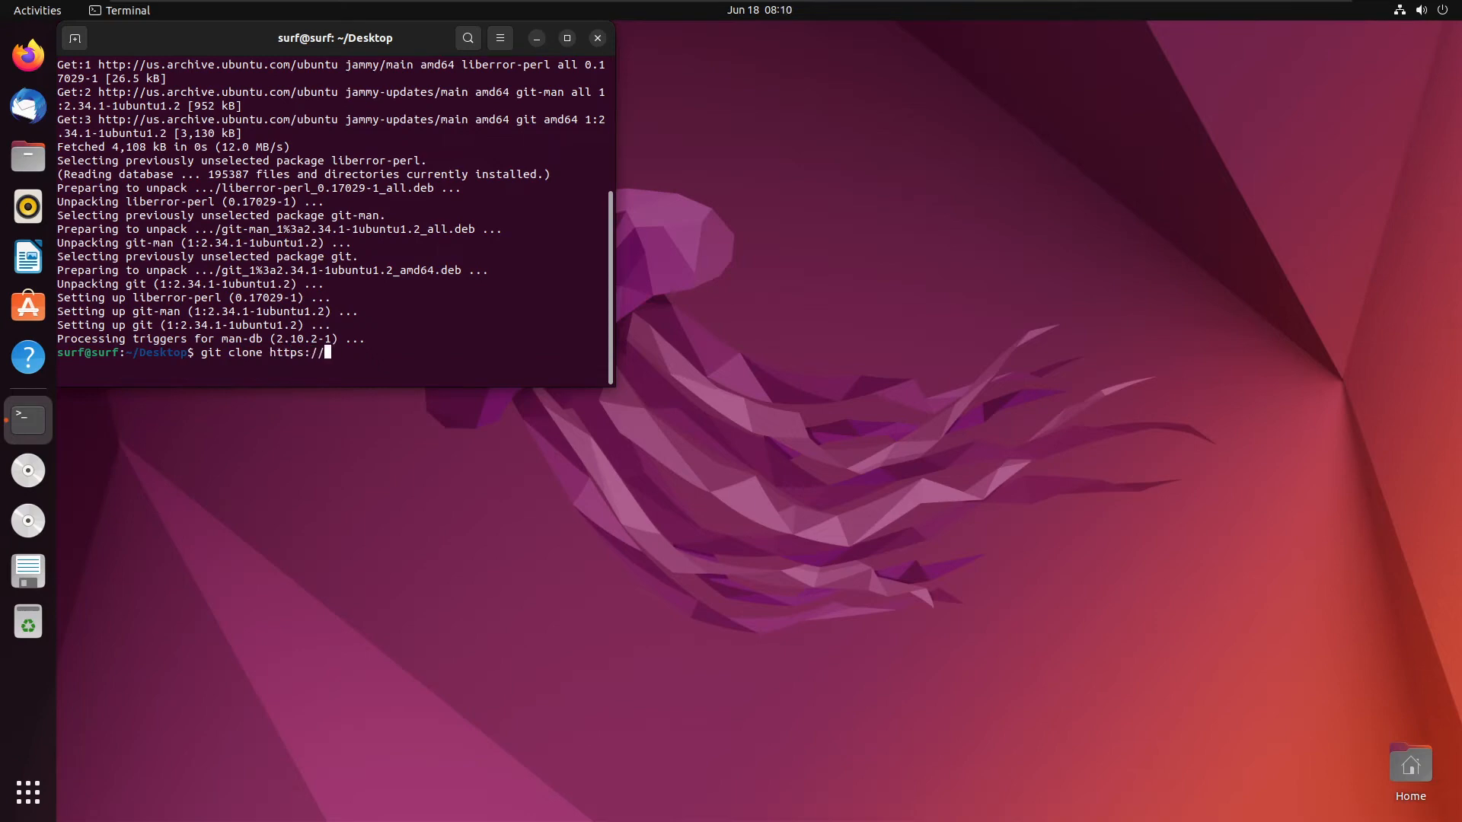
{"action": "type", "text": "github"}
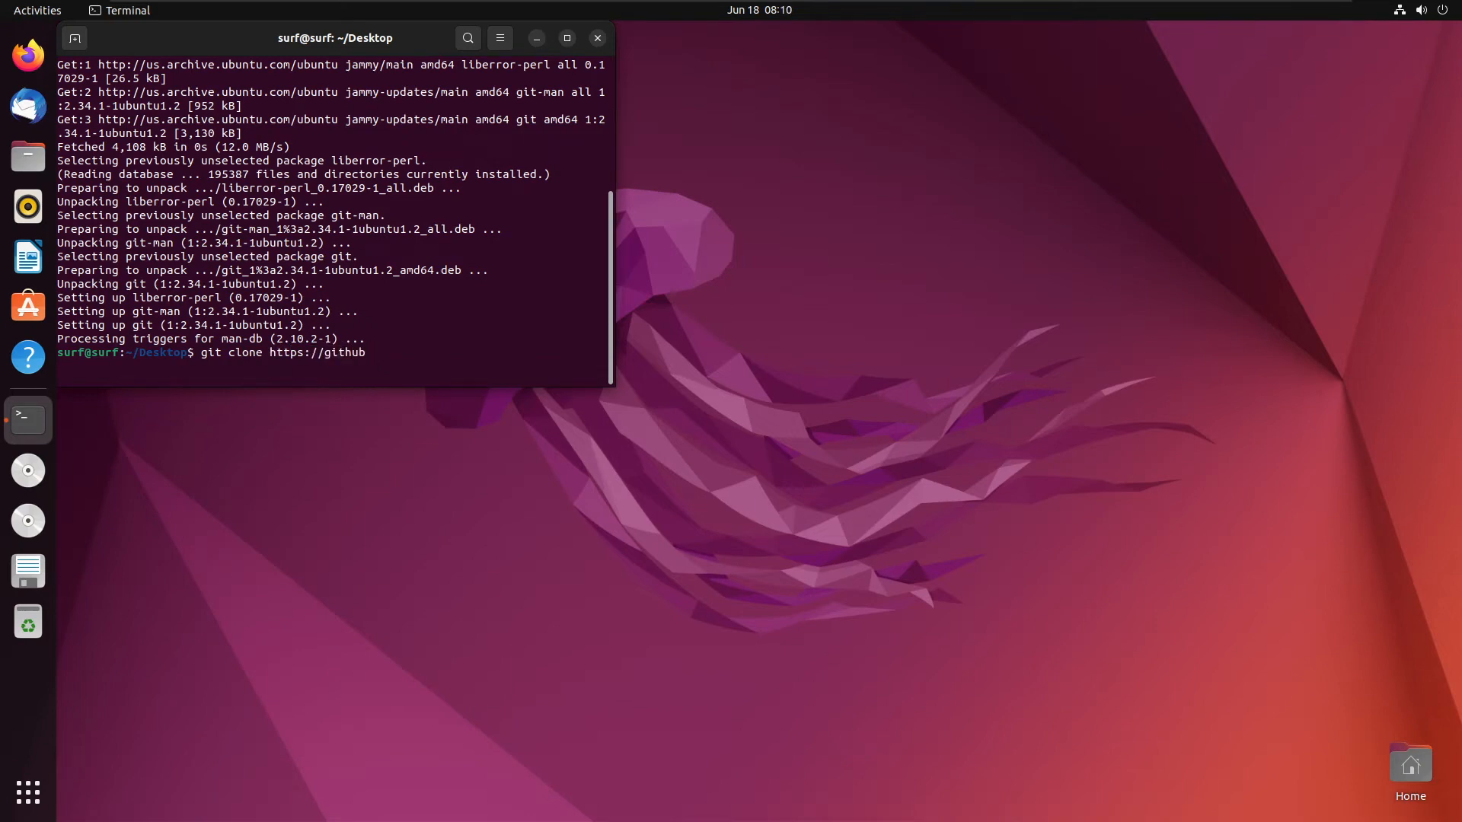
{"action": "type", "text": ".o"}
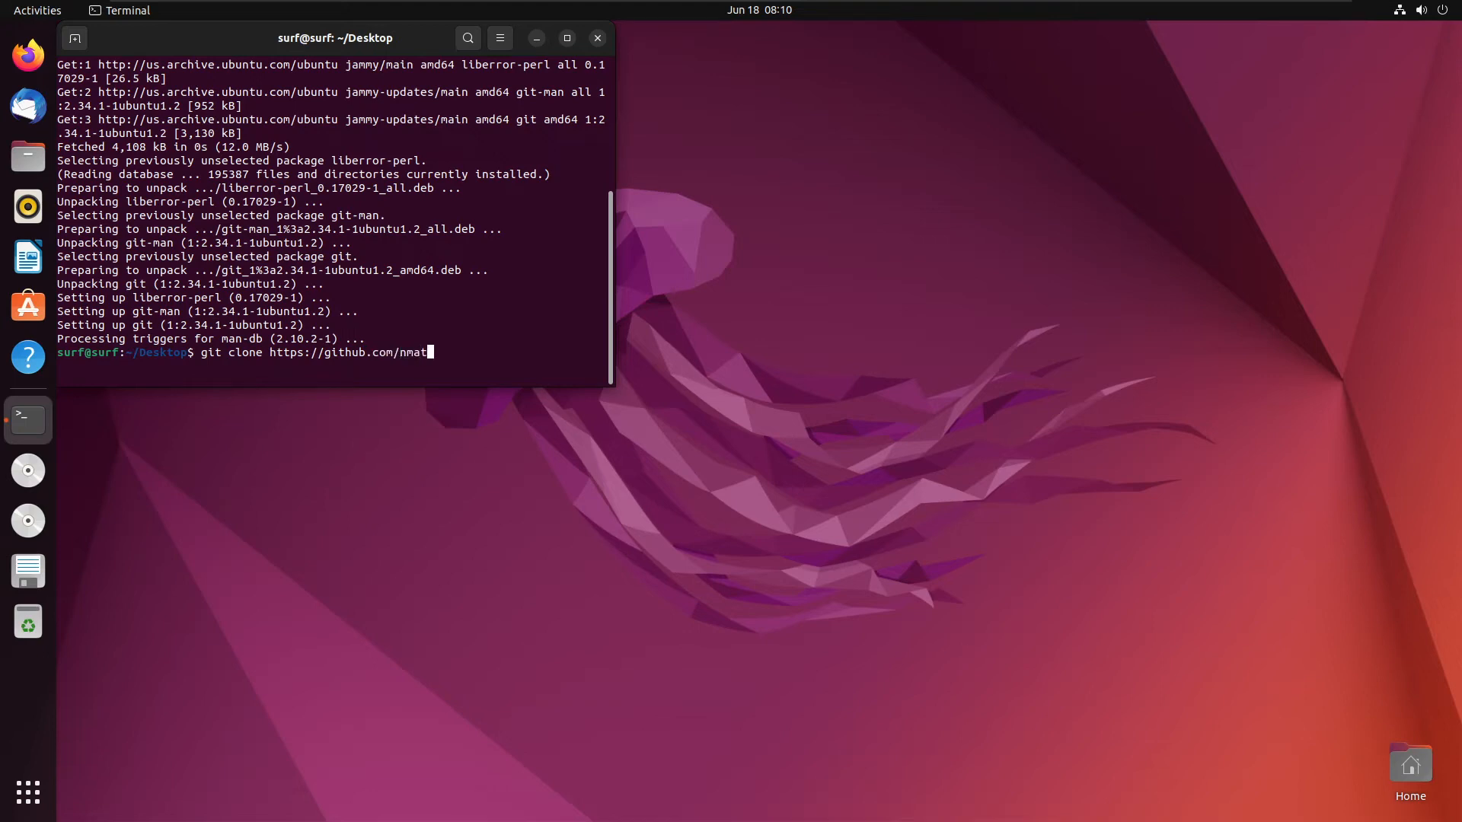
{"action": "type", "text": "1/"}
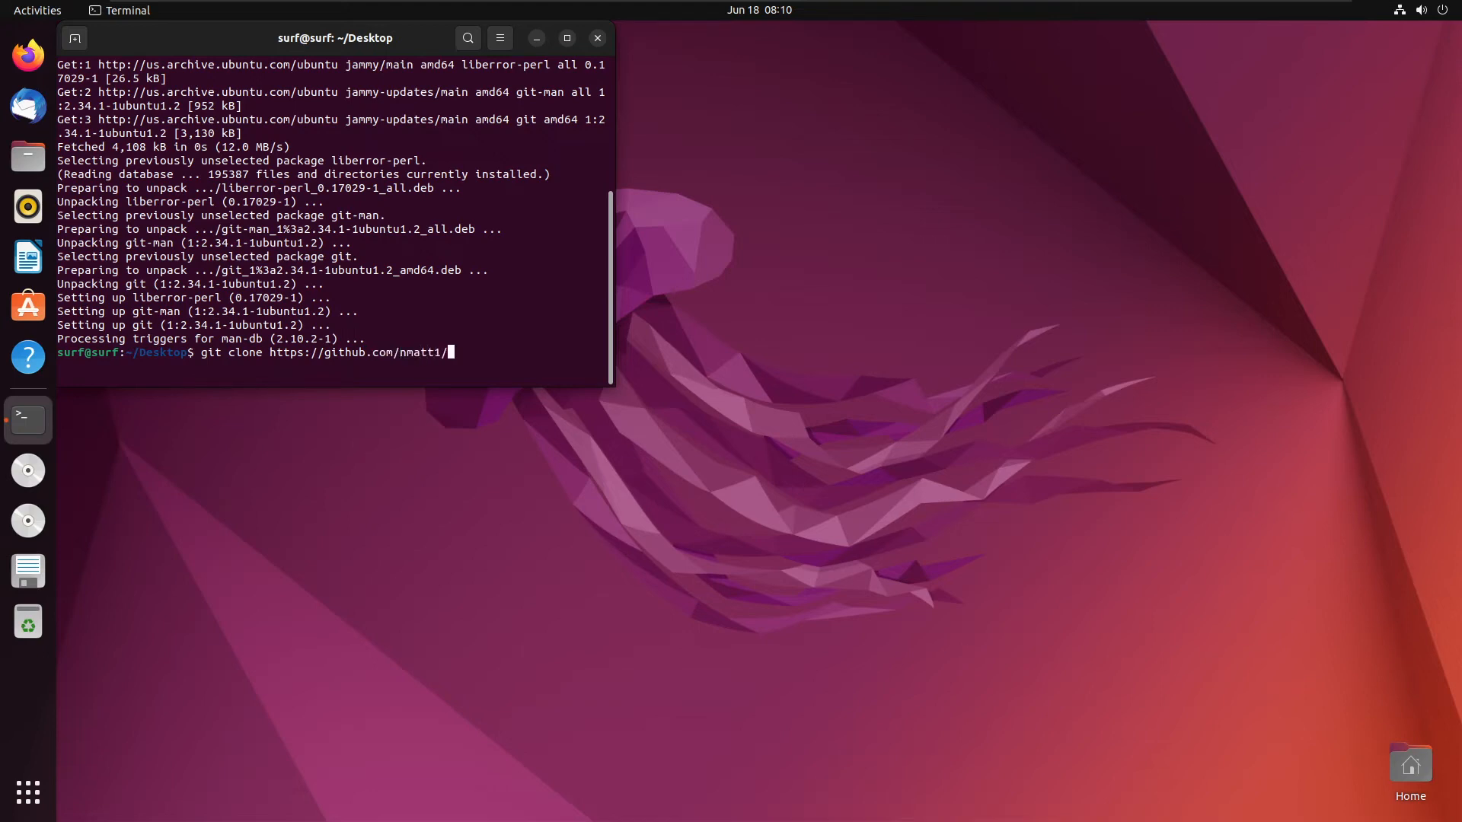
{"action": "key", "text": "Return"}
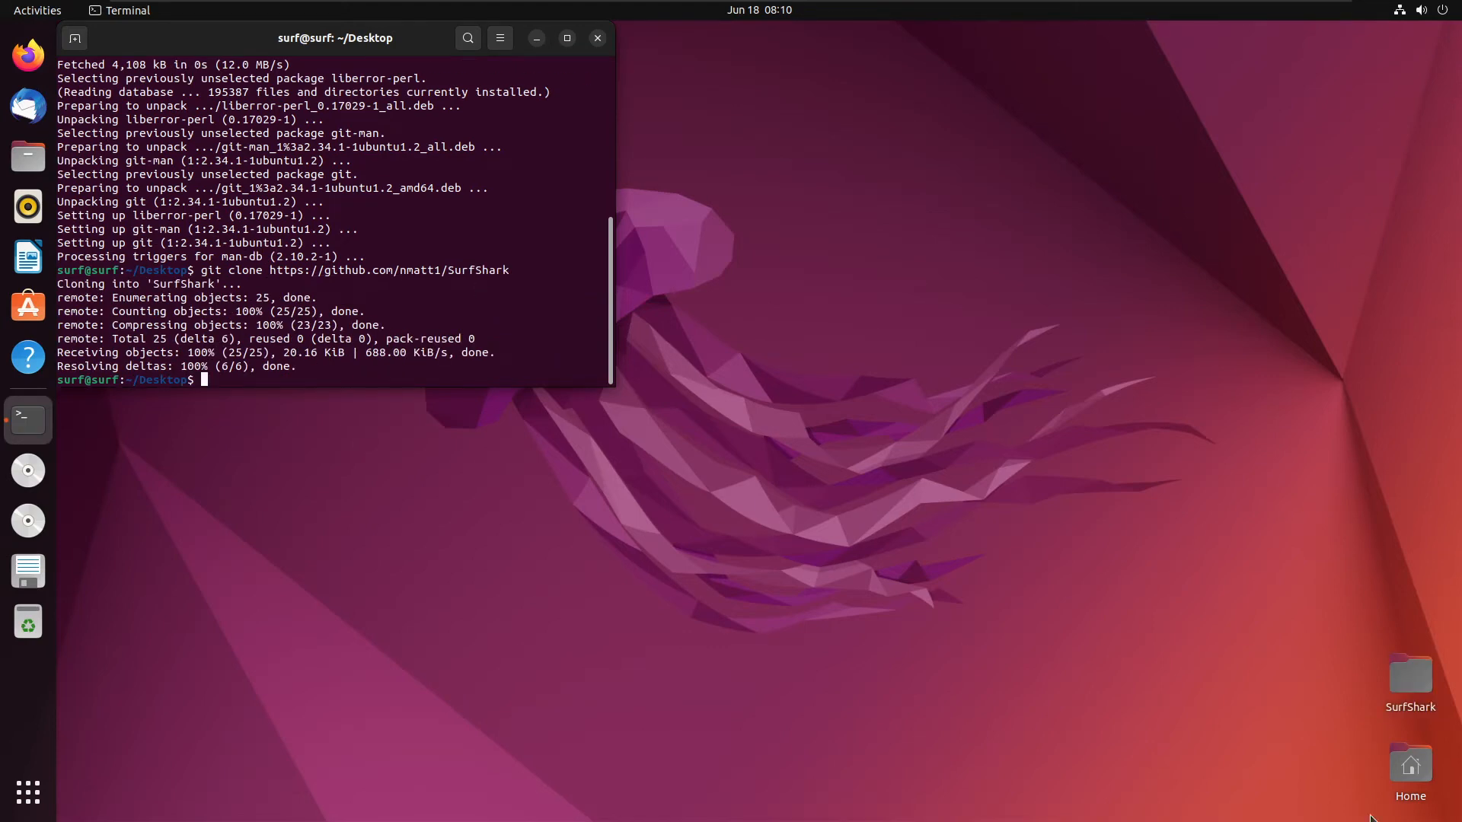
{"action": "mouse_move", "coordinate": [341, 374]}
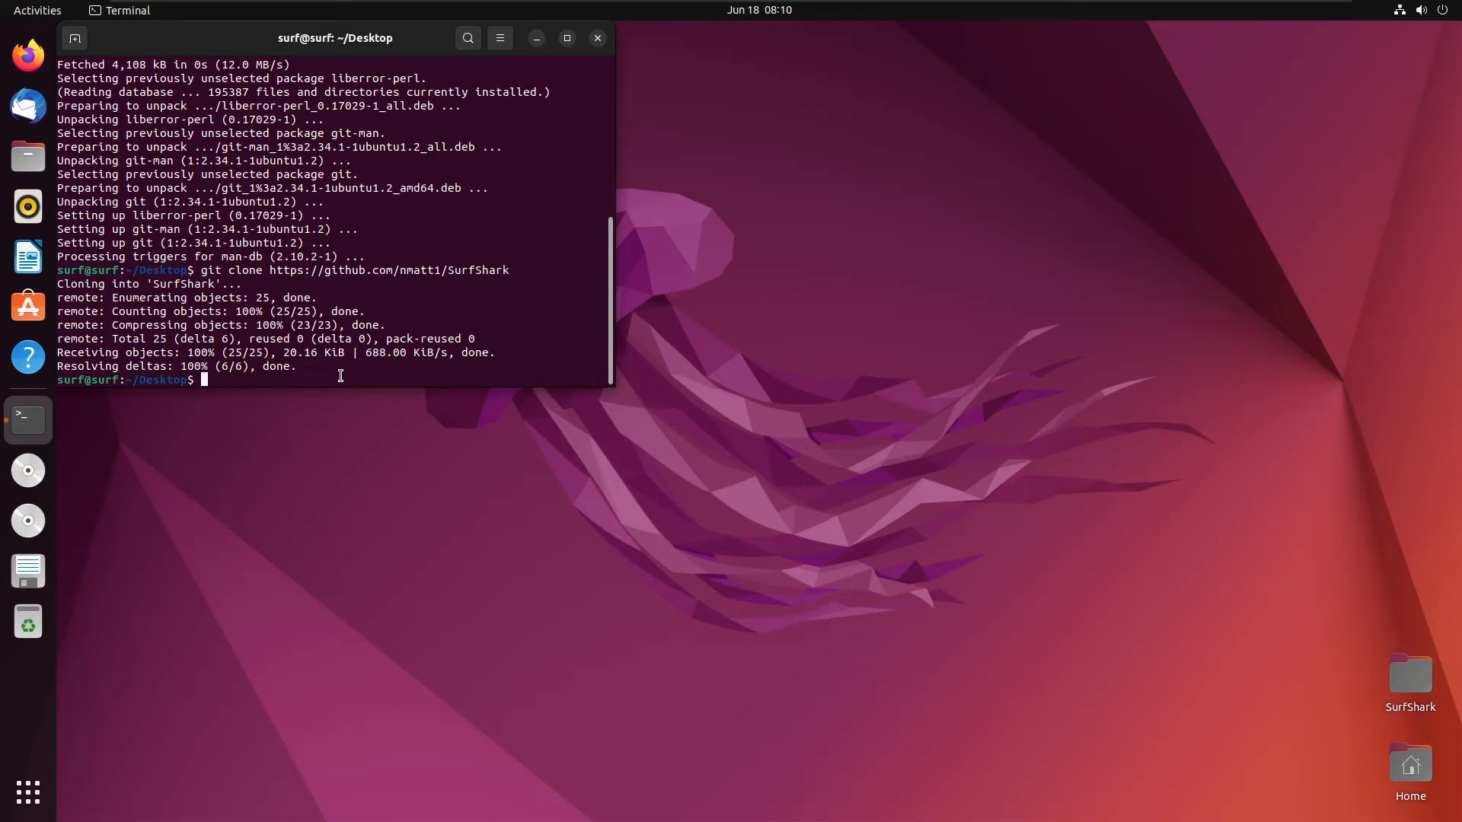
Change into the SurfShark folder and list its files.
{"action": "type", "text": "cd s"}
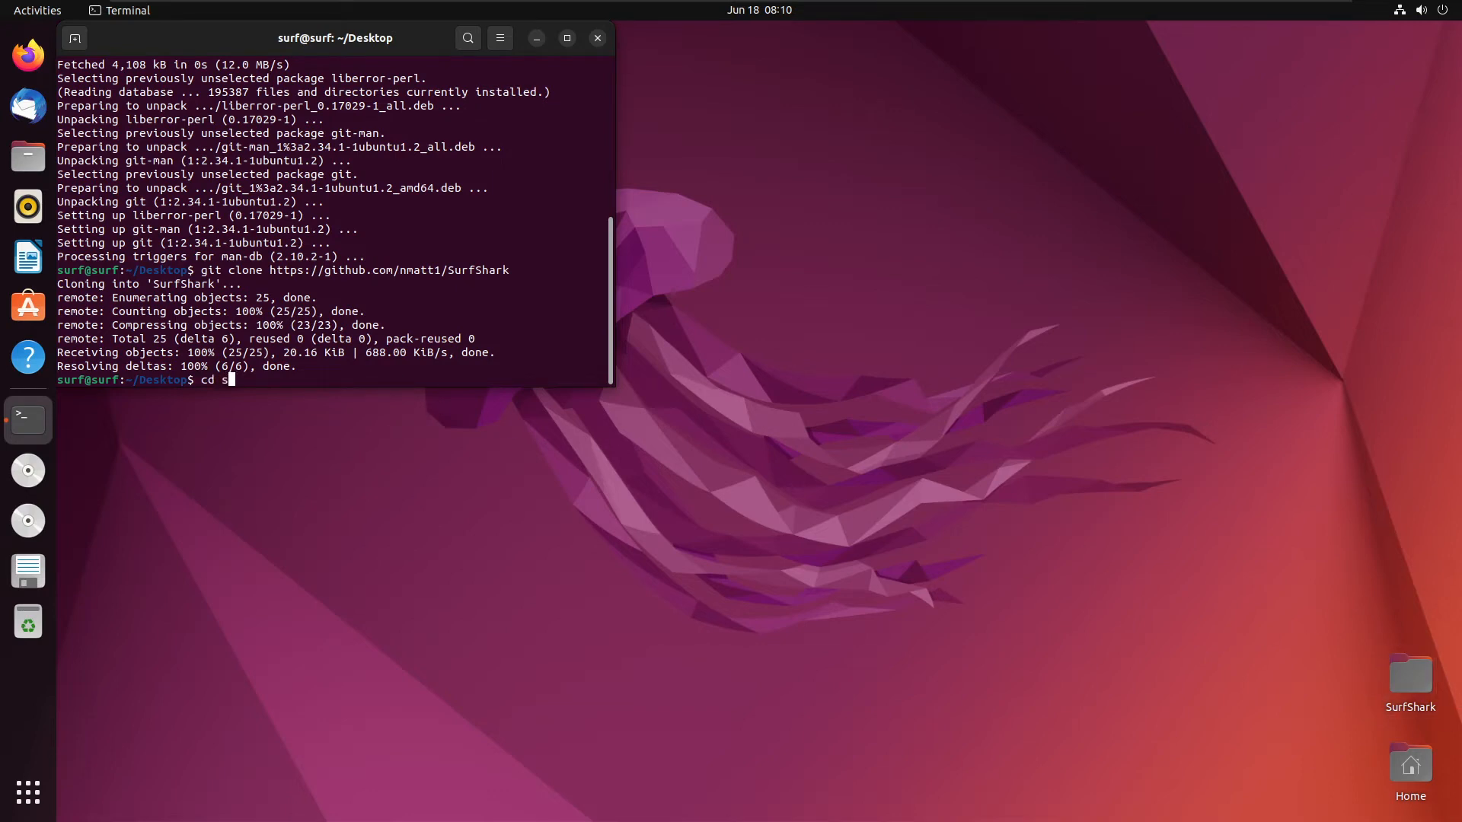
{"action": "key", "text": "Return"}
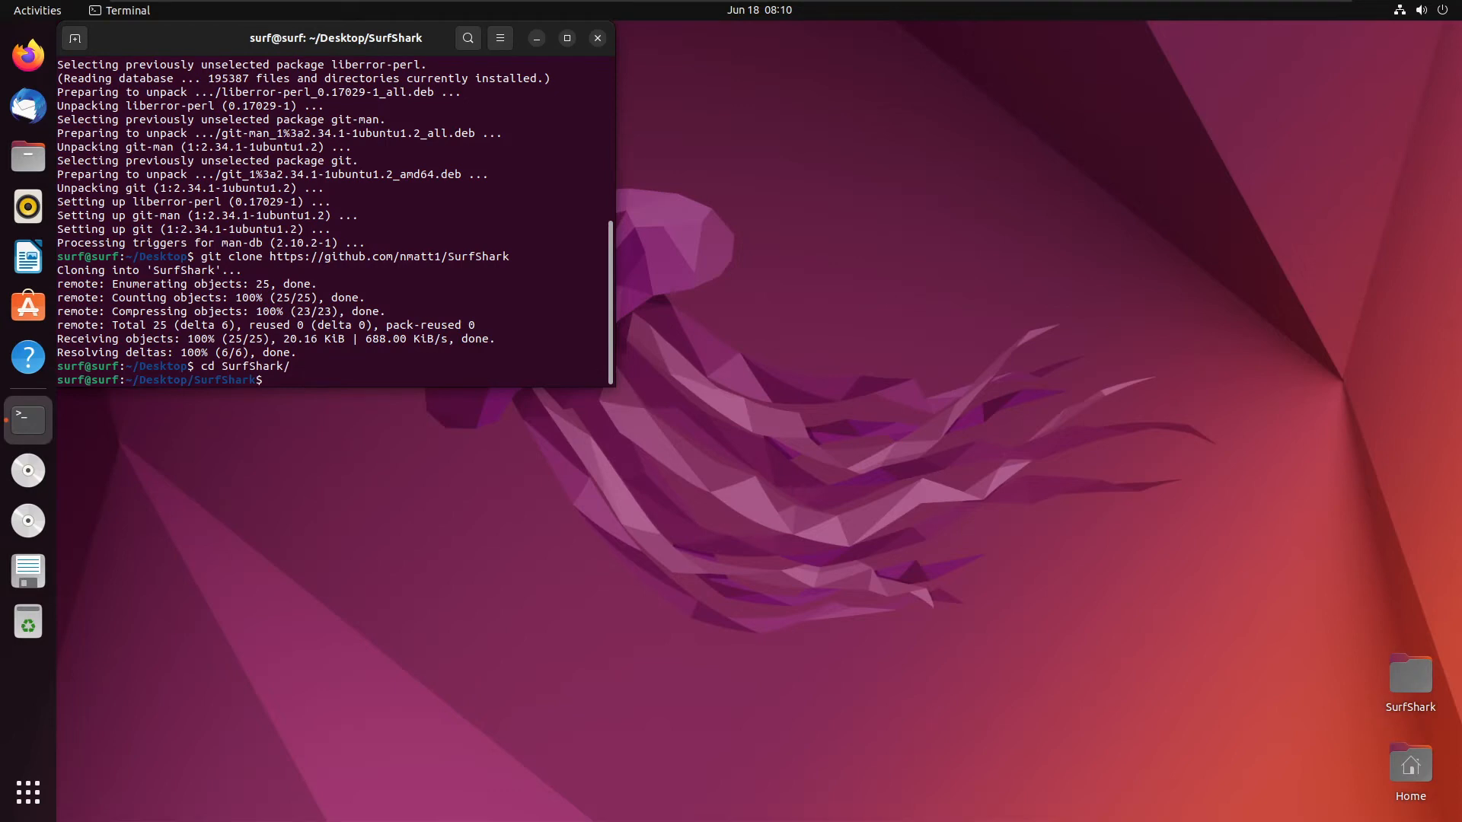
{"action": "type", "text": "ls -la"}
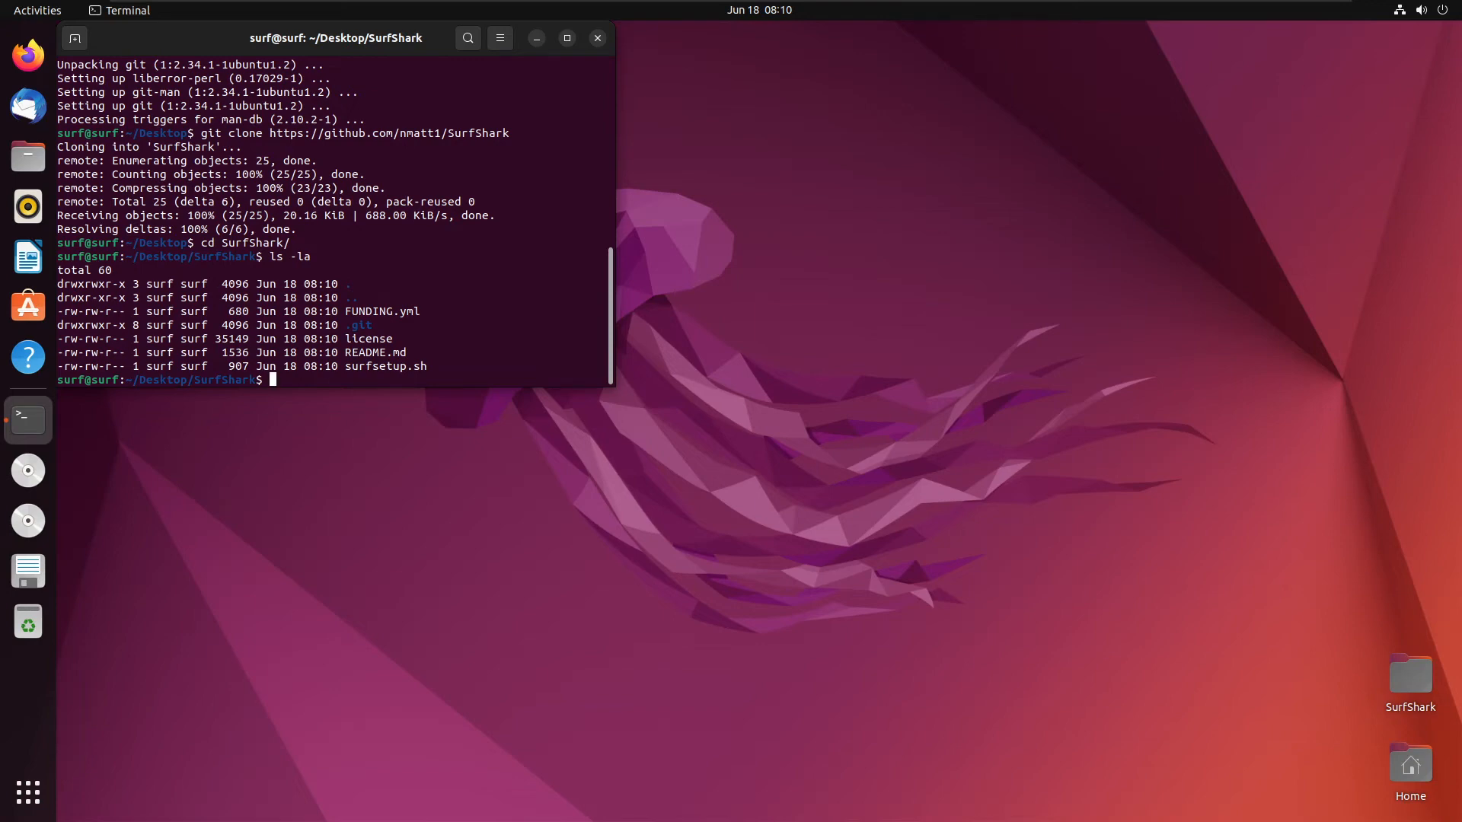
Make surfsetup.sh executable with chmod +x.
{"action": "type", "text": "chmod"}
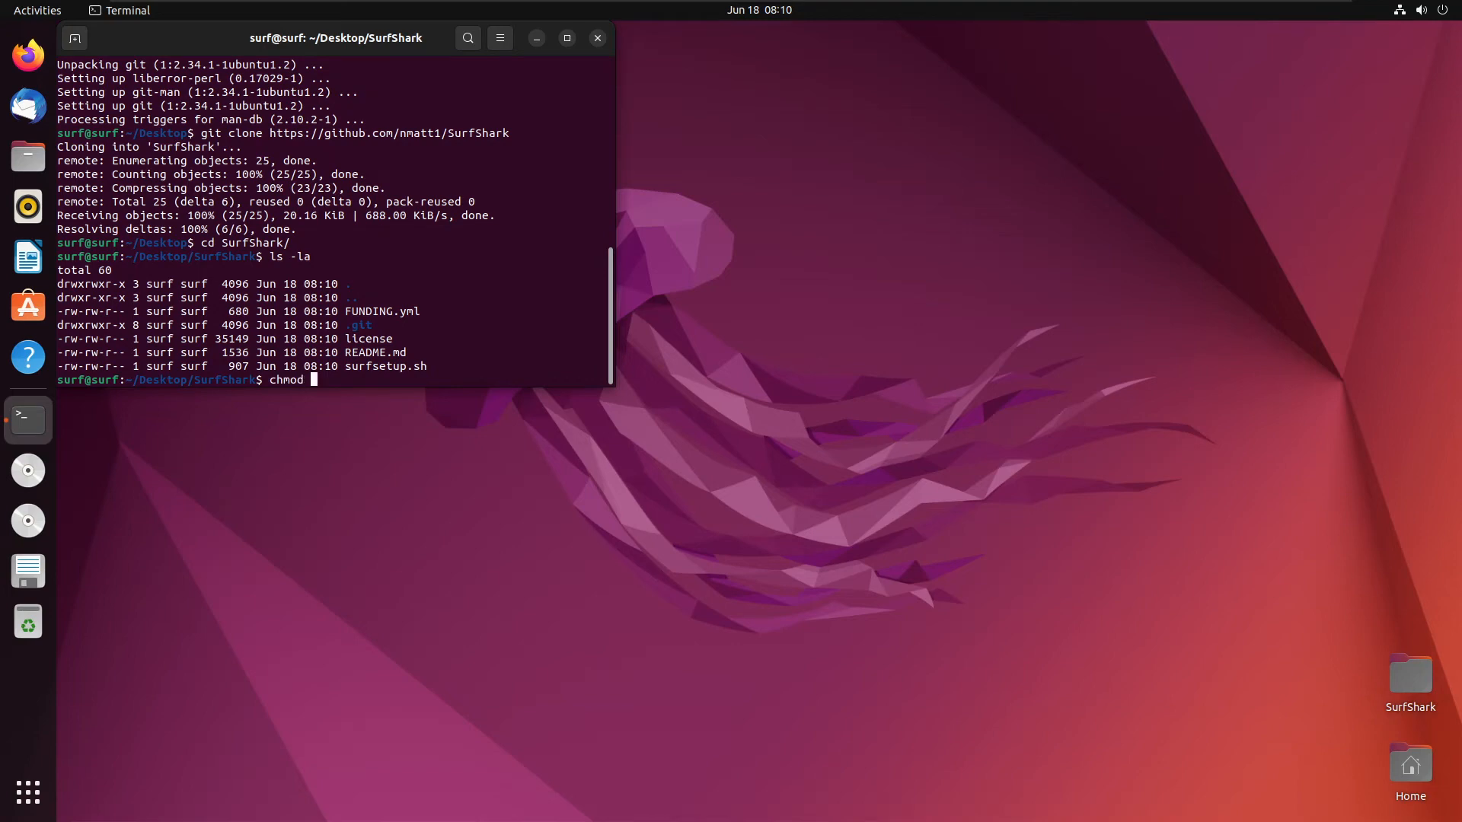
{"action": "type", "text": "+x surfsetup.sh"}
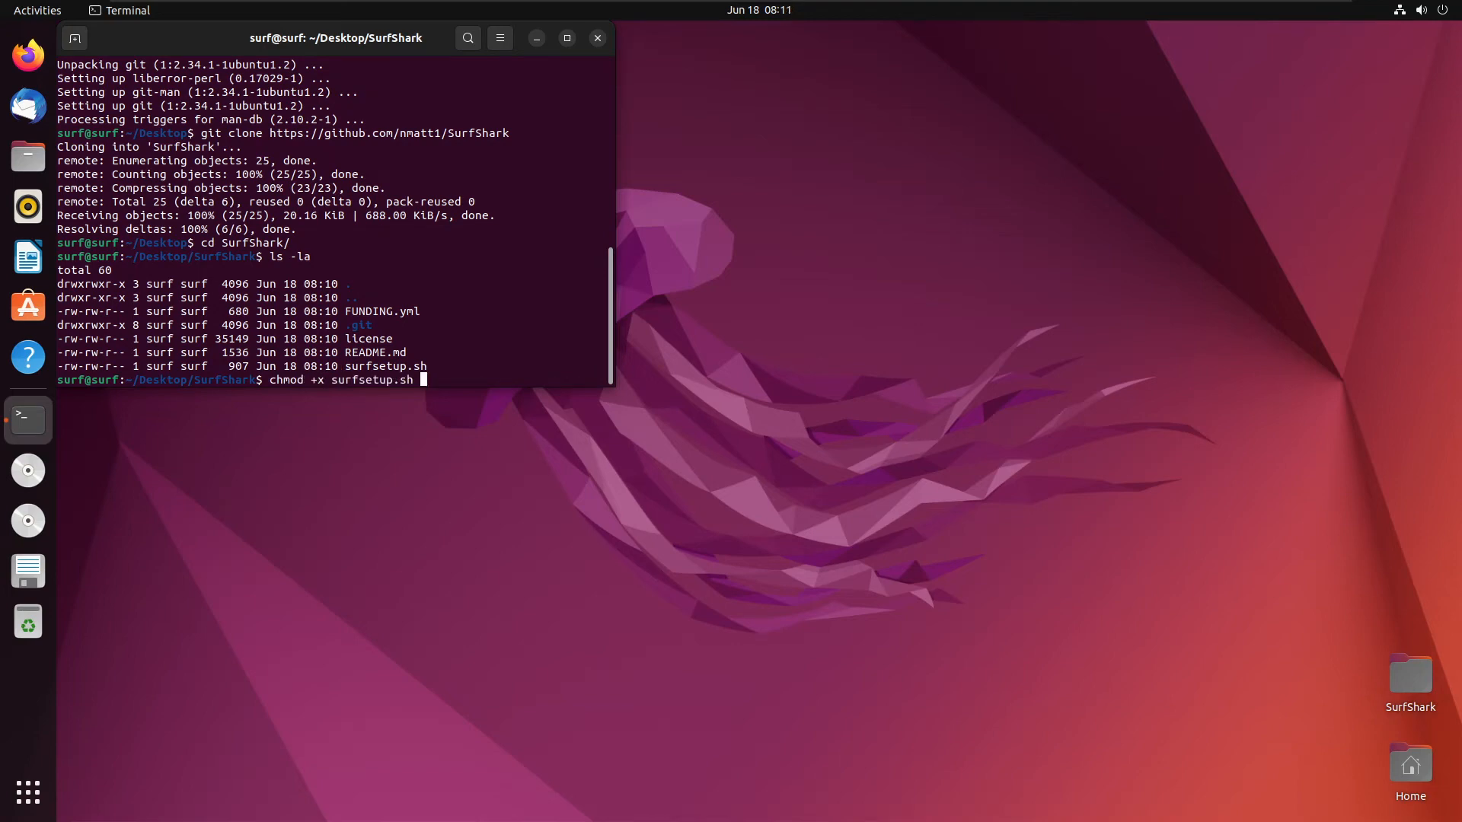
{"action": "key", "text": "Return"}
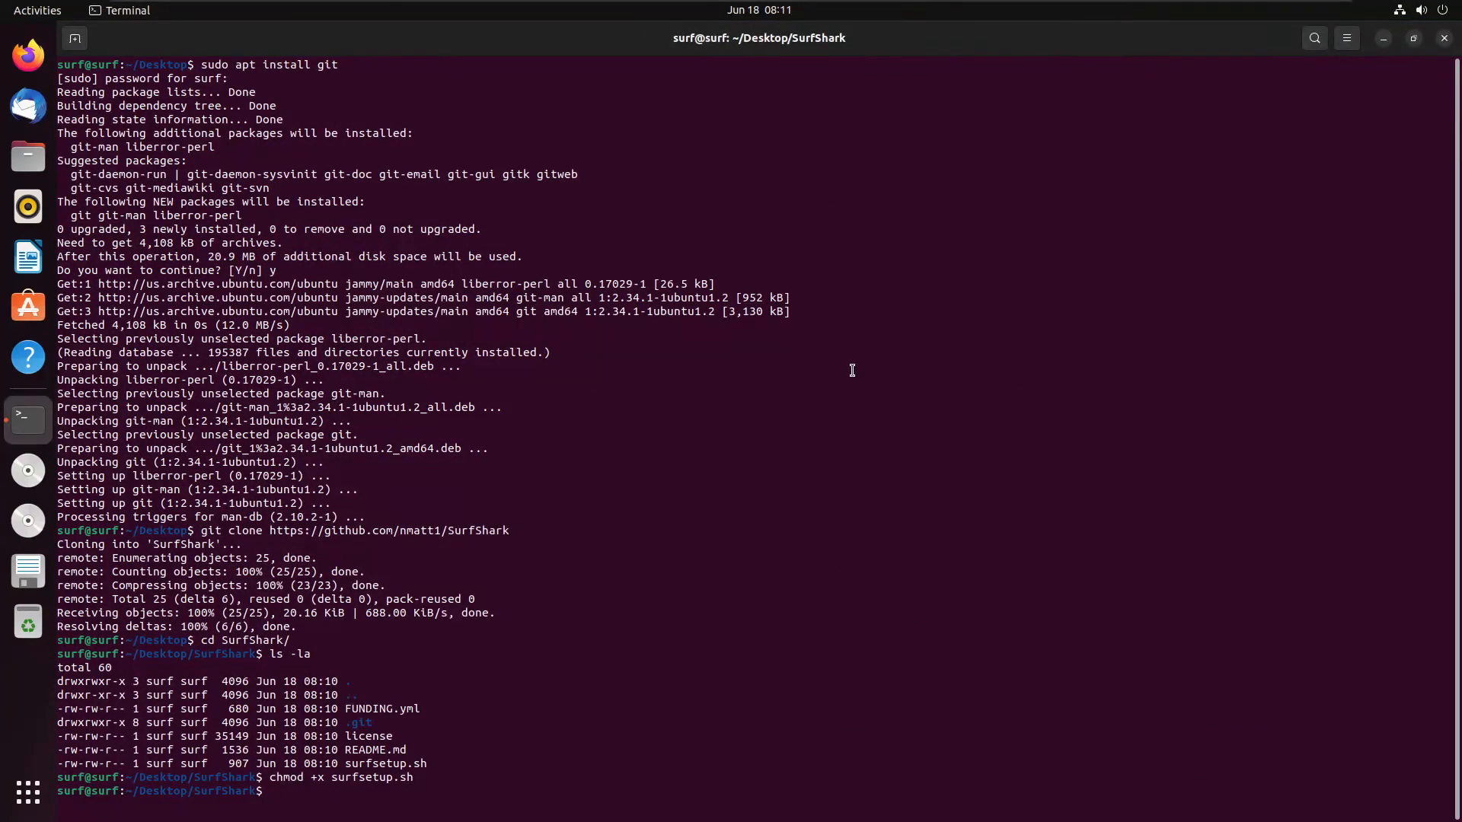
Run ./surfsetup.sh to unpack the Surfshark server configuration files.
{"action": "type", "text": "./surfsetup.sh"}
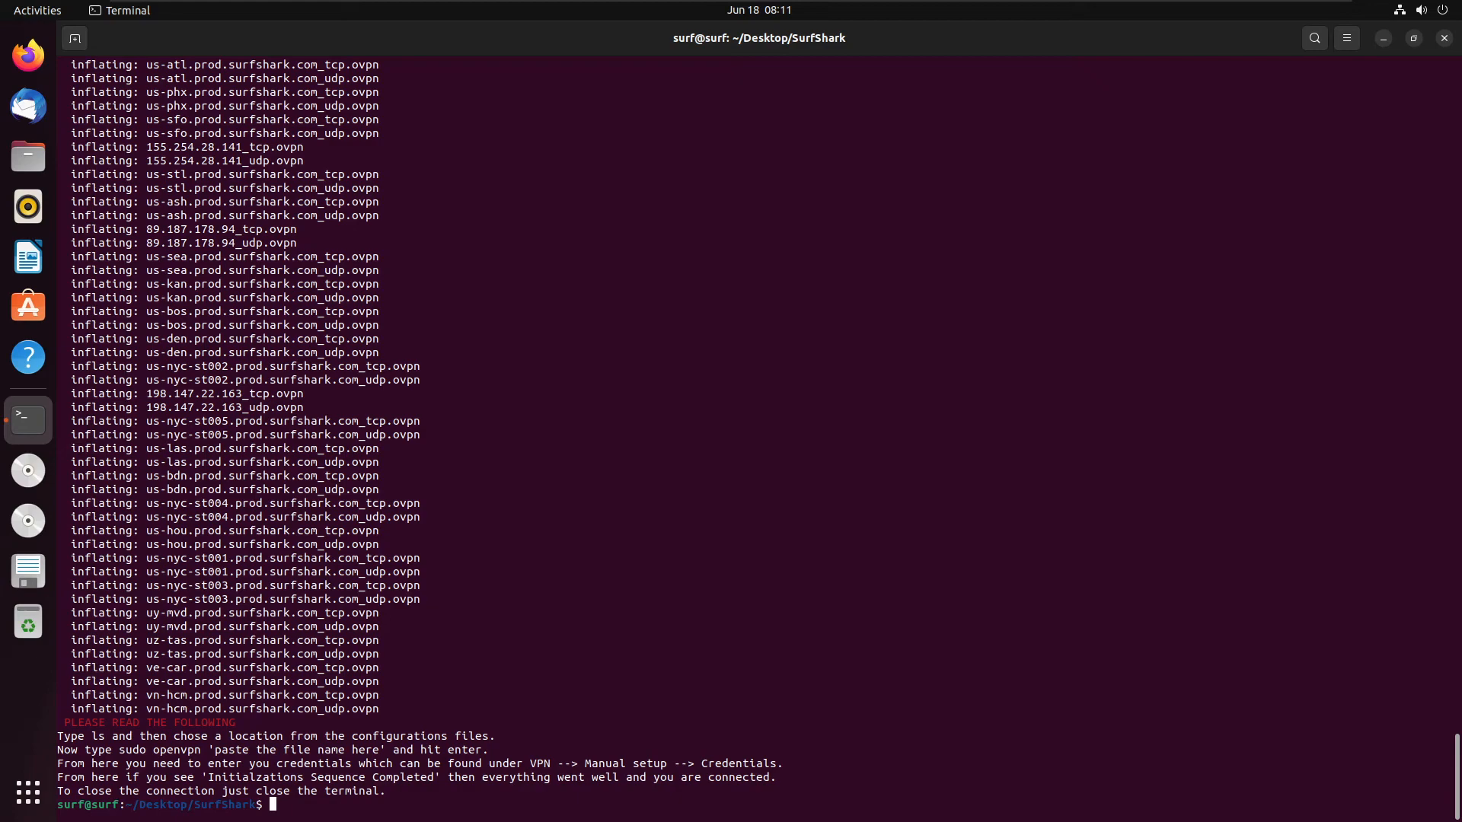
{"action": "scroll", "scroll_direction": "up", "scroll_amount": 3}
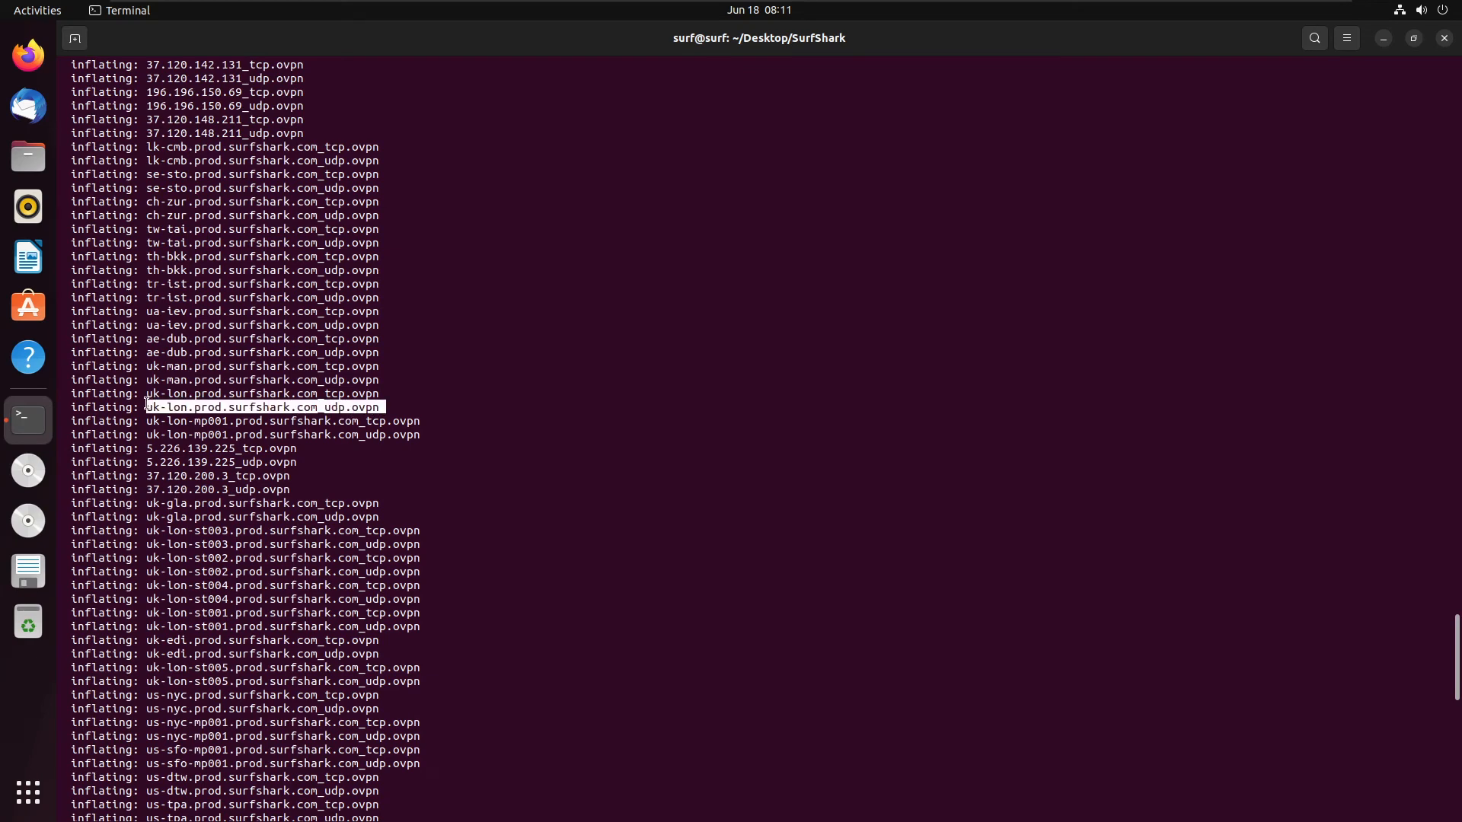
{"action": "scroll", "scroll_direction": "down", "scroll_amount": 3}
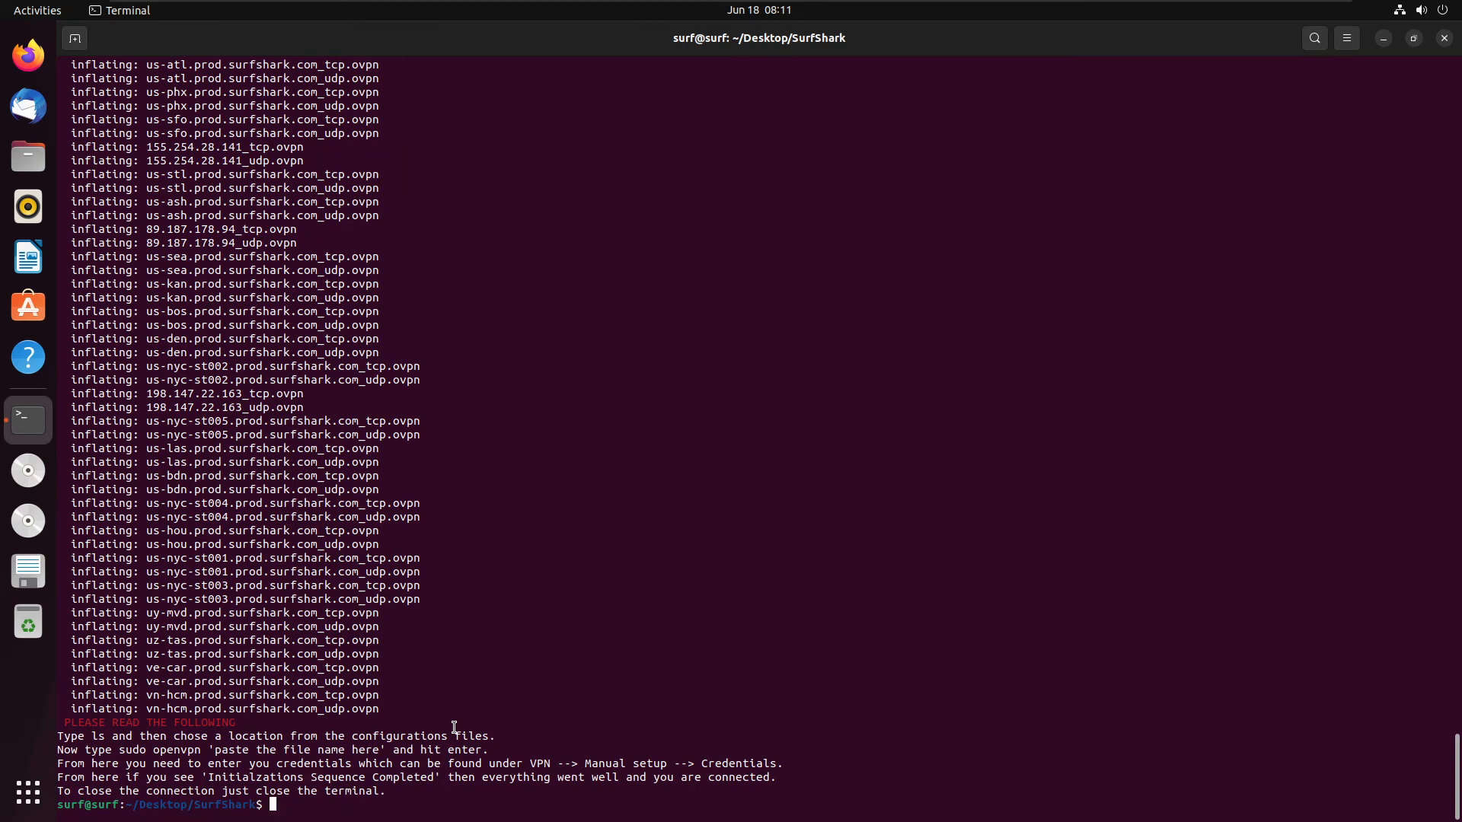
Enter sudo openvpn followed by the pasted uk-lon.prod.surfshark.com_udp.ovpn file name.
{"action": "type", "text": "sudo vp"}
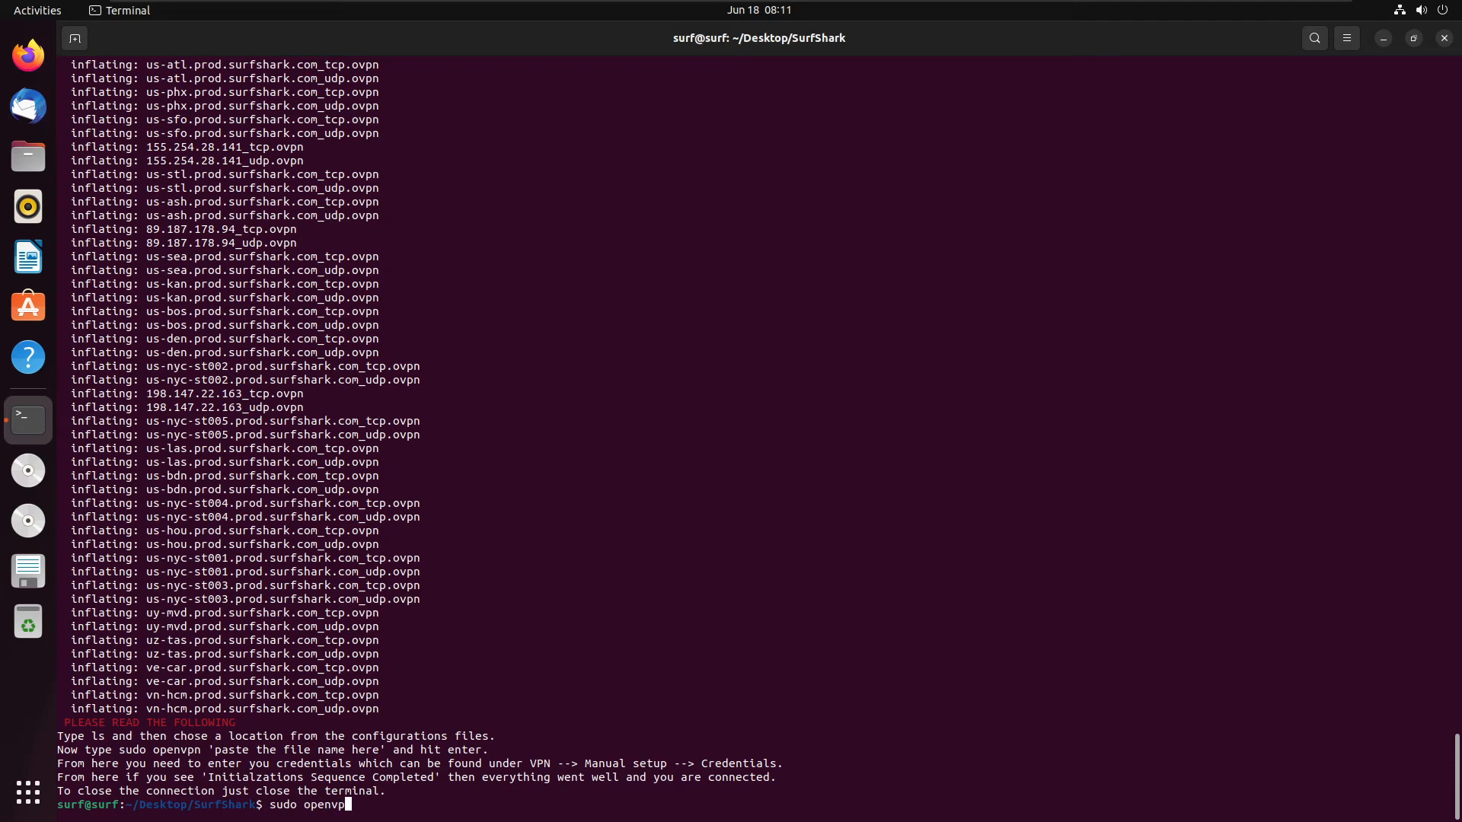
{"action": "right_click", "coordinate": [392, 788]}
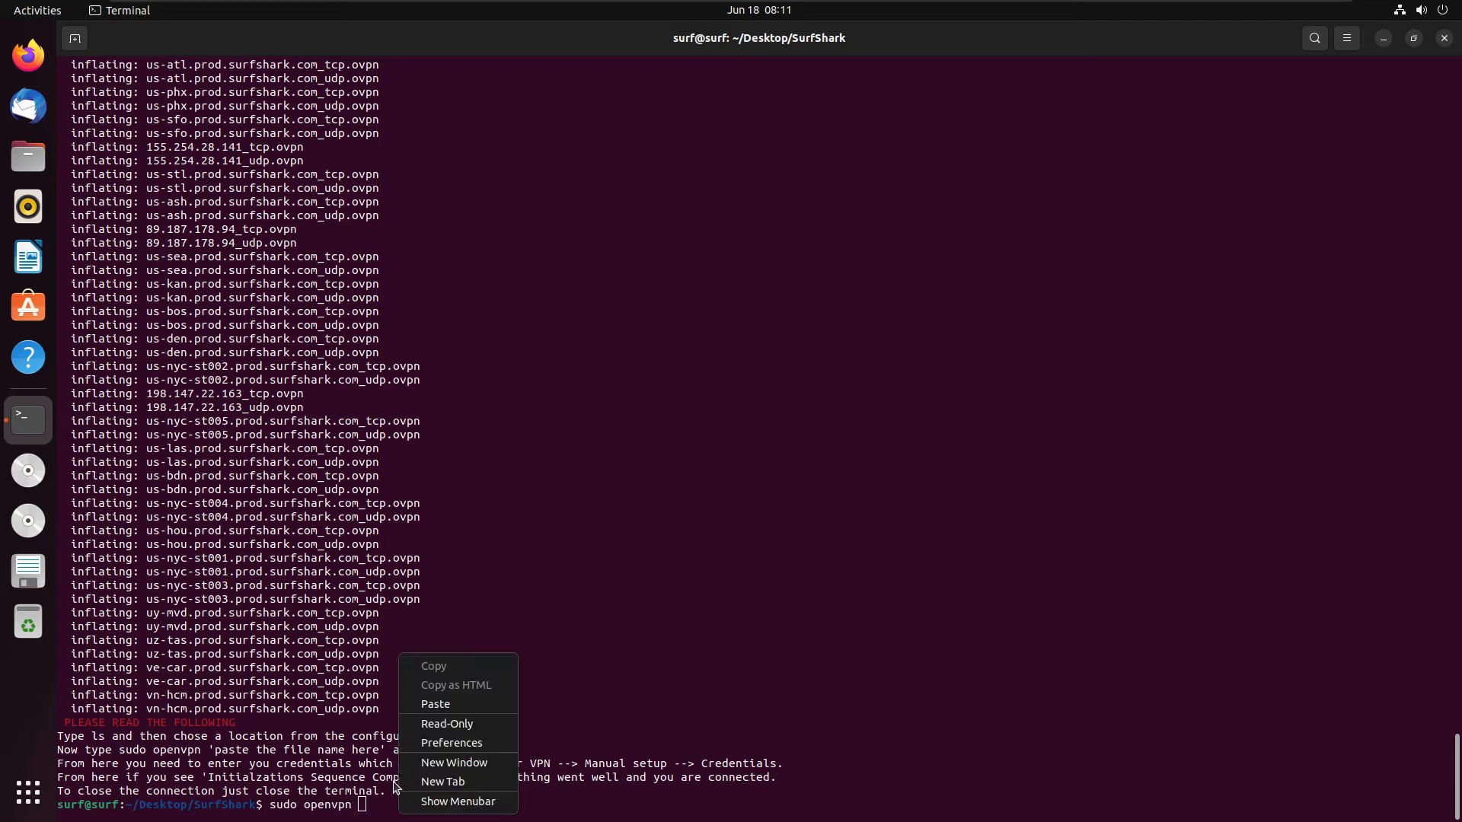
{"action": "left_click", "coordinate": [435, 703]}
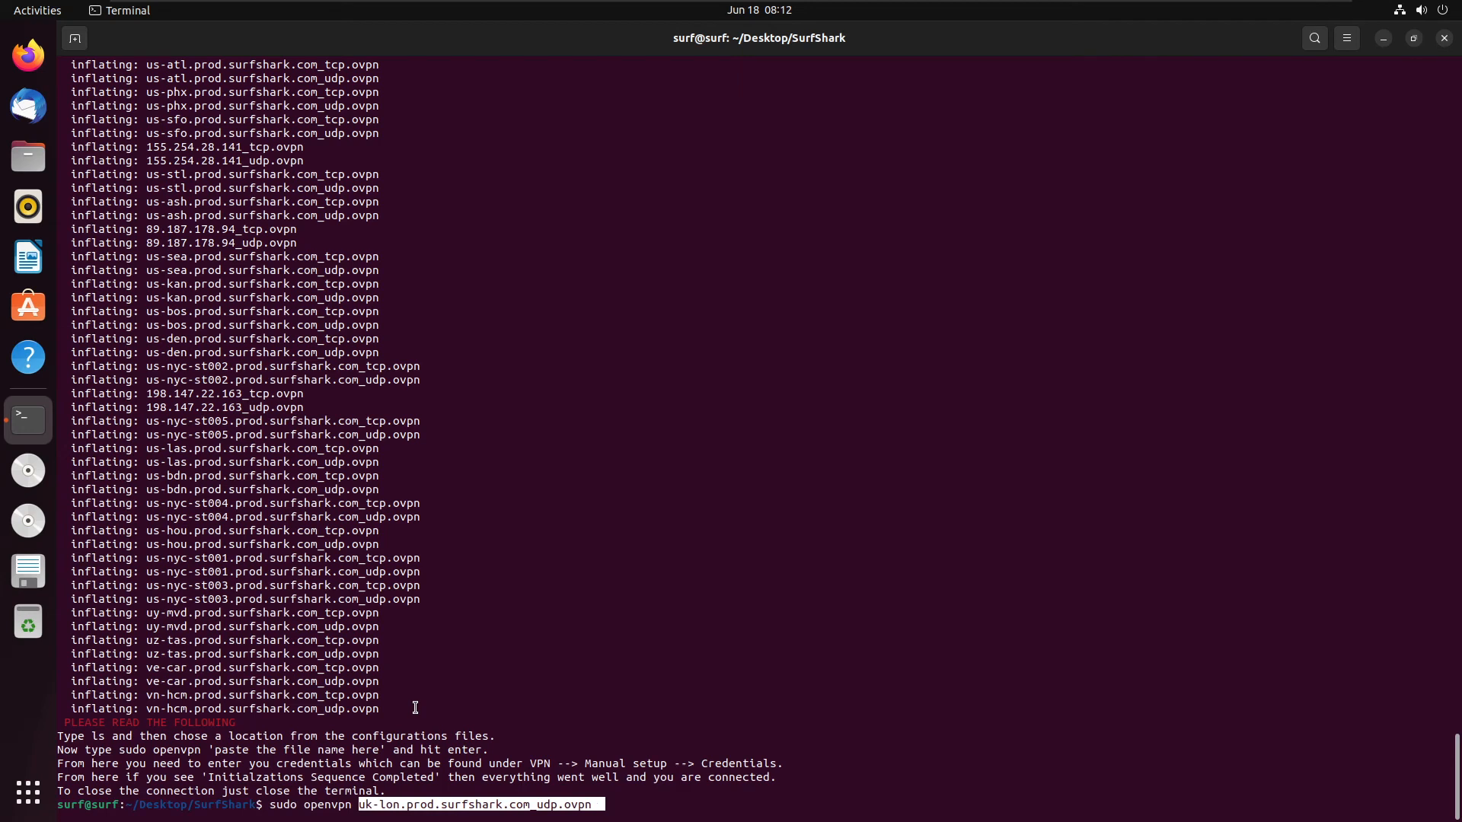
{"action": "mouse_move", "coordinate": [129, 741]}
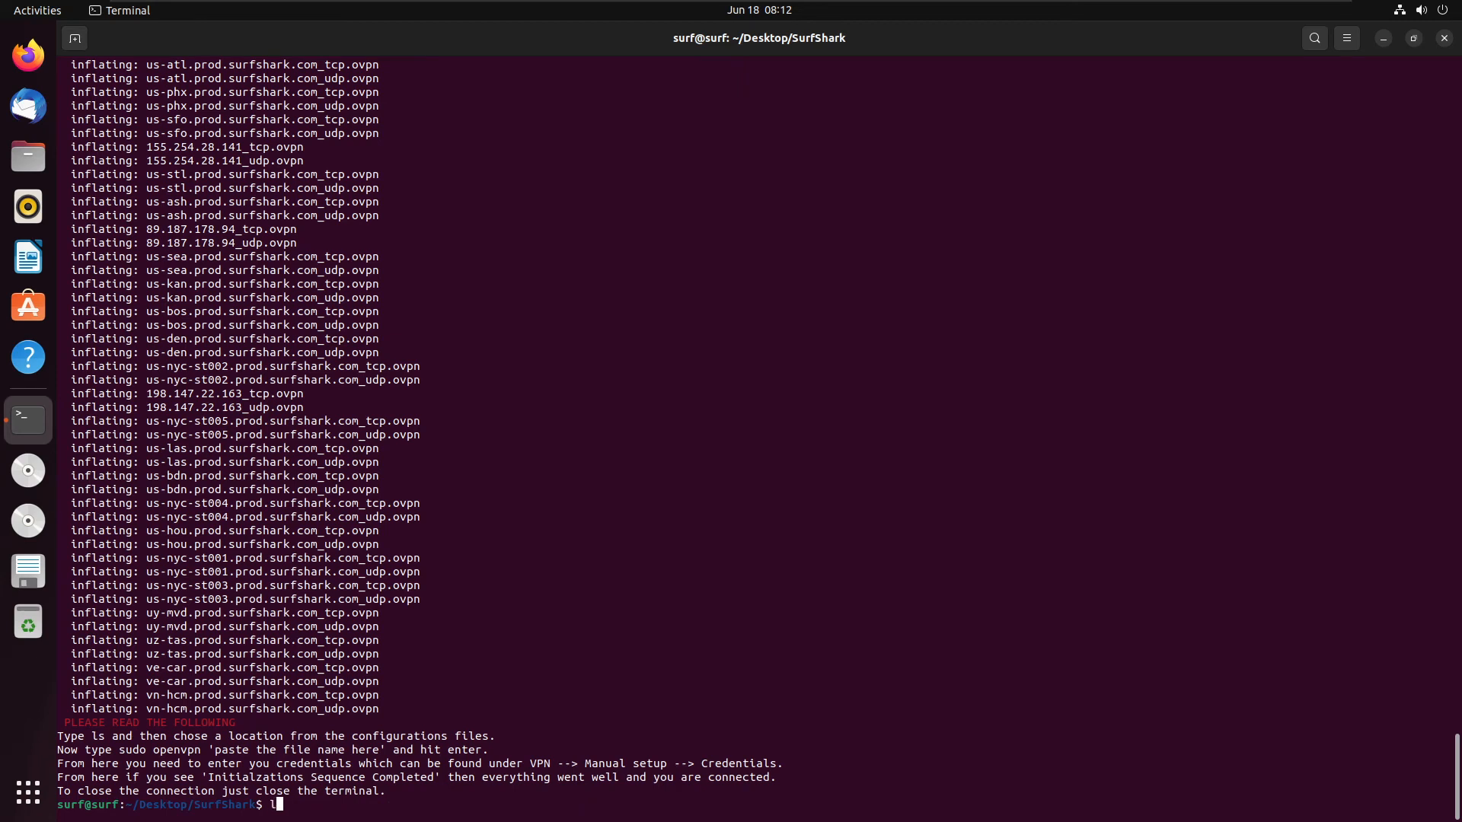
List the SurfShark folder, then cd into /etc/openvpn to view its .ovpn files.
{"action": "key", "text": "Return"}
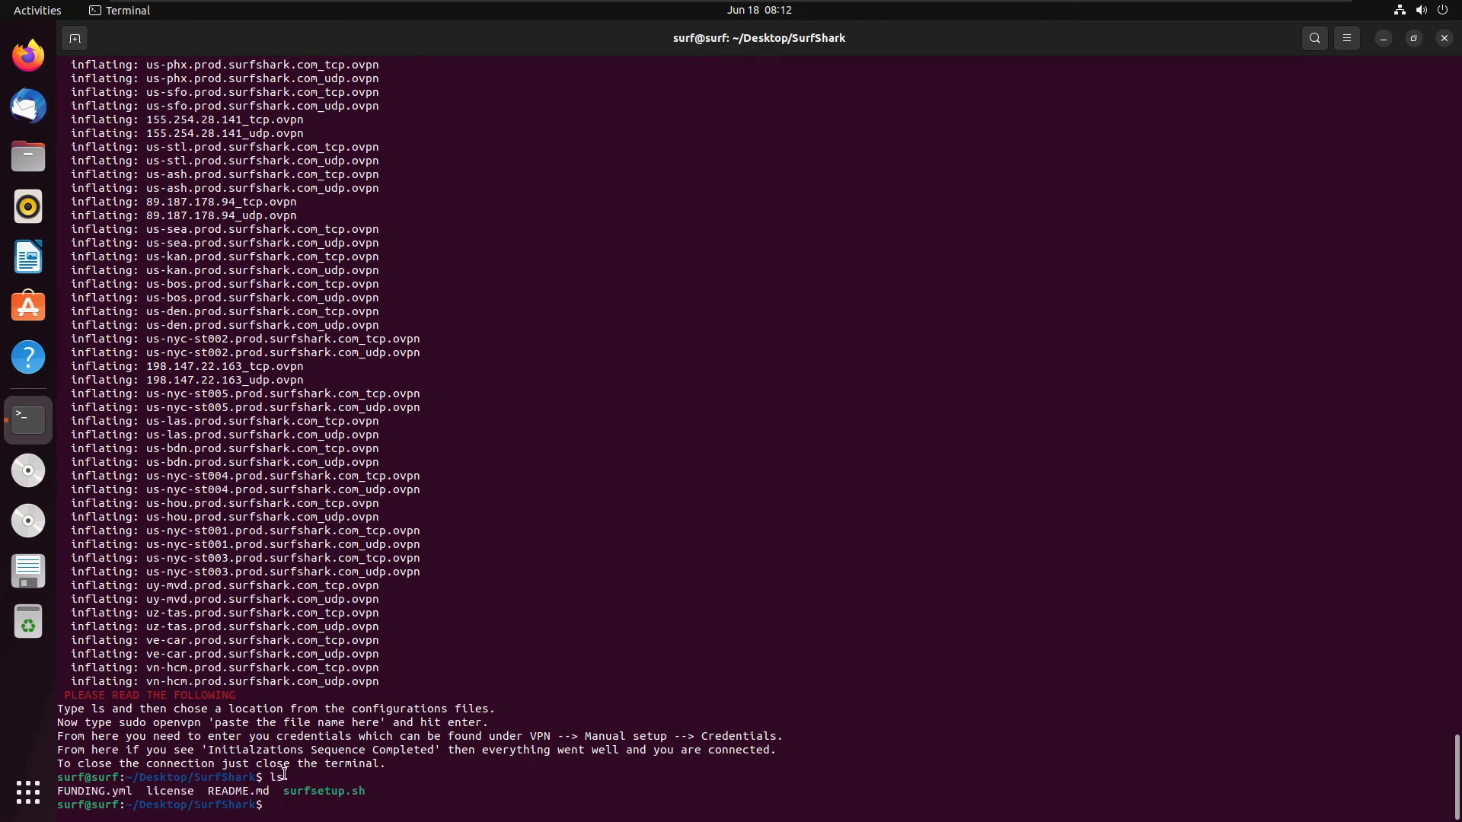
{"action": "mouse_move", "coordinate": [311, 801]}
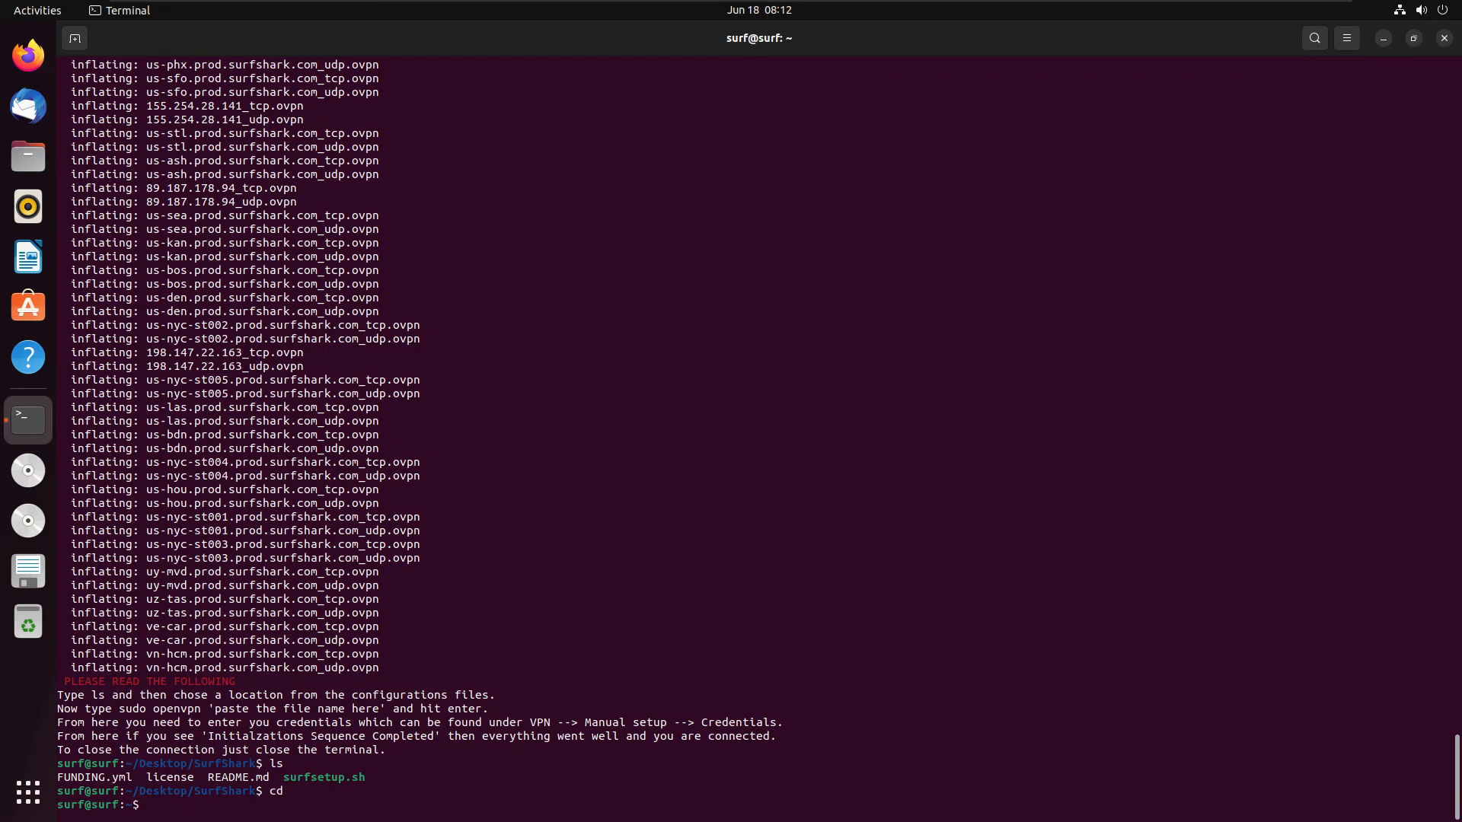
{"action": "type", "text": "cd"}
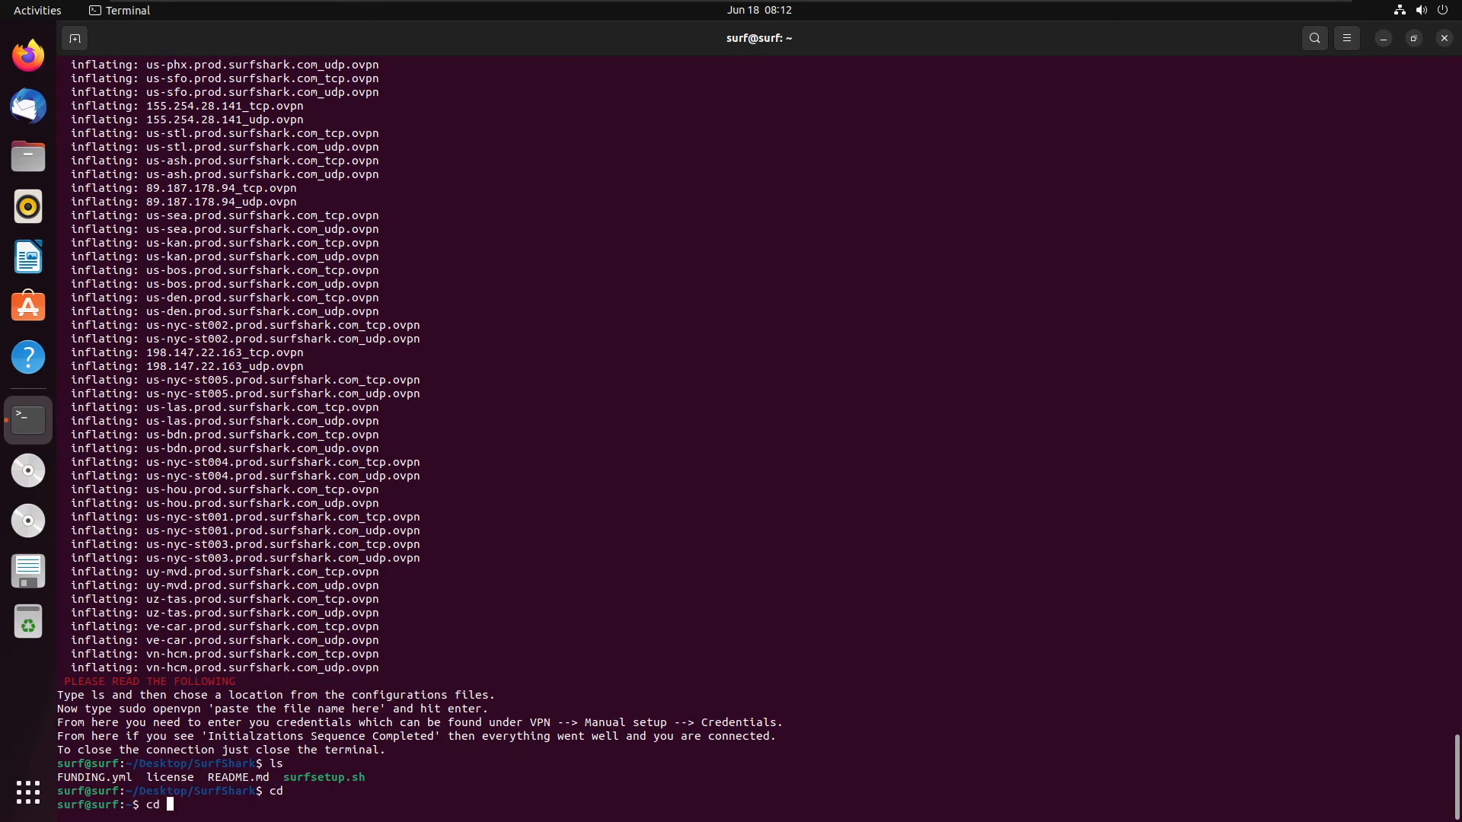
{"action": "type", "text": "/etc/"}
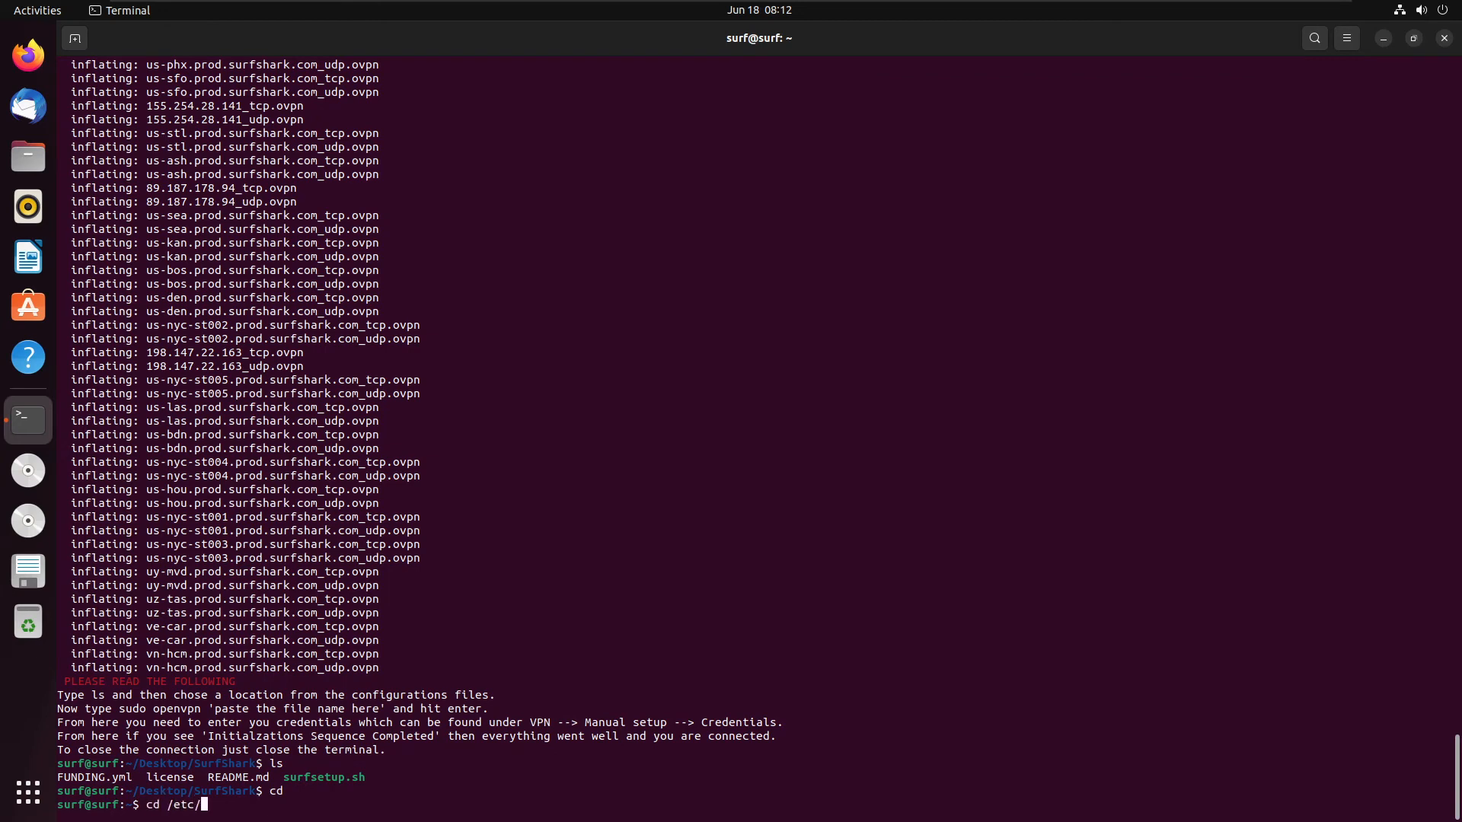
{"action": "type", "text": "openvpn"}
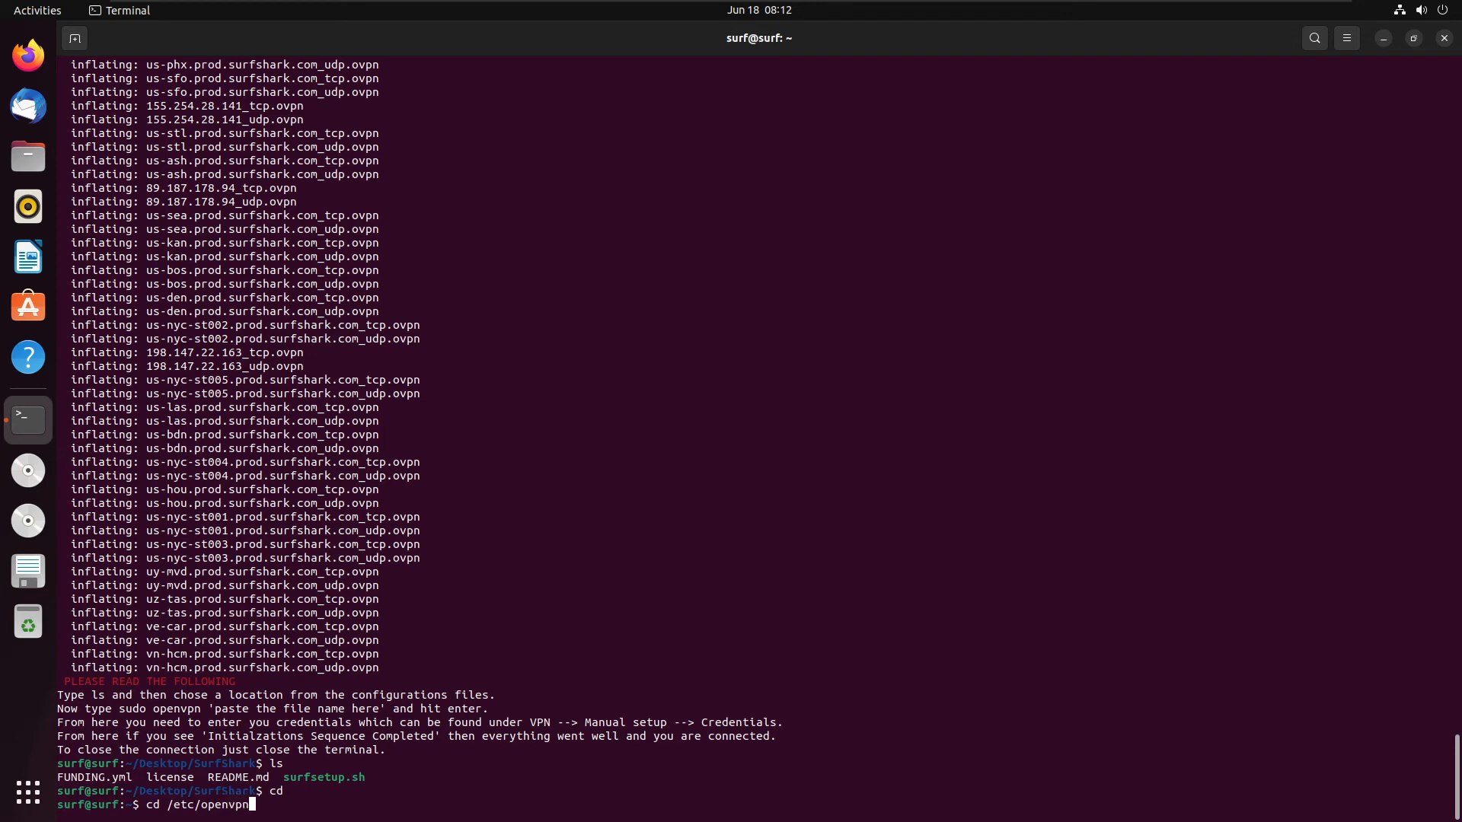
{"action": "key", "text": "Return"}
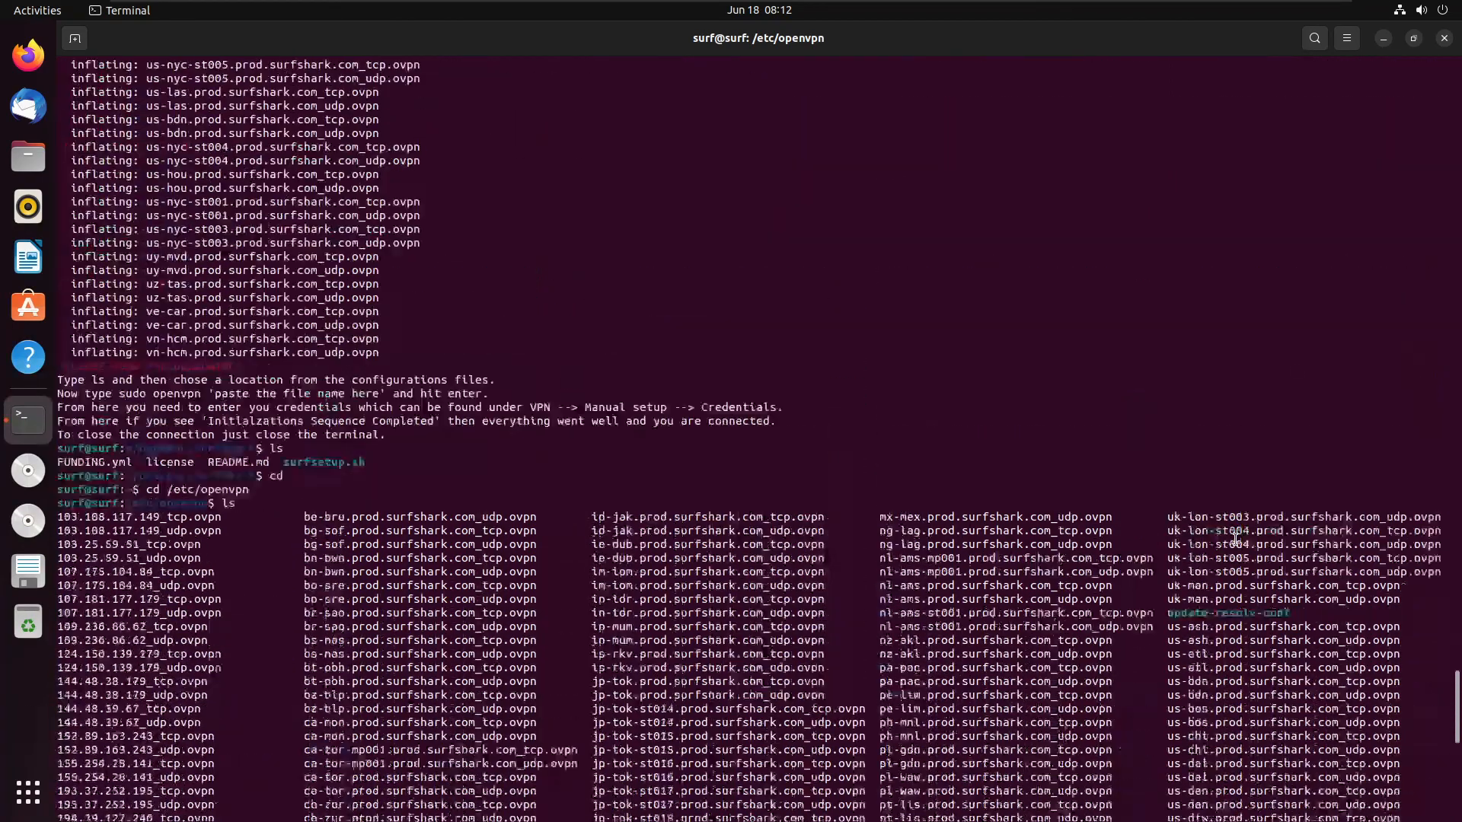
{"action": "scroll", "scroll_direction": "up", "scroll_amount": 3}
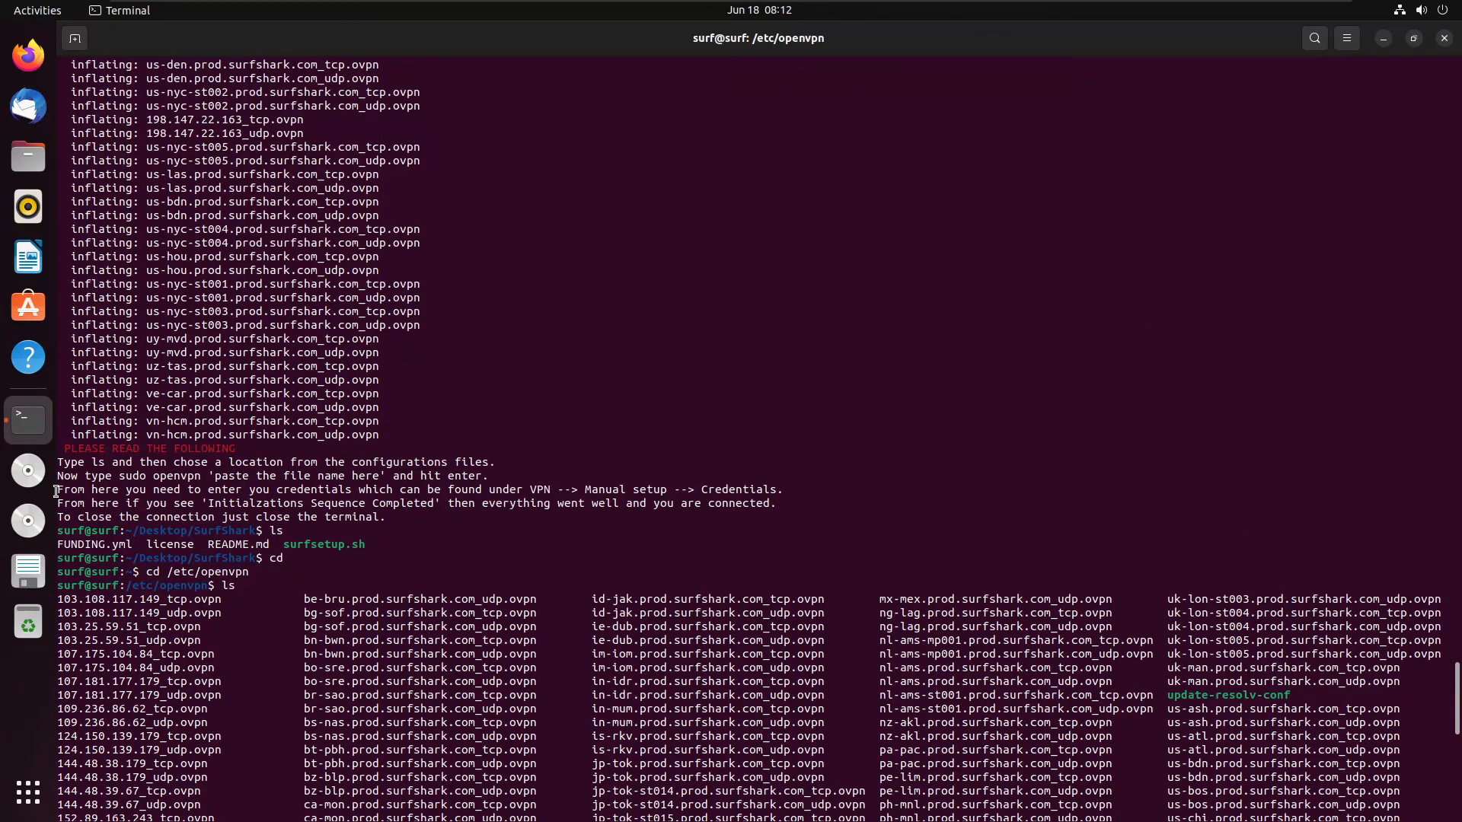
{"action": "mouse_move", "coordinate": [171, 498]}
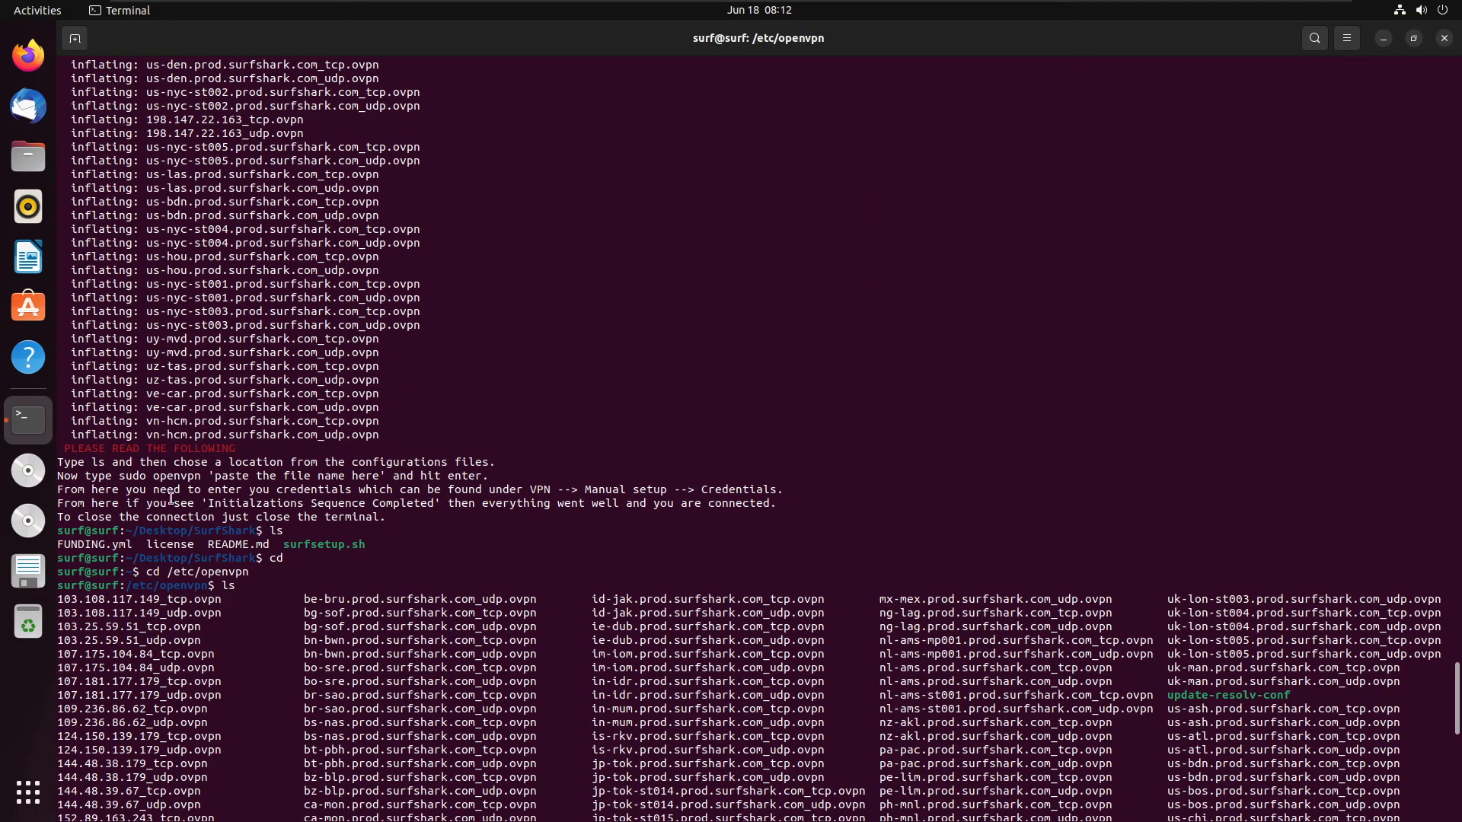
{"action": "mouse_move", "coordinate": [391, 485]}
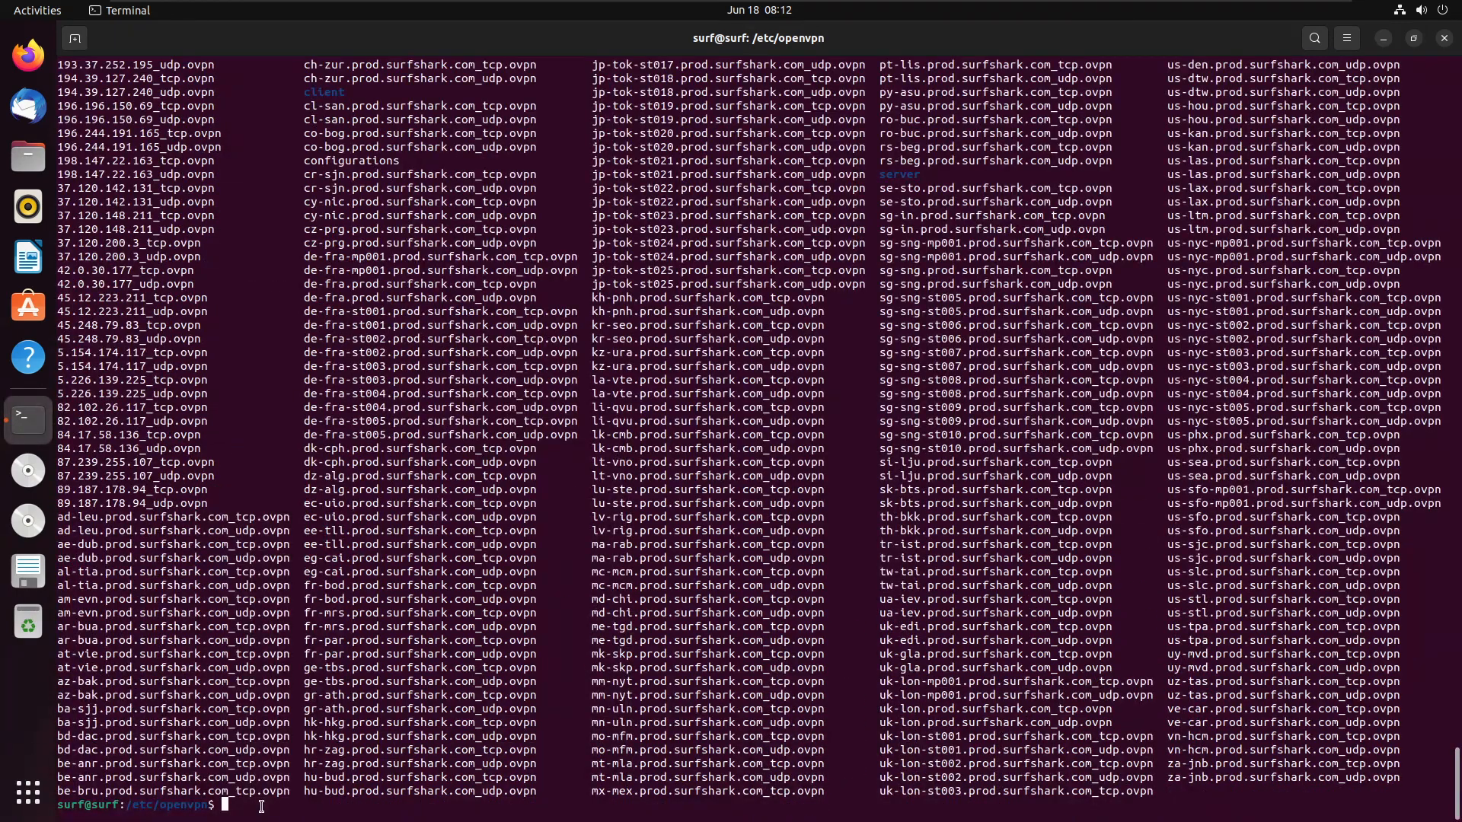
Run sudo openvpn with the uk-lon UDP config and sign in with username and password.
{"action": "type", "text": "sudo"}
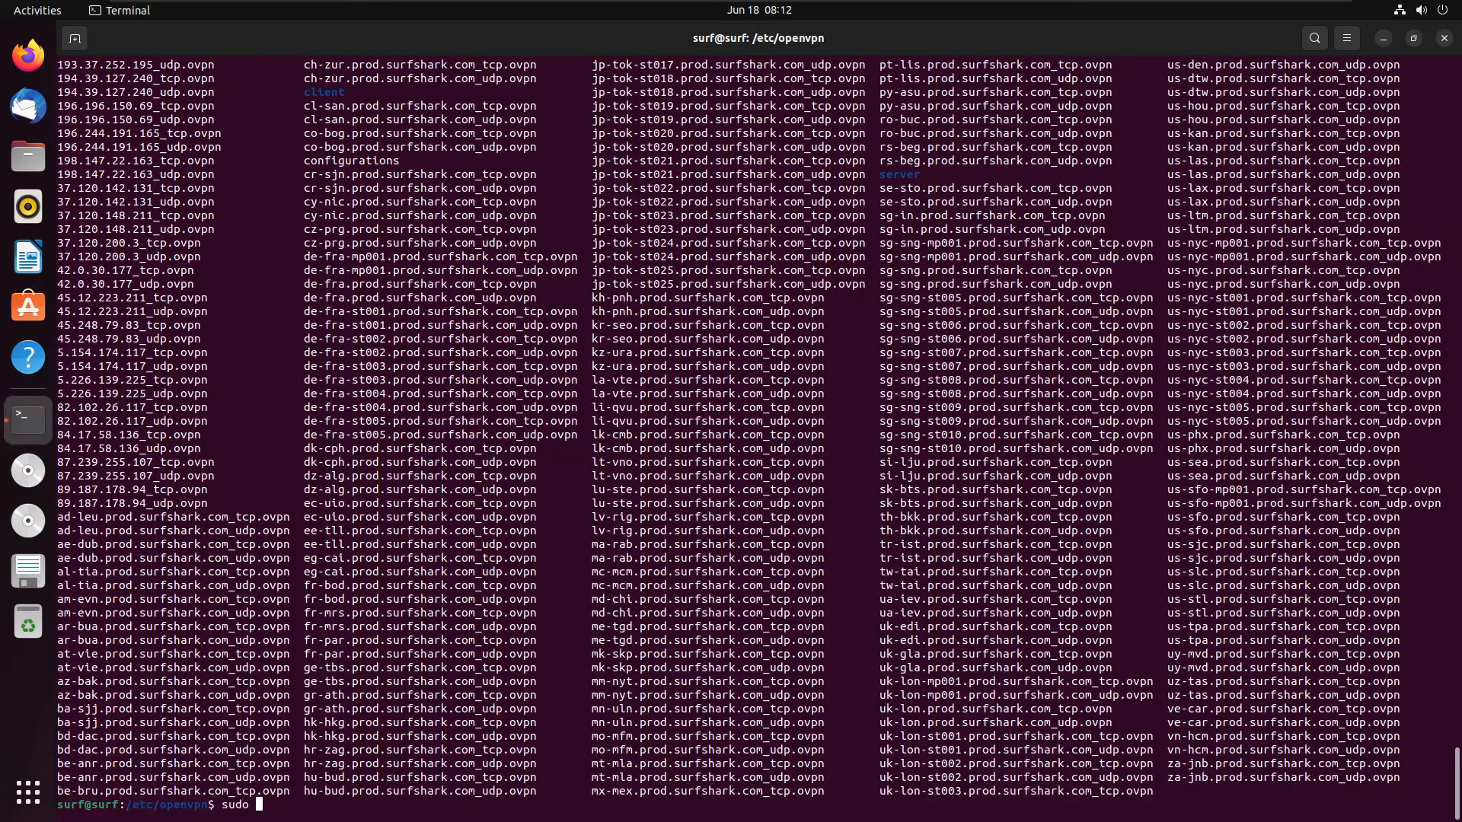
{"action": "type", "text": "openvpn uk-lon.prod.surfshark.com_udp.ovpn"}
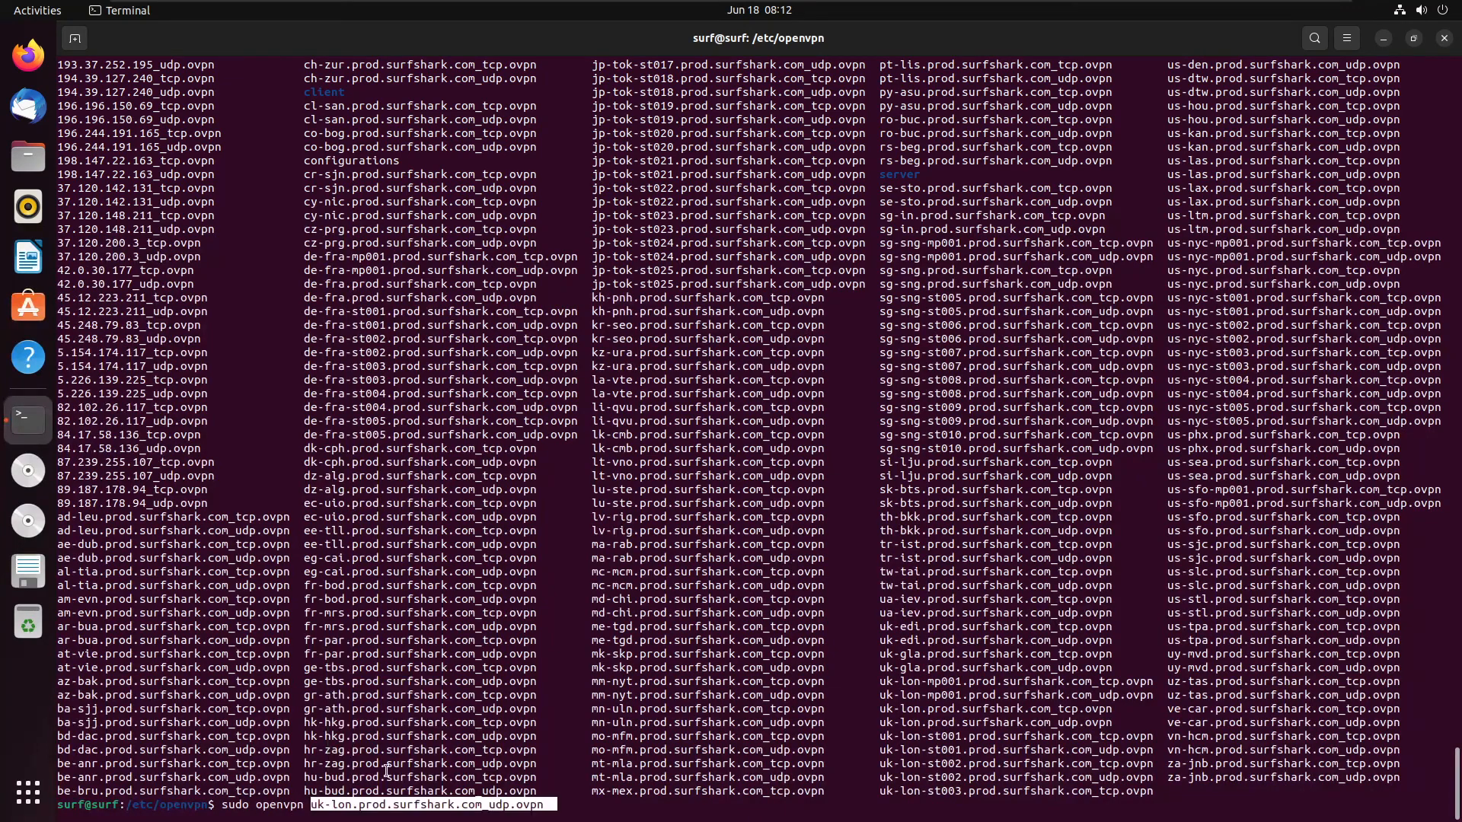
{"action": "key", "text": "Return"}
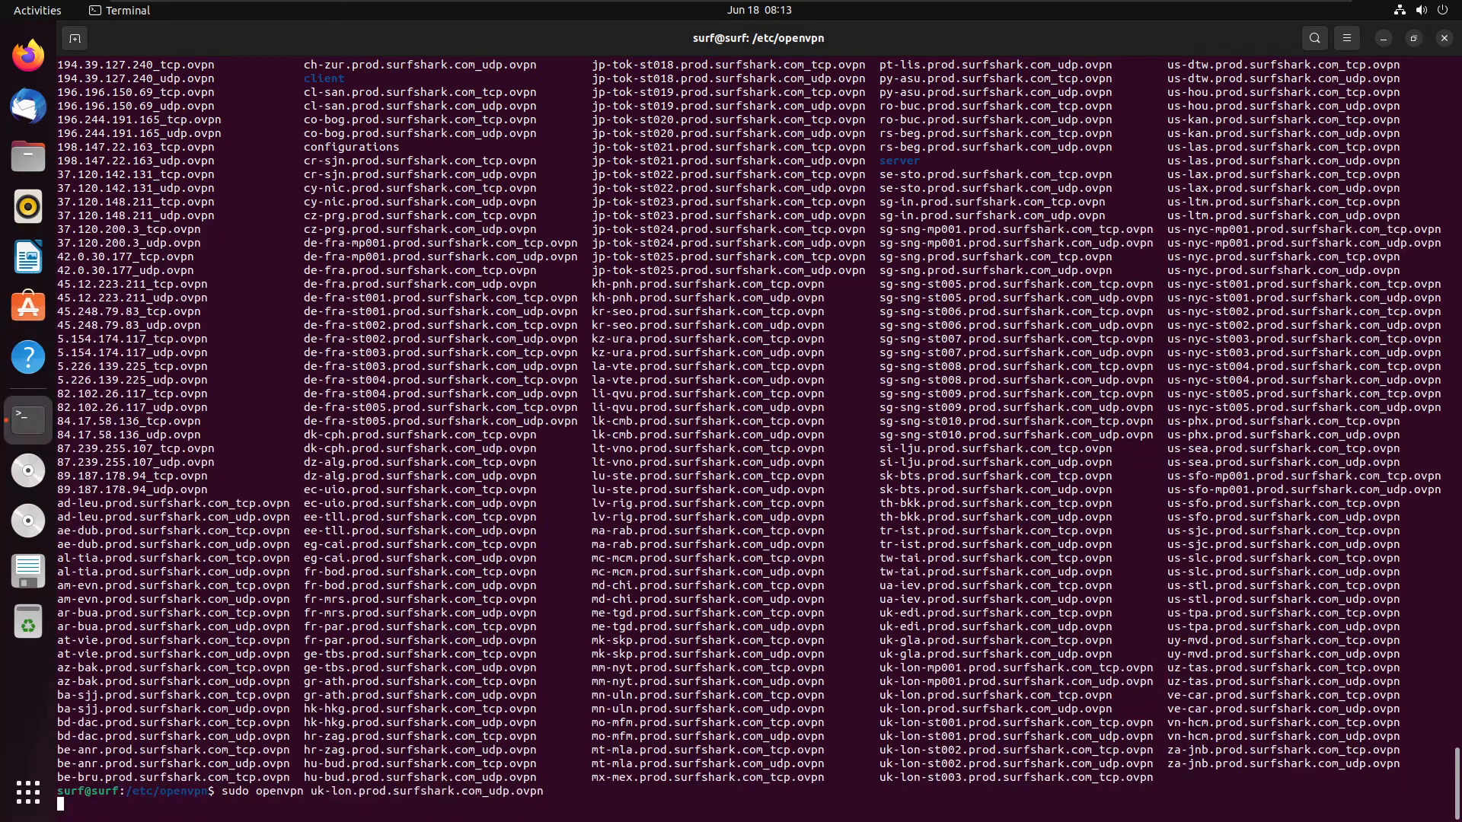
{"action": "key", "text": "Return"}
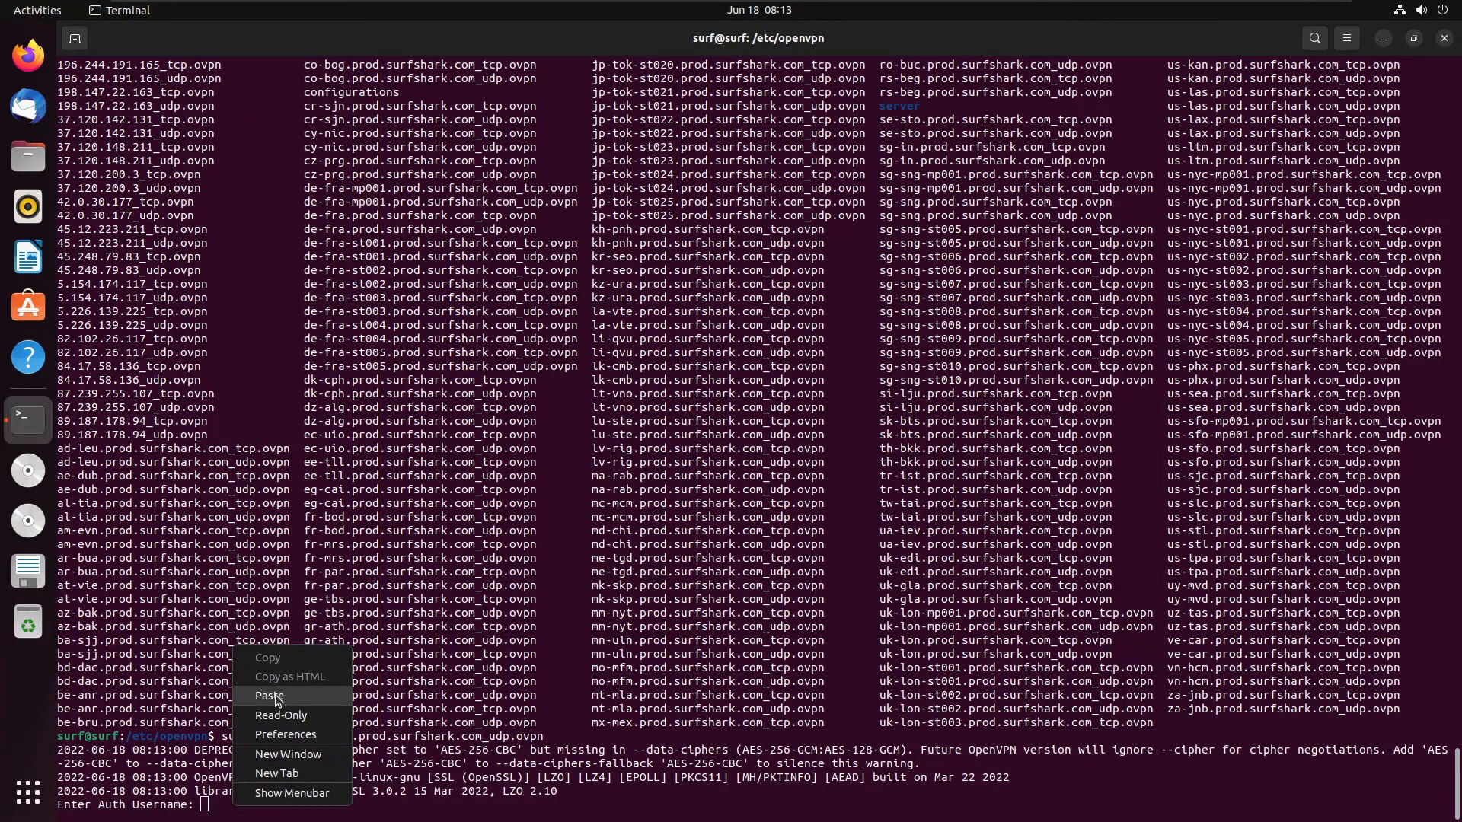
{"action": "left_click", "coordinate": [269, 695]}
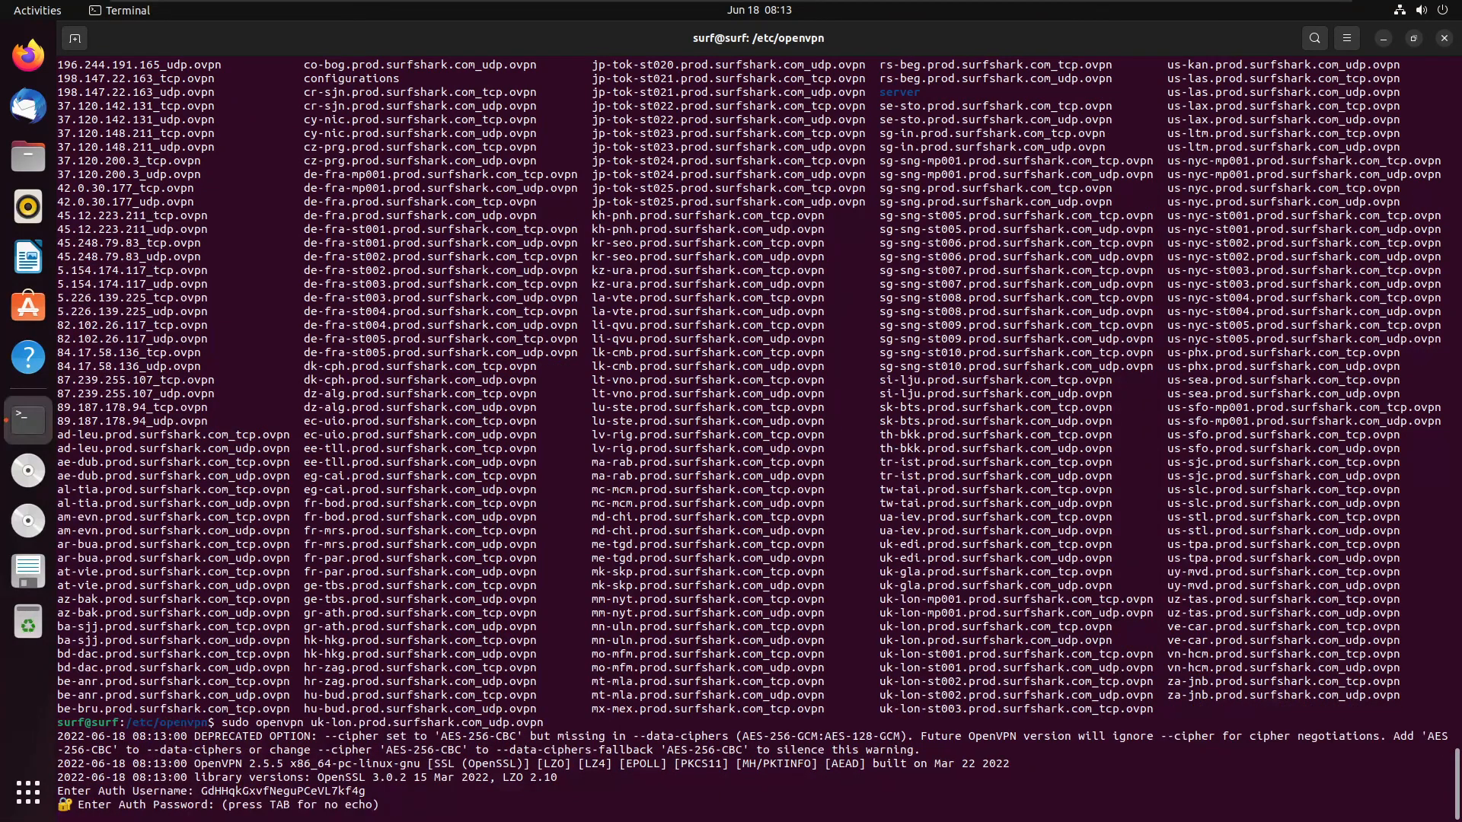
{"action": "mouse_move", "coordinate": [392, 804]}
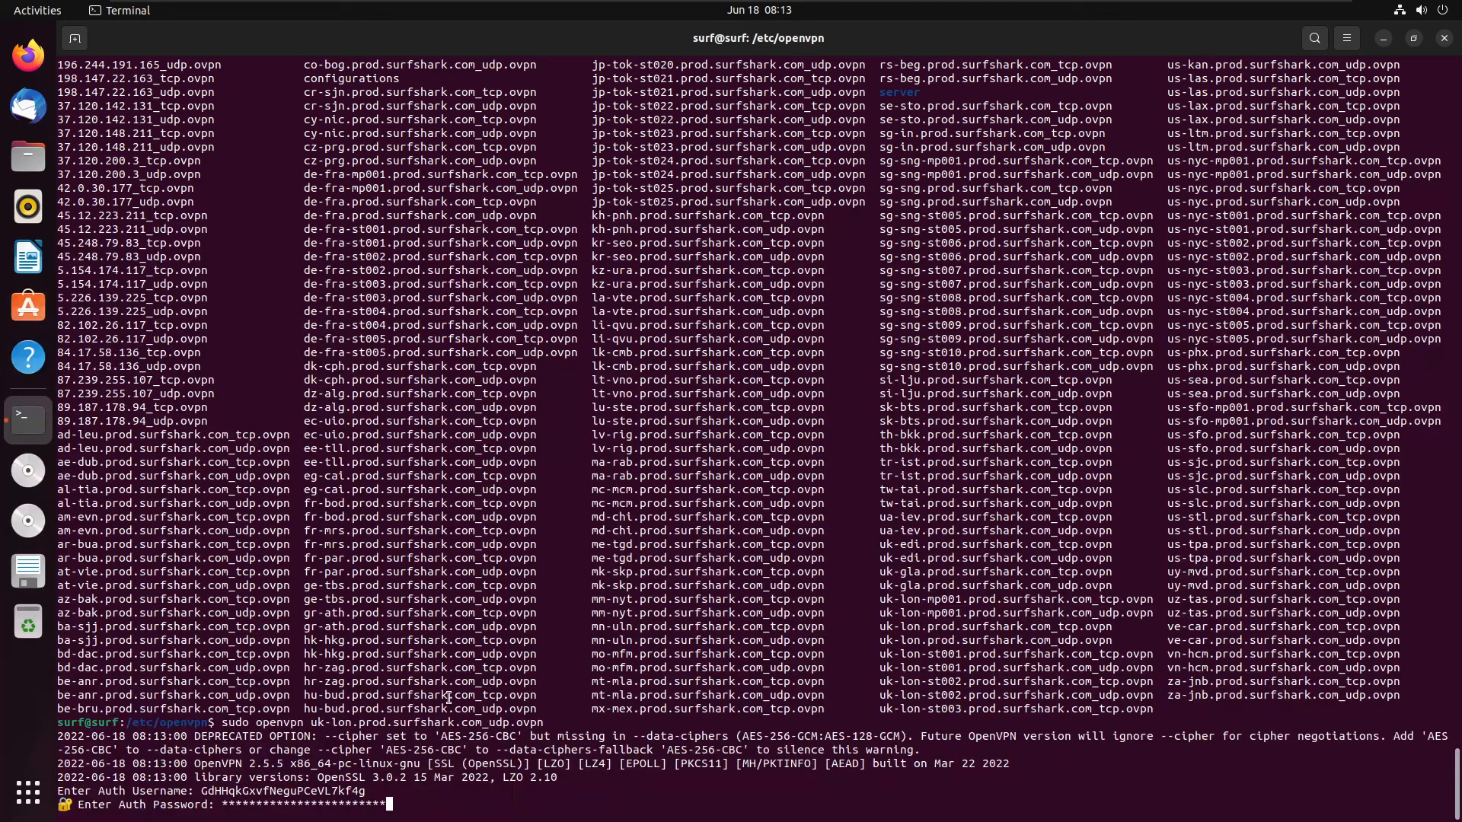
{"action": "key", "text": "Return"}
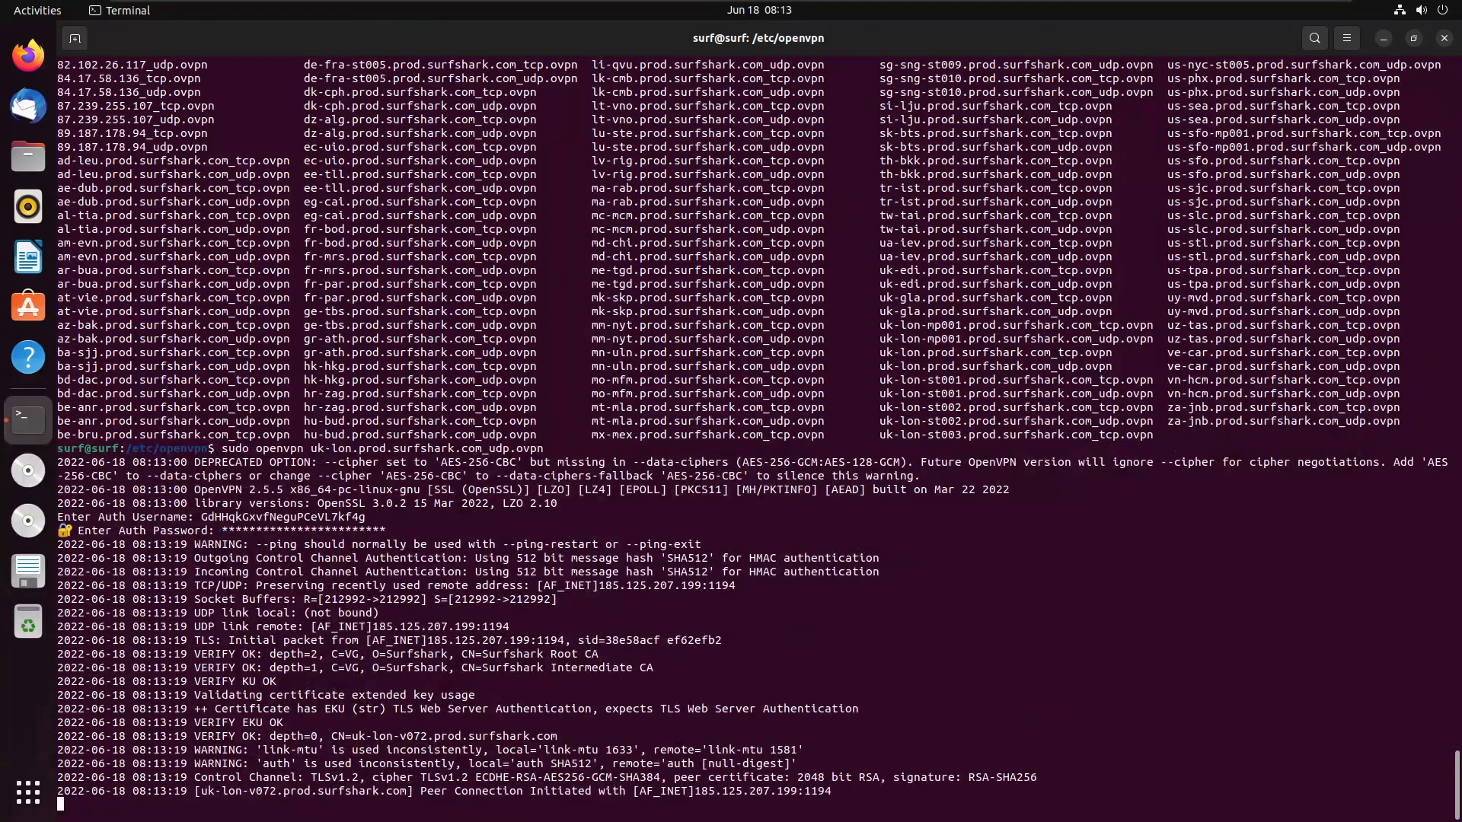
{"action": "scroll", "scroll_direction": "down", "scroll_amount": 3}
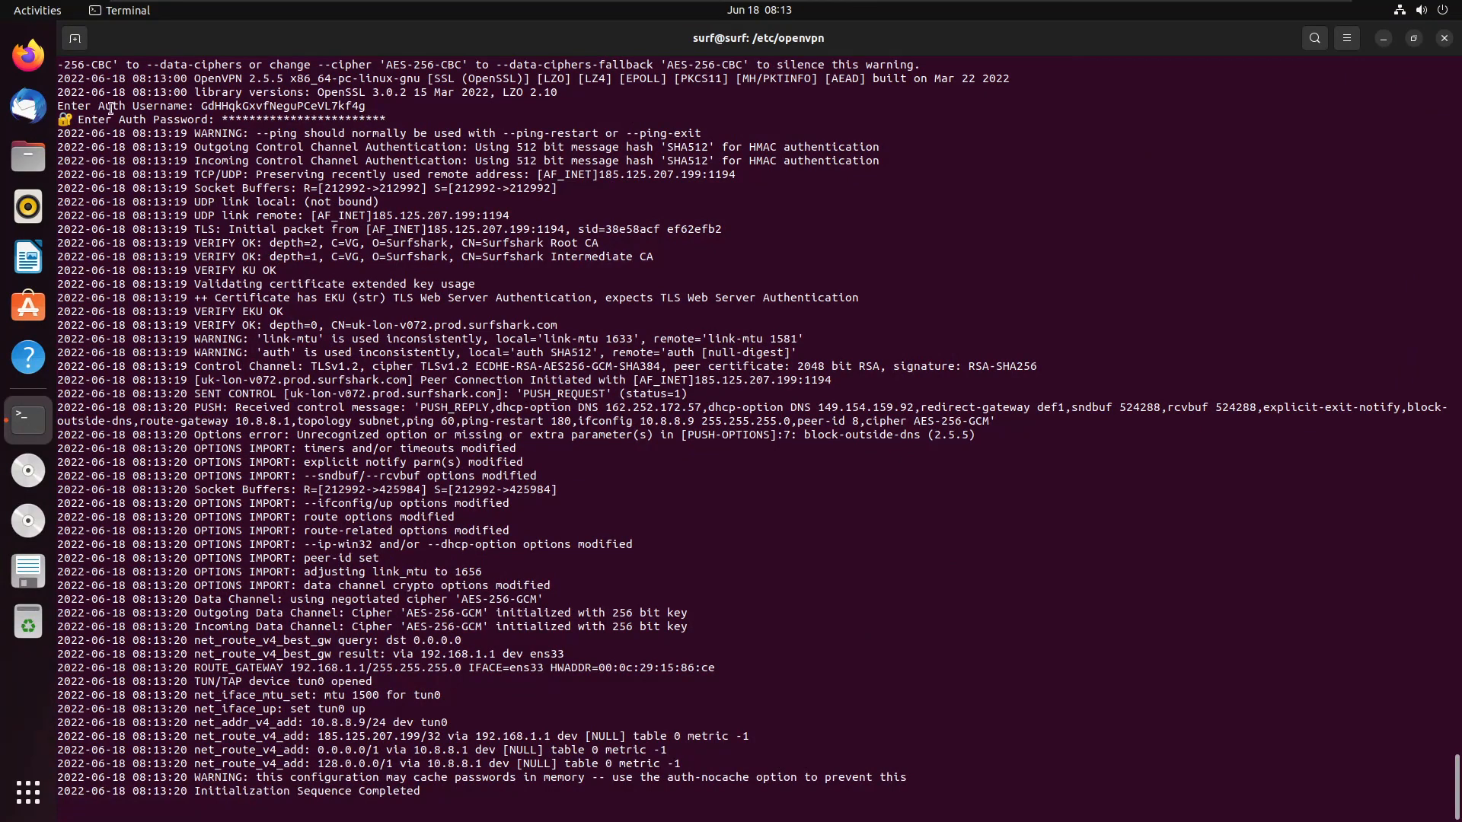
{"action": "mouse_move", "coordinate": [765, 548]}
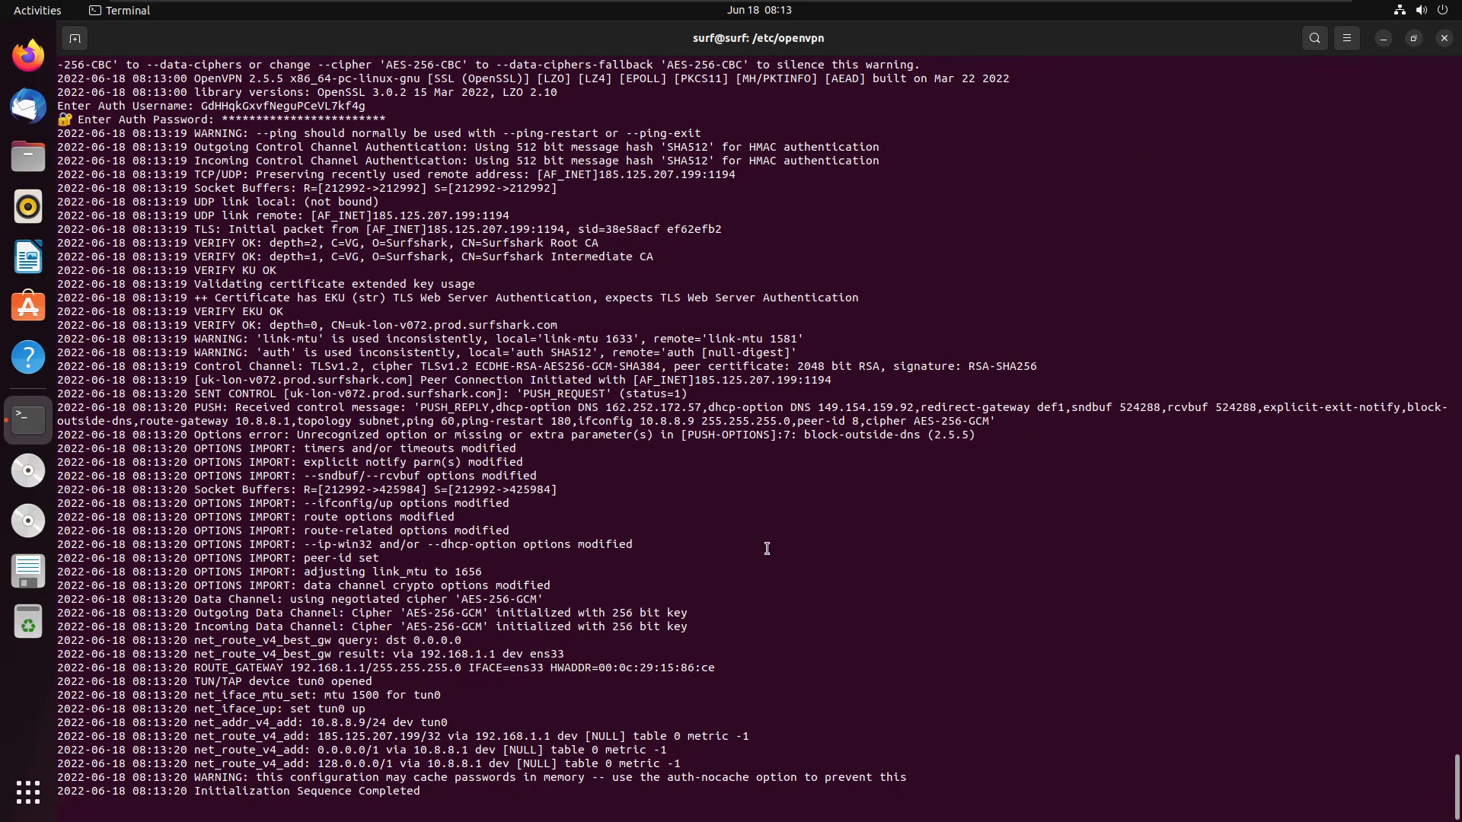